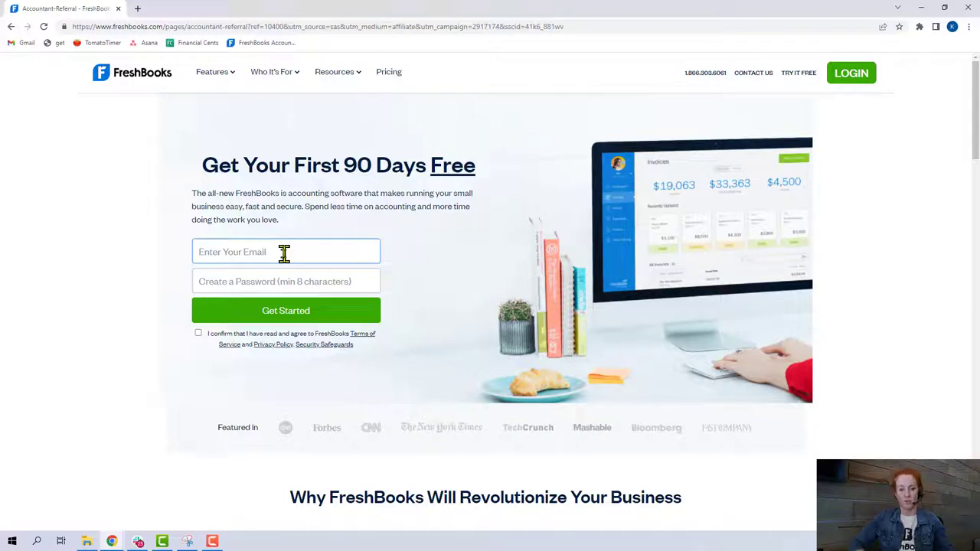
- Log in from the FreshBooks homepage to reach the account dashboard
left_click(284, 309)
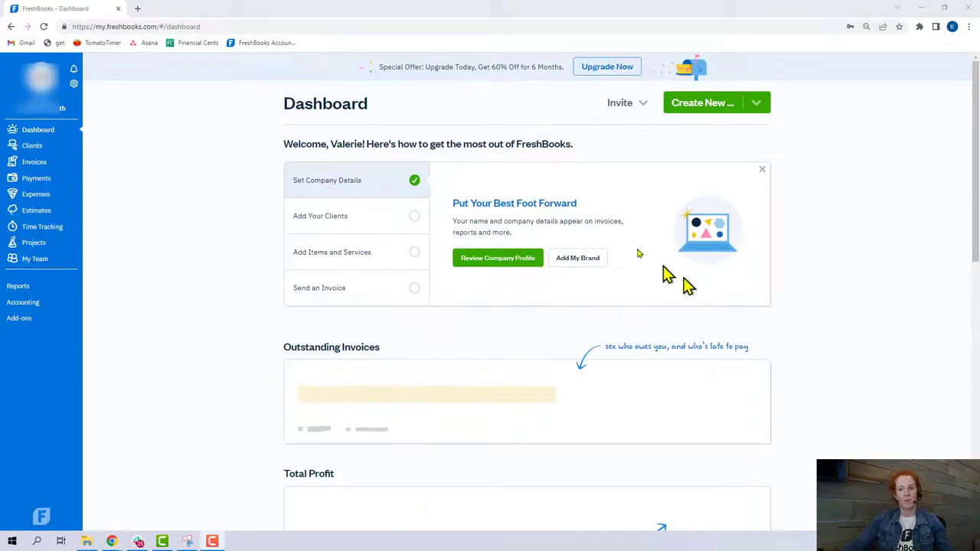
mouse_move(181, 227)
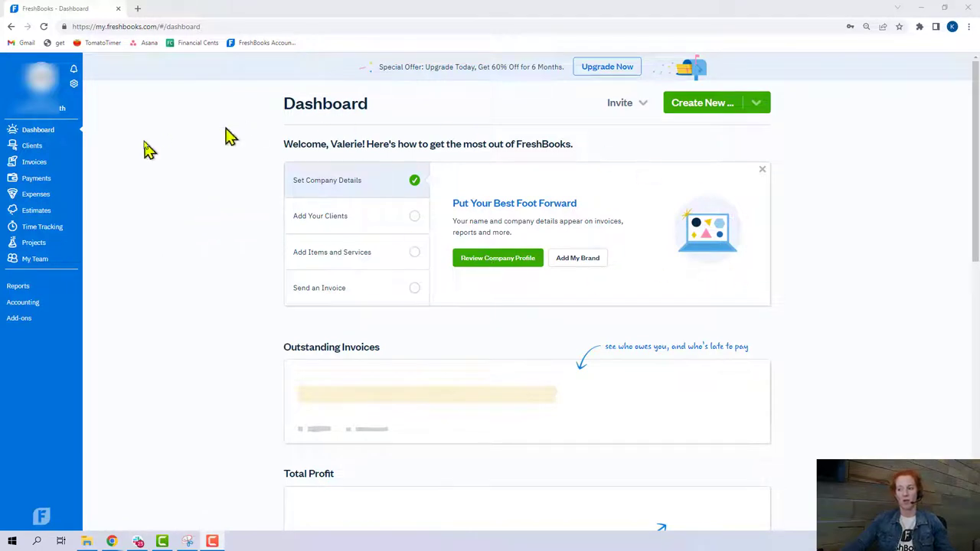
mouse_move(268, 169)
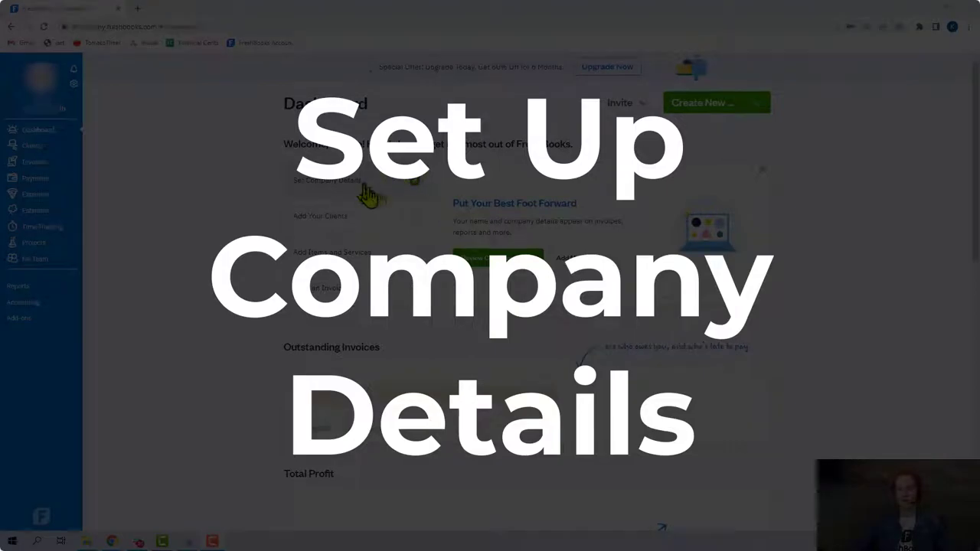
- In Settings > Logo & Theme pick a custom colour, preview the Classic template, then show My Company
left_click(74, 83)
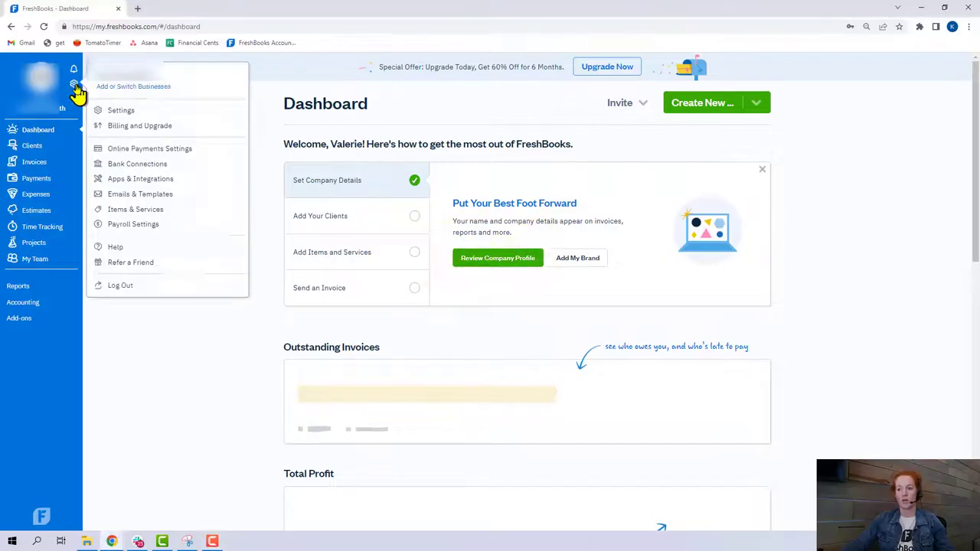
mouse_move(135, 141)
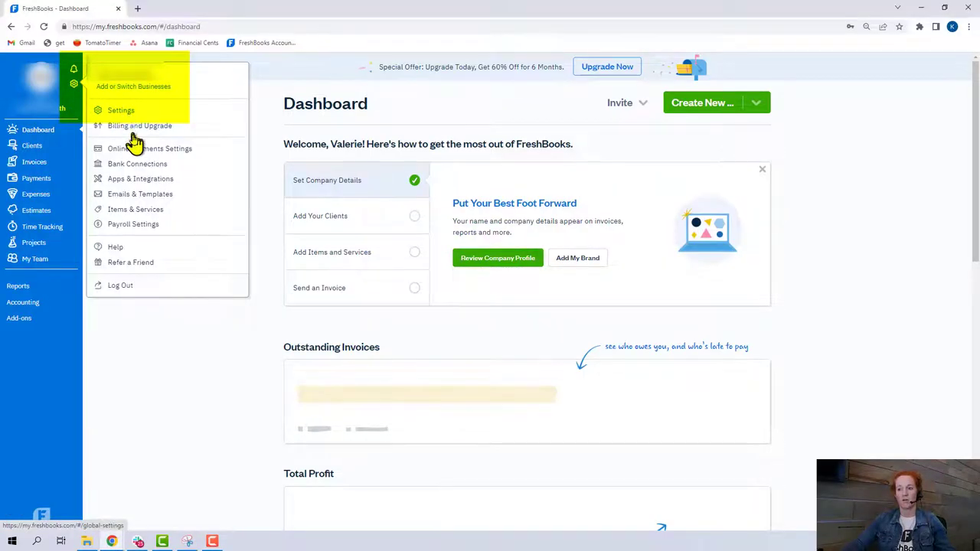
left_click(119, 110)
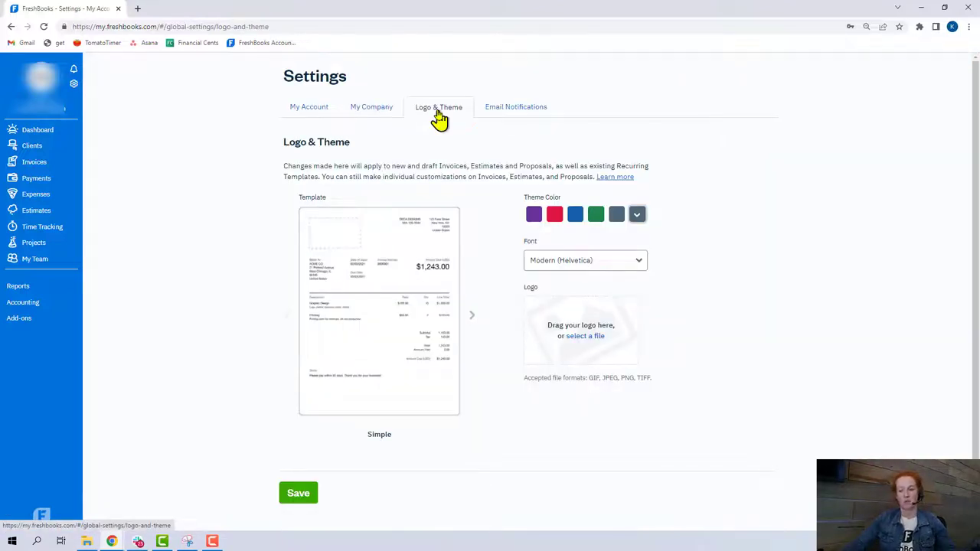
mouse_move(441, 124)
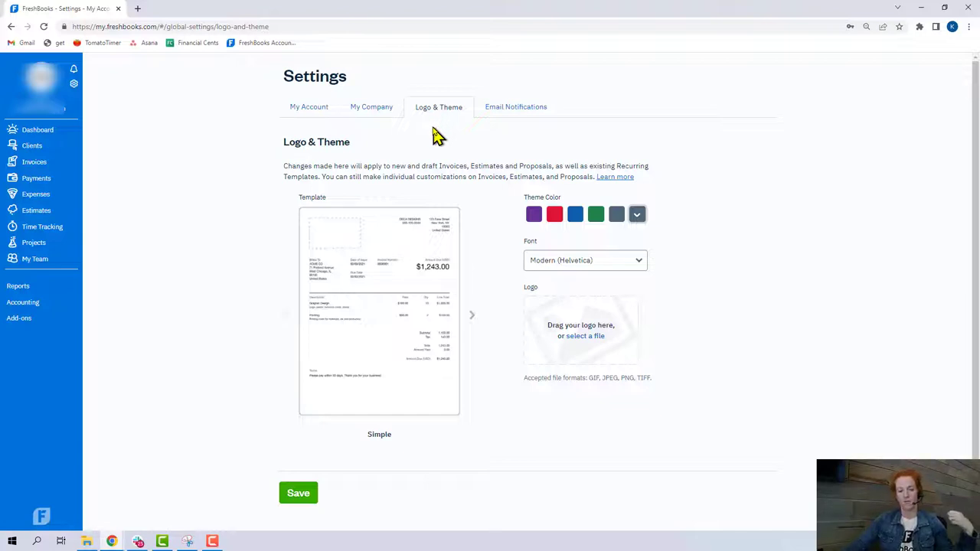
mouse_move(438, 111)
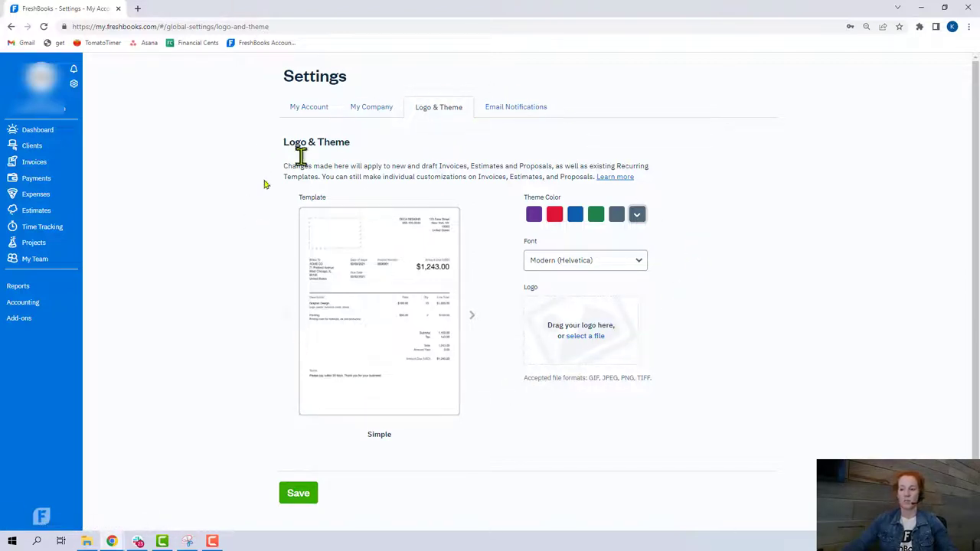
mouse_move(498, 377)
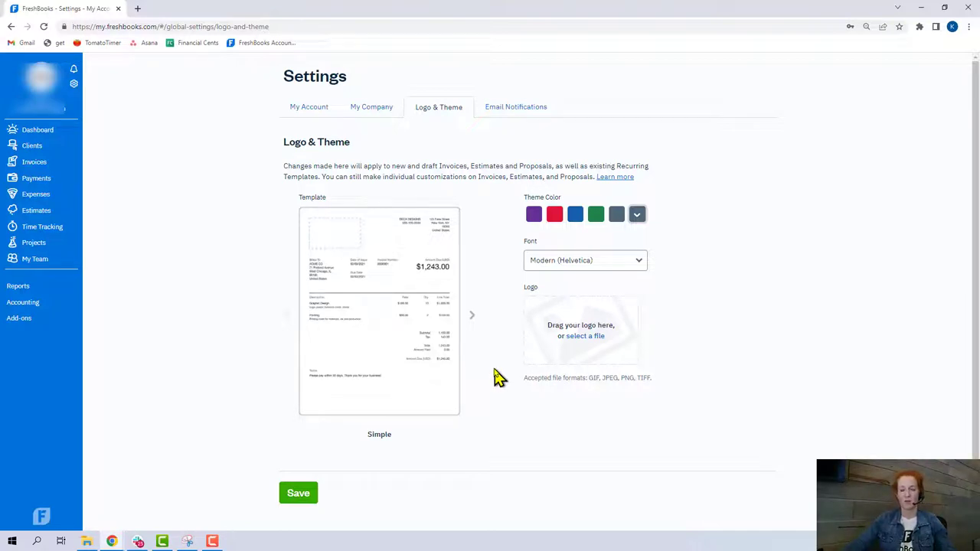
mouse_move(494, 343)
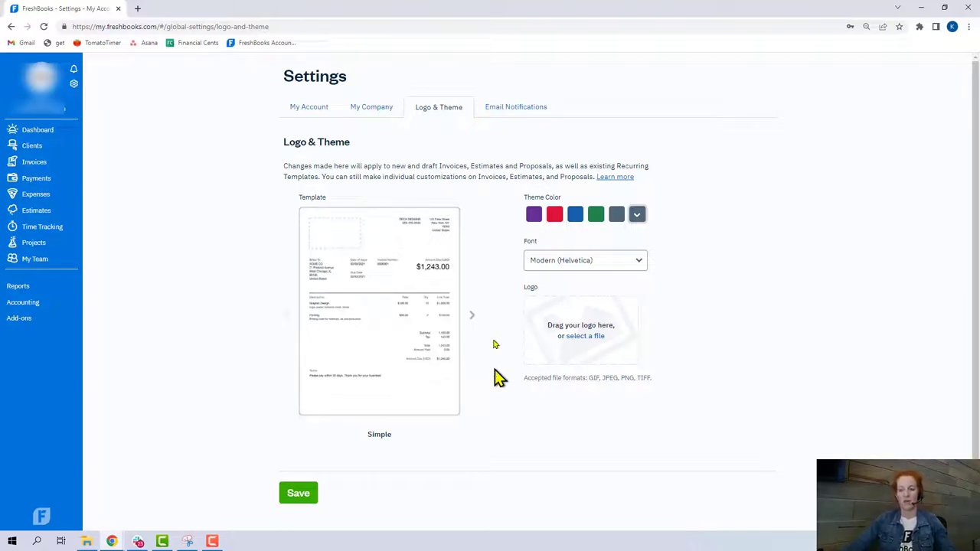
left_click(638, 214)
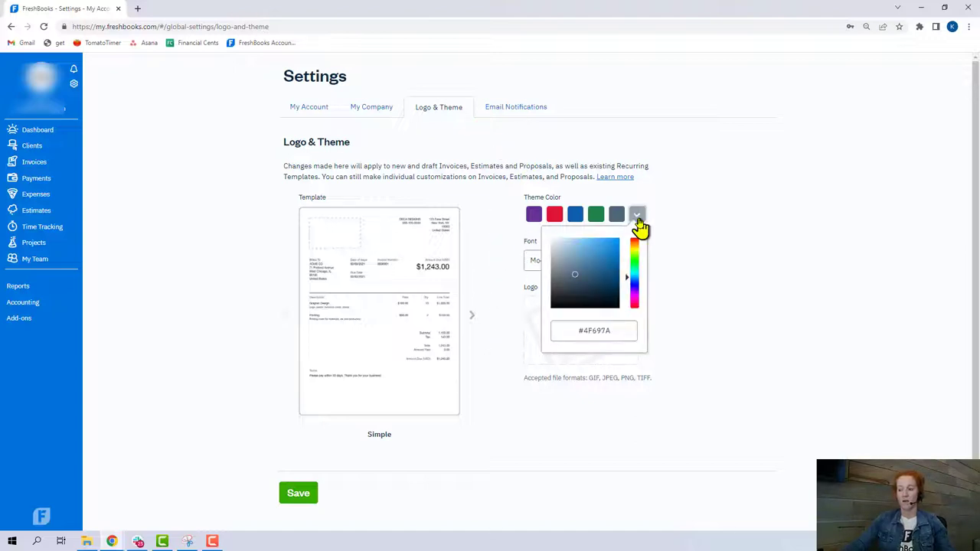
mouse_move(653, 182)
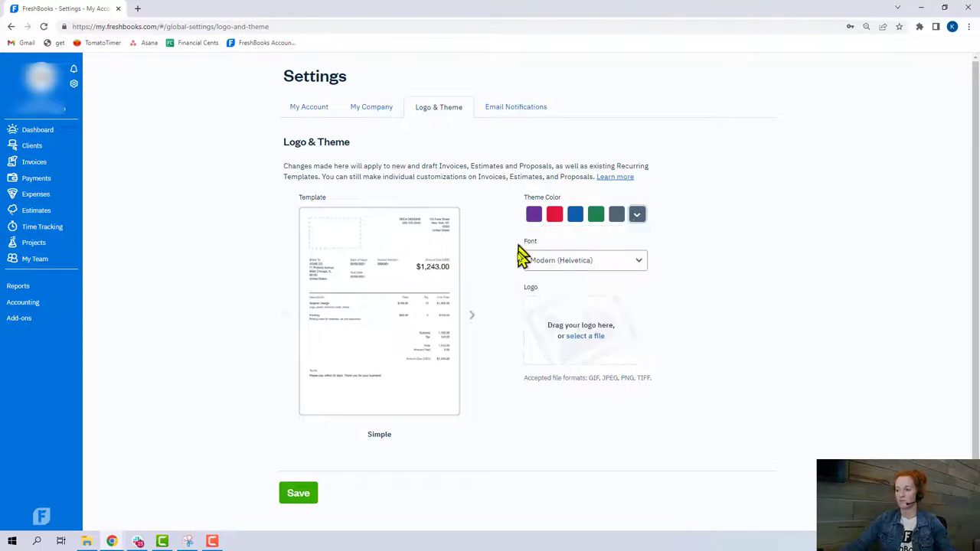
mouse_move(474, 325)
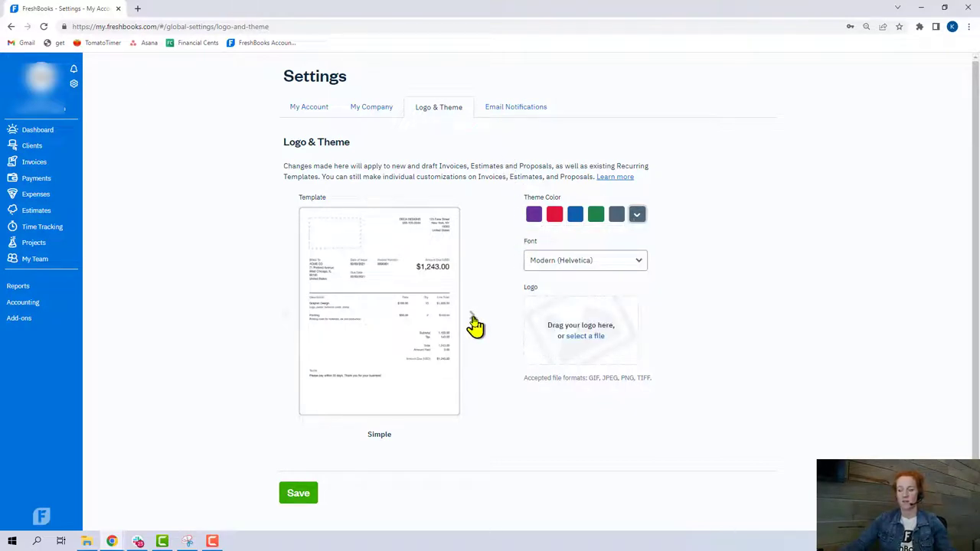
left_click(474, 321)
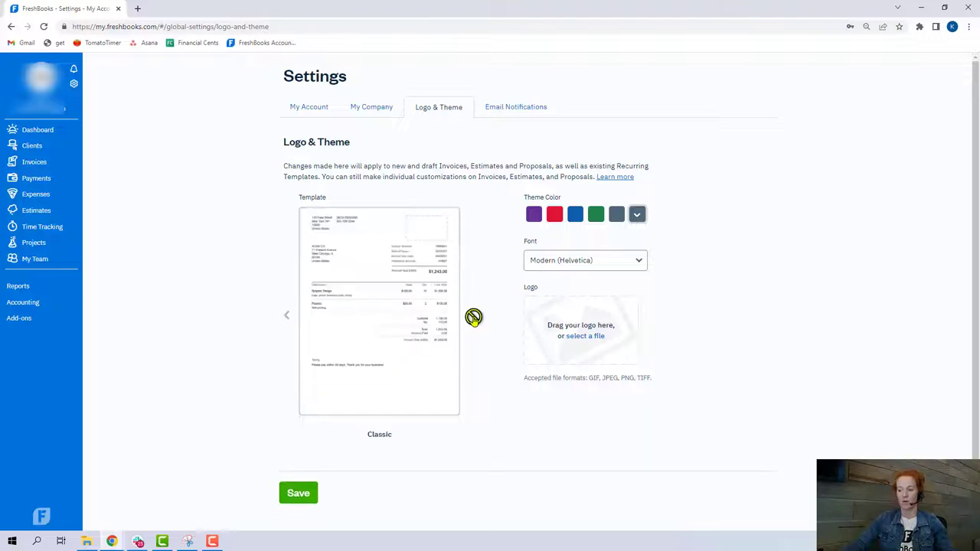
mouse_move(406, 152)
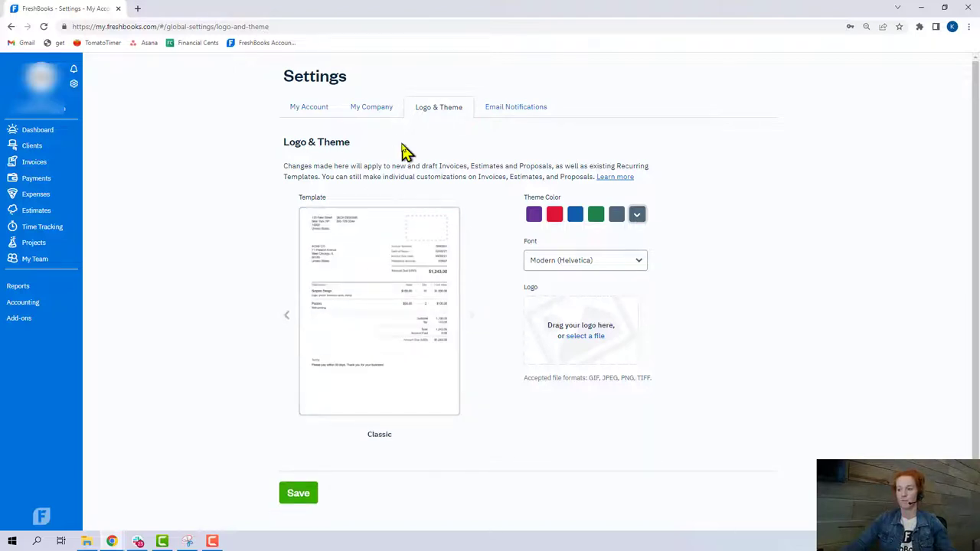
left_click(371, 107)
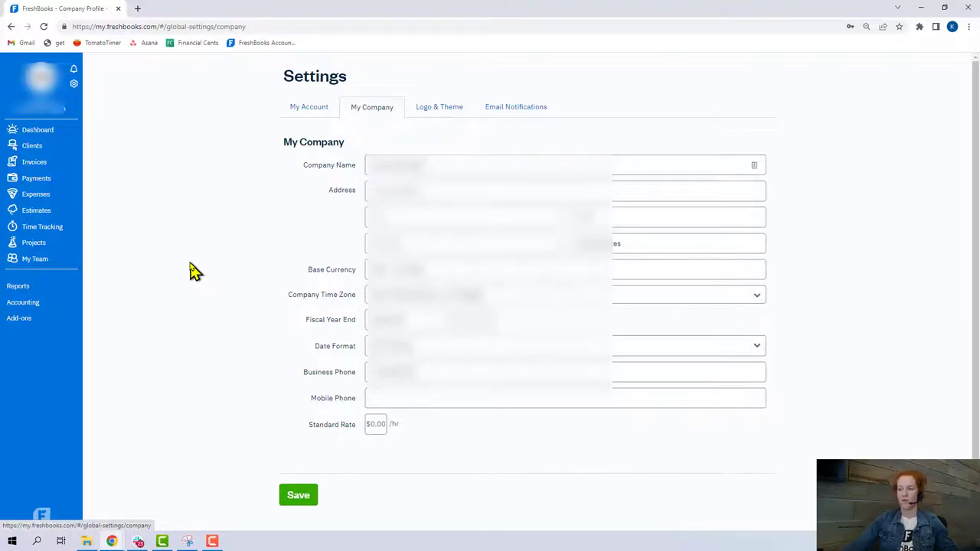
- Show the Email Notifications settings with all alert checkboxes still on
left_click(514, 108)
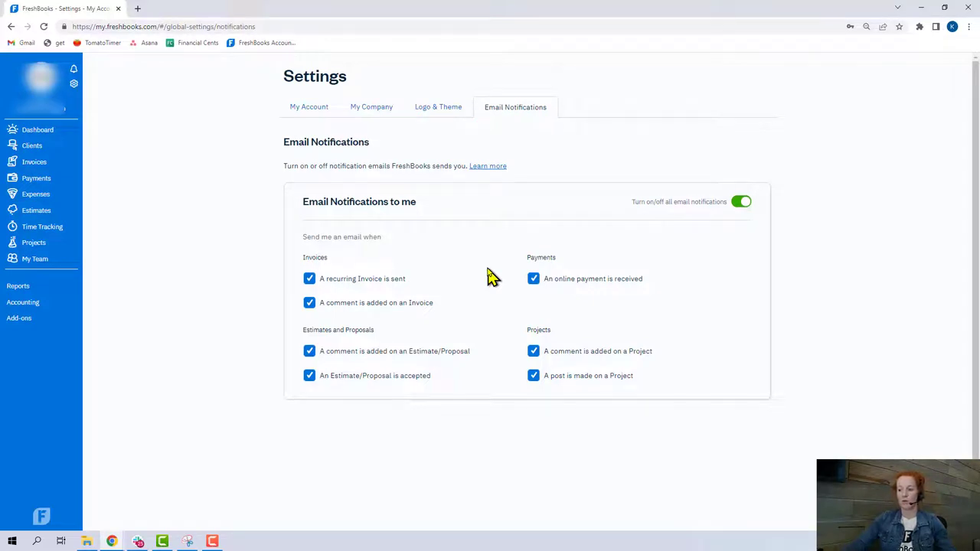
mouse_move(294, 303)
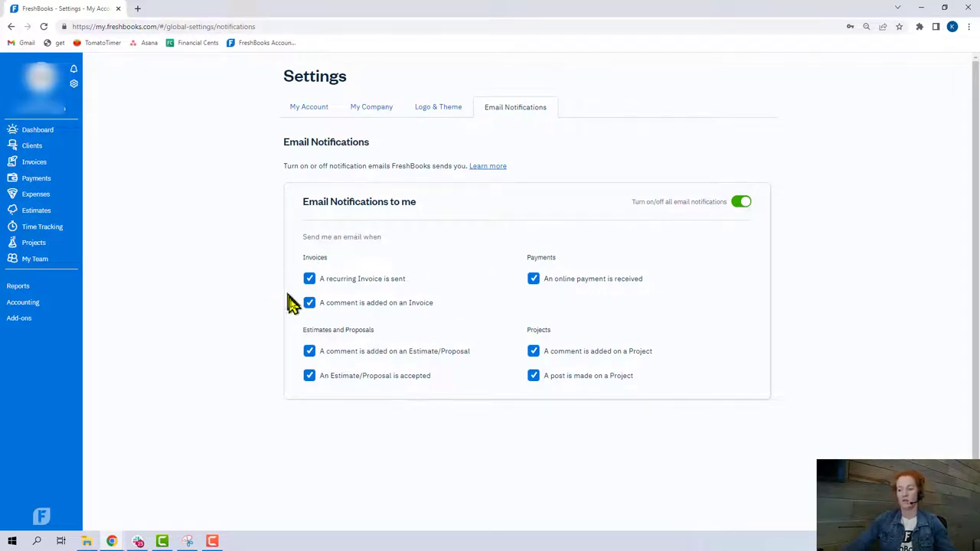
mouse_move(367, 253)
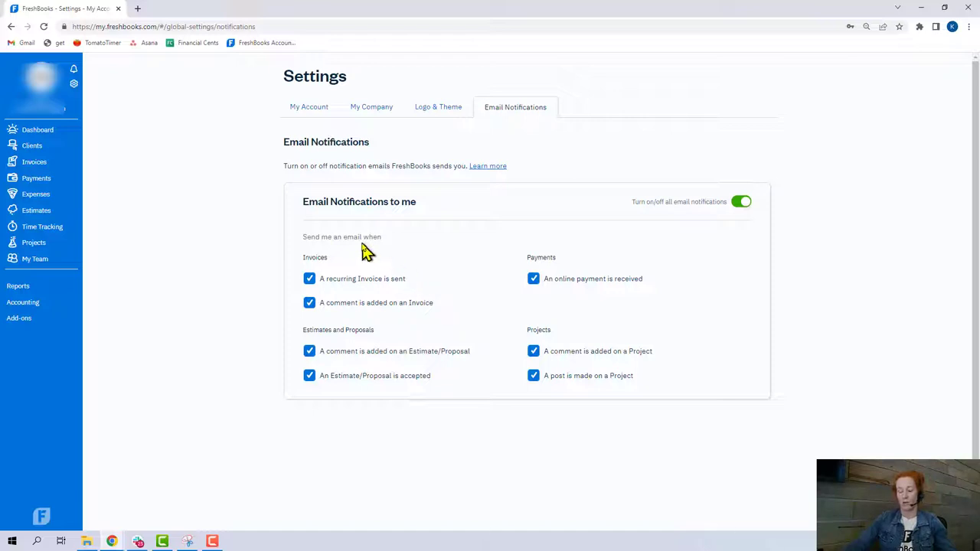
mouse_move(448, 304)
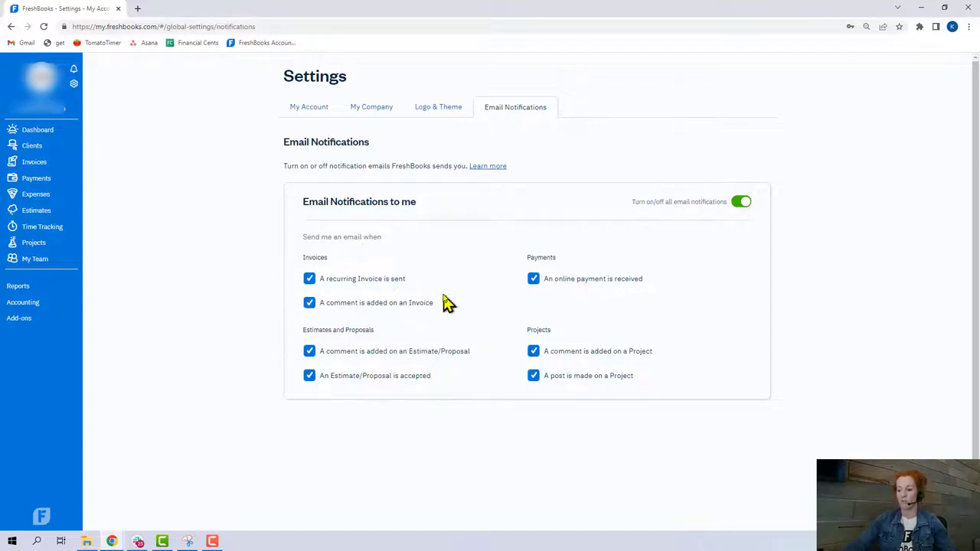
mouse_move(532, 352)
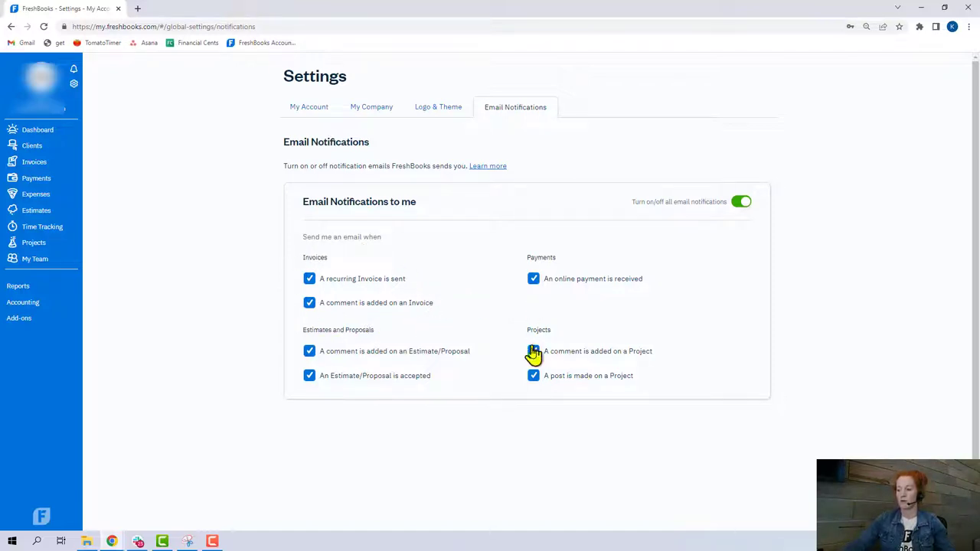
mouse_move(365, 380)
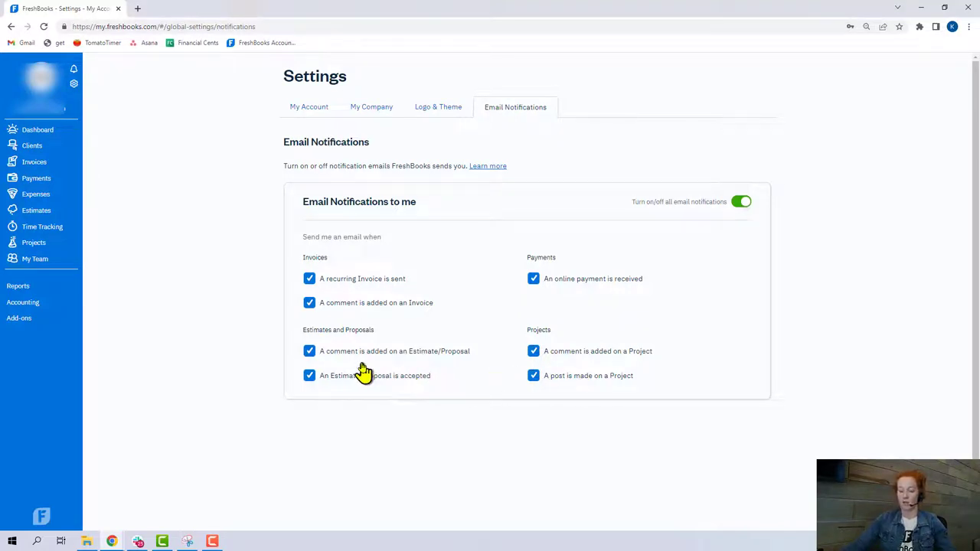
mouse_move(456, 340)
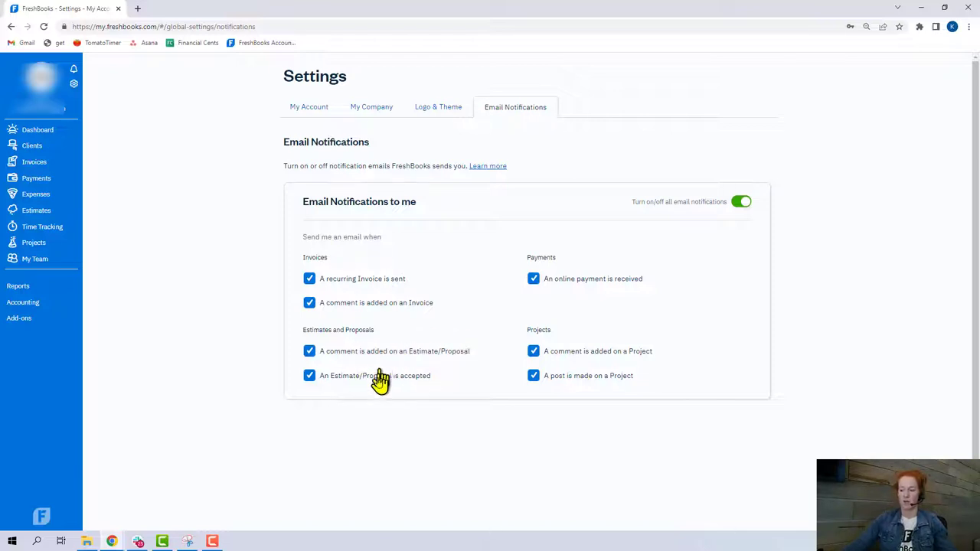
- From the dashboard's Add Your Clients step, open the Import Clients from a CSV help article
left_click(37, 129)
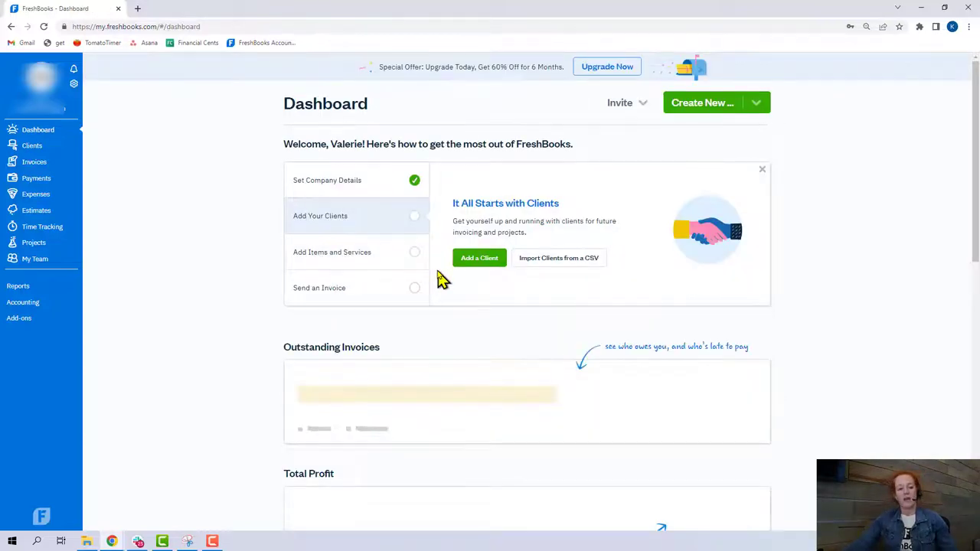
mouse_move(353, 233)
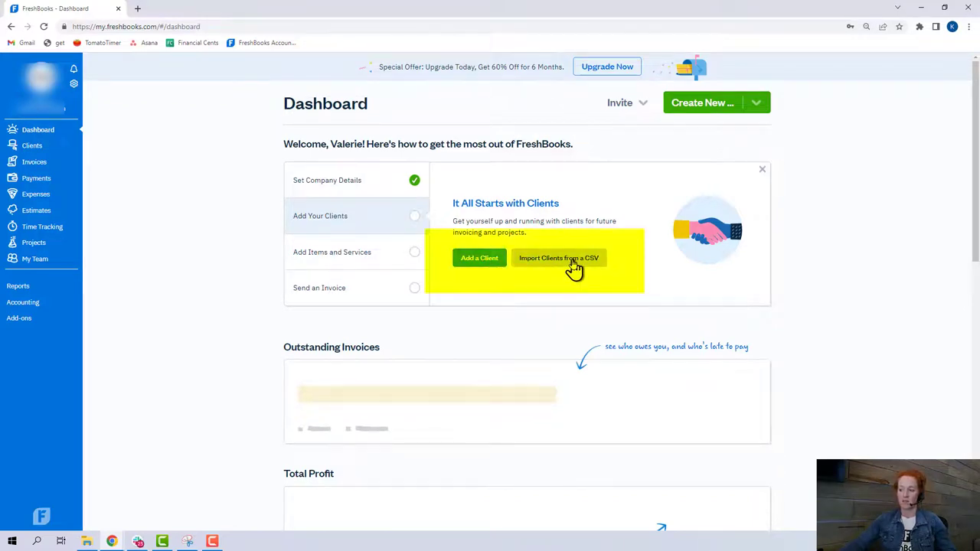
left_click(559, 258)
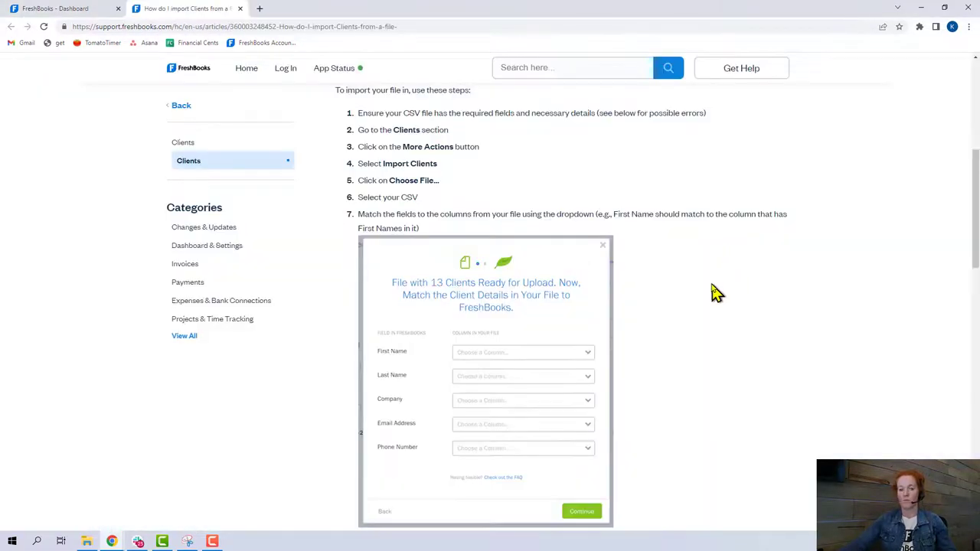
mouse_move(686, 299)
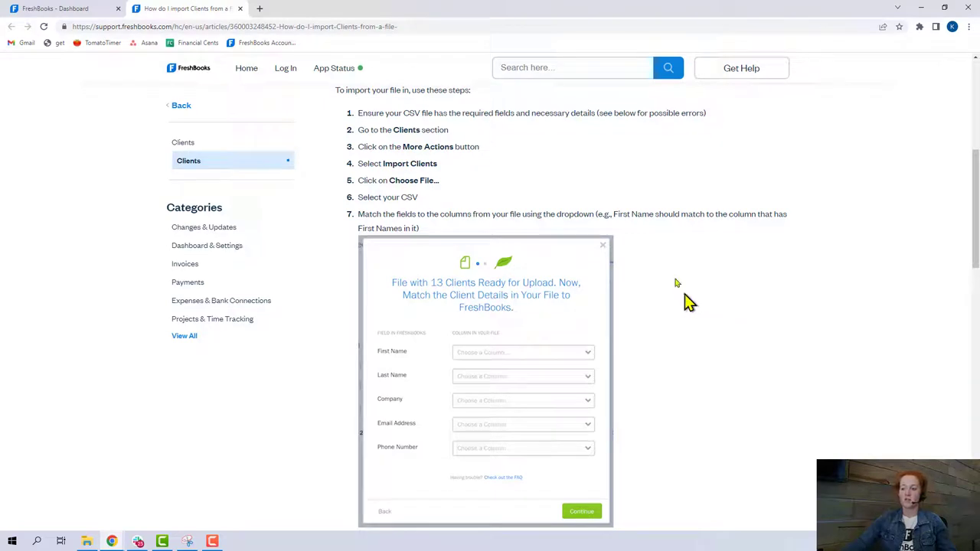
mouse_move(412, 374)
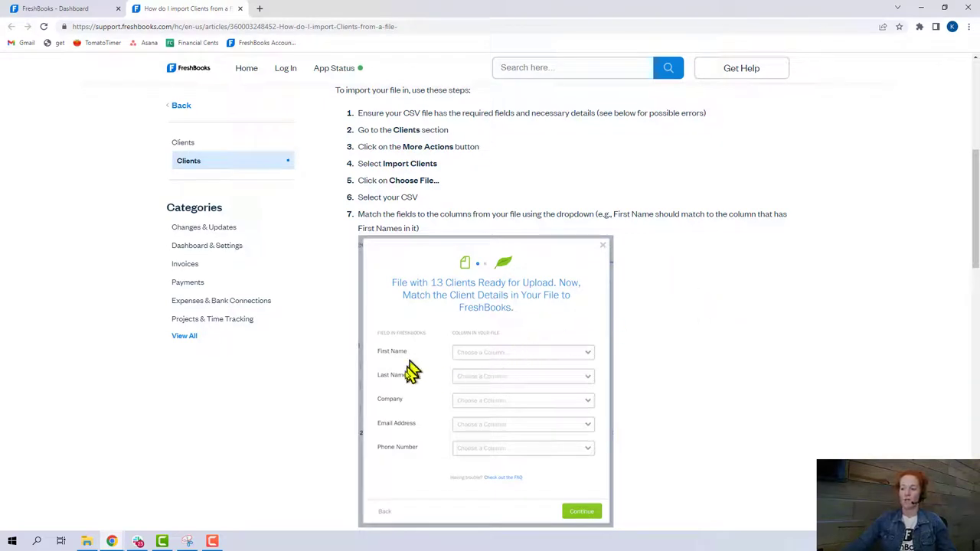
mouse_move(420, 470)
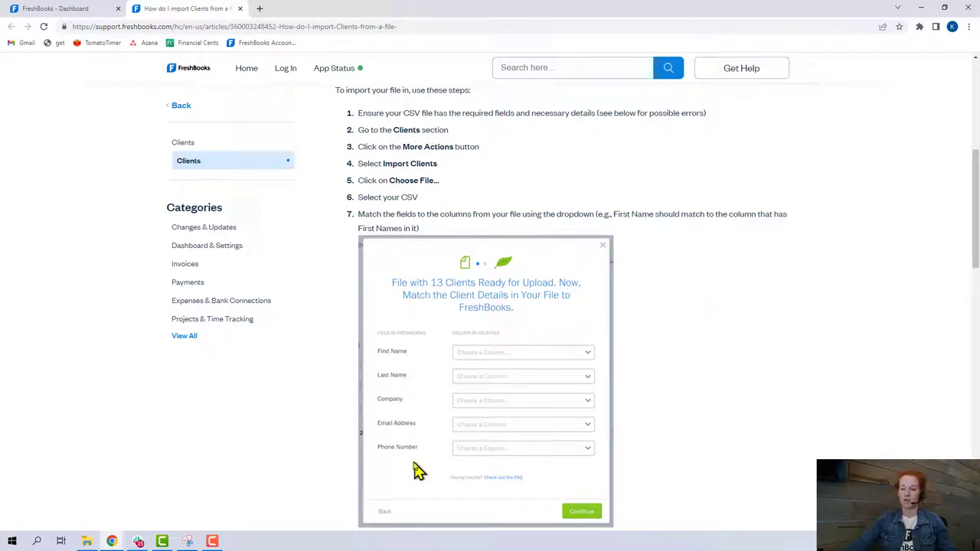
mouse_move(726, 360)
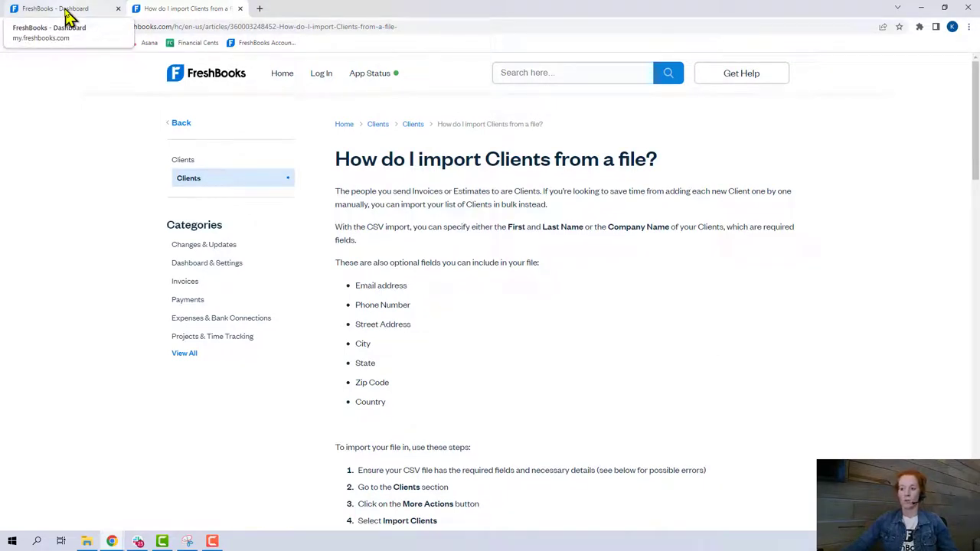
- Review the new client's payment reminder settings, then cancel the client back to the Dashboard
left_click(62, 9)
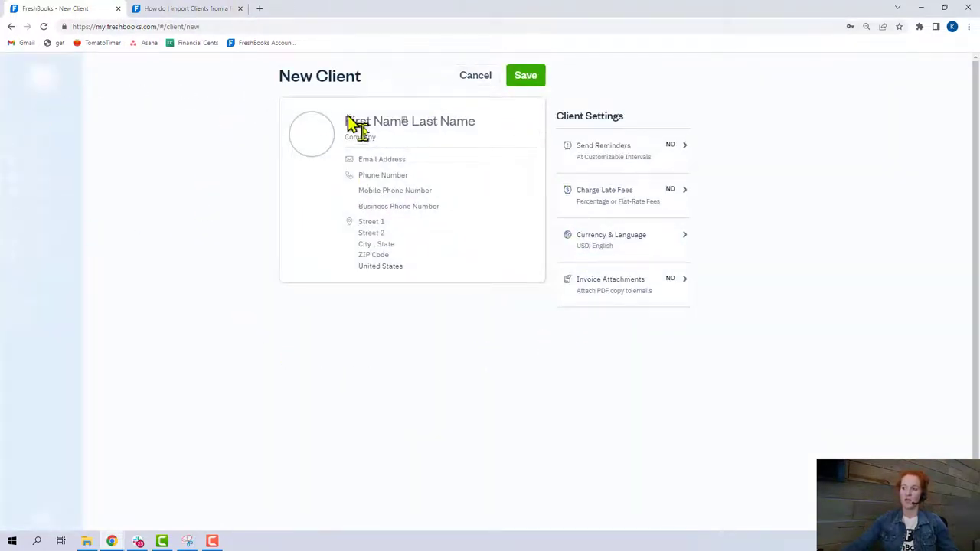
mouse_move(693, 158)
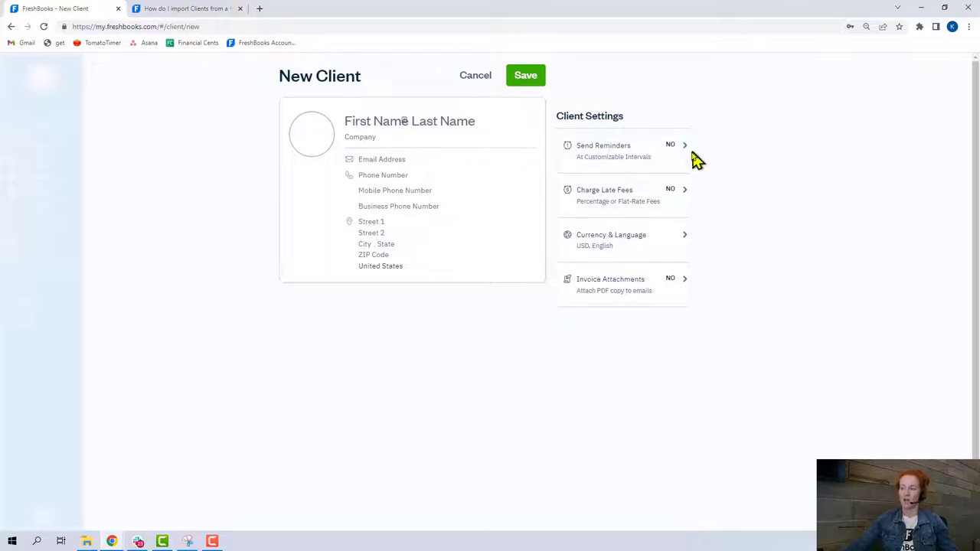
mouse_move(683, 152)
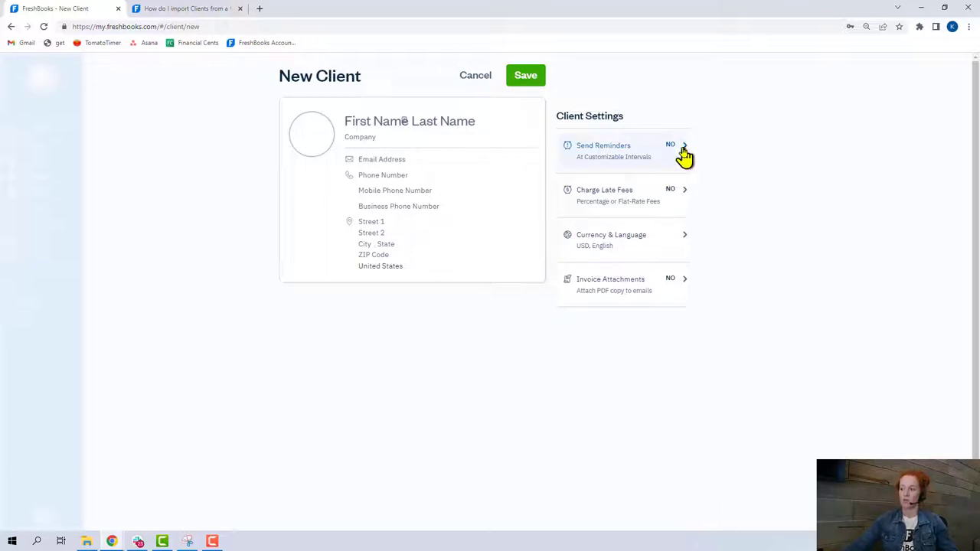
left_click(683, 151)
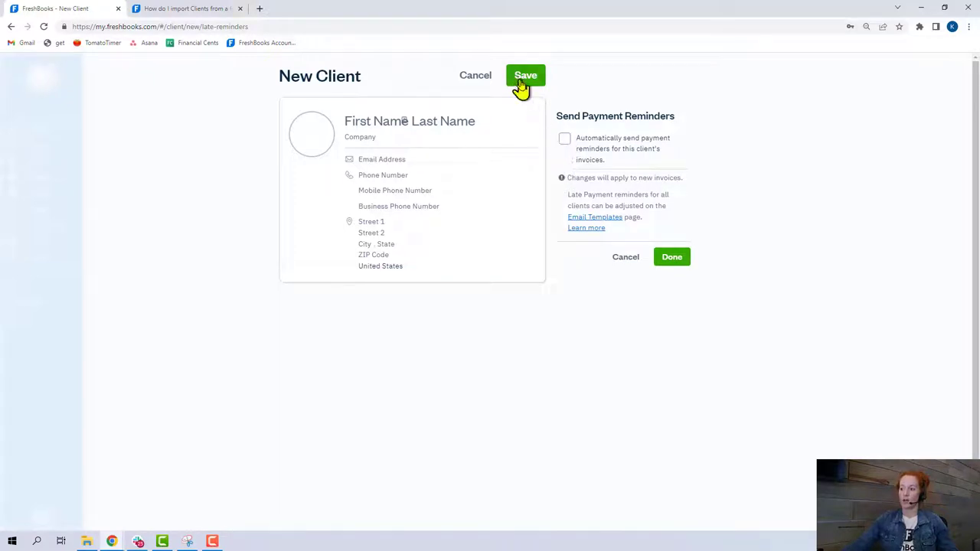
left_click(670, 258)
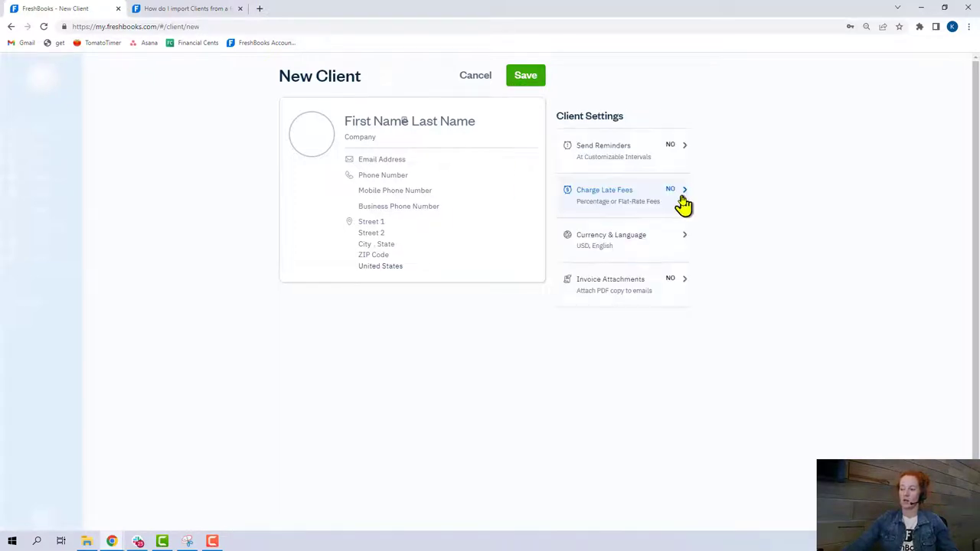
mouse_move(686, 243)
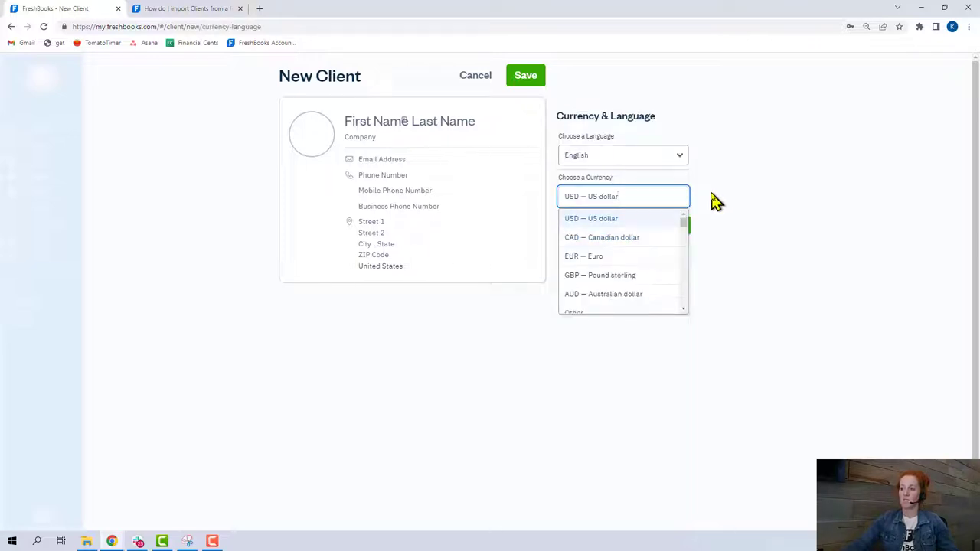
left_click(475, 75)
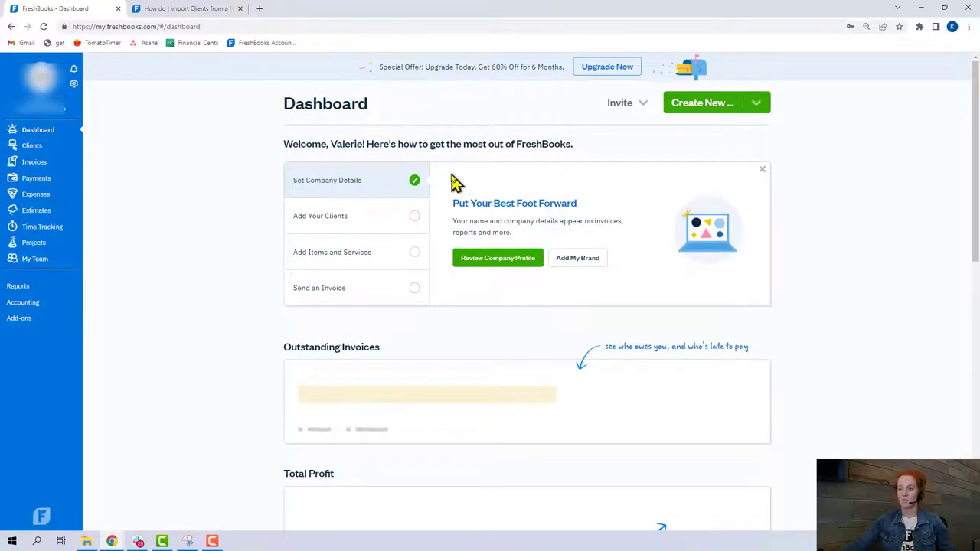
mouse_move(414, 226)
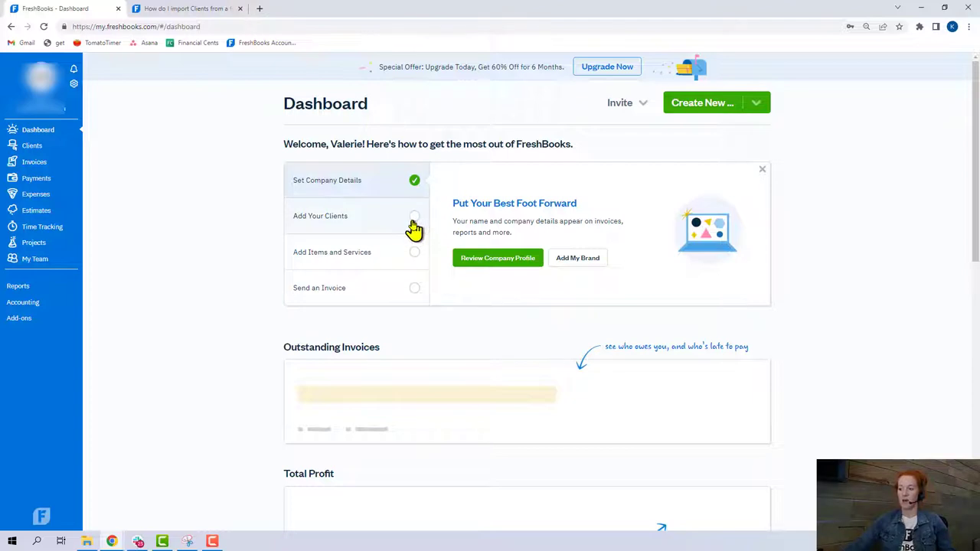
- Dismiss the getting-started checklist and browse Items & Services, ending on the items list
left_click(320, 214)
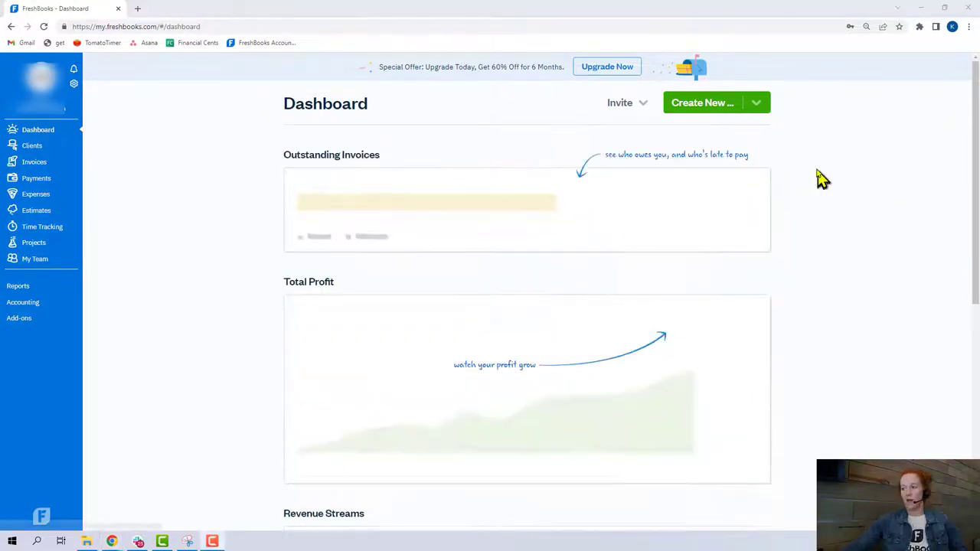
mouse_move(238, 184)
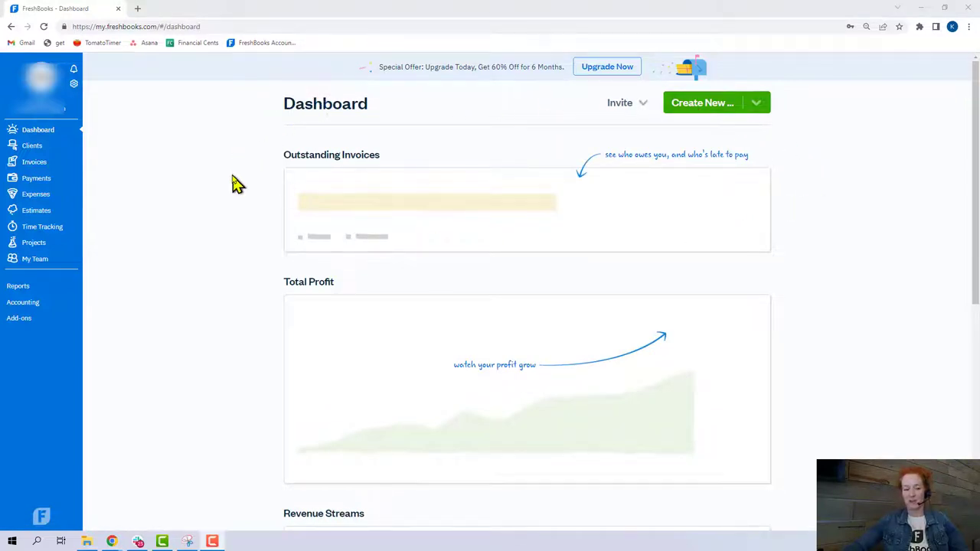
mouse_move(202, 208)
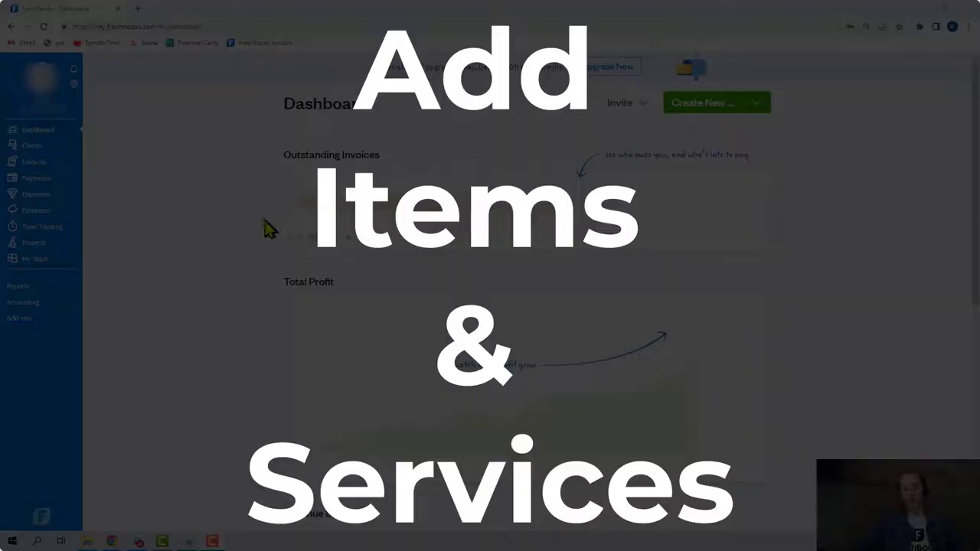
mouse_move(141, 152)
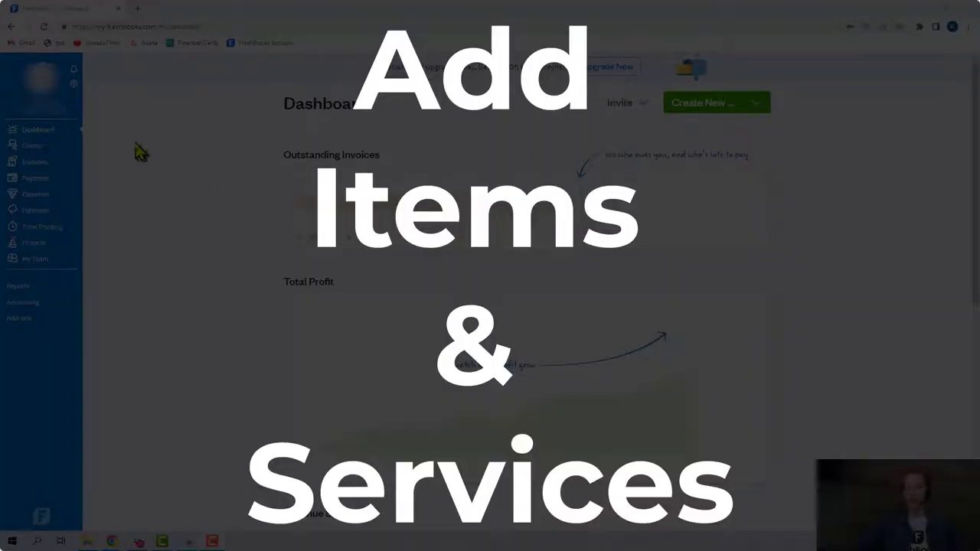
left_click(73, 83)
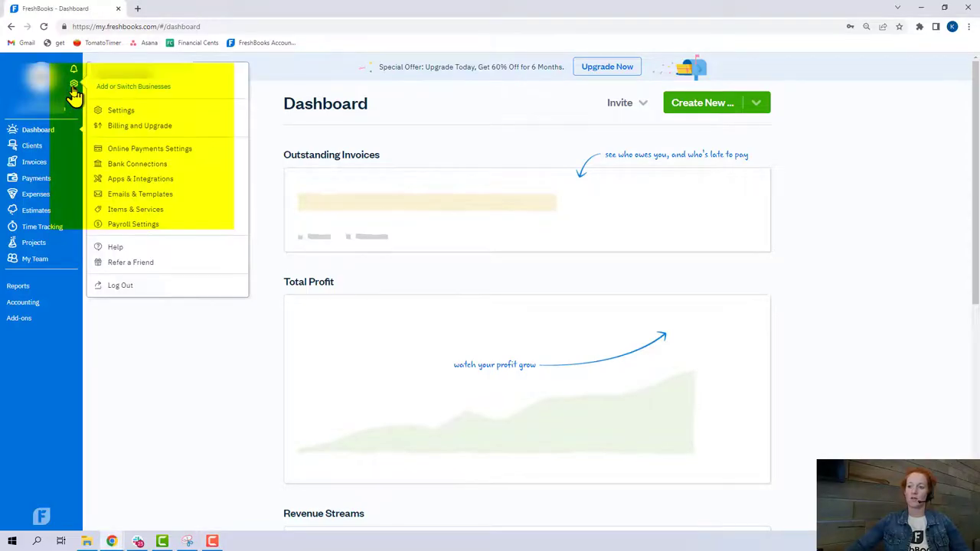
mouse_move(135, 208)
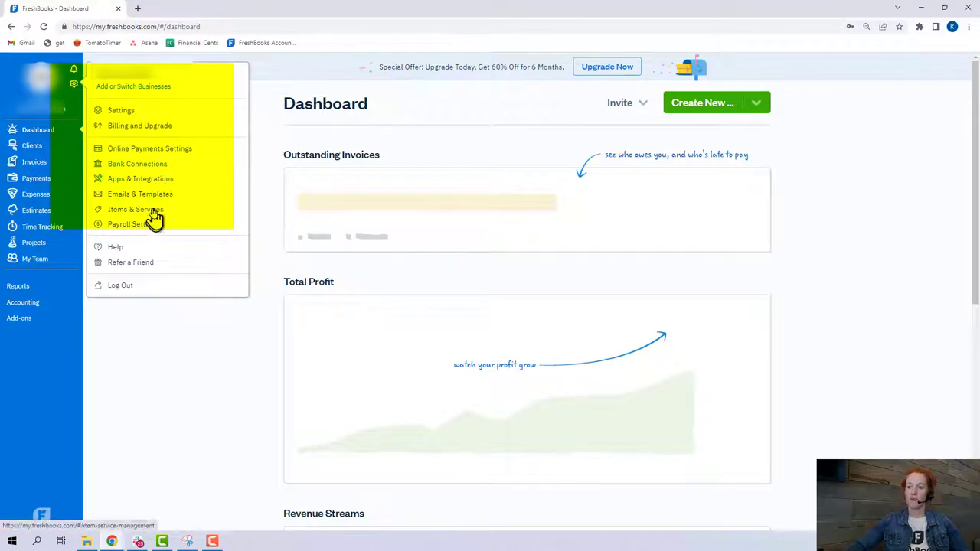
left_click(134, 208)
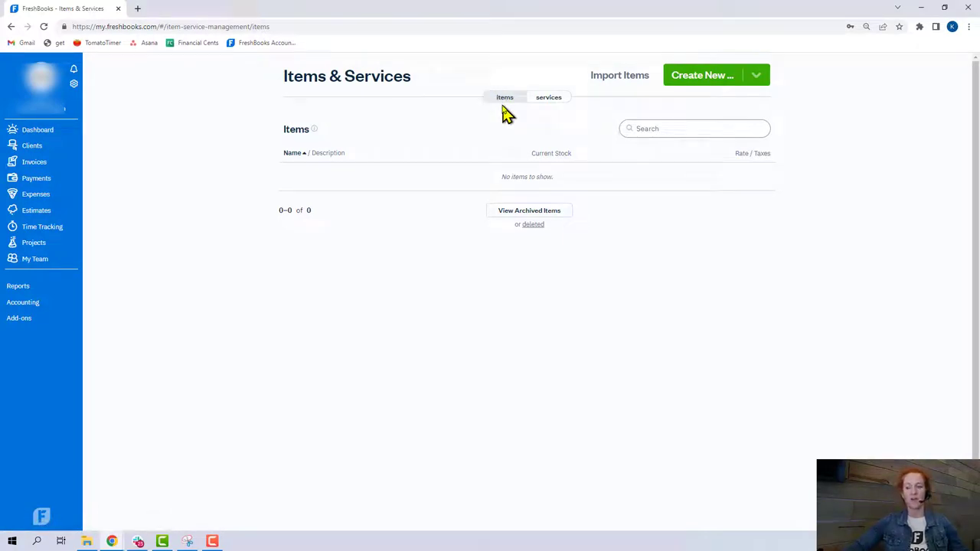
mouse_move(504, 98)
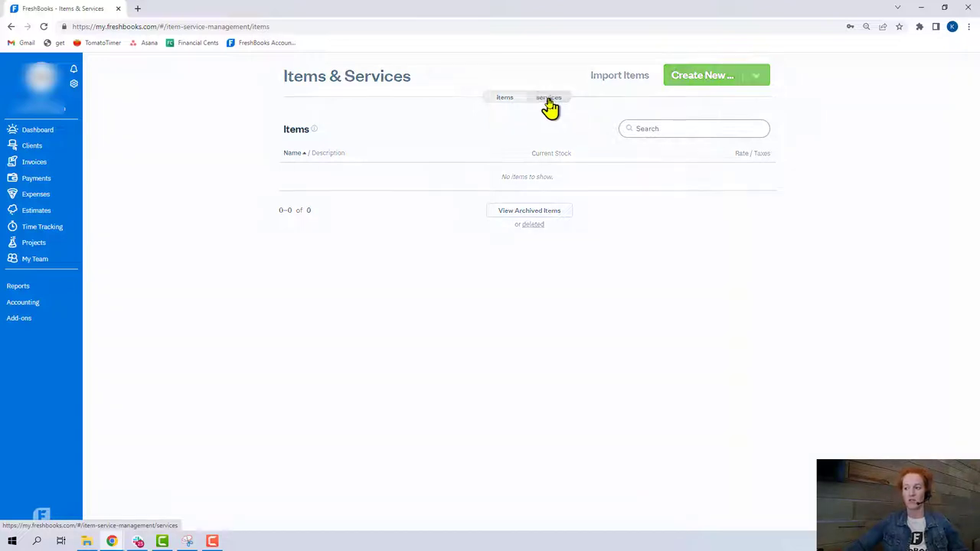
left_click(548, 98)
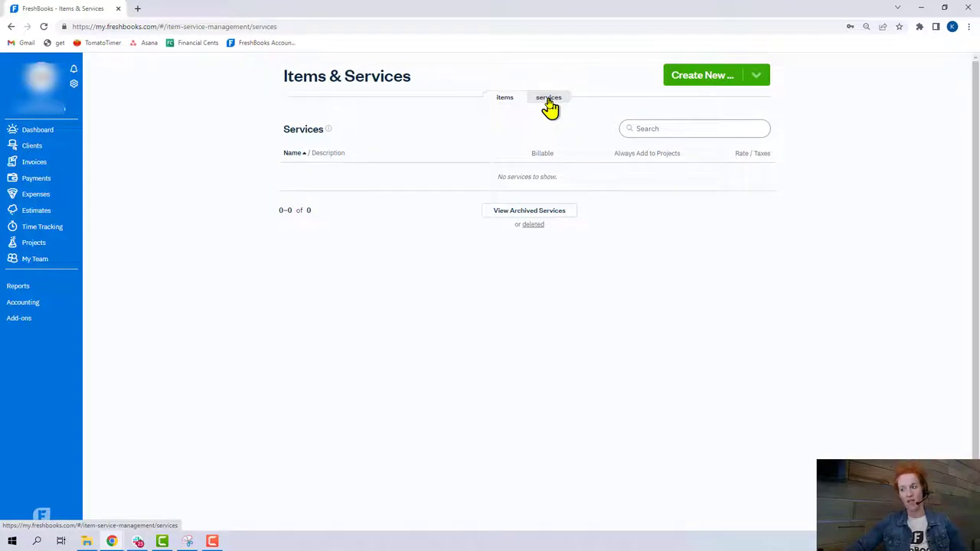
mouse_move(555, 108)
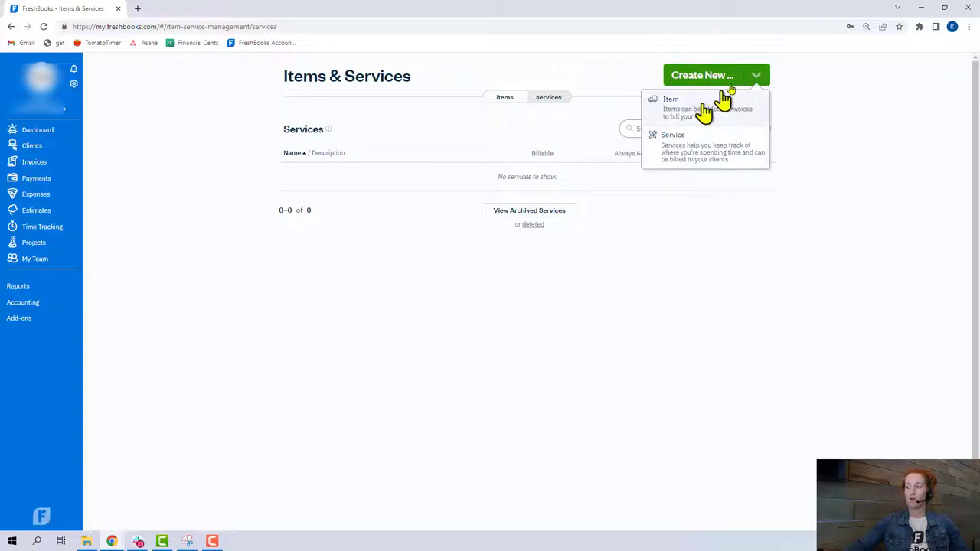
left_click(506, 98)
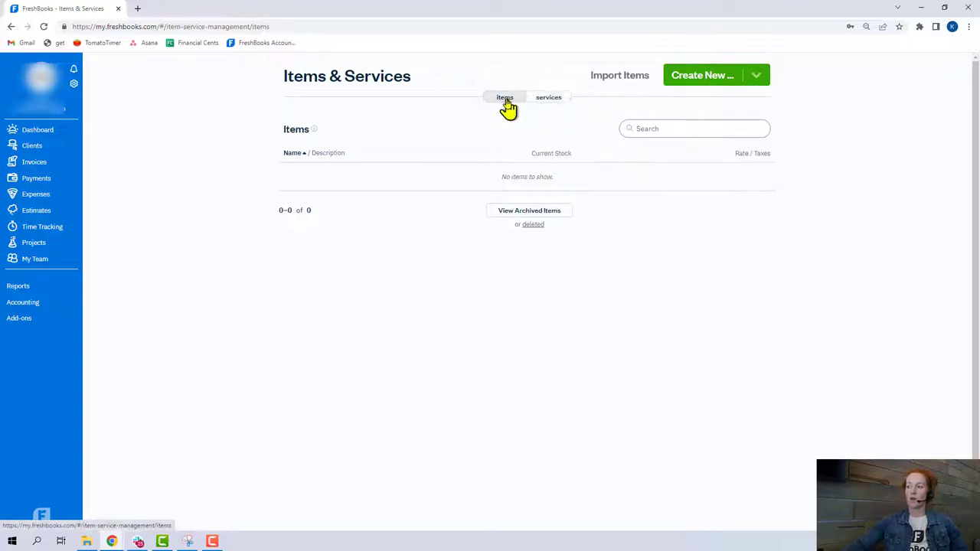
mouse_move(642, 84)
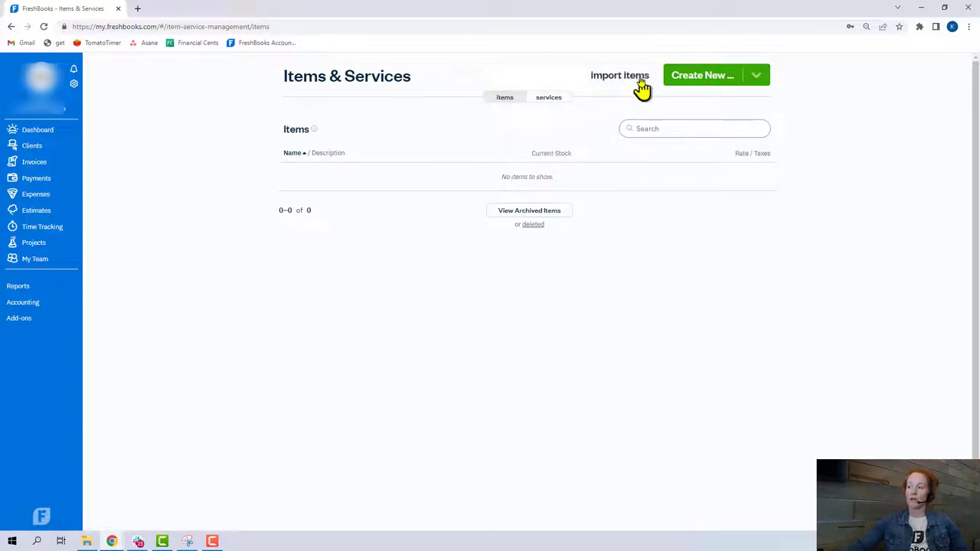
mouse_move(621, 75)
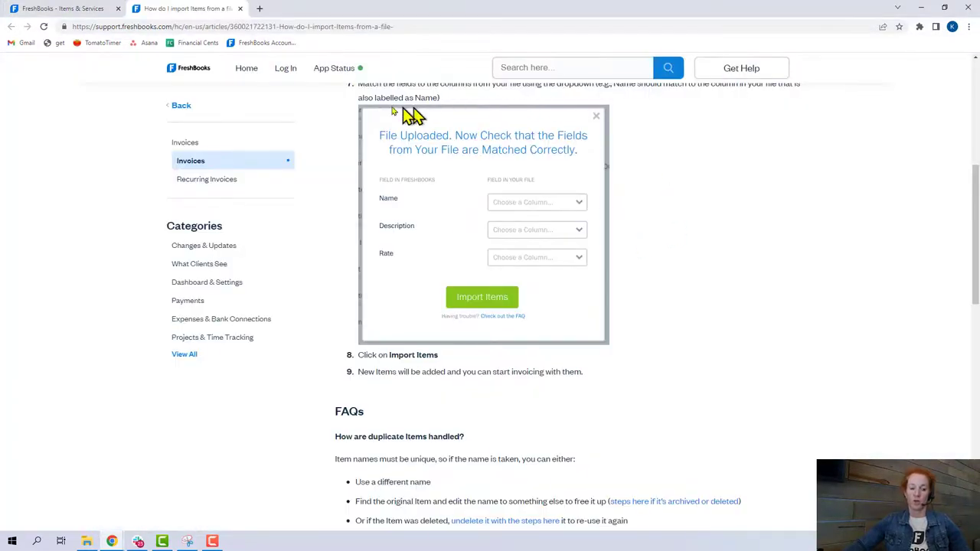
mouse_move(406, 207)
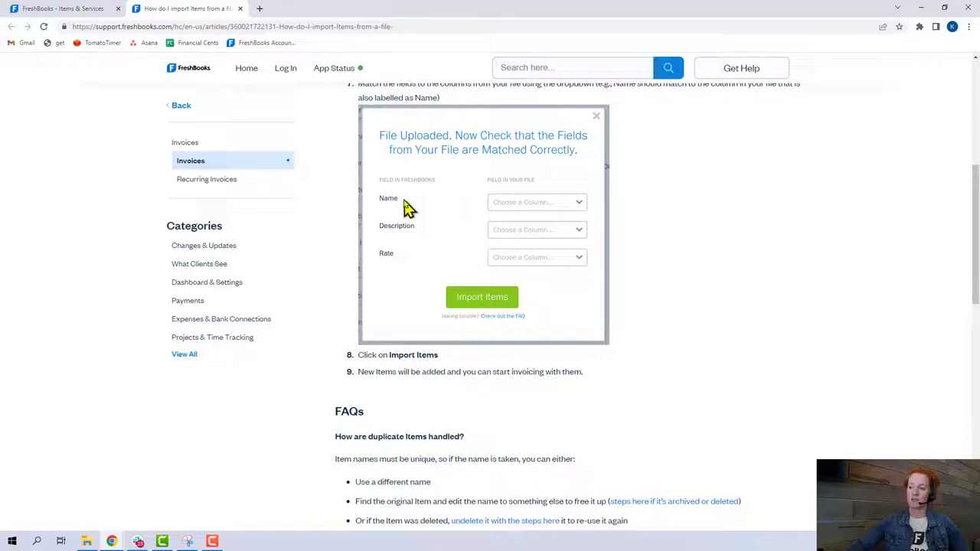
mouse_move(398, 268)
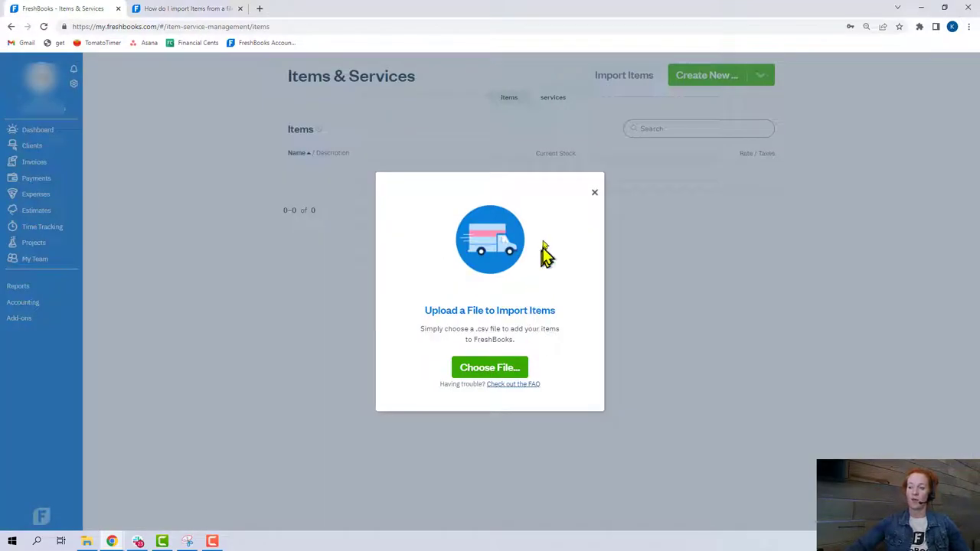
mouse_move(594, 193)
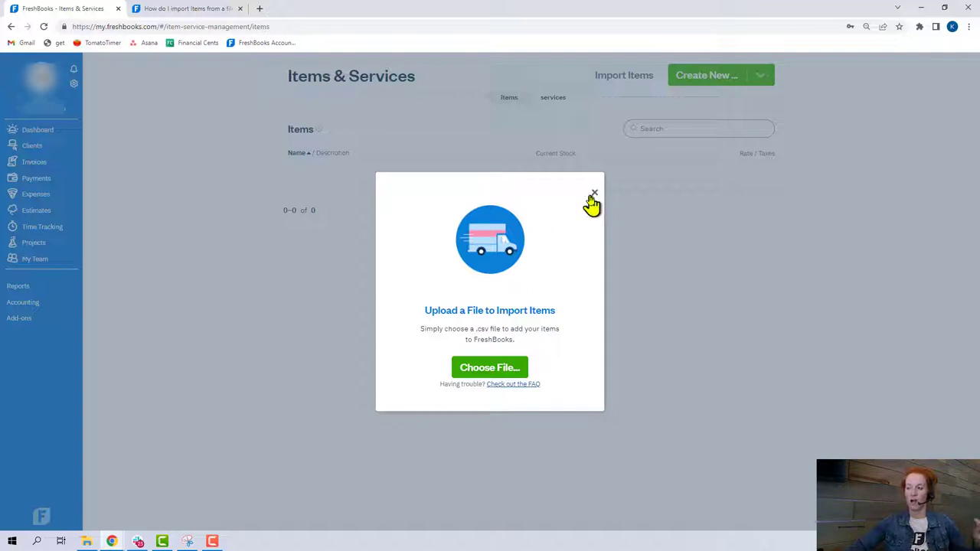
- Close the item-import file upload dialog without uploading anything
left_click(594, 193)
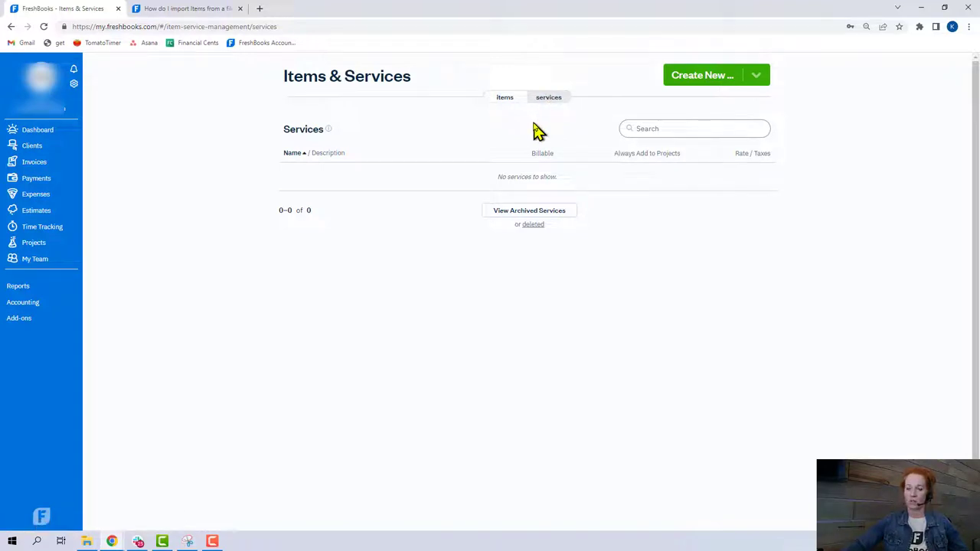
- Switch from the items list to the services list showing 30 and 60 Minute Coaching
left_click(505, 98)
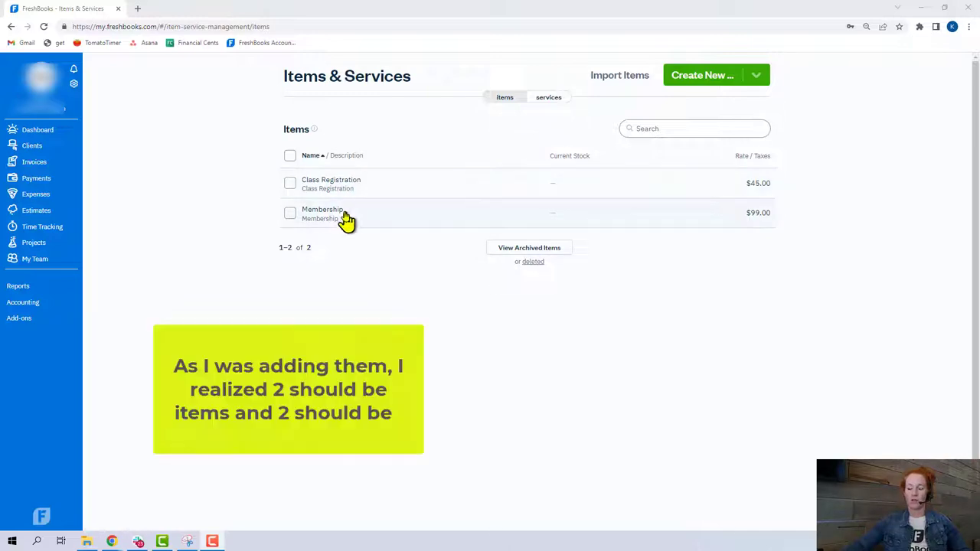
mouse_move(386, 239)
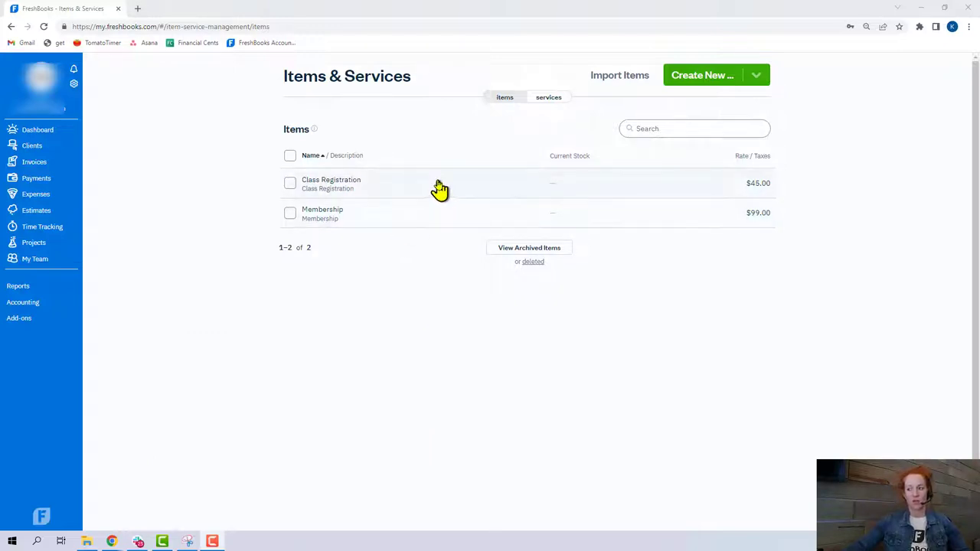
left_click(548, 98)
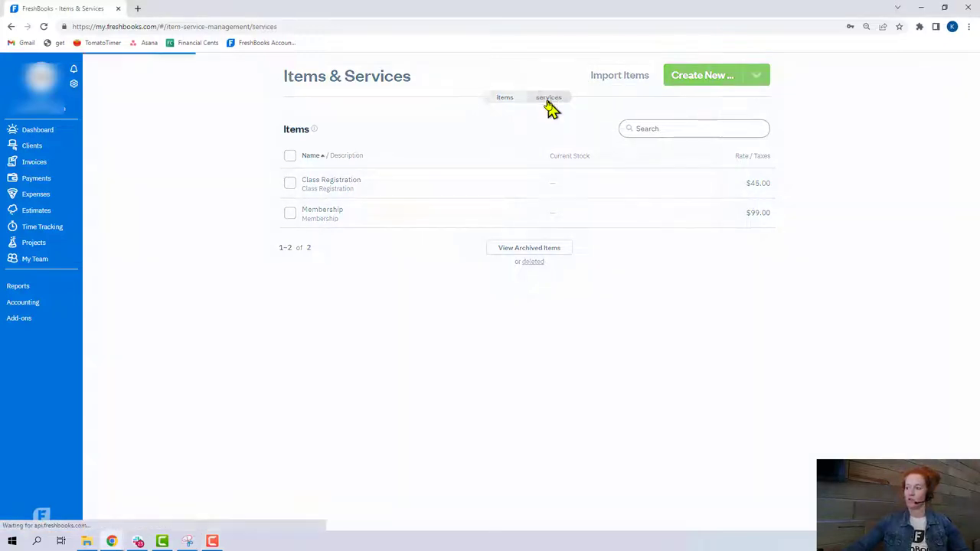
left_click(549, 98)
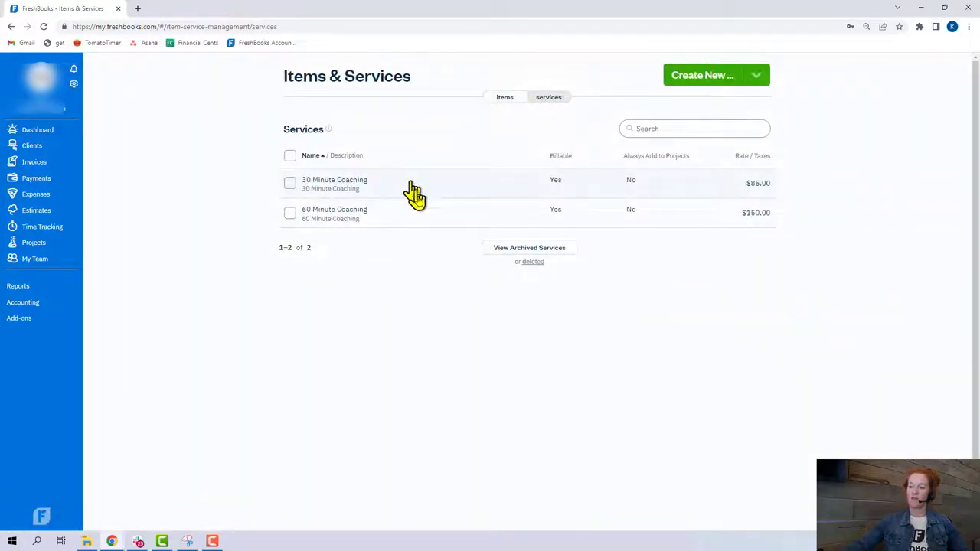
mouse_move(555, 206)
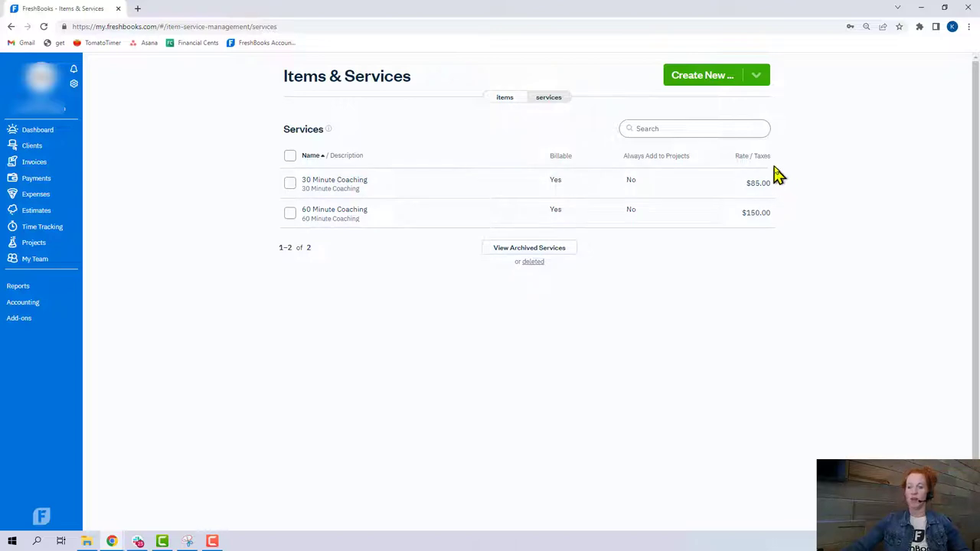
mouse_move(794, 207)
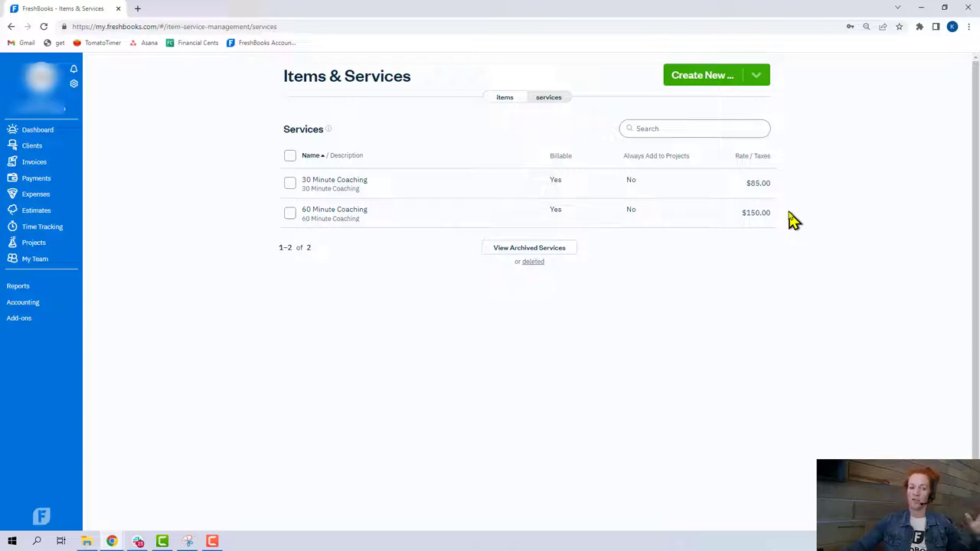
mouse_move(711, 247)
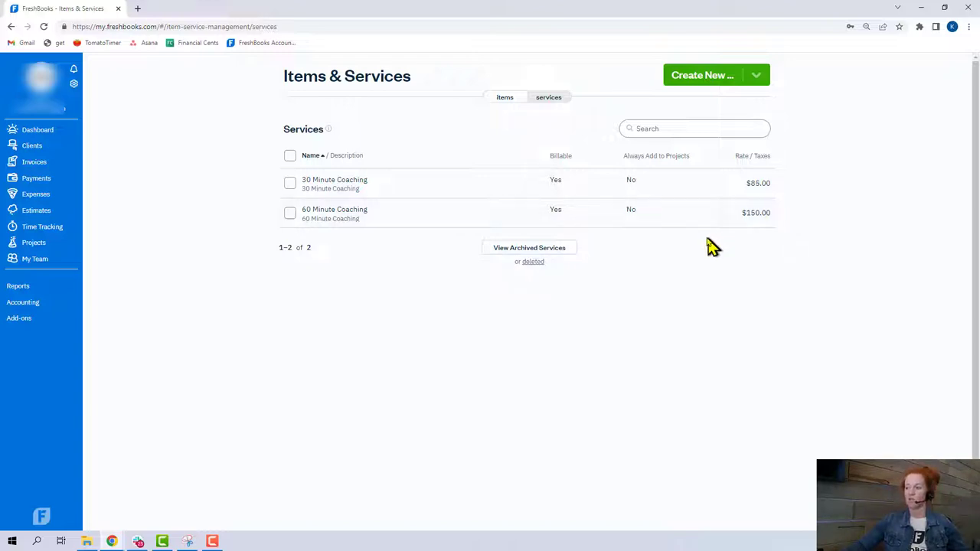
mouse_move(350, 242)
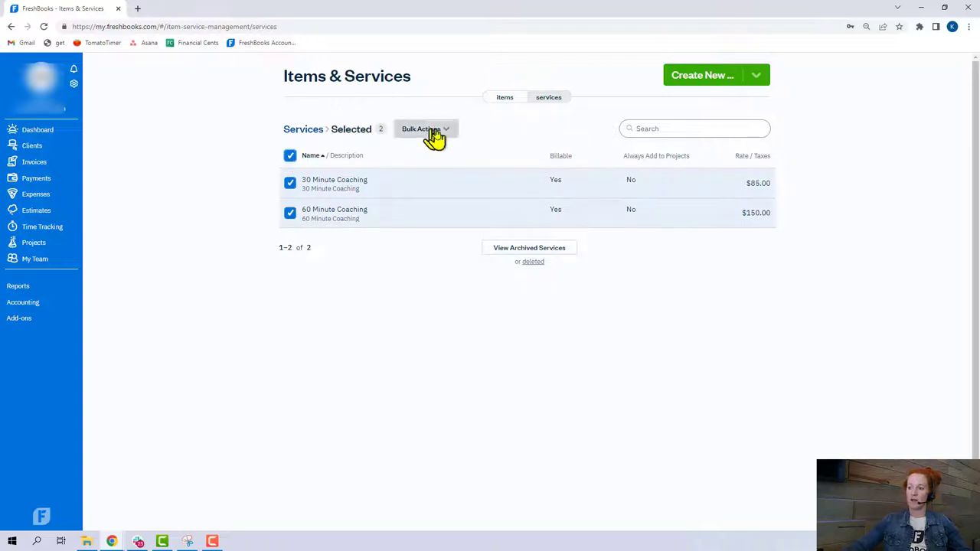
left_click(426, 129)
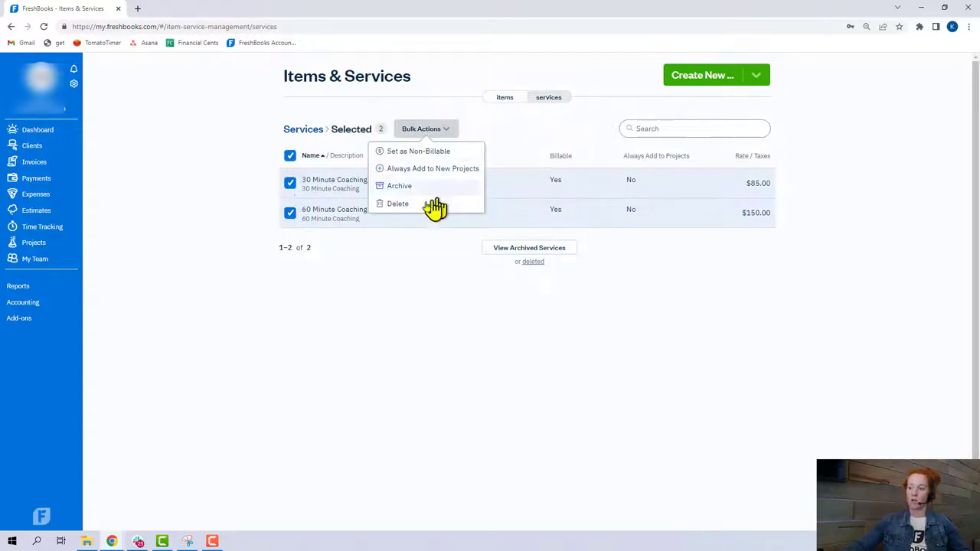
mouse_move(423, 269)
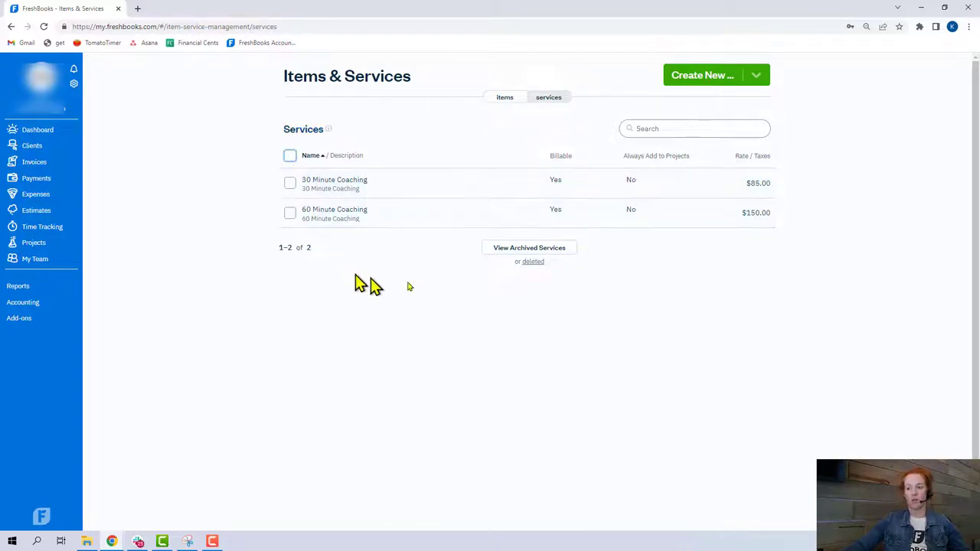
mouse_move(416, 294)
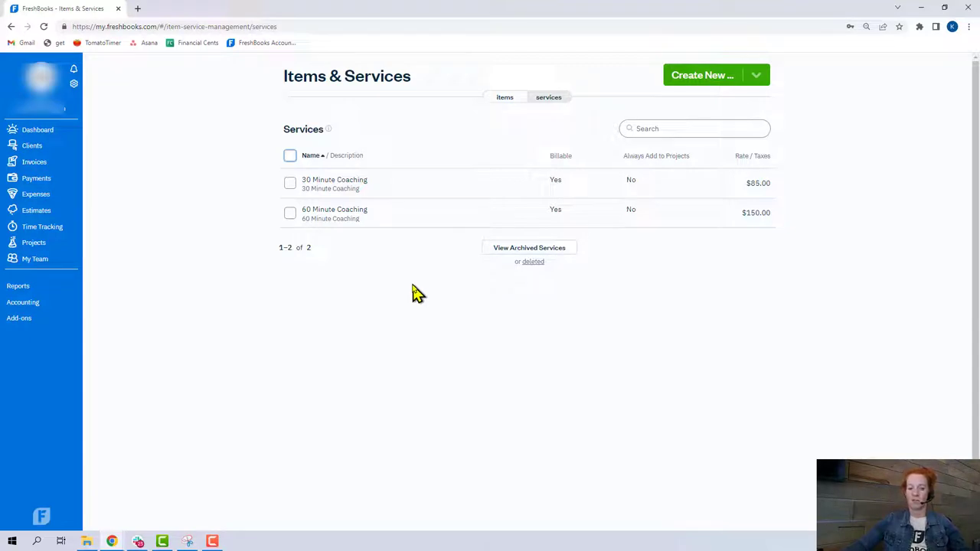
- Go via the Dashboard to the Invoices overview showing $0 overdue, outstanding and draft
left_click(36, 129)
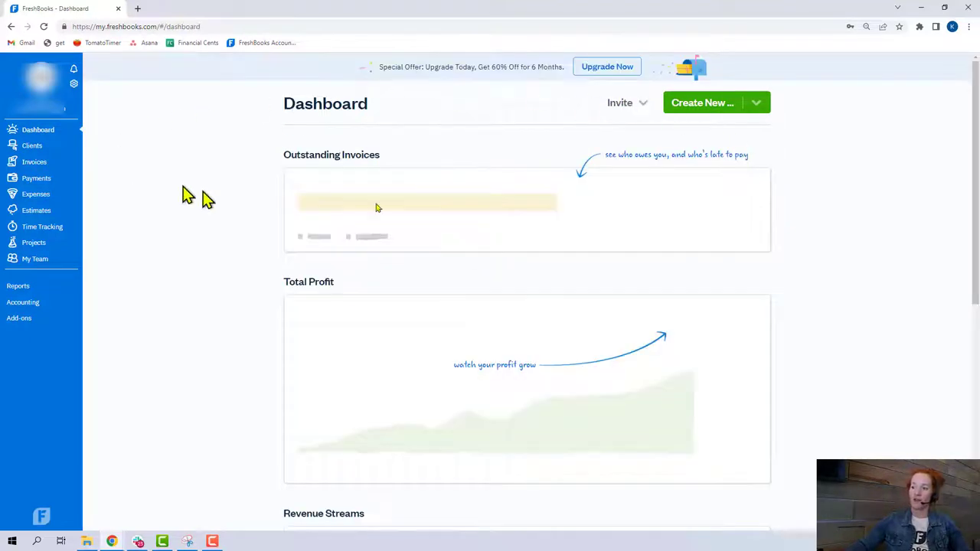
mouse_move(145, 202)
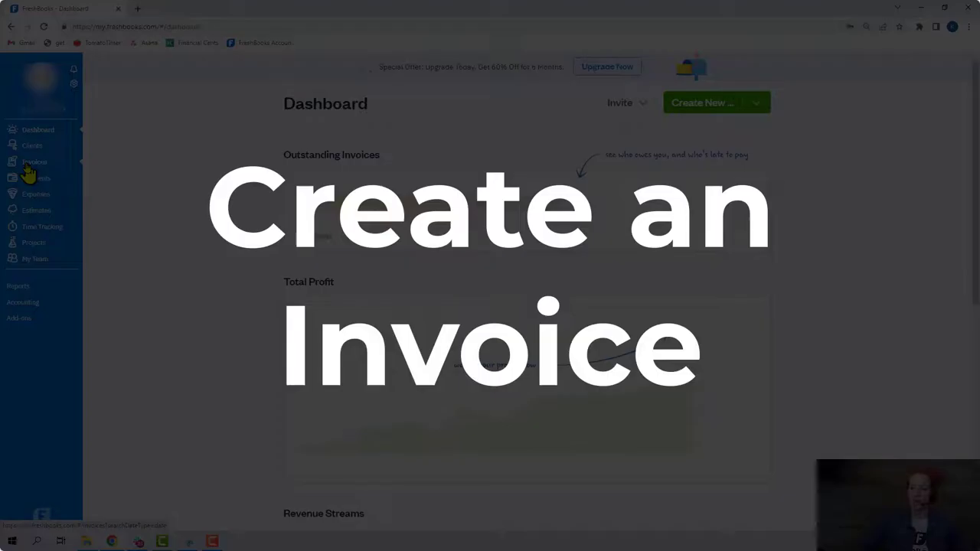
left_click(33, 162)
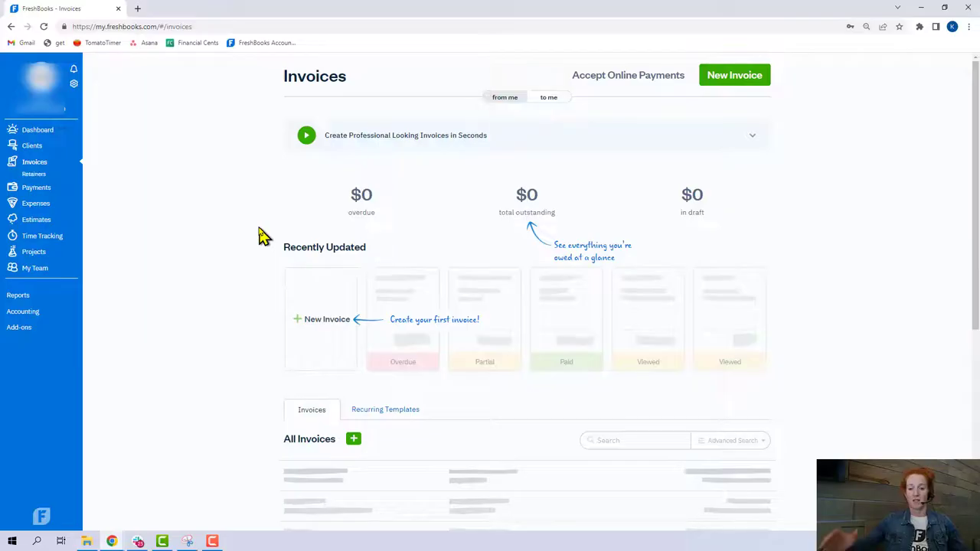
mouse_move(853, 115)
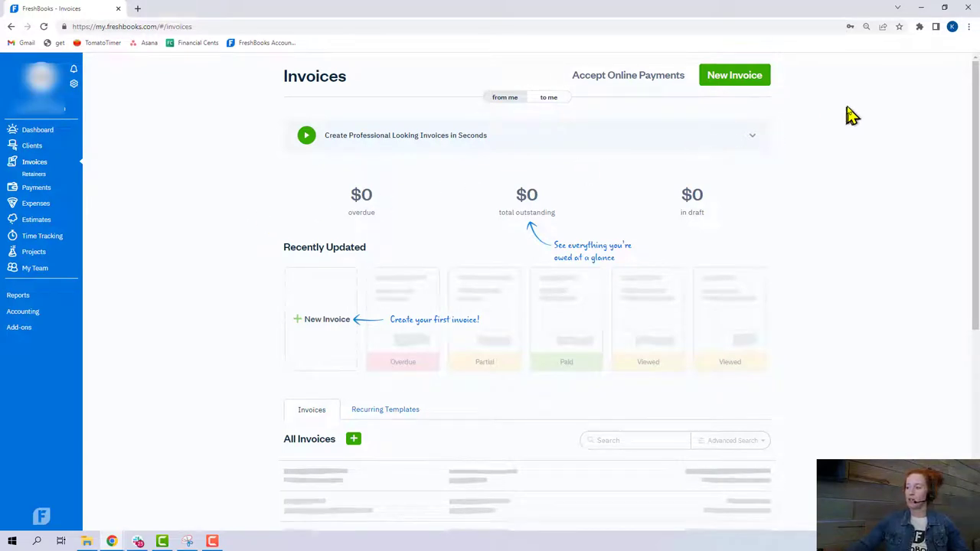
mouse_move(734, 80)
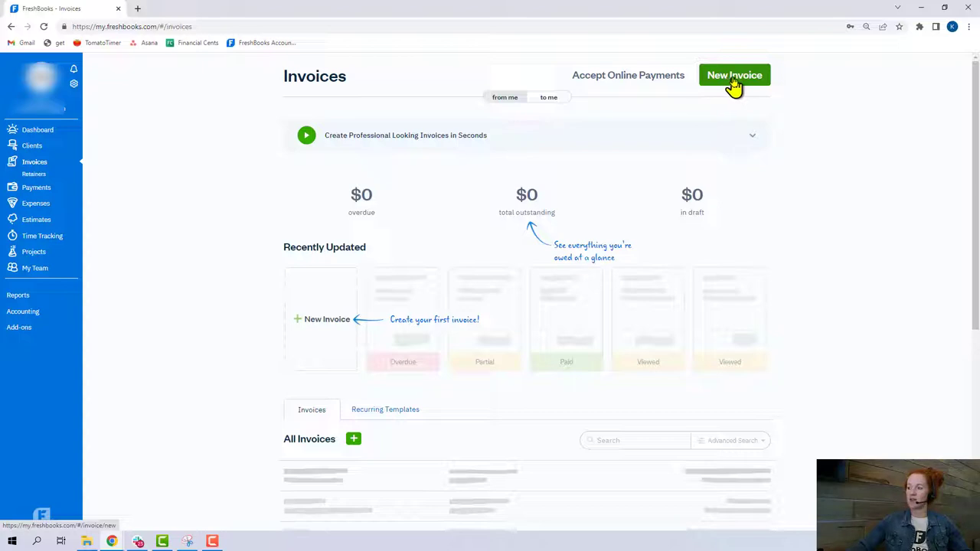
mouse_move(32, 161)
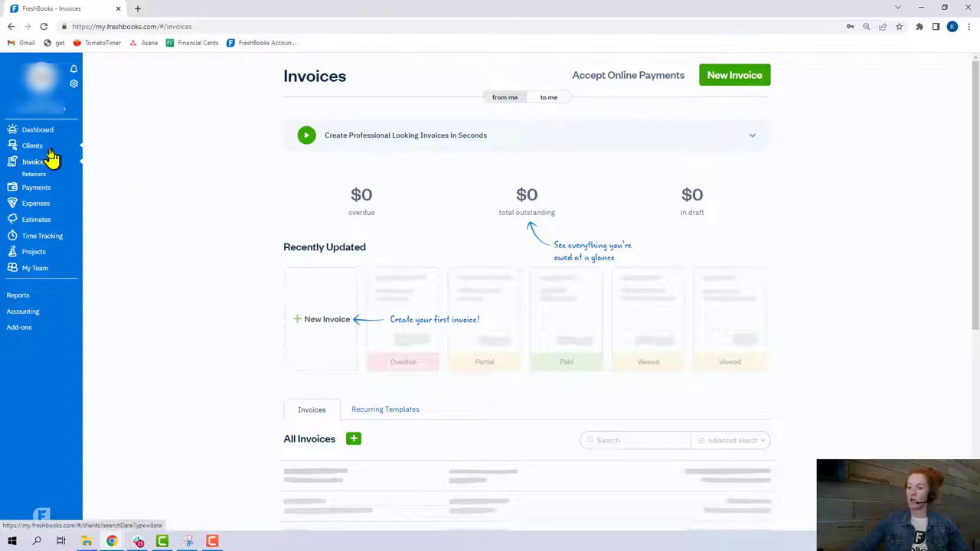
mouse_move(735, 75)
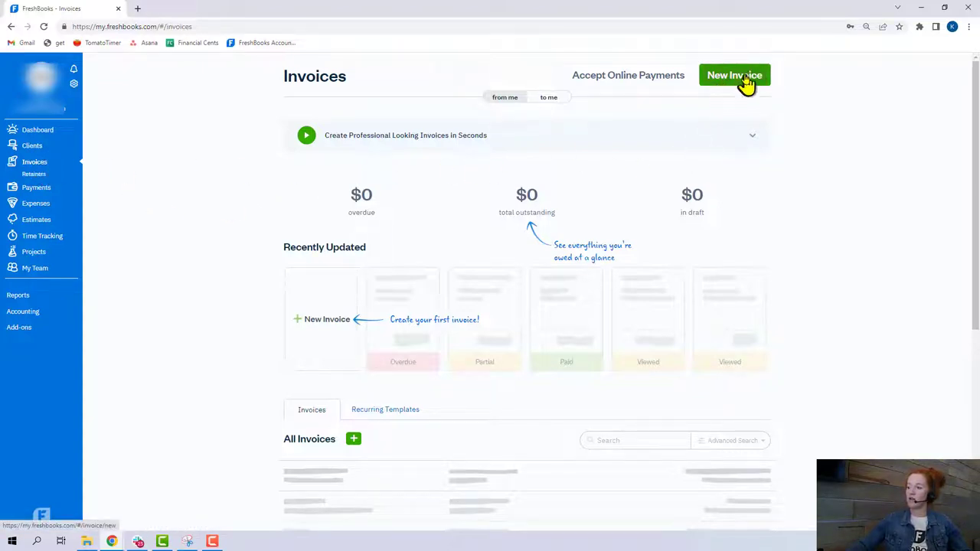
mouse_move(628, 75)
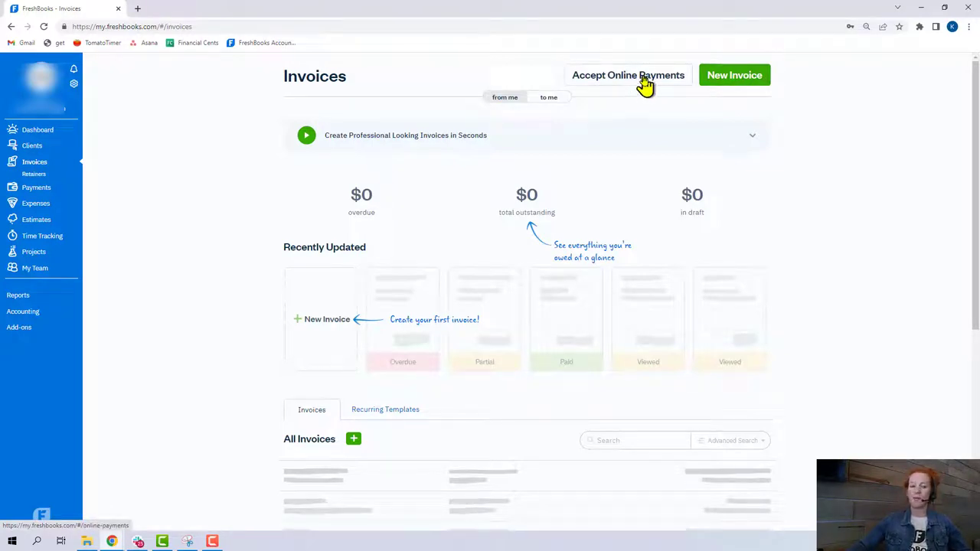
mouse_move(634, 83)
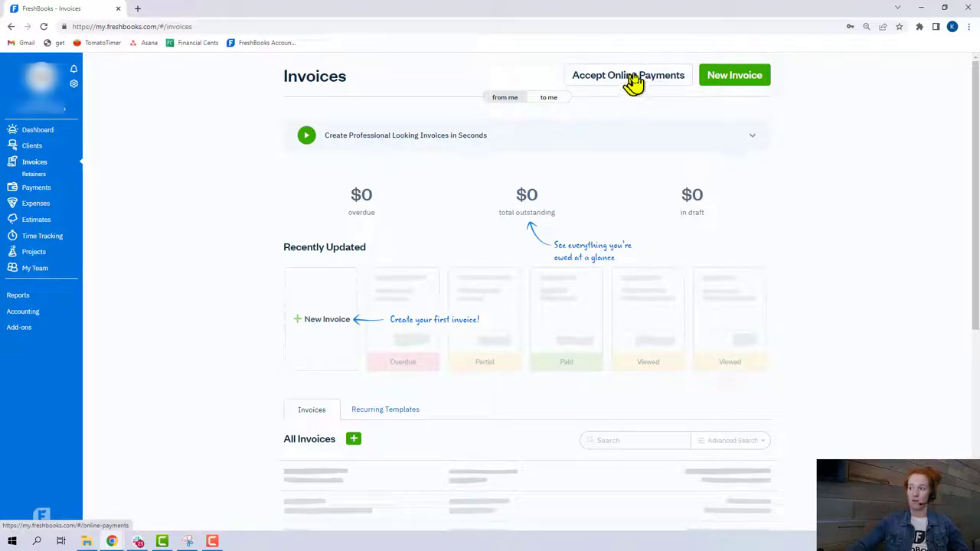
mouse_move(624, 86)
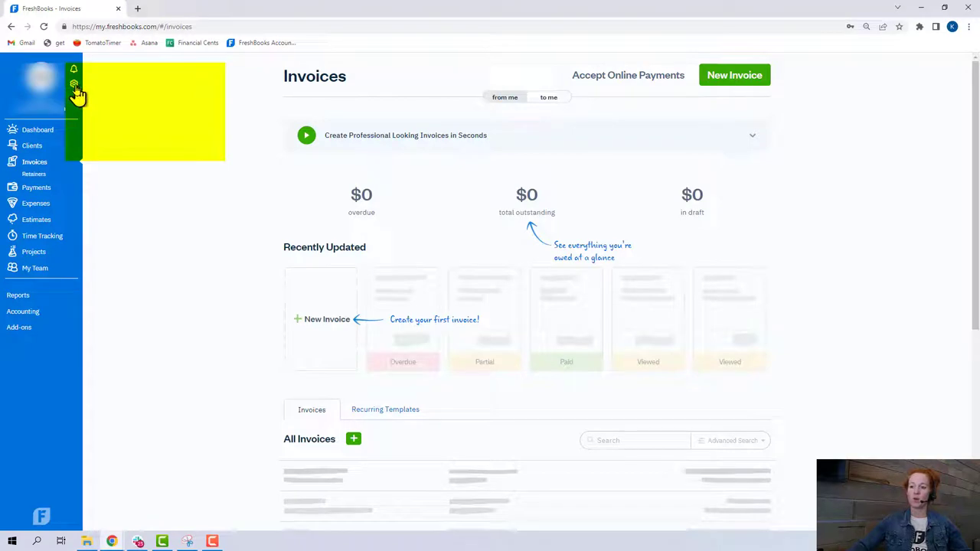
- Open Online Payments Settings and scroll through FreshBooks Payments rates, Stripe and PayPal
left_click(73, 82)
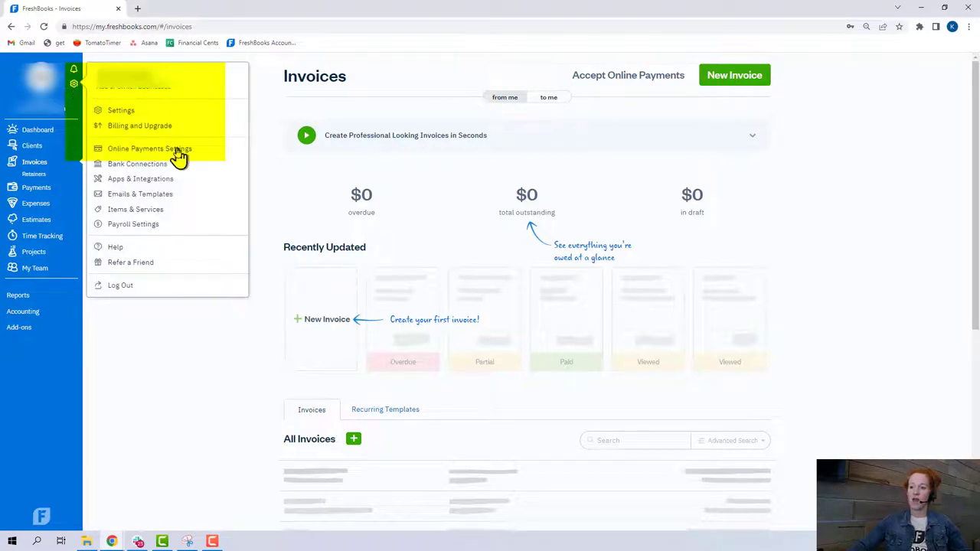
left_click(150, 148)
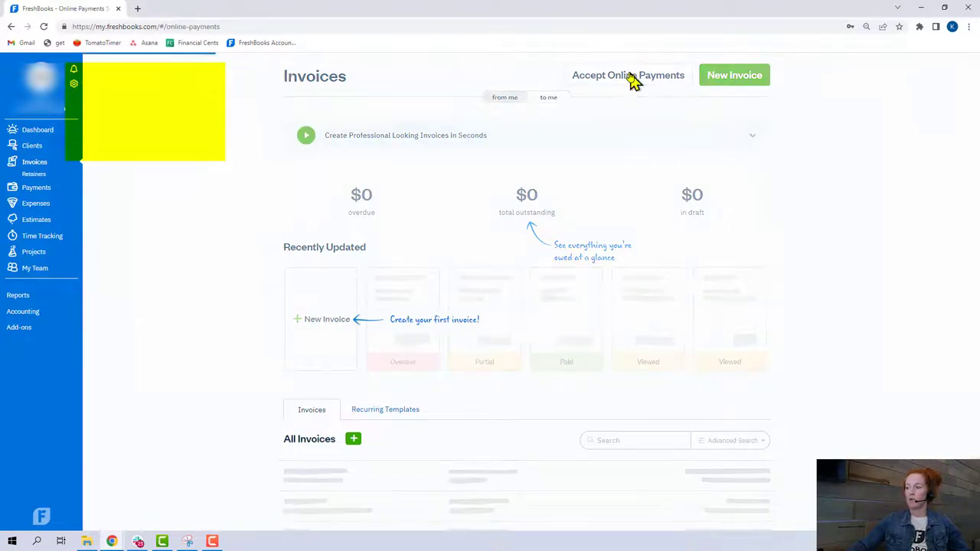
left_click(628, 75)
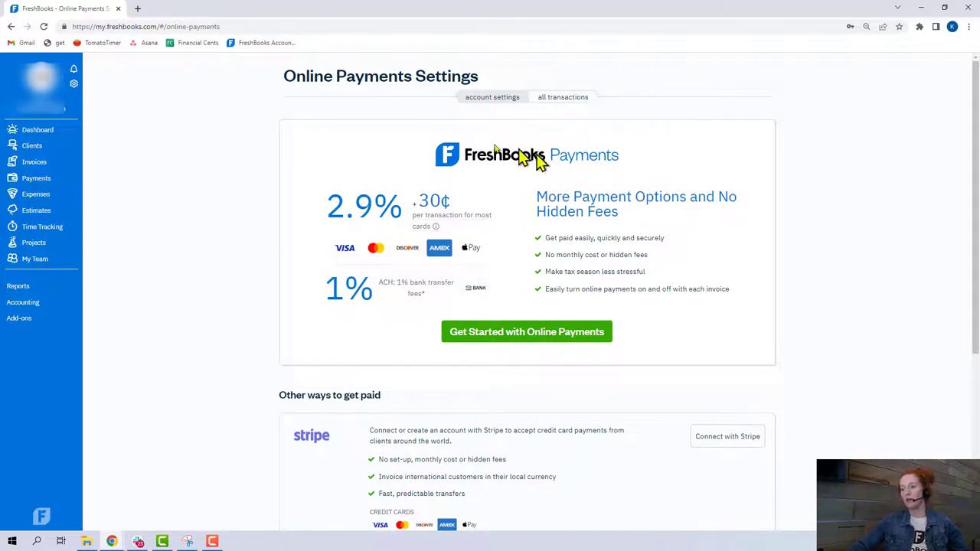
mouse_move(712, 196)
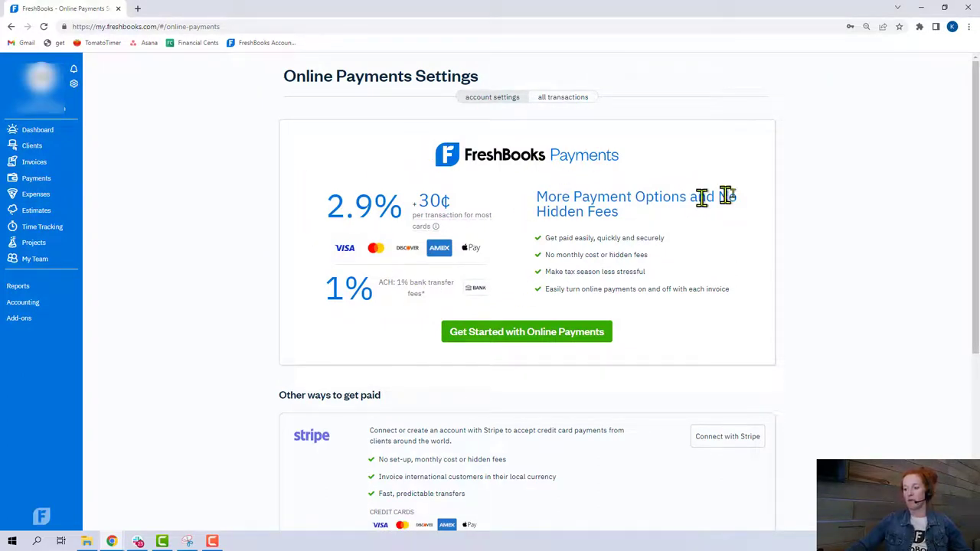
mouse_move(674, 251)
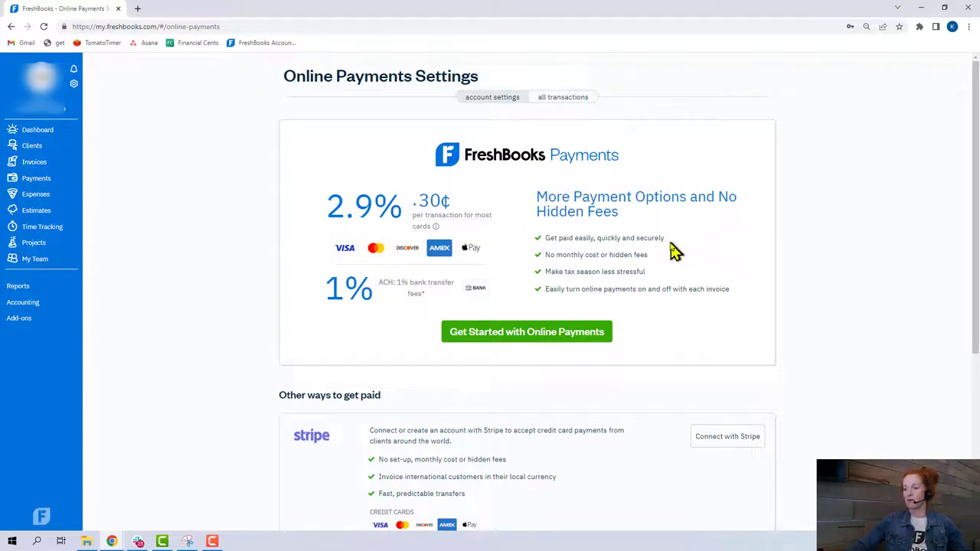
scroll("down", 3)
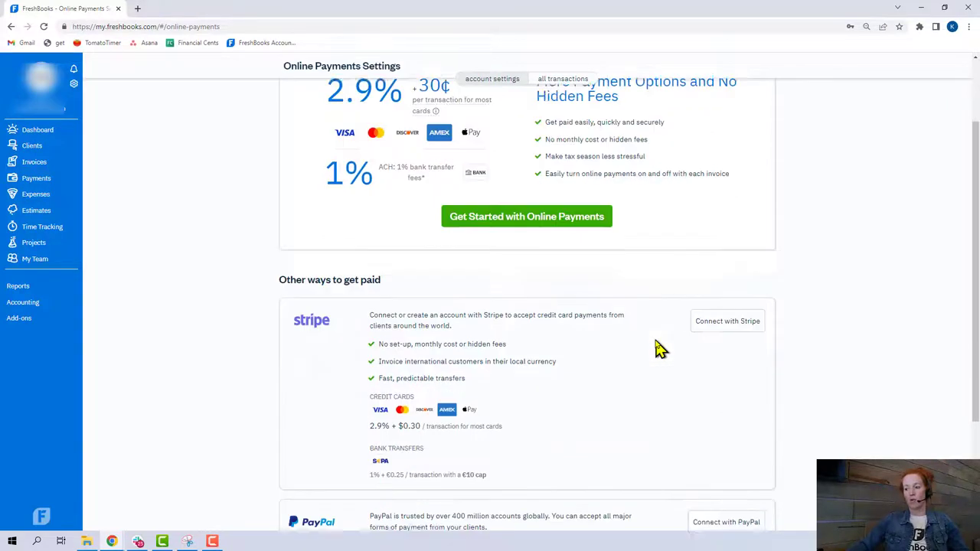
scroll("down", 3)
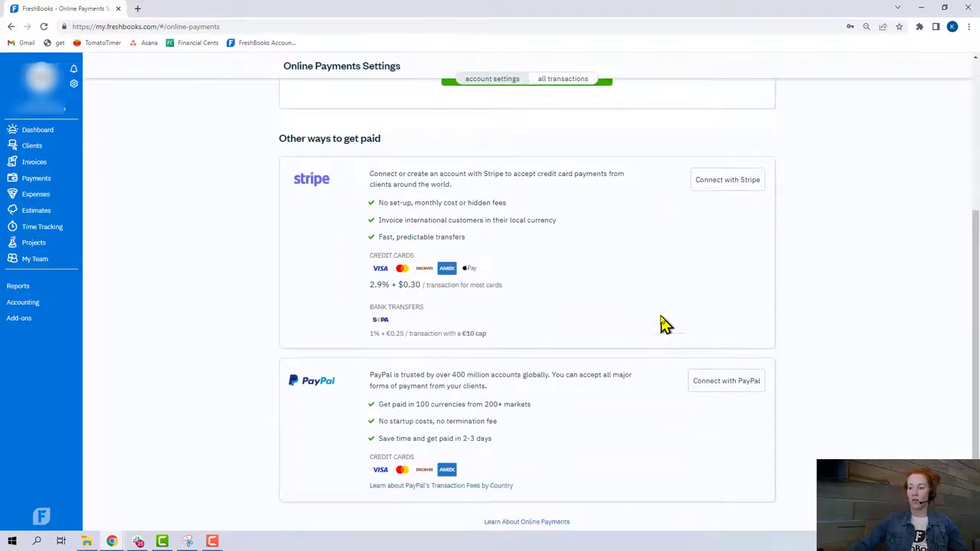
mouse_move(660, 325)
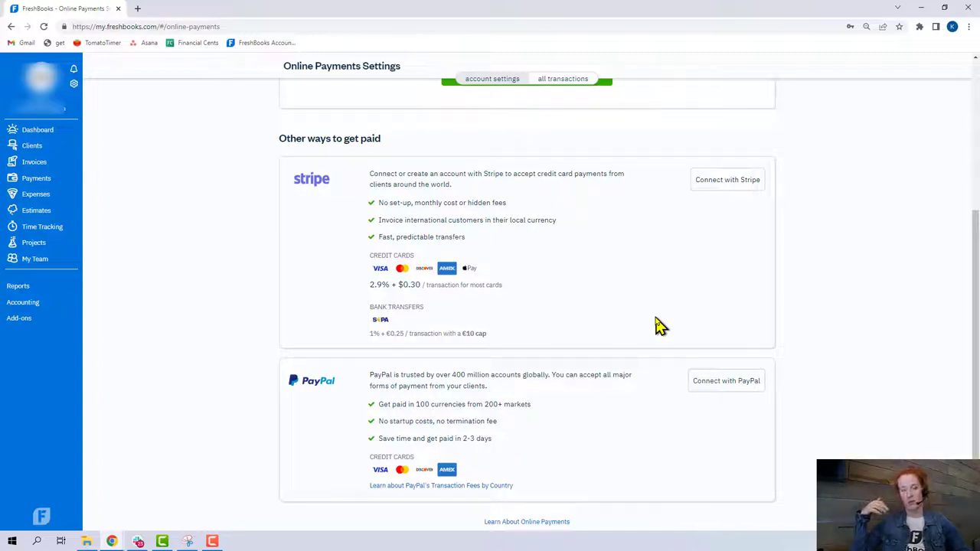
mouse_move(672, 272)
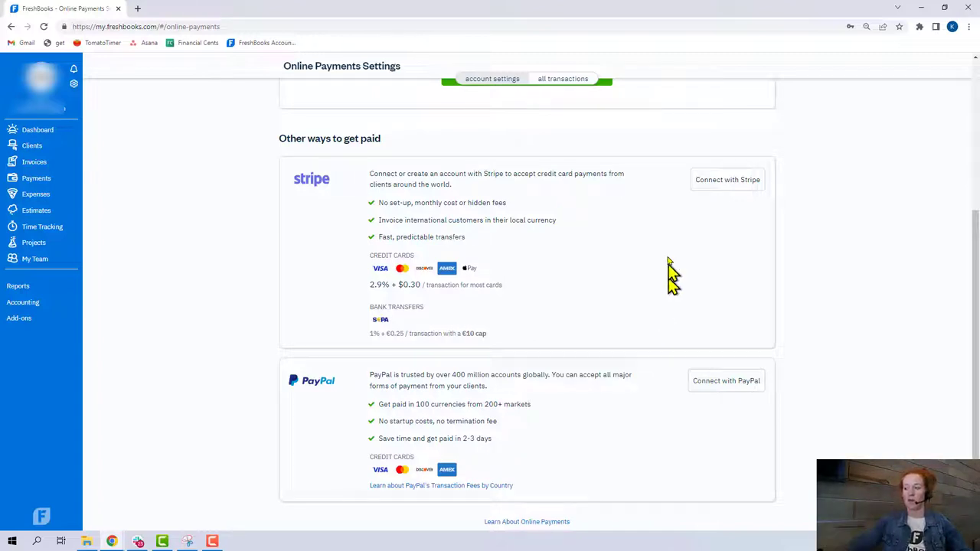
mouse_move(386, 441)
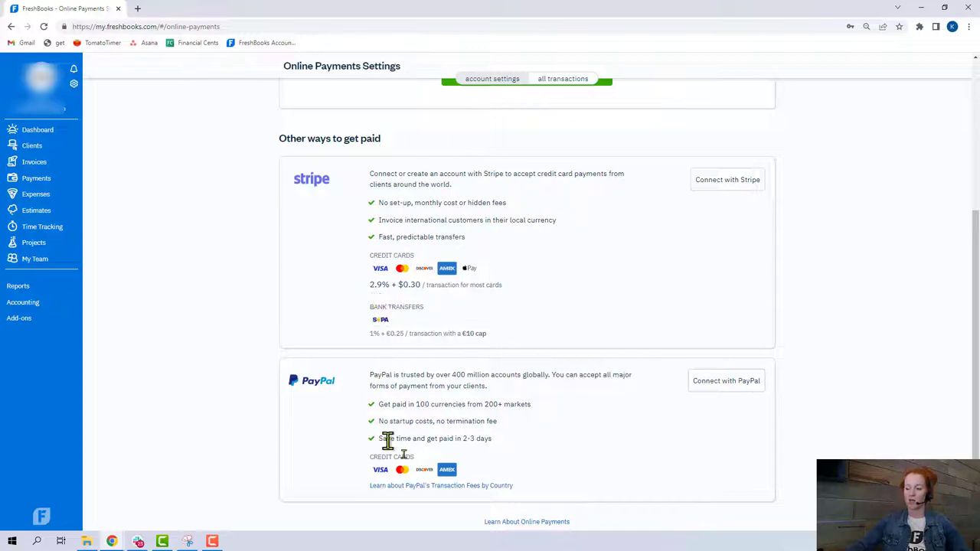
scroll("up", 3)
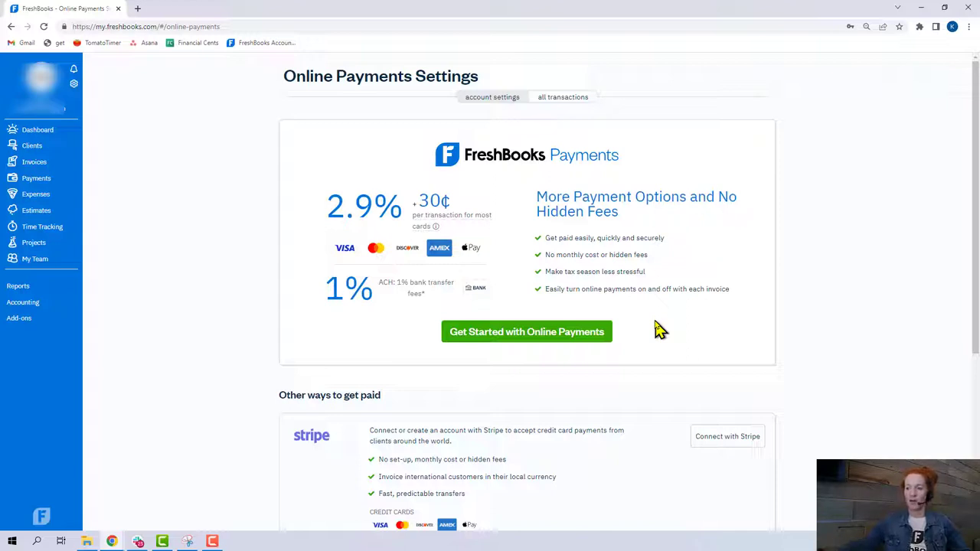
mouse_move(717, 257)
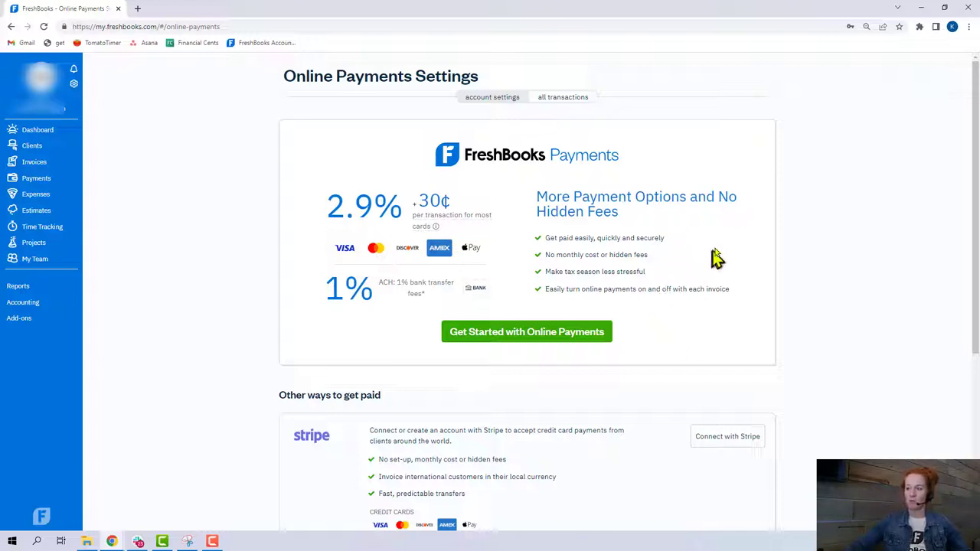
mouse_move(692, 257)
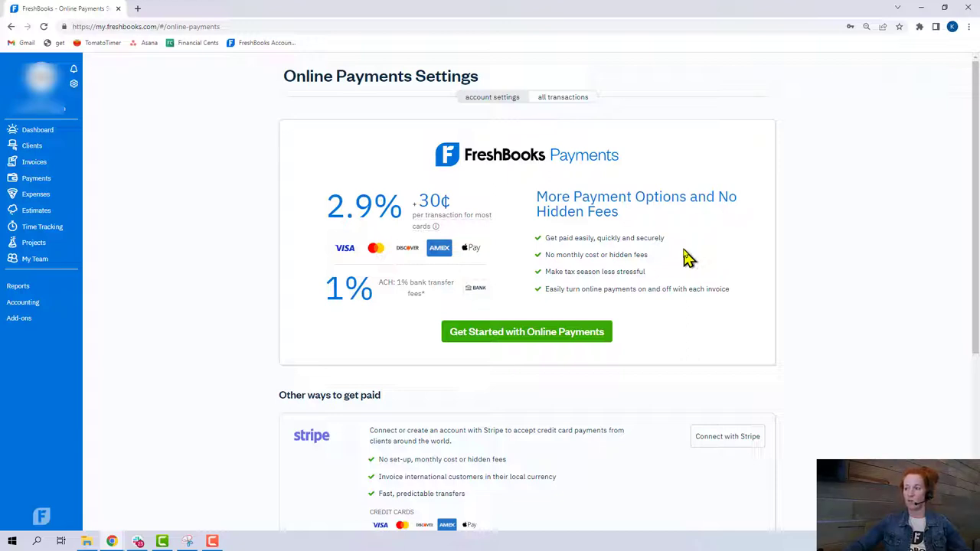
mouse_move(521, 187)
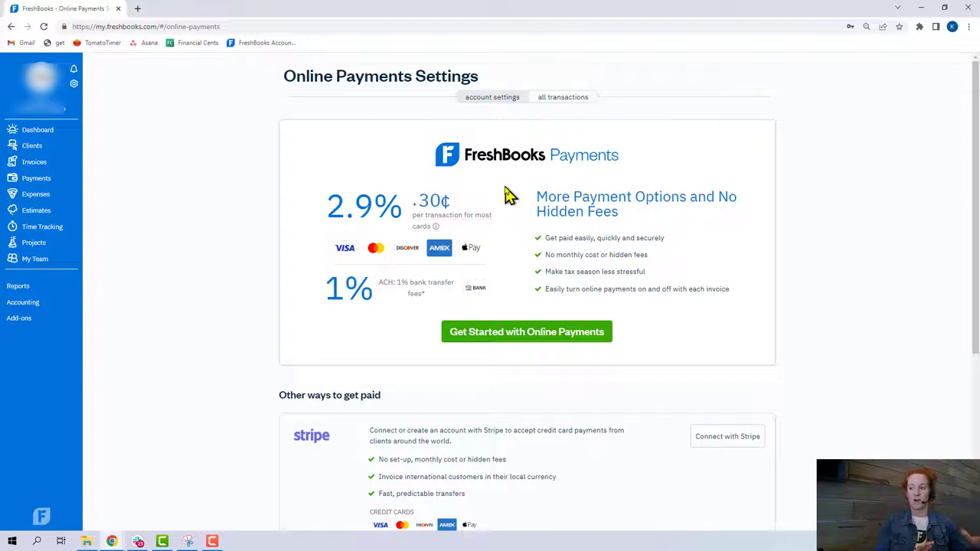
mouse_move(533, 321)
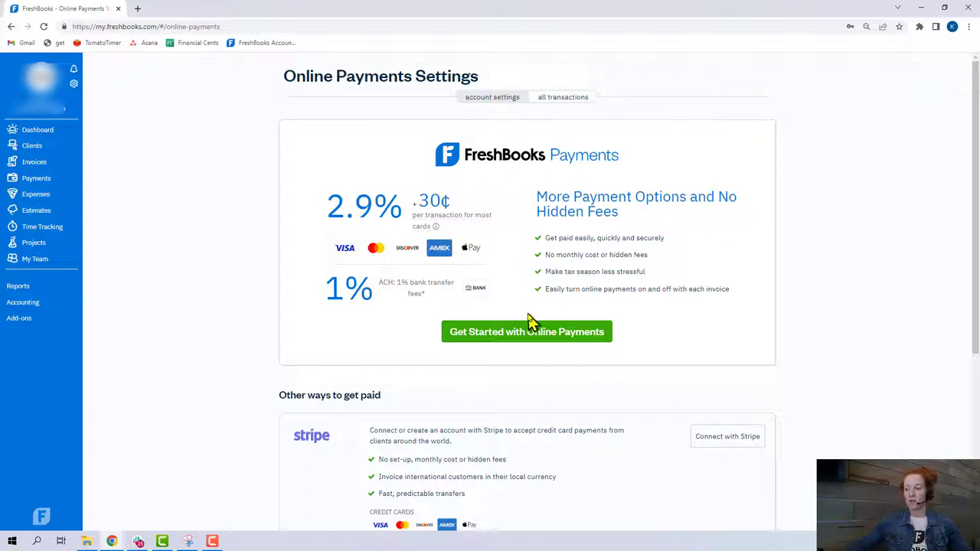
- Enable FreshBooks Payments, leaving setup at 25% with email, business and bank verification pending
left_click(527, 331)
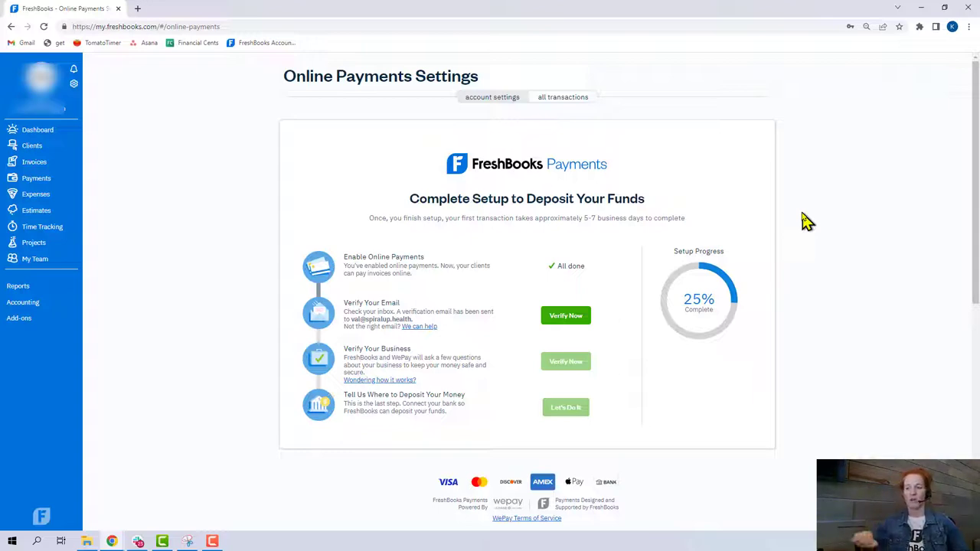
- Show the Invoices overview with $0 overdue, $0 outstanding and $0 in draft
left_click(33, 163)
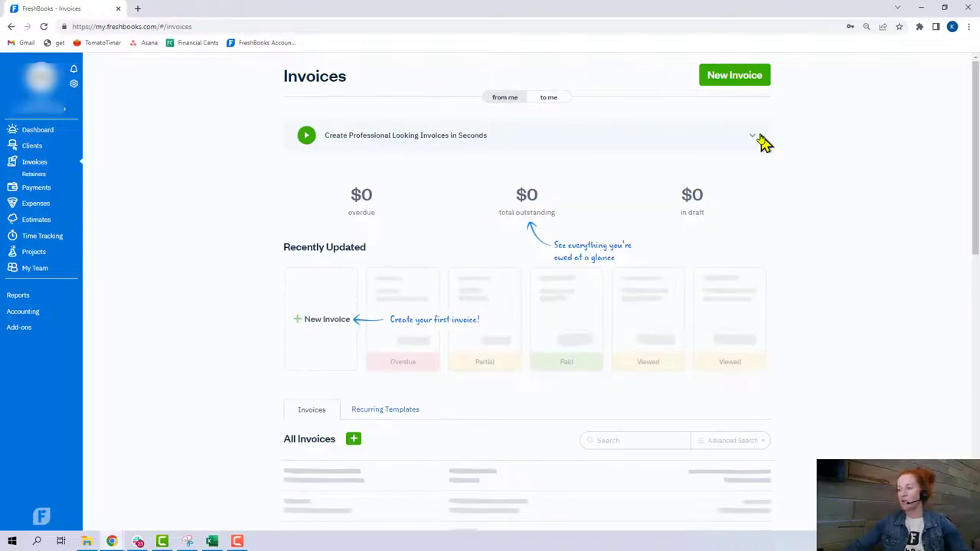
mouse_move(738, 92)
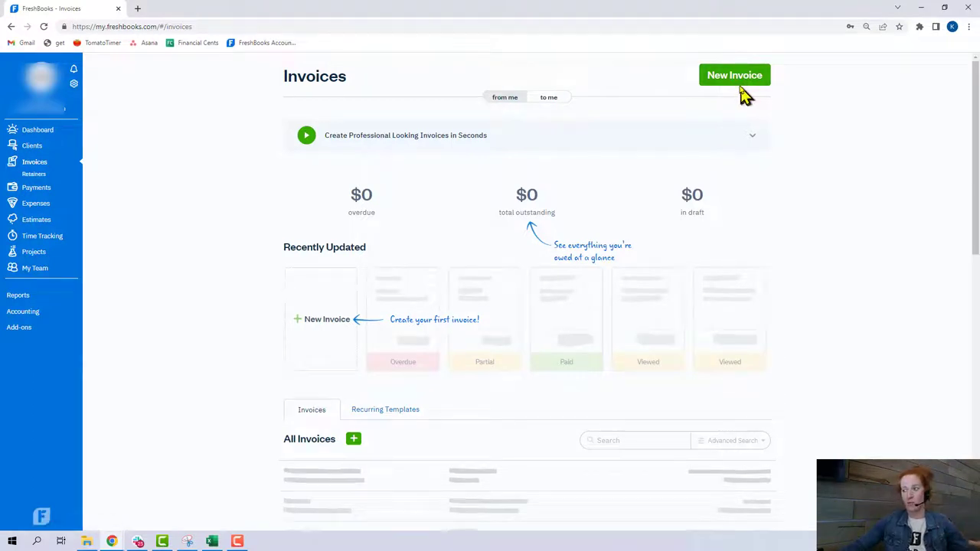
mouse_move(735, 80)
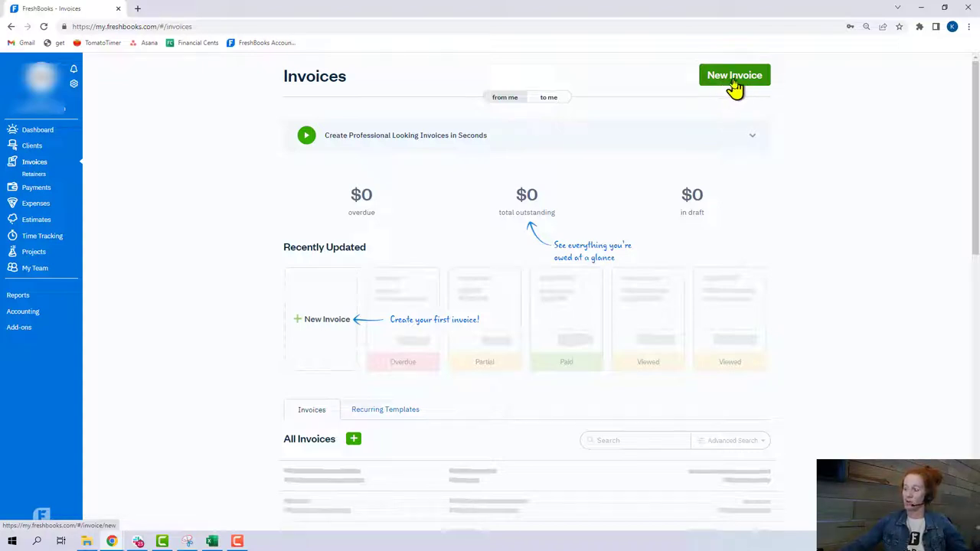
mouse_move(205, 228)
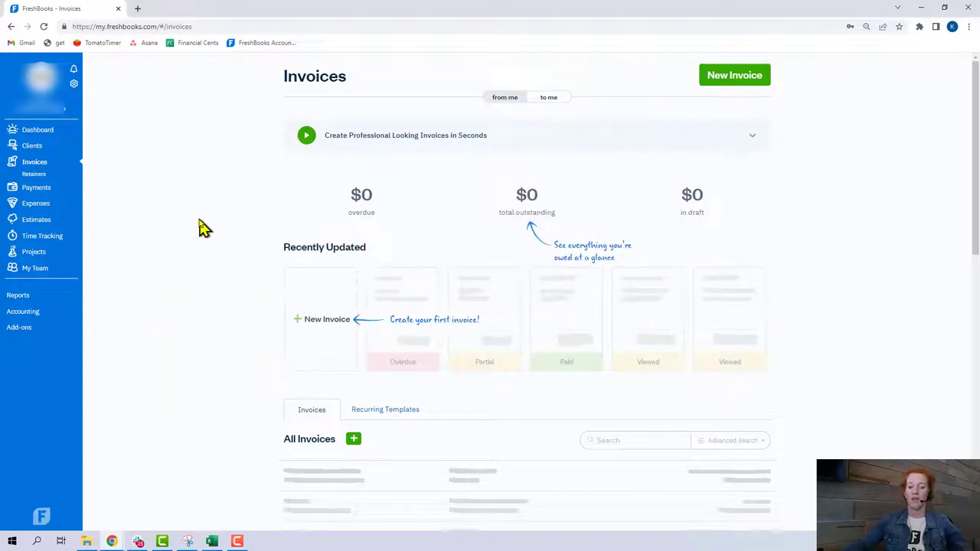
mouse_move(683, 94)
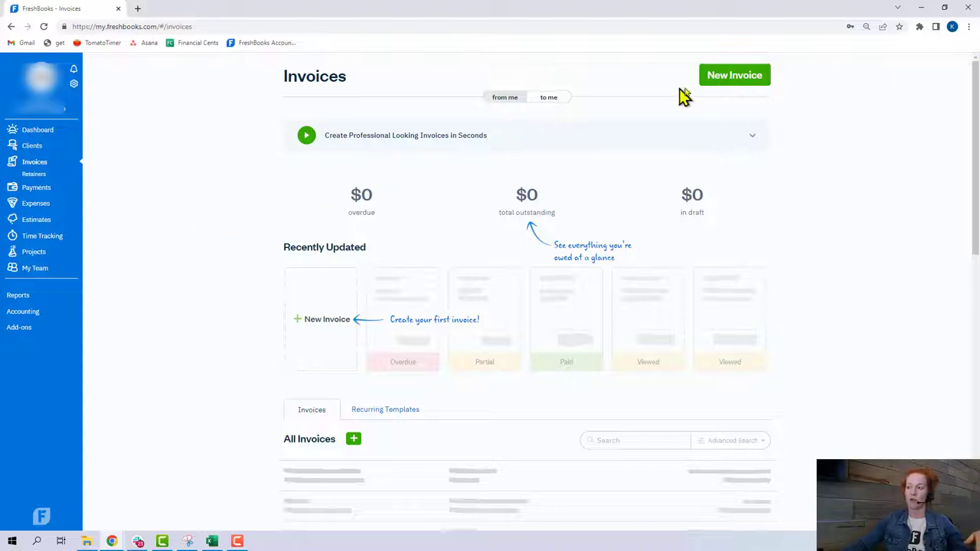
mouse_move(841, 181)
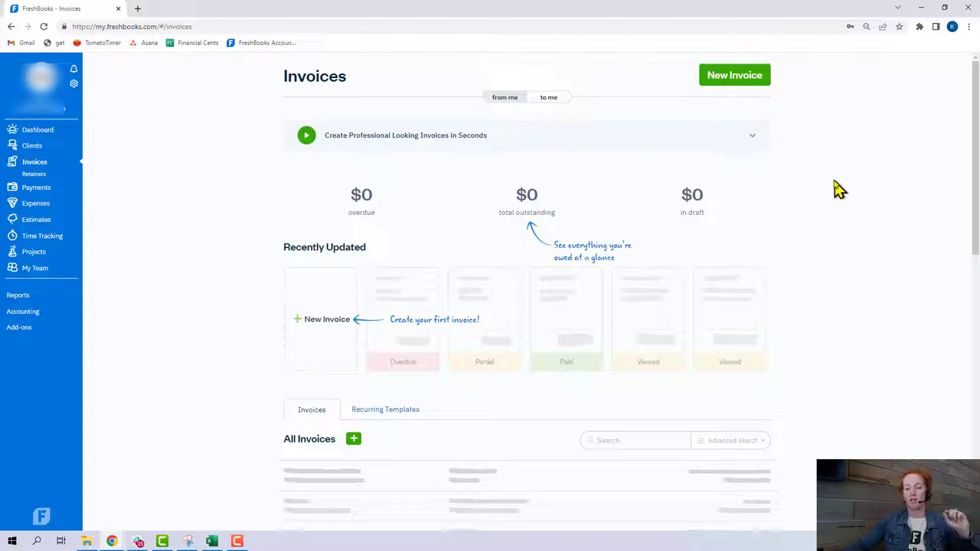
mouse_move(839, 213)
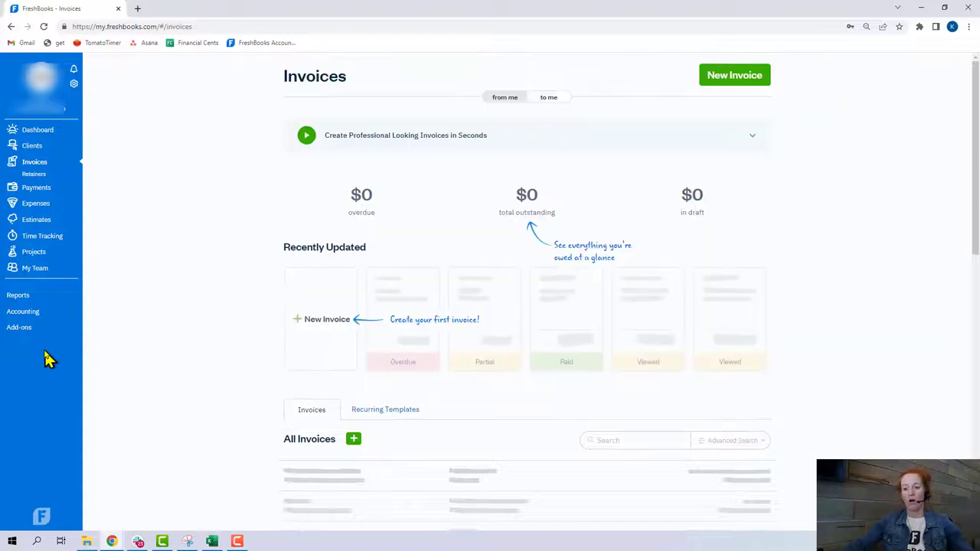
mouse_move(23, 313)
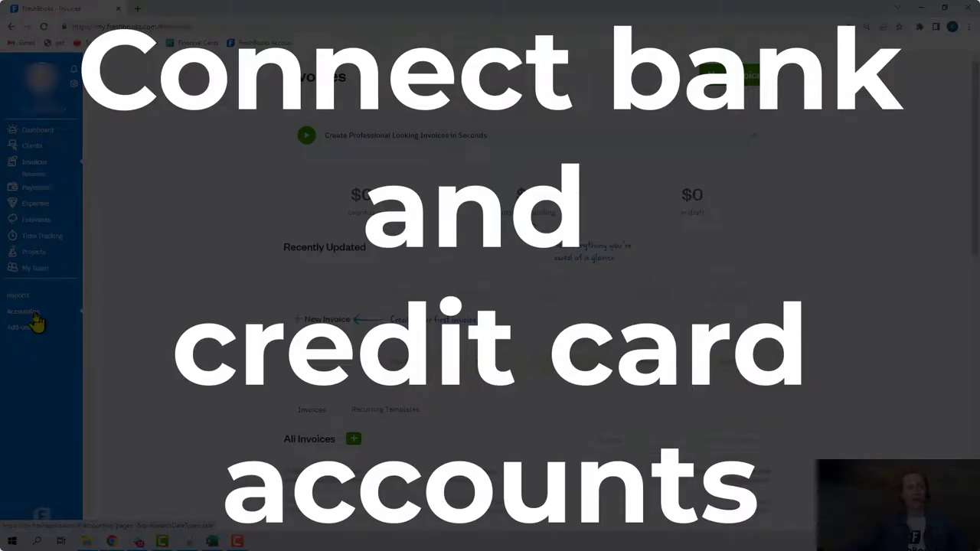
- From Accounting, reach the Bank Connections page listing Chase, Bank of America, PayPal and others
left_click(22, 303)
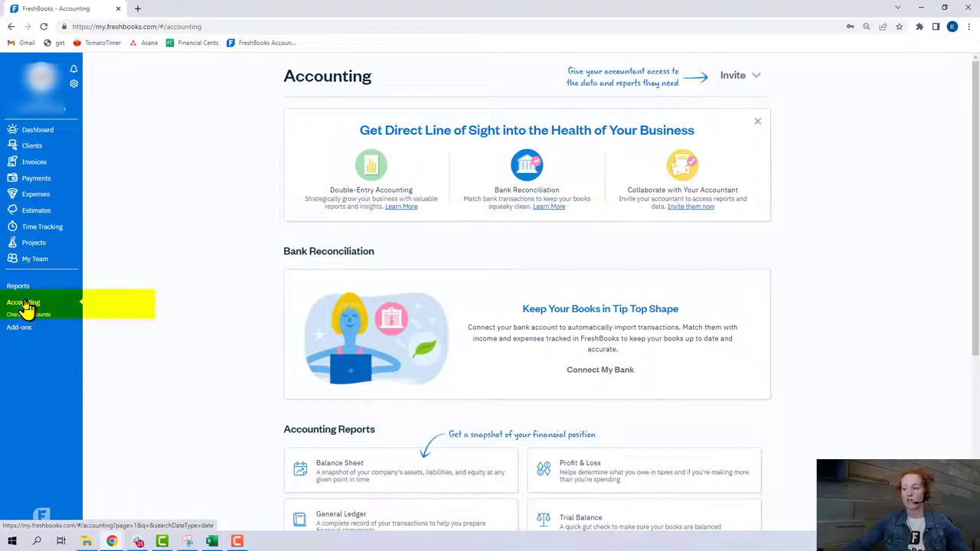
mouse_move(600, 369)
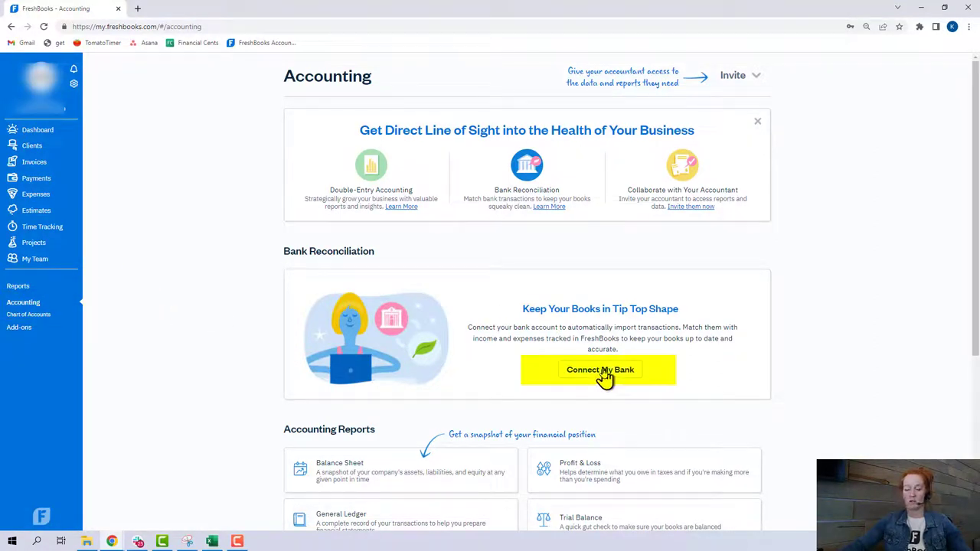
left_click(600, 369)
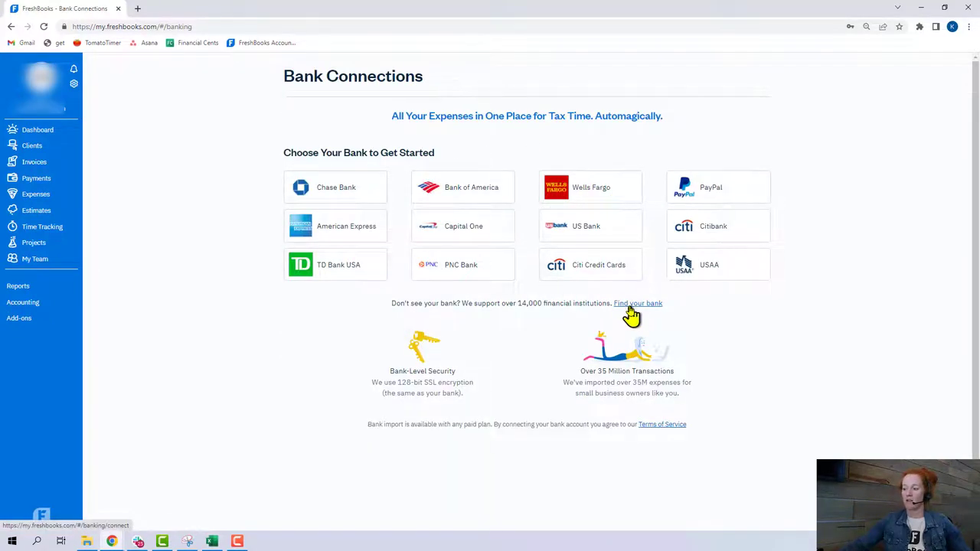
left_click(637, 303)
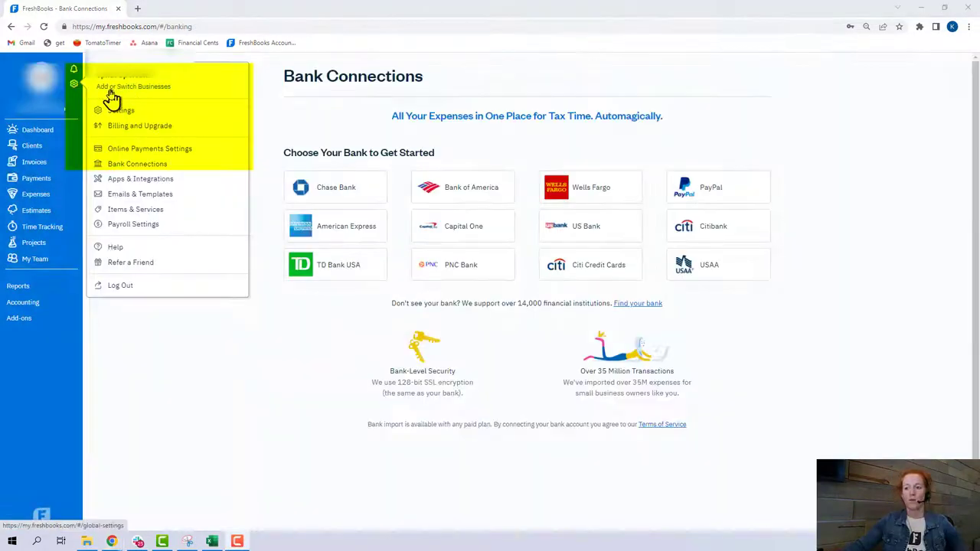
mouse_move(128, 169)
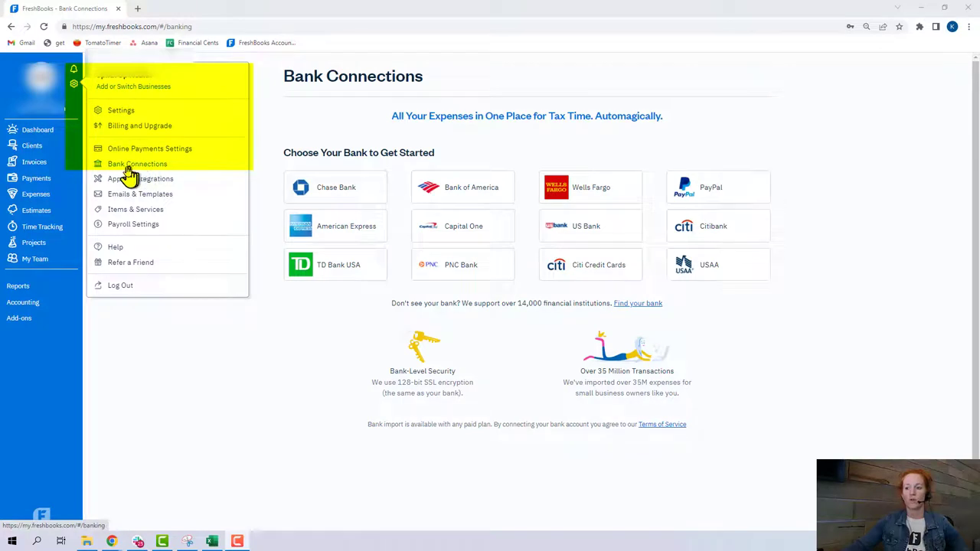
mouse_move(79, 104)
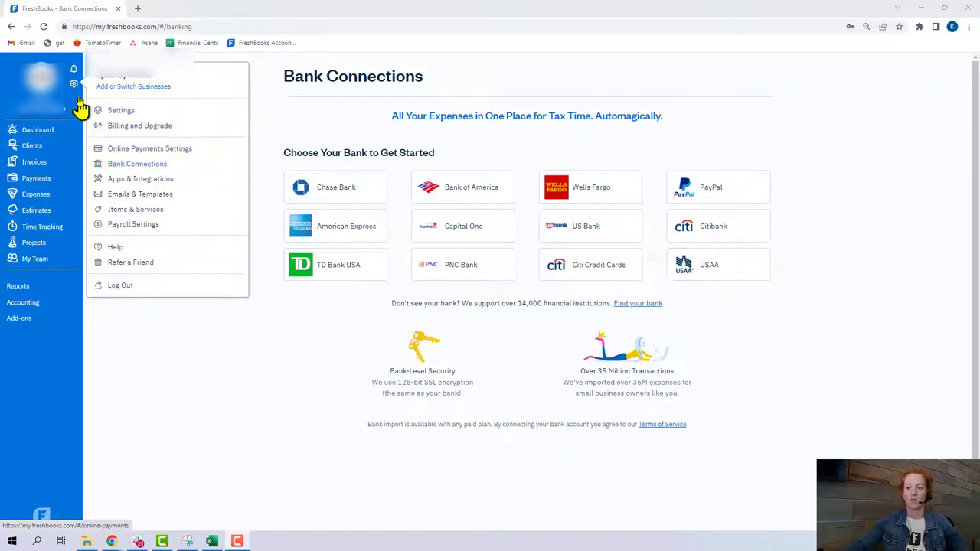
- Start Bank of America reconciliation from 03/01/2022 with its opening balance, reaching unmatched transactions
left_click(23, 301)
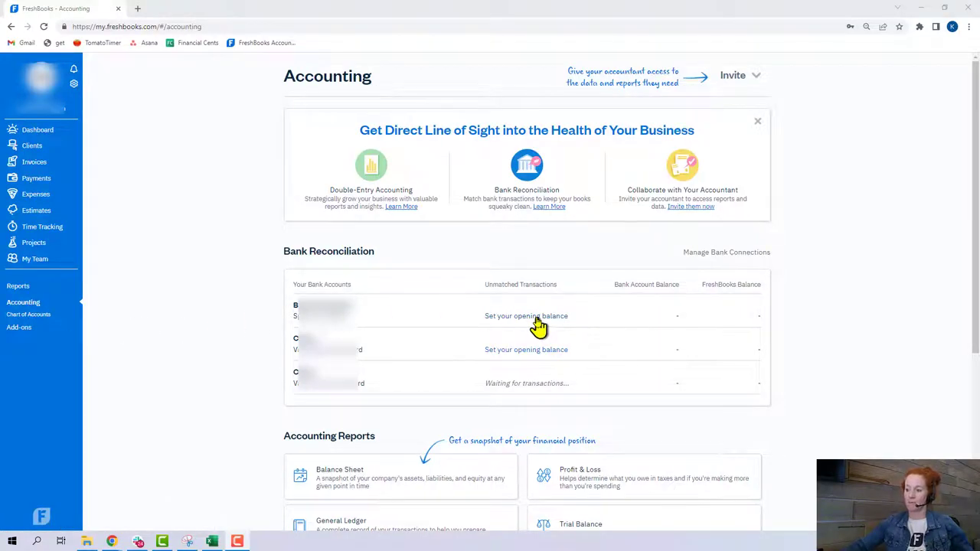
left_click(527, 316)
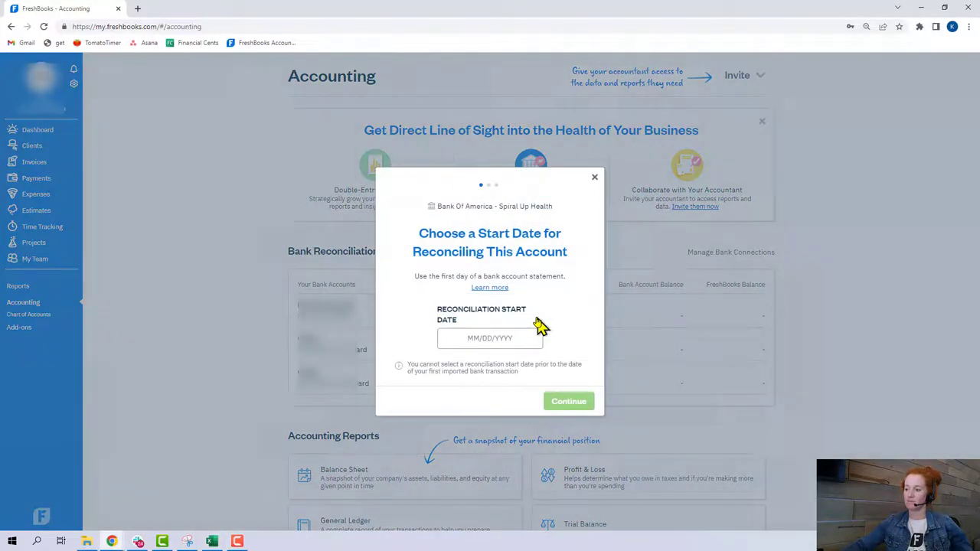
left_click(490, 339)
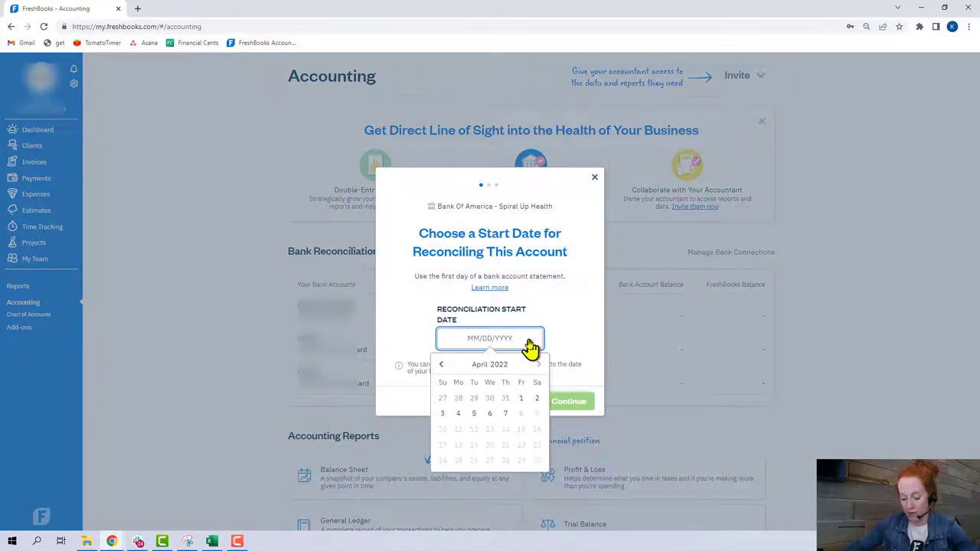
left_click(441, 365)
type("03/01/2022")
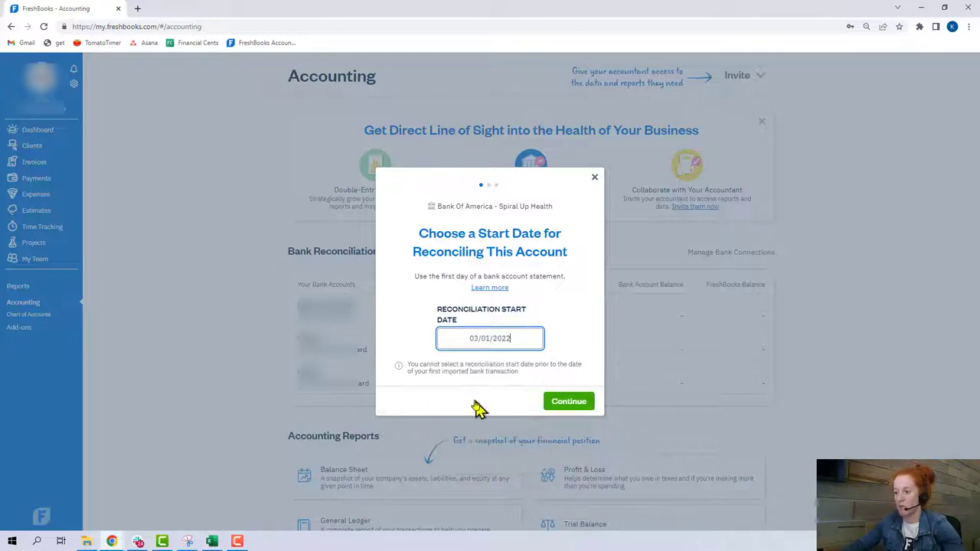
left_click(568, 401)
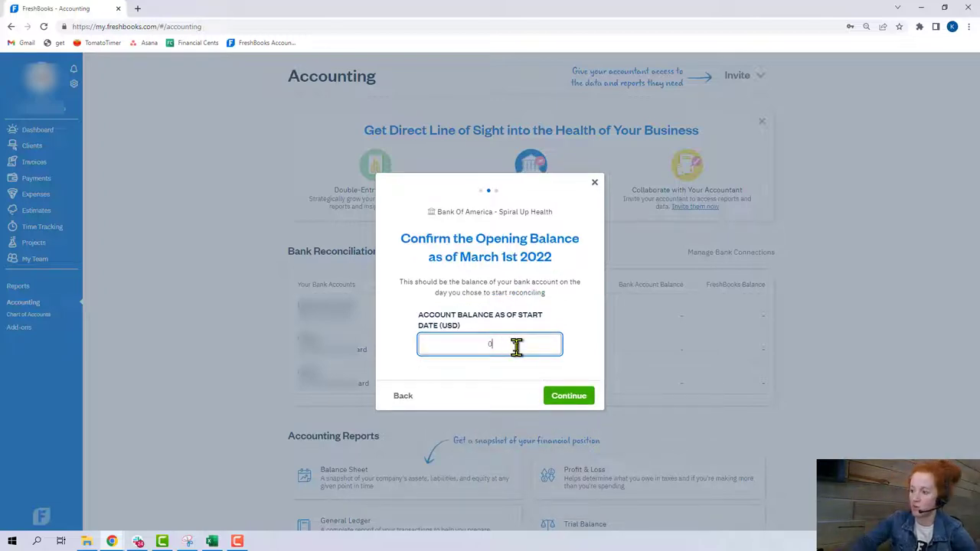
left_click(568, 395)
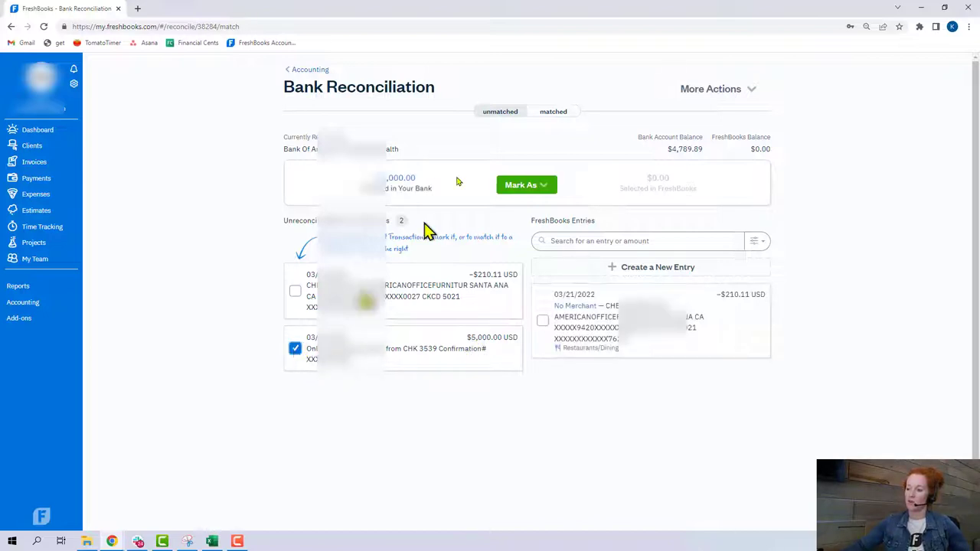
- Mark the $5,000 deposit as Owner's Equity, leaving the $210.11 transaction unmatched
left_click(527, 183)
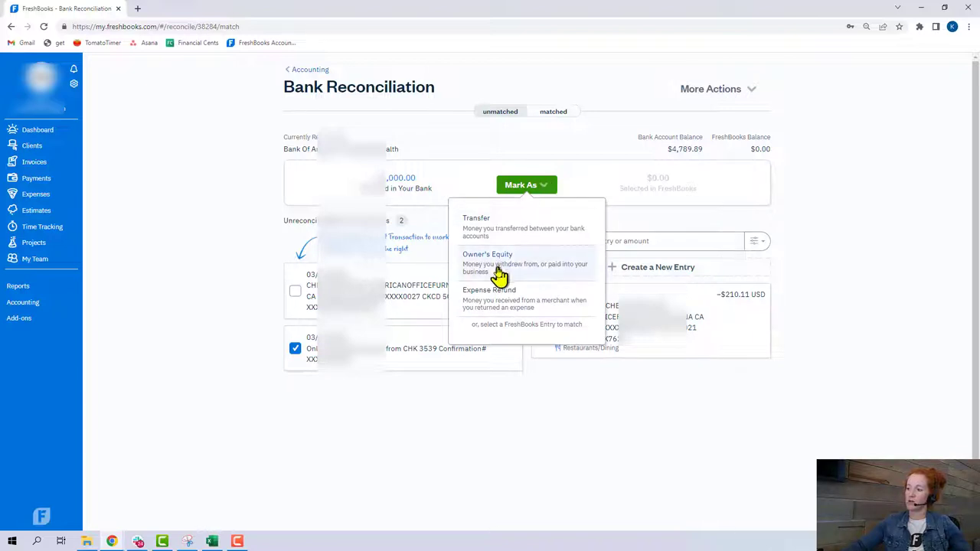
left_click(487, 264)
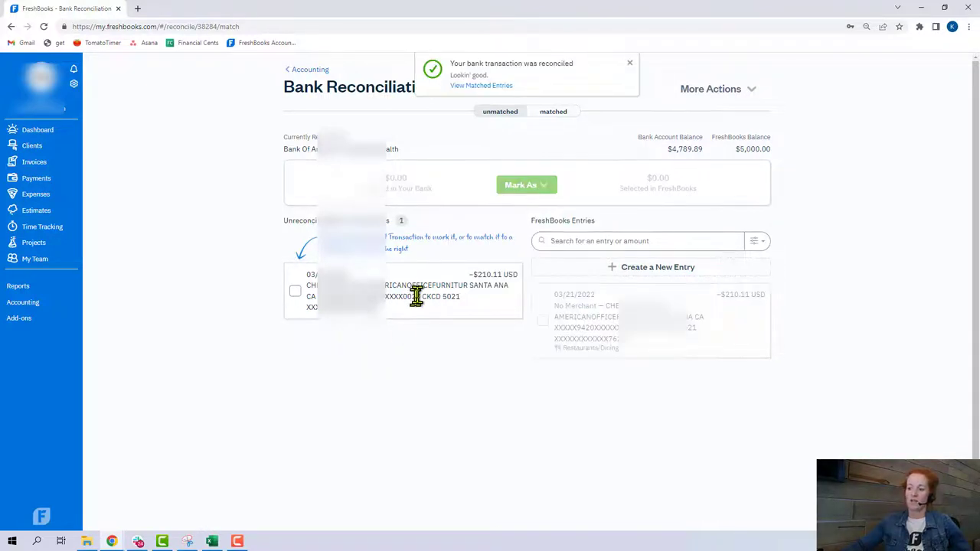
mouse_move(176, 278)
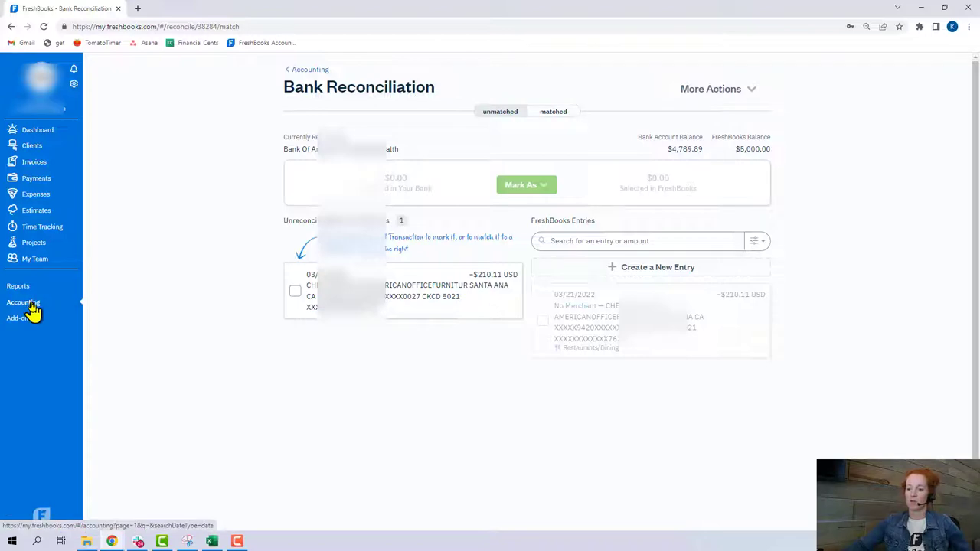
- Start Chase credit card reconciliation from 03/25/2022, listing its four unreconciled transactions
left_click(23, 304)
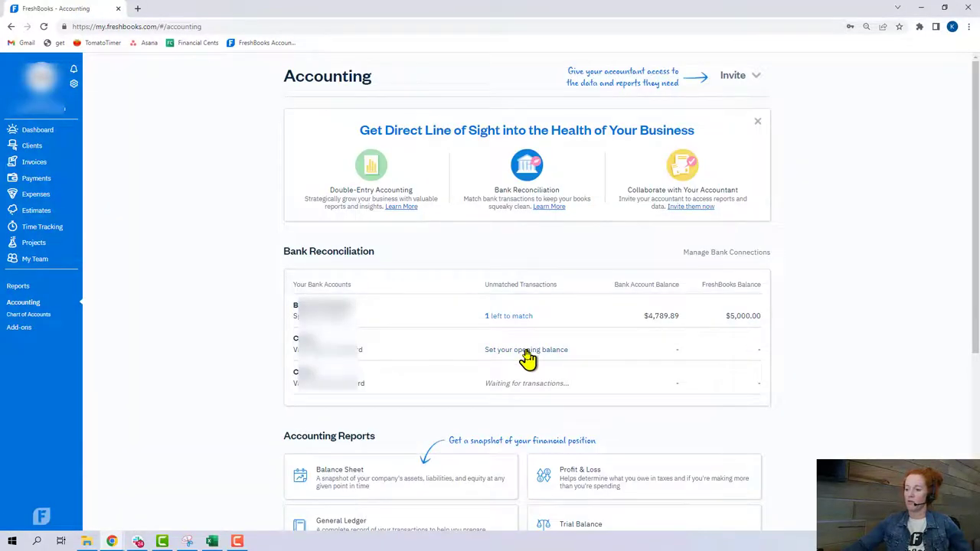
left_click(527, 349)
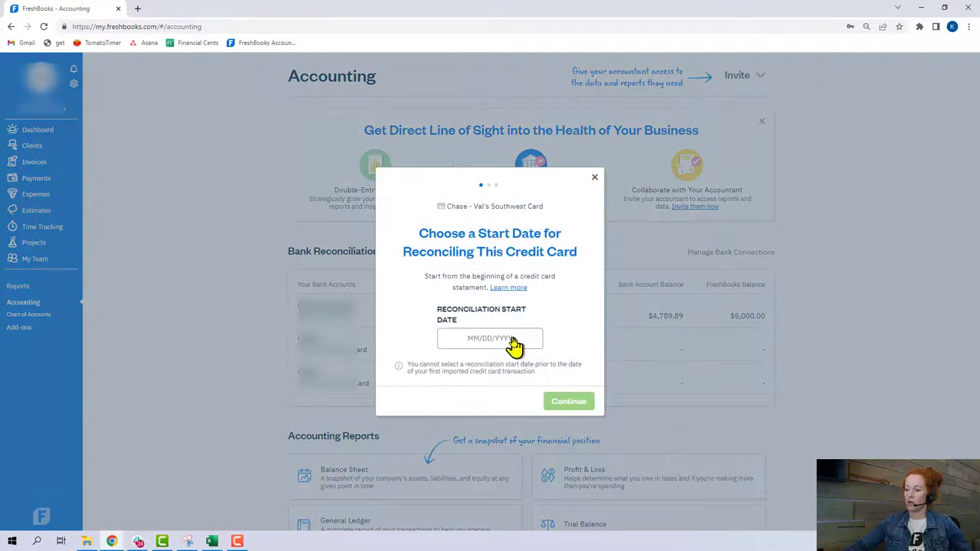
left_click(491, 339)
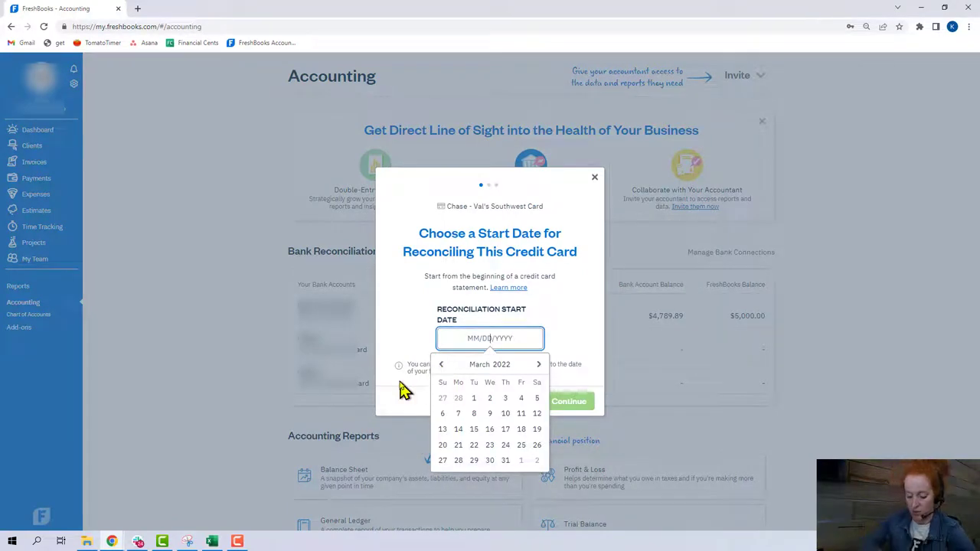
mouse_move(374, 355)
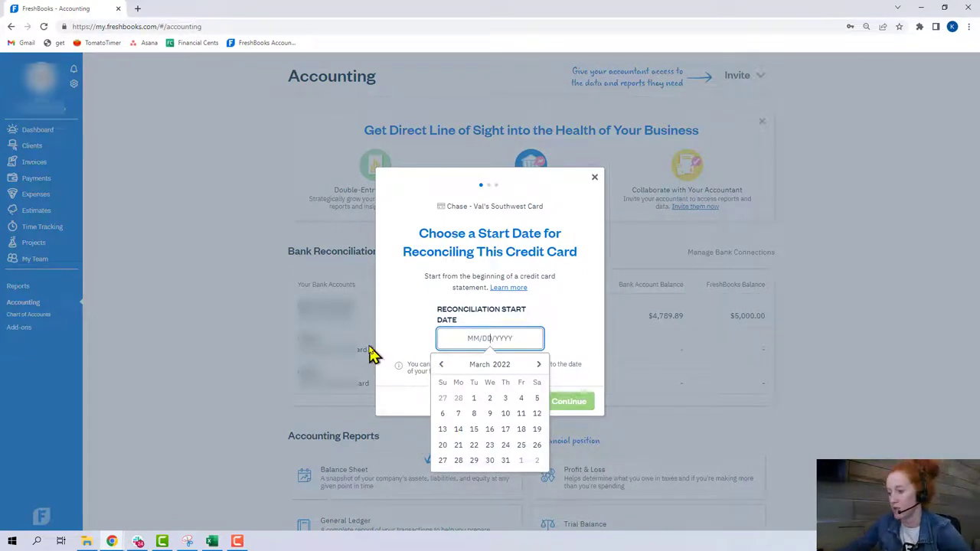
left_click(520, 444)
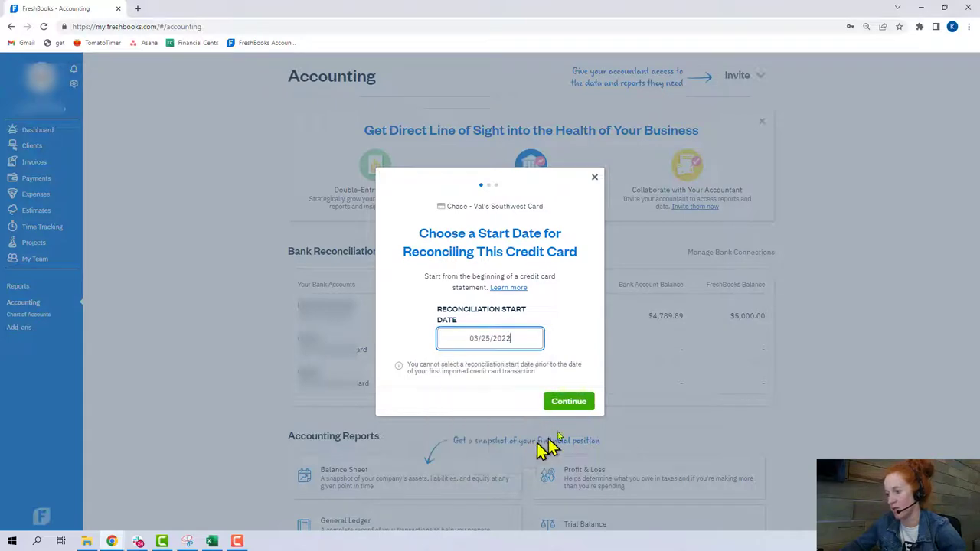
left_click(568, 402)
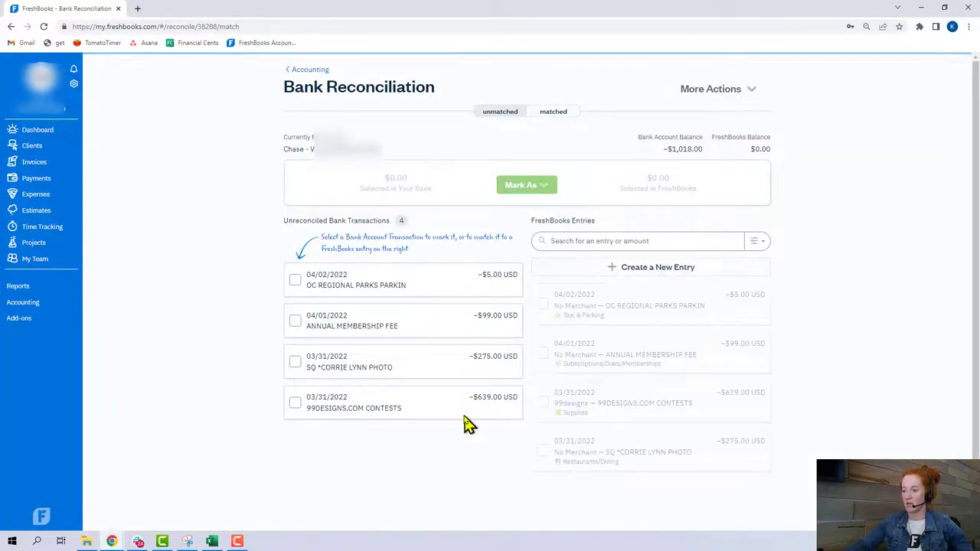
mouse_move(448, 453)
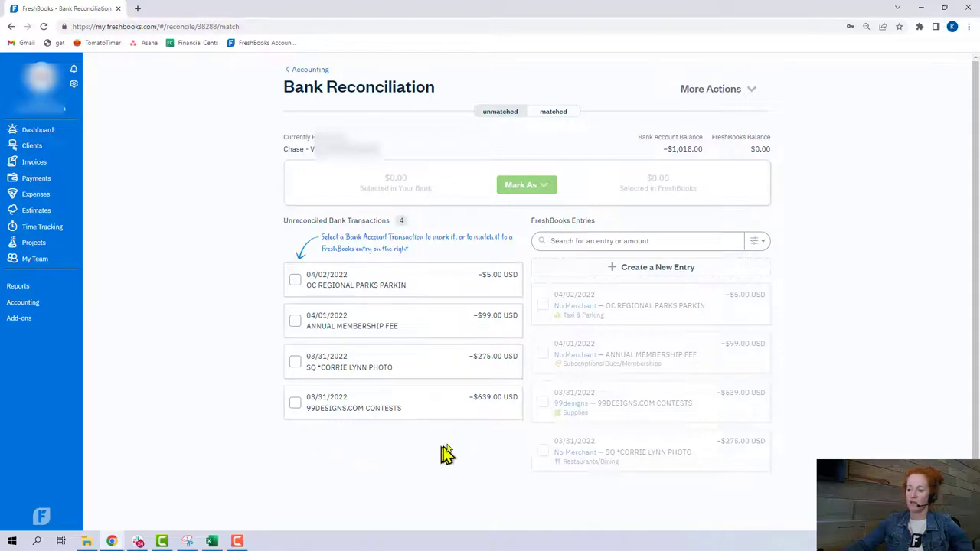
mouse_move(503, 343)
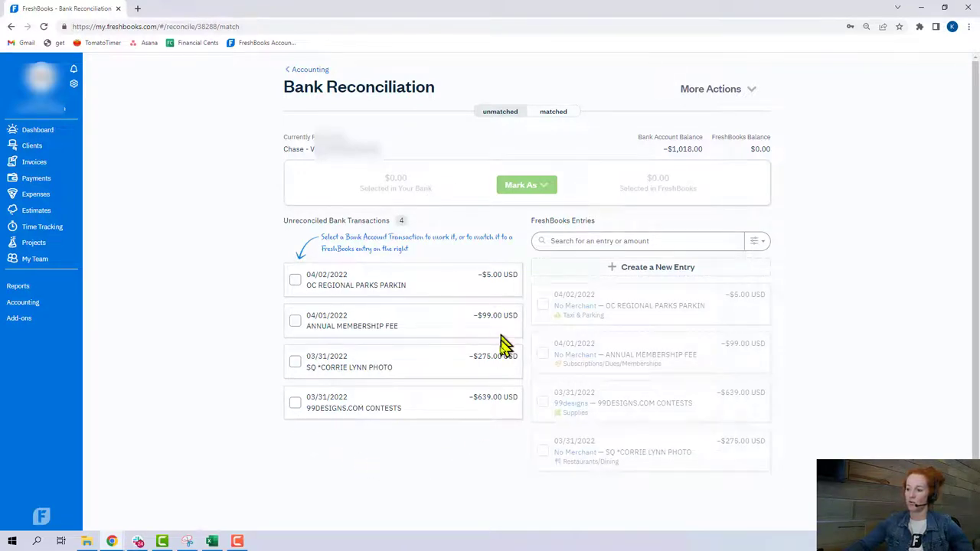
mouse_move(505, 417)
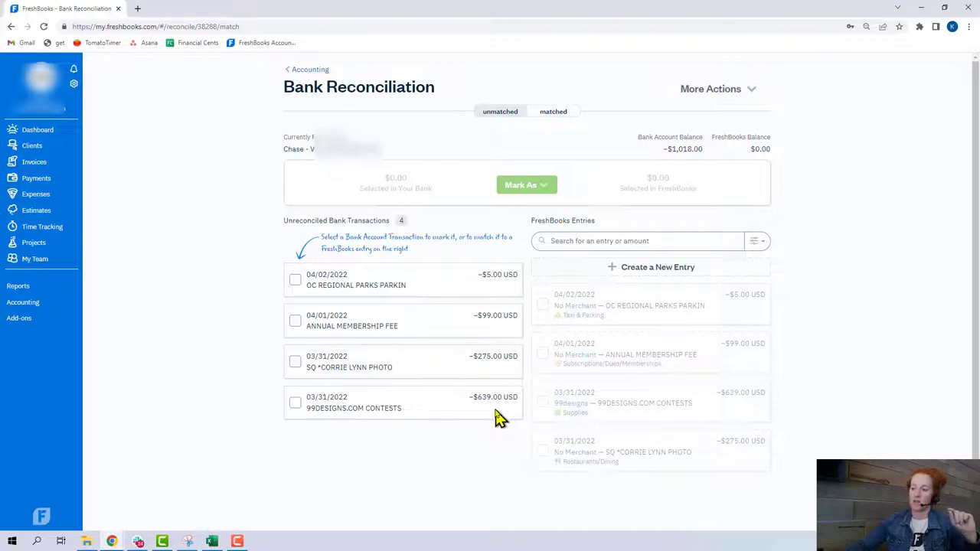
mouse_move(473, 285)
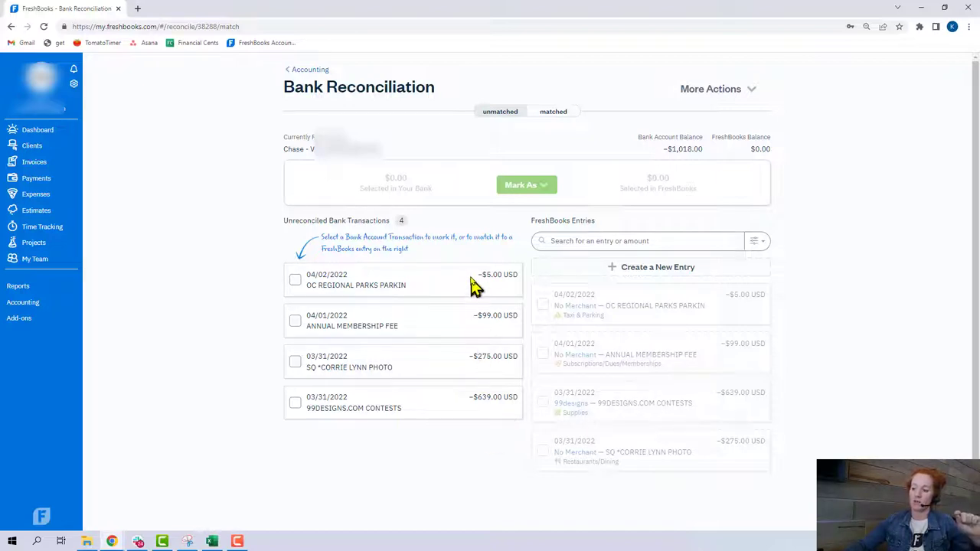
mouse_move(459, 390)
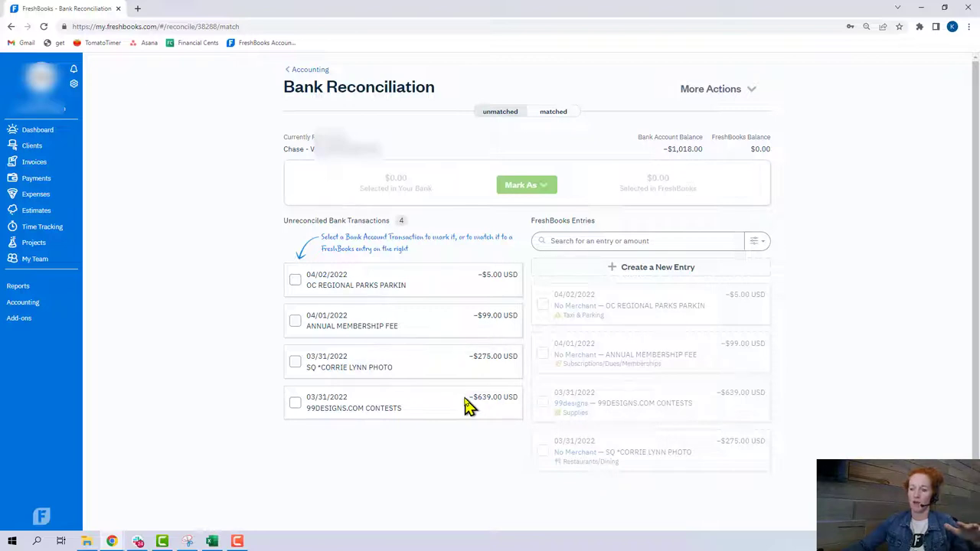
mouse_move(473, 355)
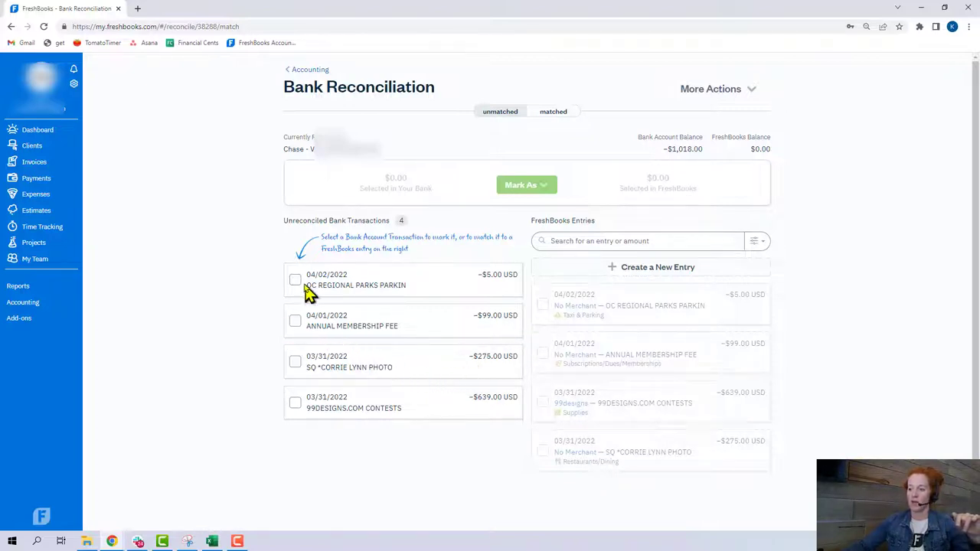
left_click(294, 279)
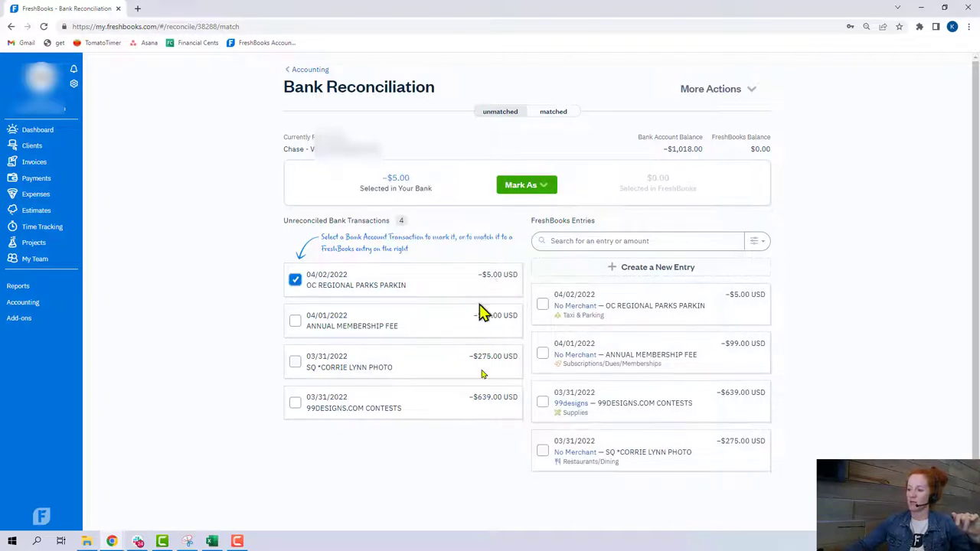
mouse_move(263, 303)
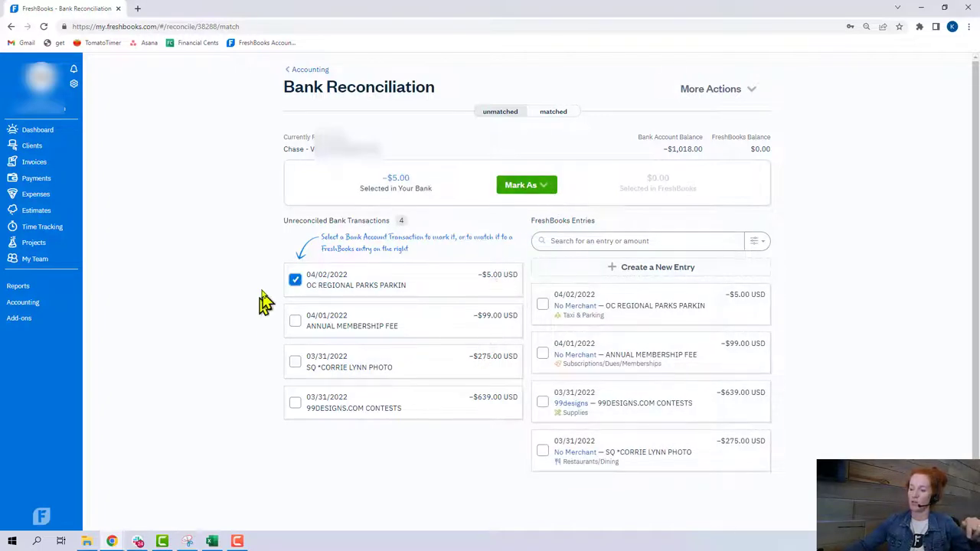
left_click(527, 184)
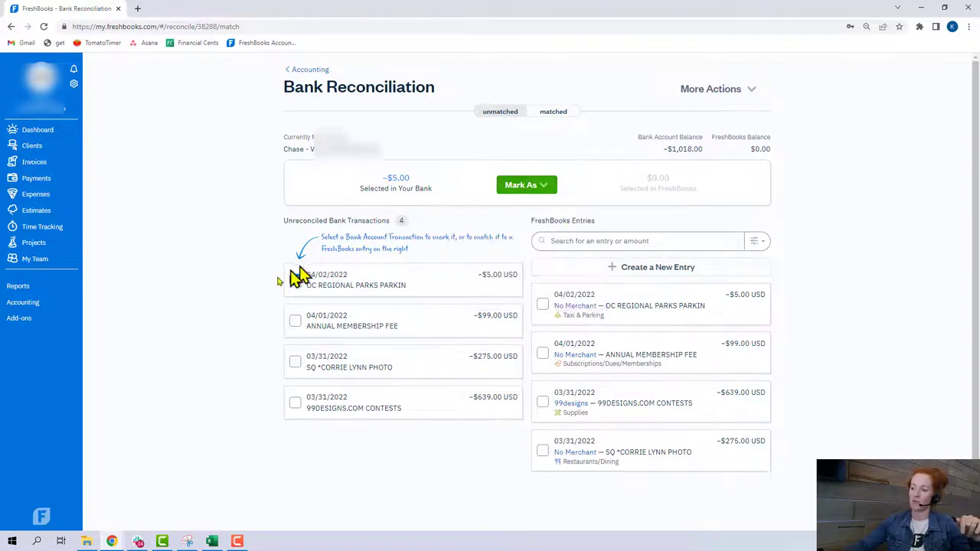
left_click(294, 279)
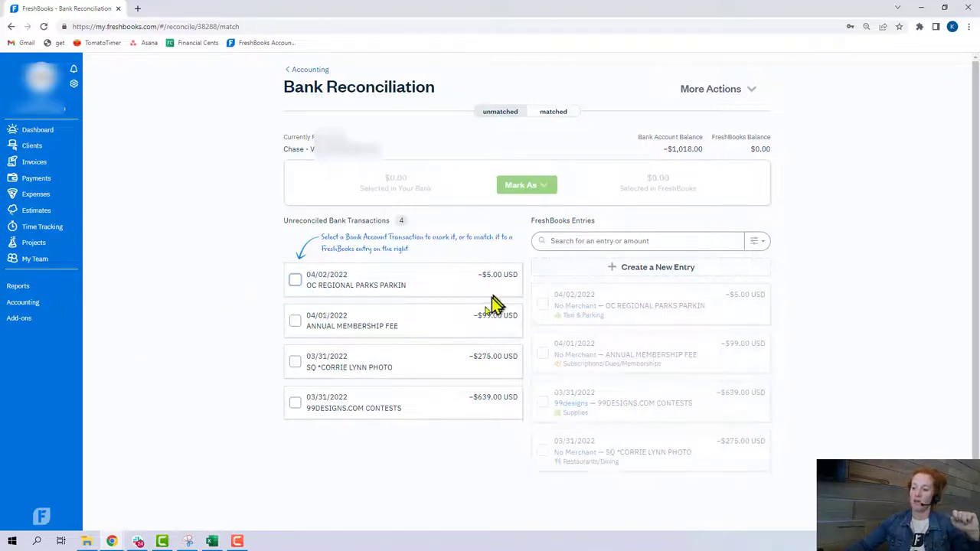
mouse_move(478, 284)
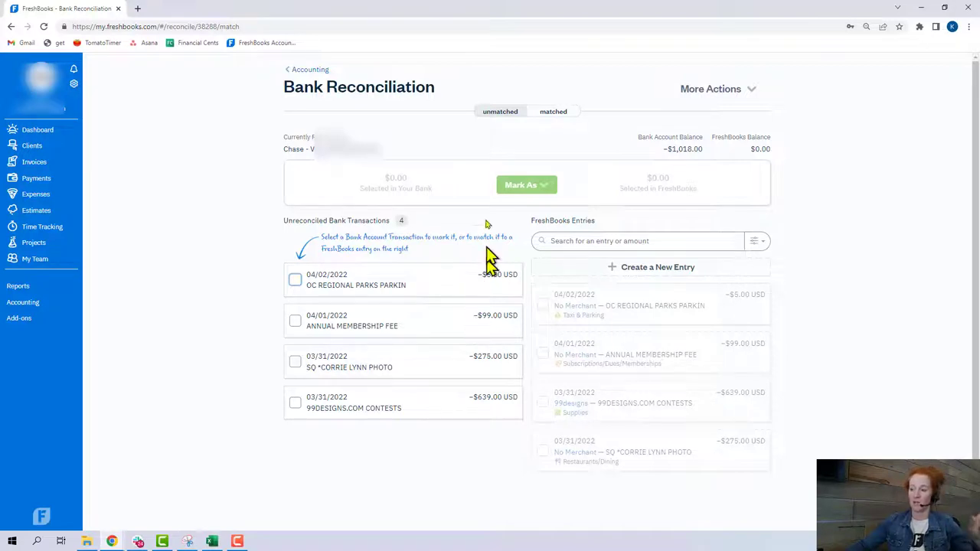
mouse_move(426, 340)
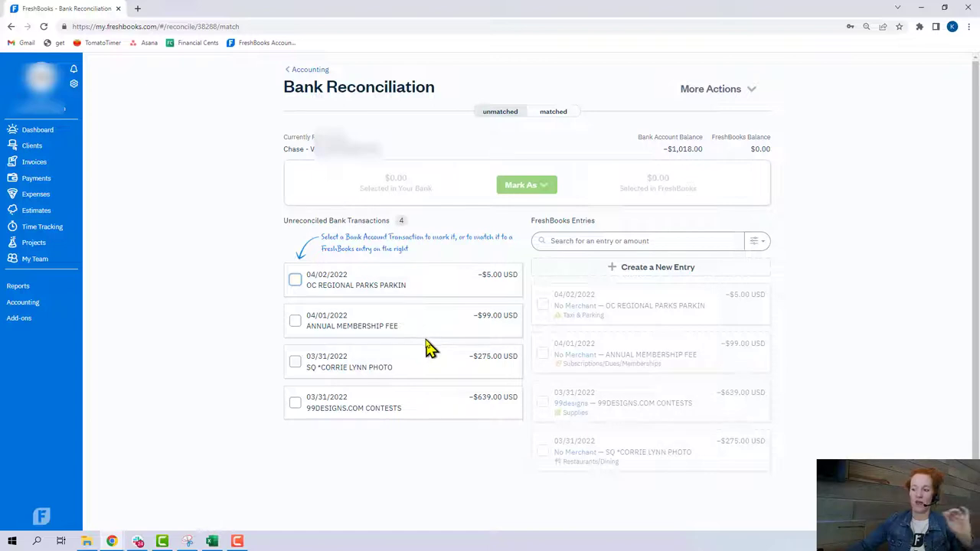
mouse_move(432, 356)
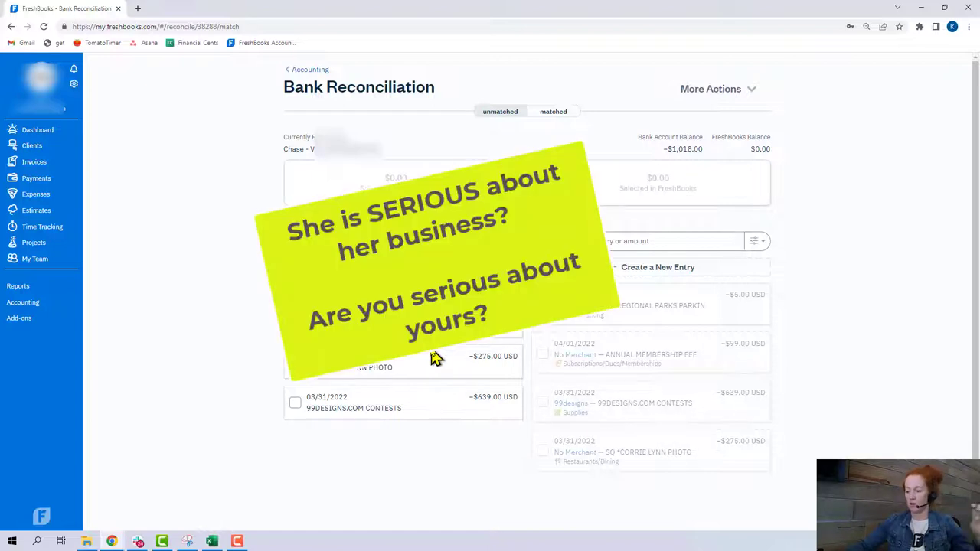
mouse_move(438, 368)
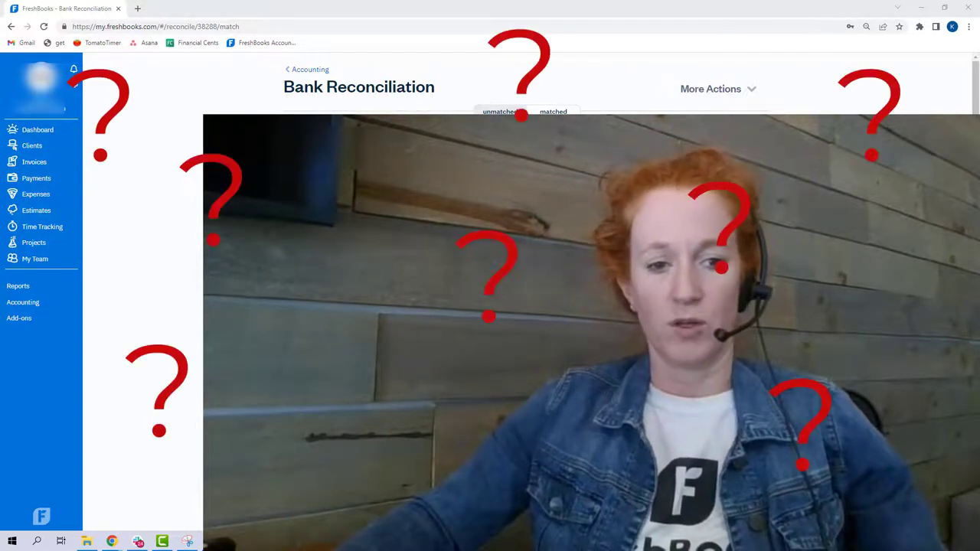
mouse_move(37, 193)
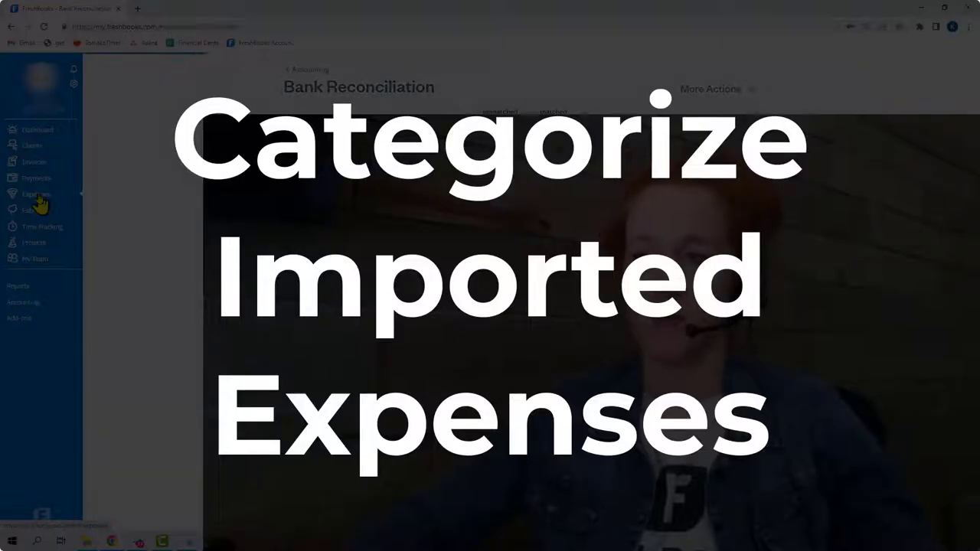
- Edit the $99 April 1 membership fee expense with merchant 'Southwest CC' and category Bank Fees
left_click(36, 193)
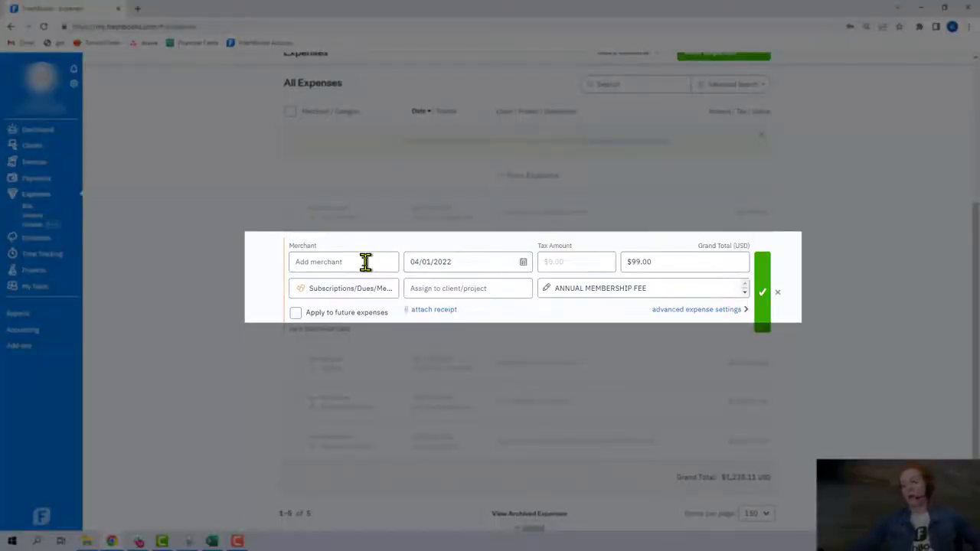
mouse_move(368, 283)
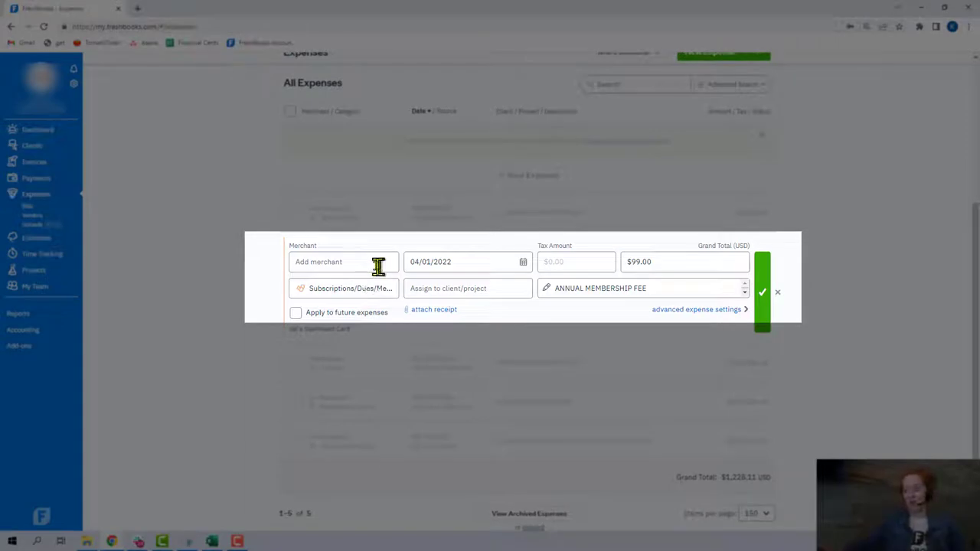
type("Southwest CC")
type("bank")
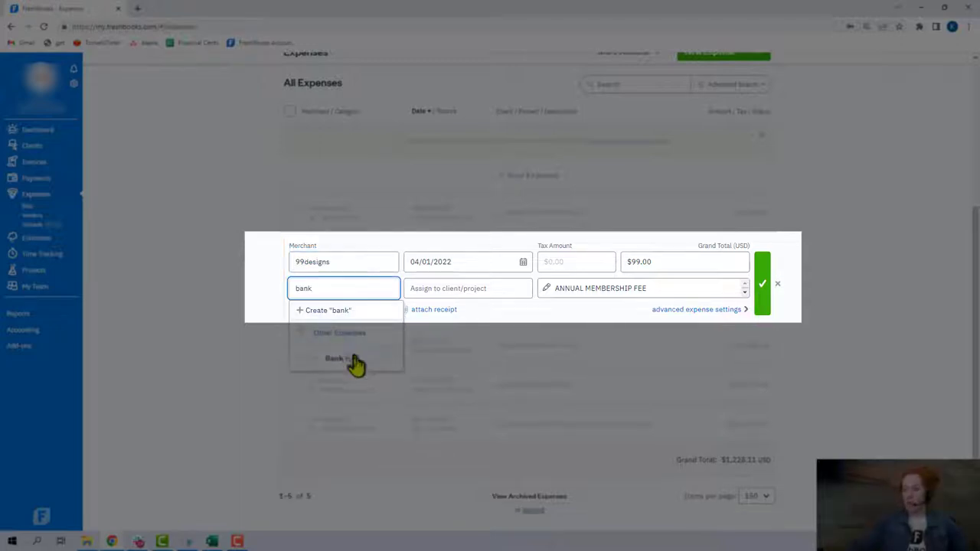
left_click(334, 359)
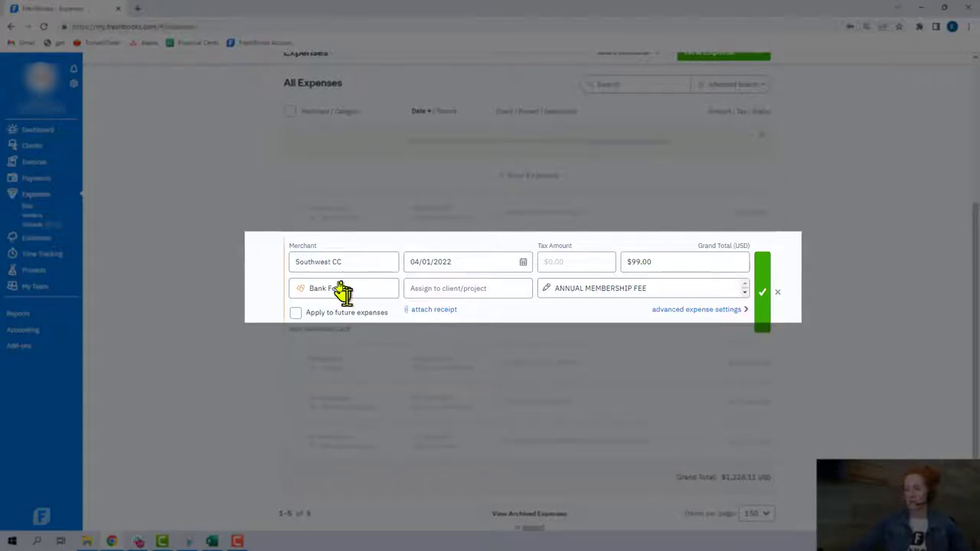
mouse_move(352, 284)
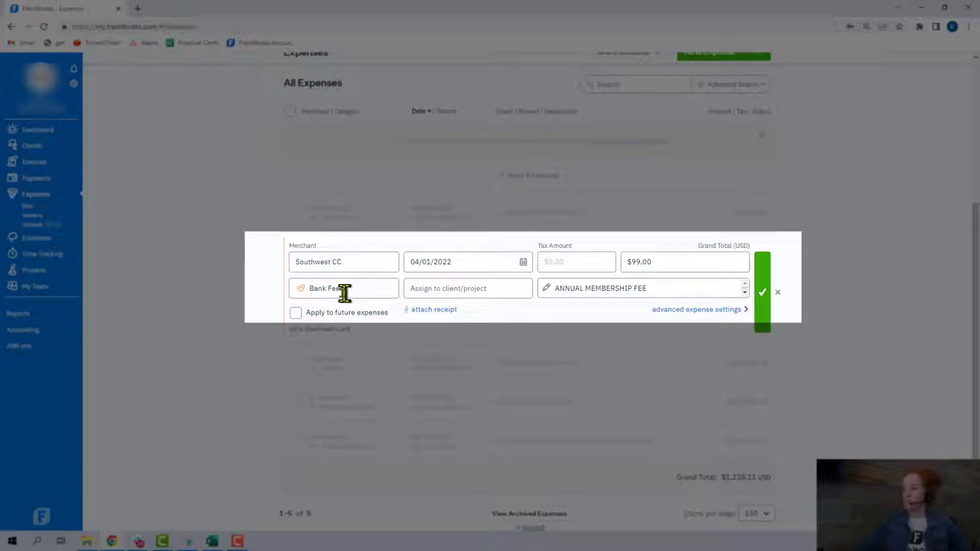
mouse_move(487, 291)
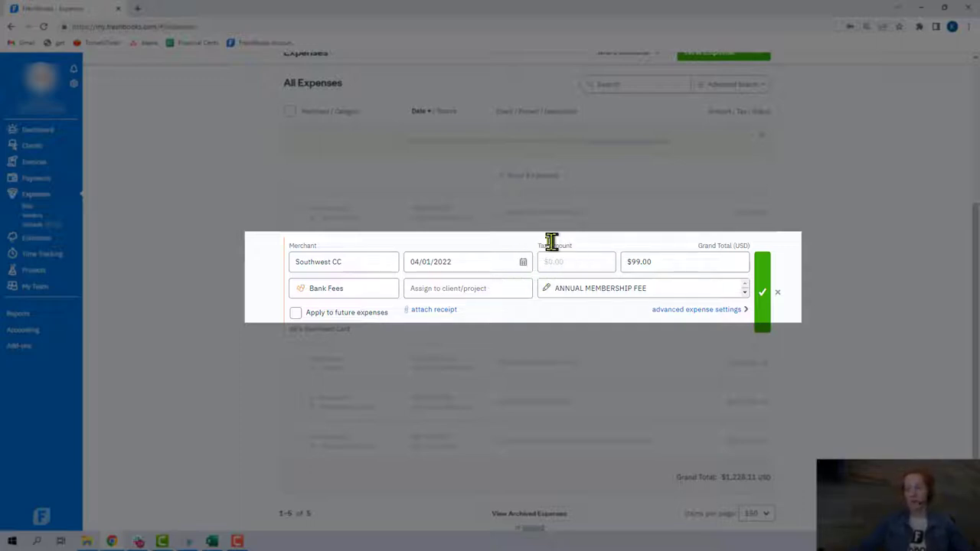
mouse_move(580, 261)
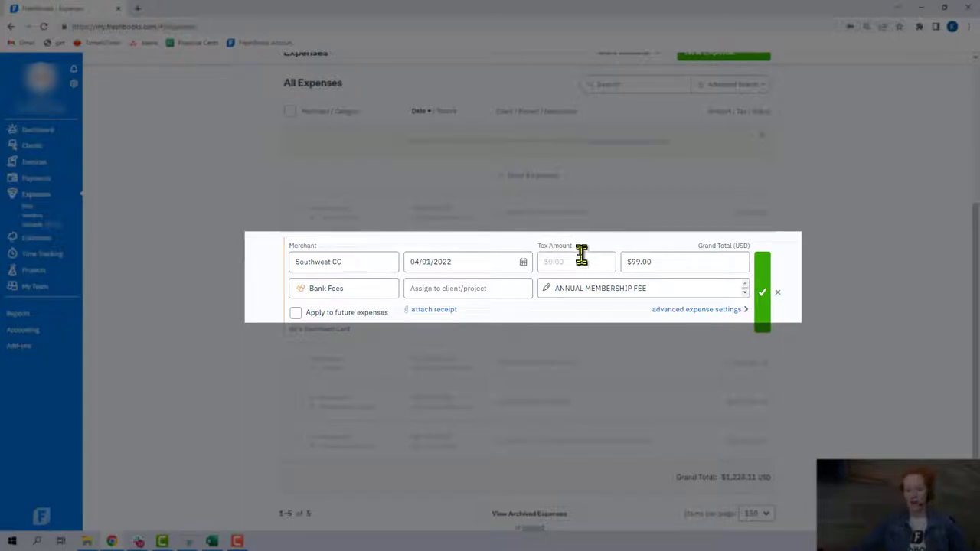
mouse_move(655, 272)
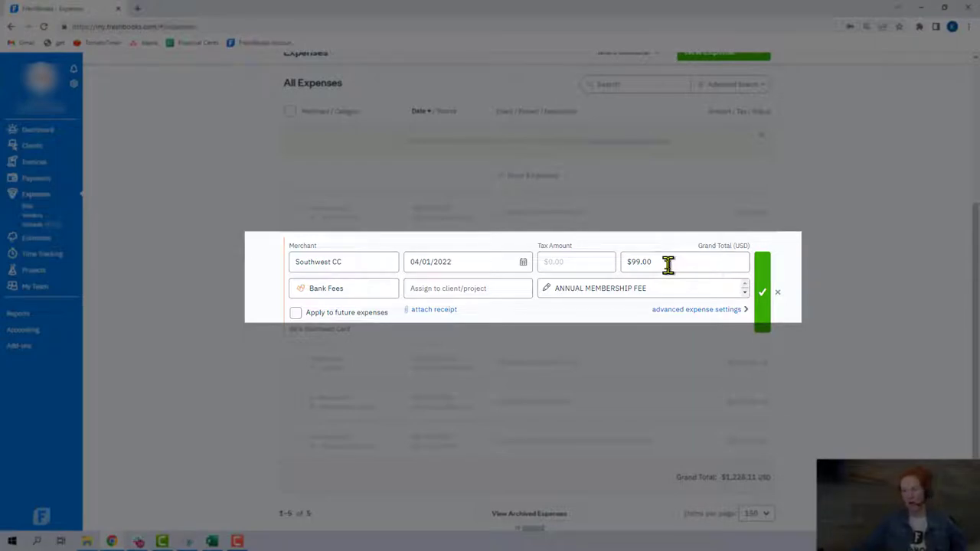
mouse_move(652, 262)
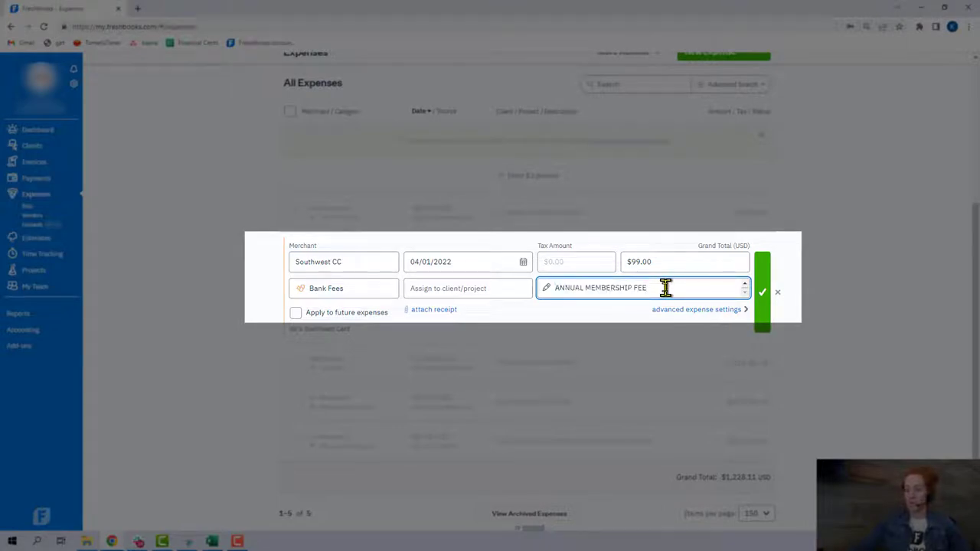
mouse_move(309, 329)
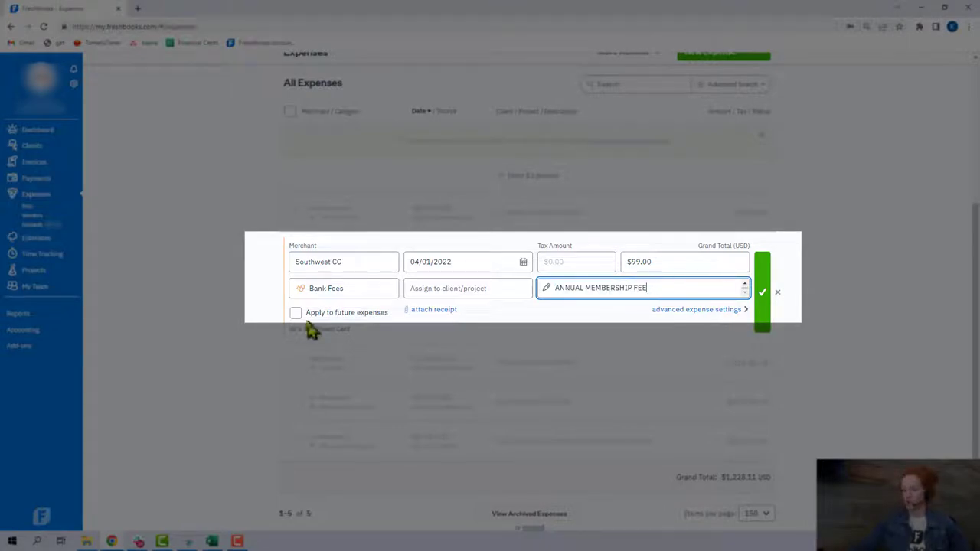
mouse_move(296, 313)
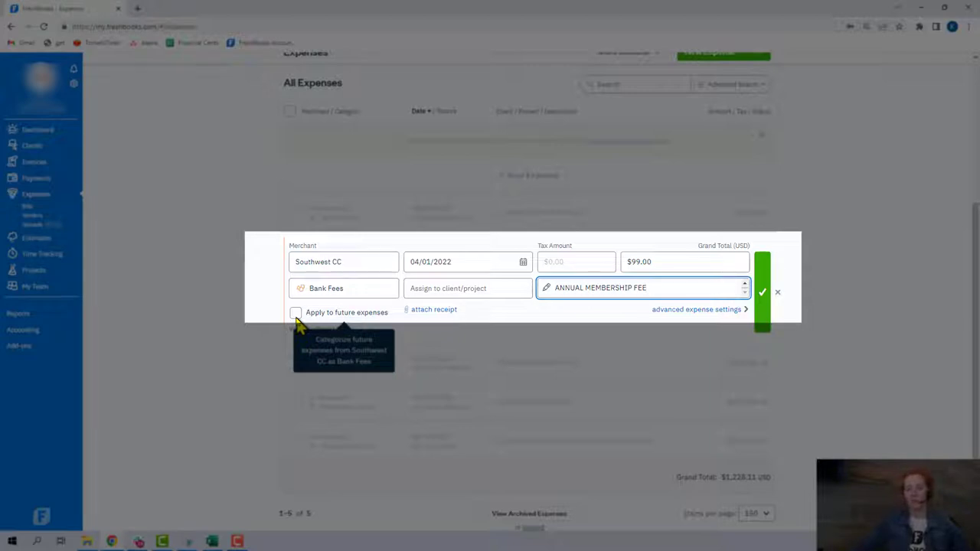
mouse_move(315, 320)
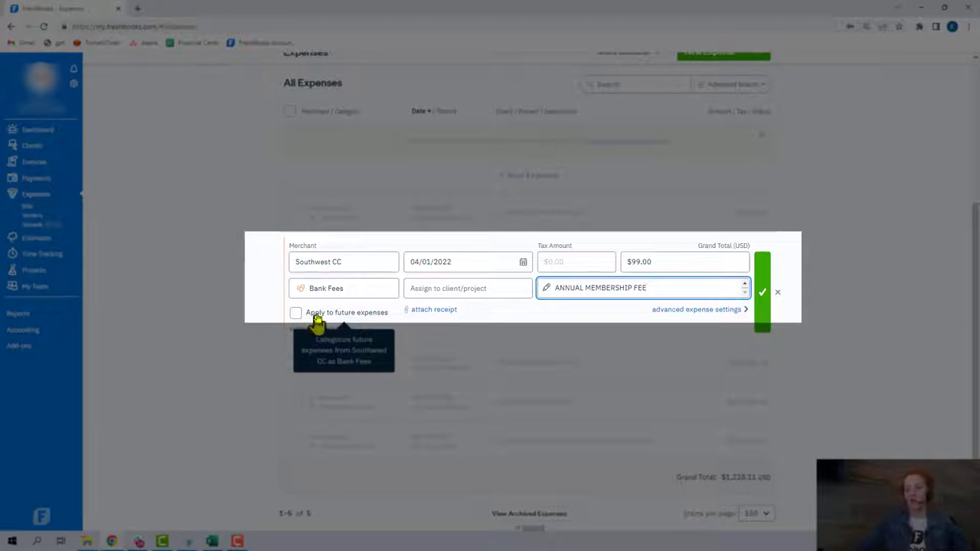
mouse_move(329, 314)
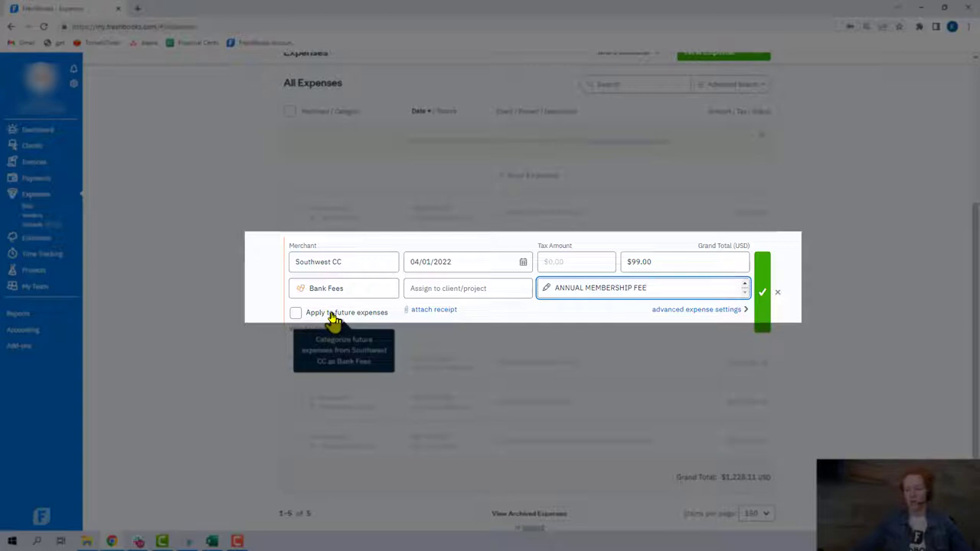
mouse_move(297, 317)
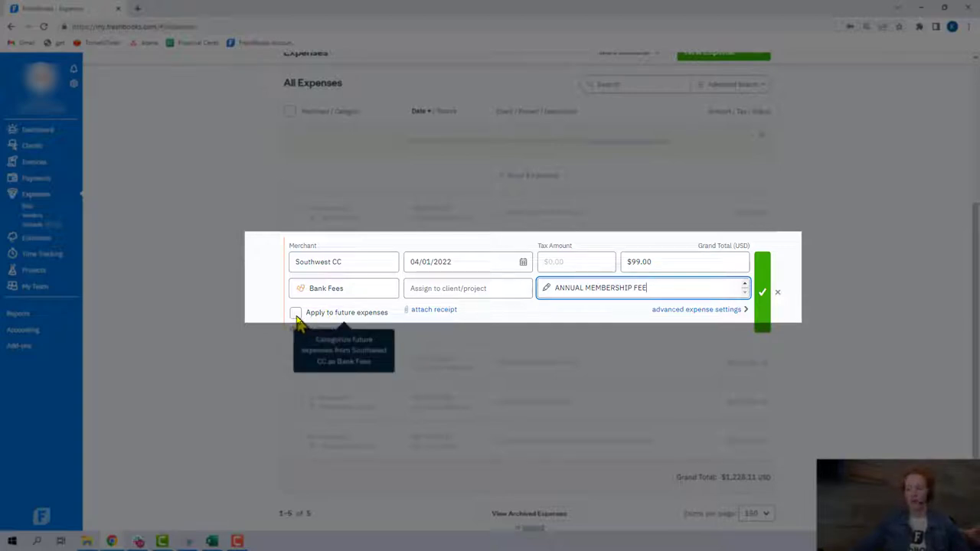
mouse_move(240, 329)
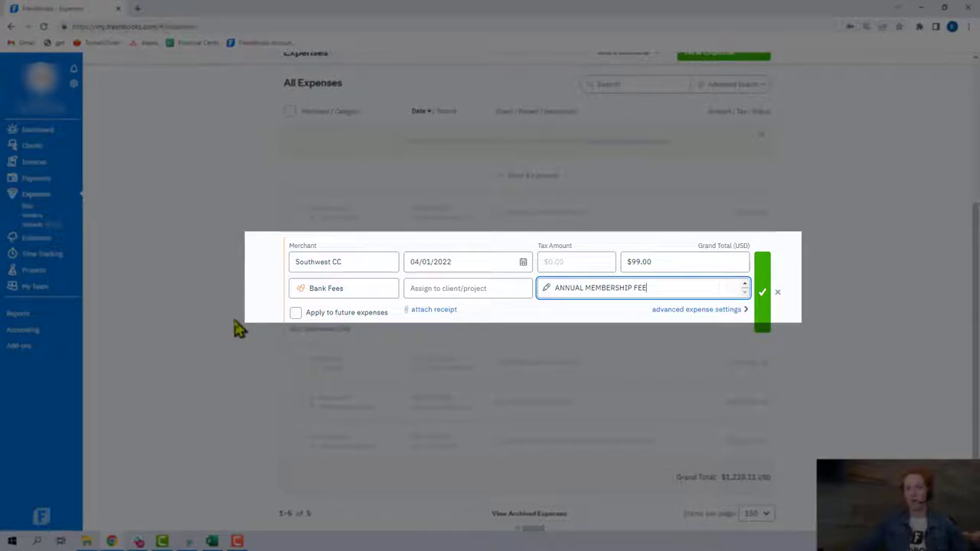
mouse_move(334, 324)
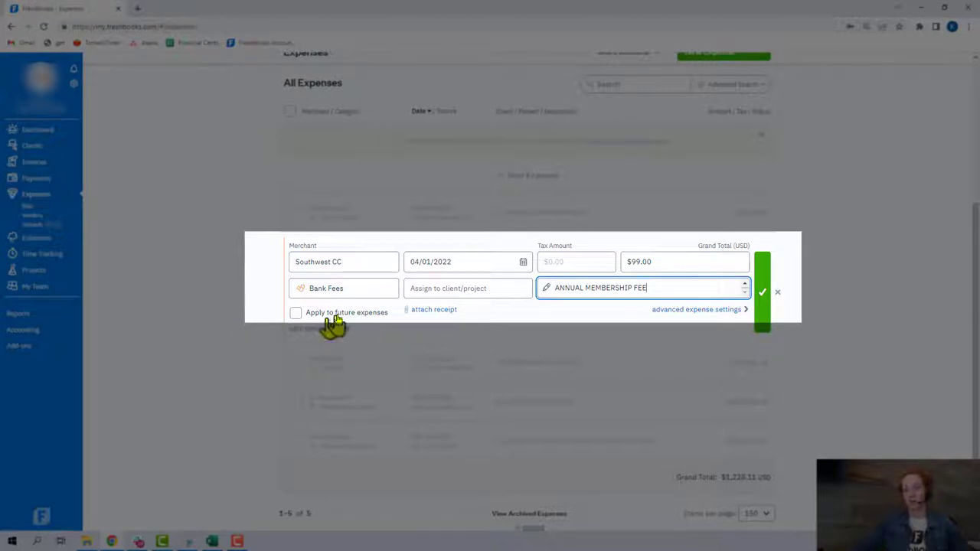
mouse_move(248, 329)
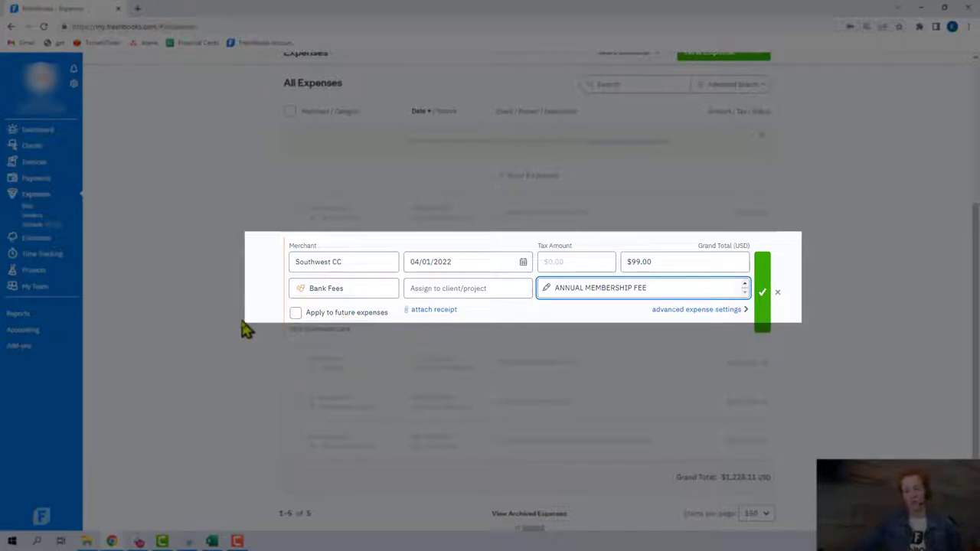
mouse_move(406, 317)
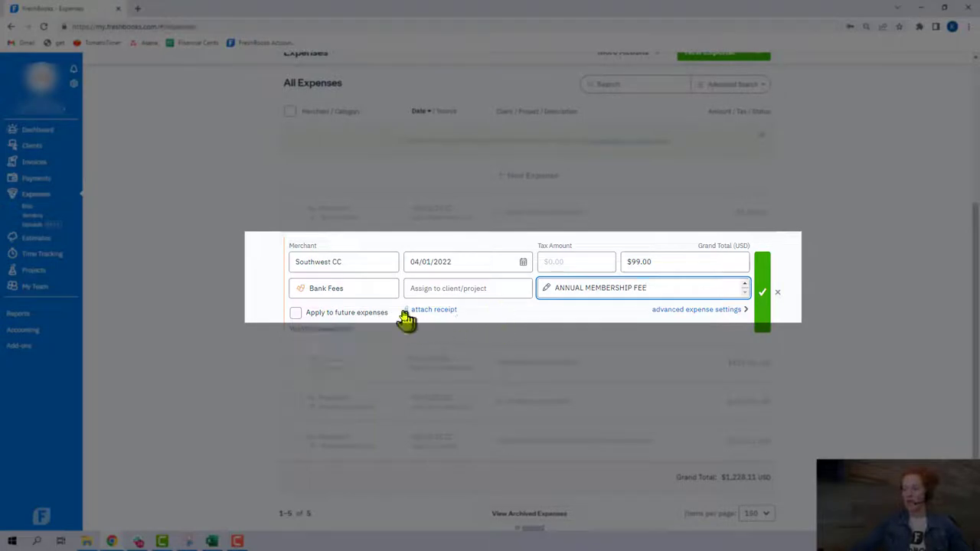
mouse_move(437, 316)
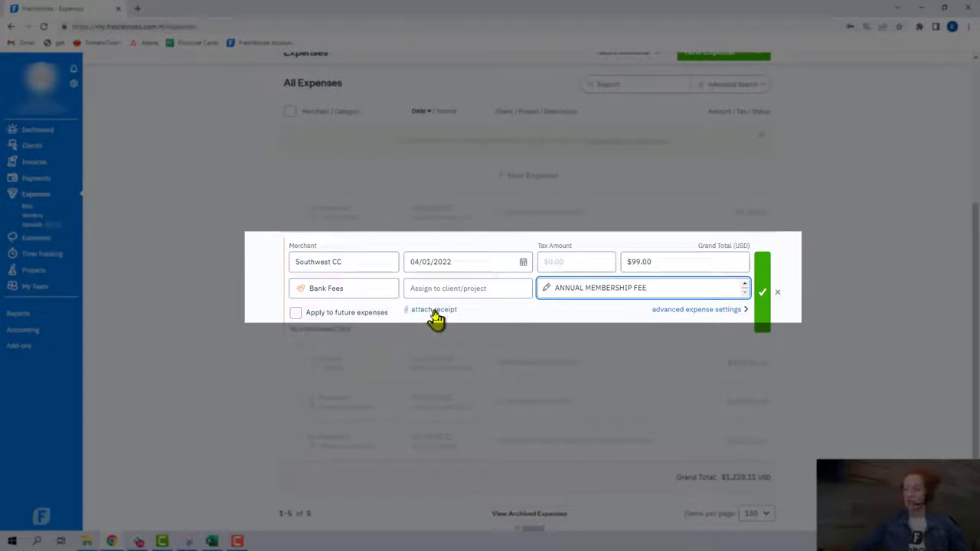
mouse_move(729, 317)
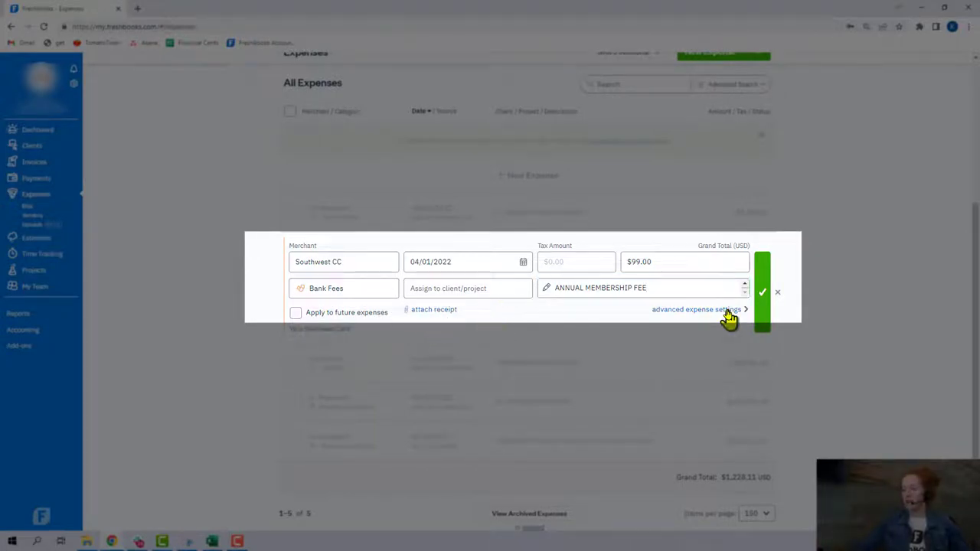
- Review the expense's advanced settings without assigning a client, then save the Southwest CC expense
left_click(763, 292)
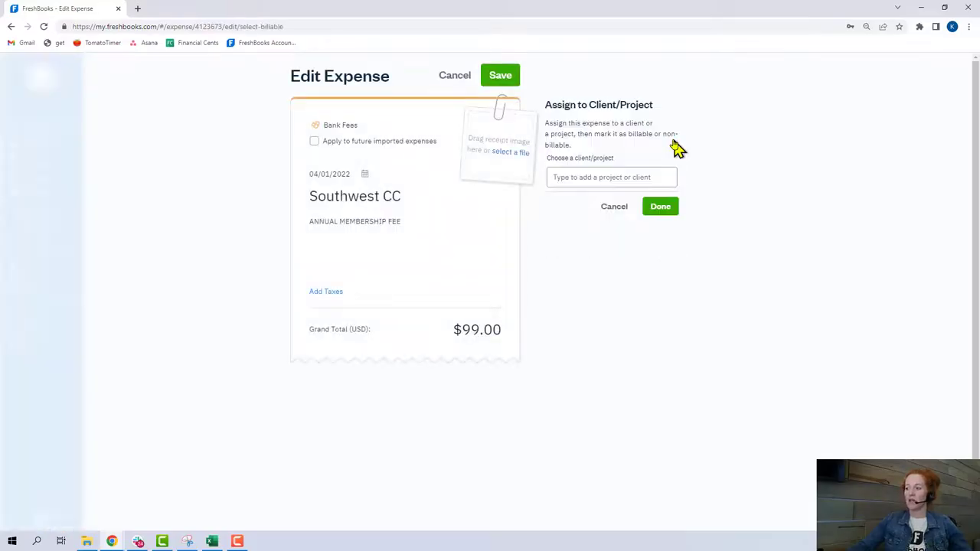
mouse_move(613, 207)
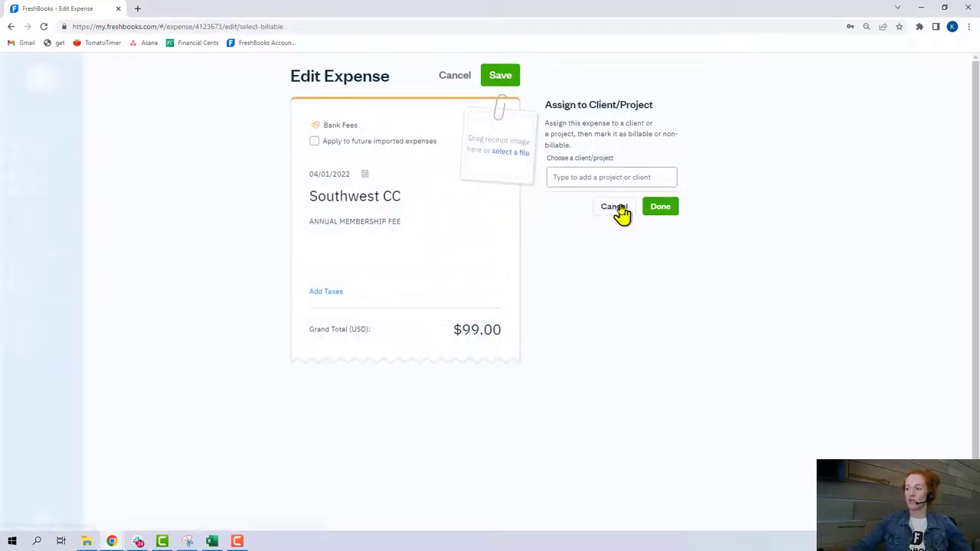
left_click(612, 207)
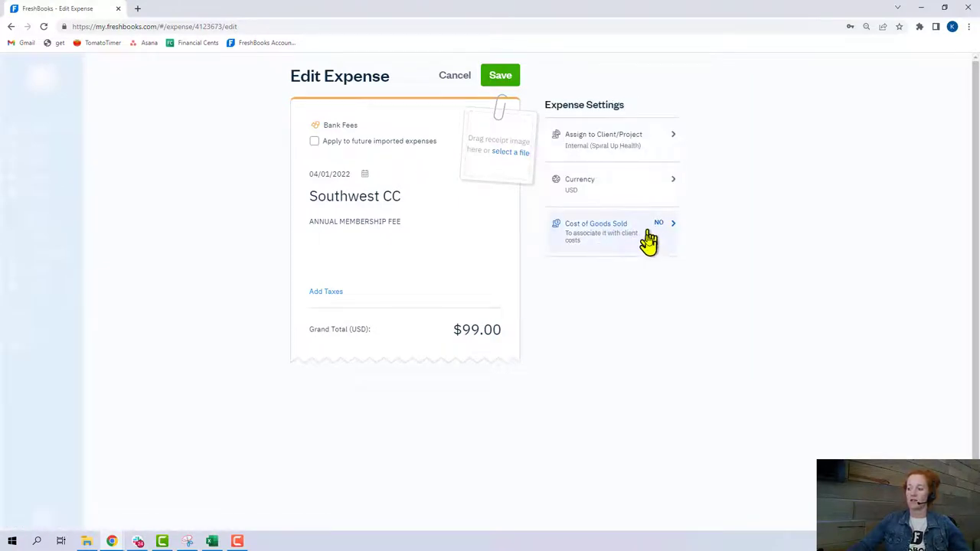
mouse_move(682, 232)
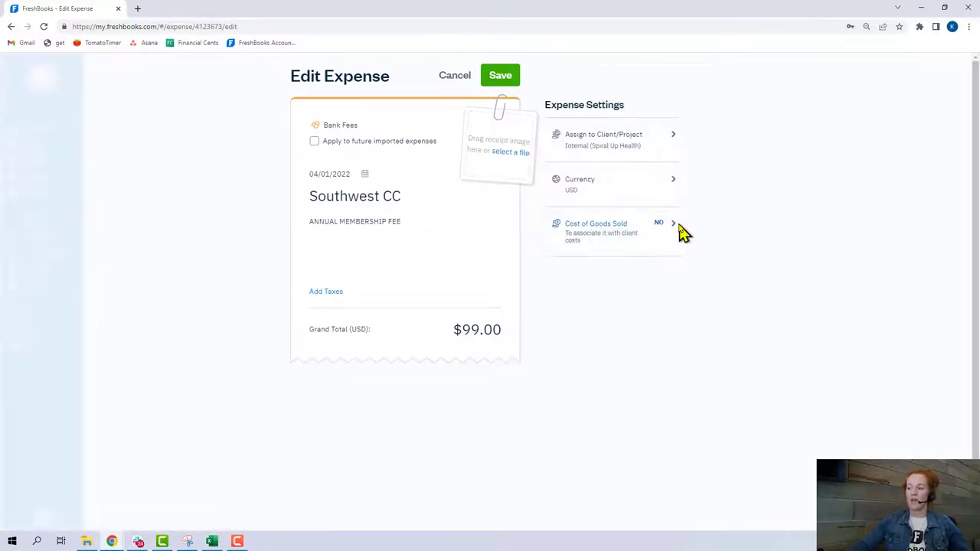
mouse_move(677, 233)
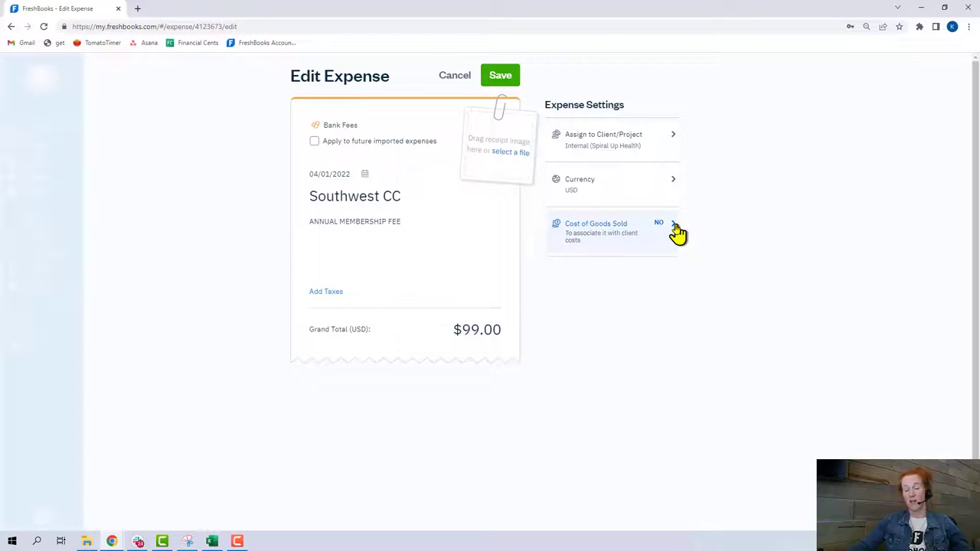
mouse_move(667, 236)
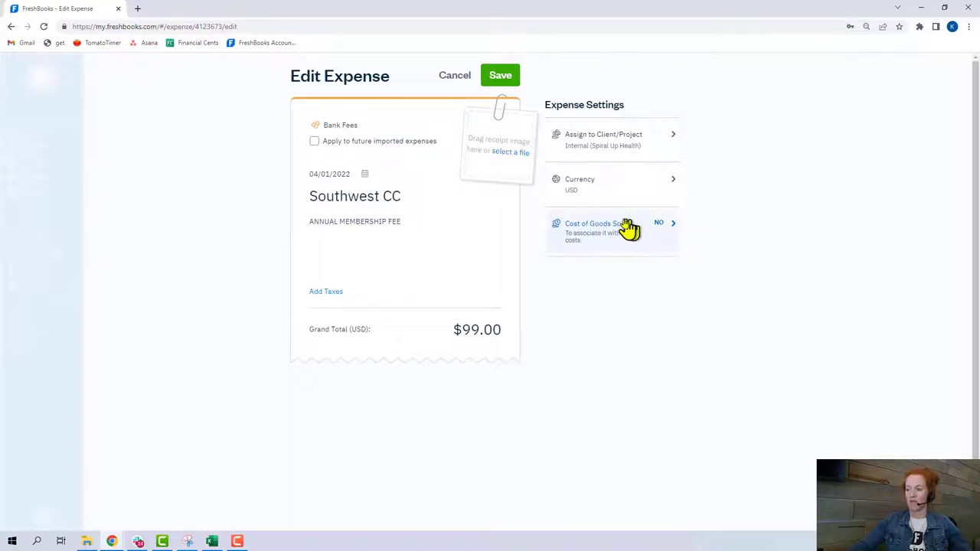
mouse_move(671, 242)
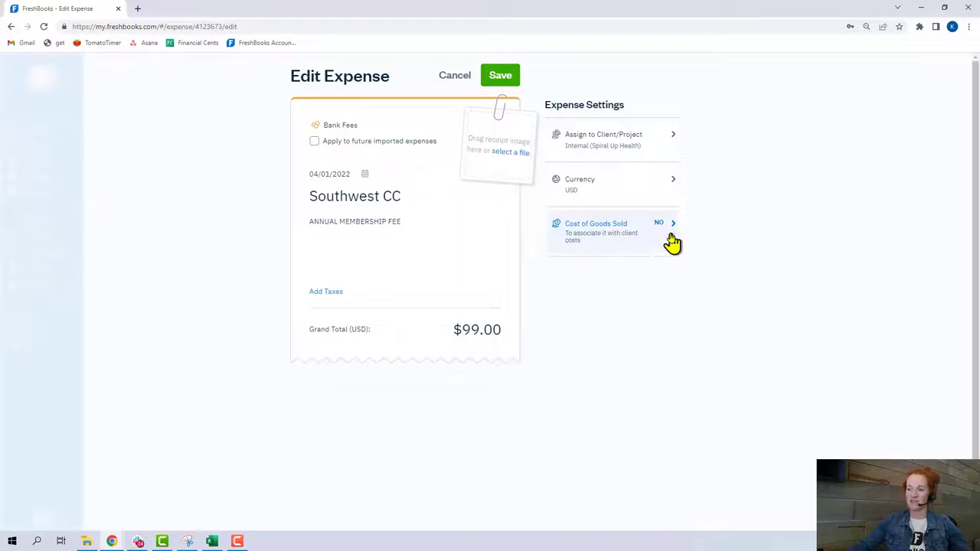
mouse_move(656, 252)
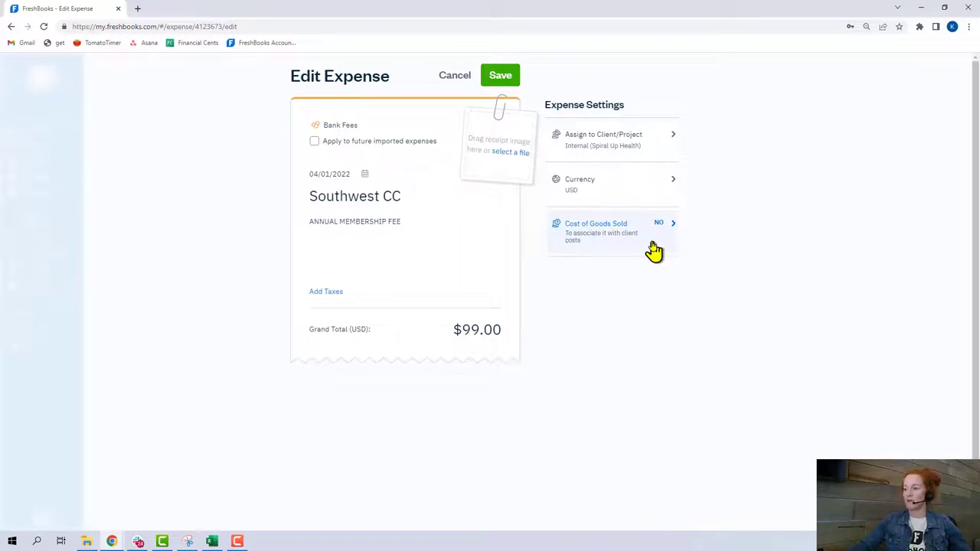
mouse_move(502, 84)
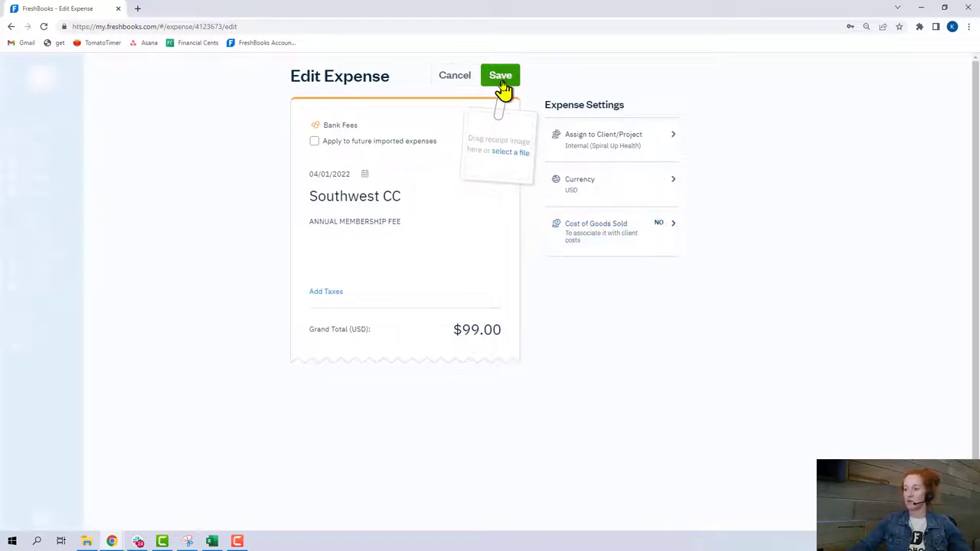
left_click(500, 75)
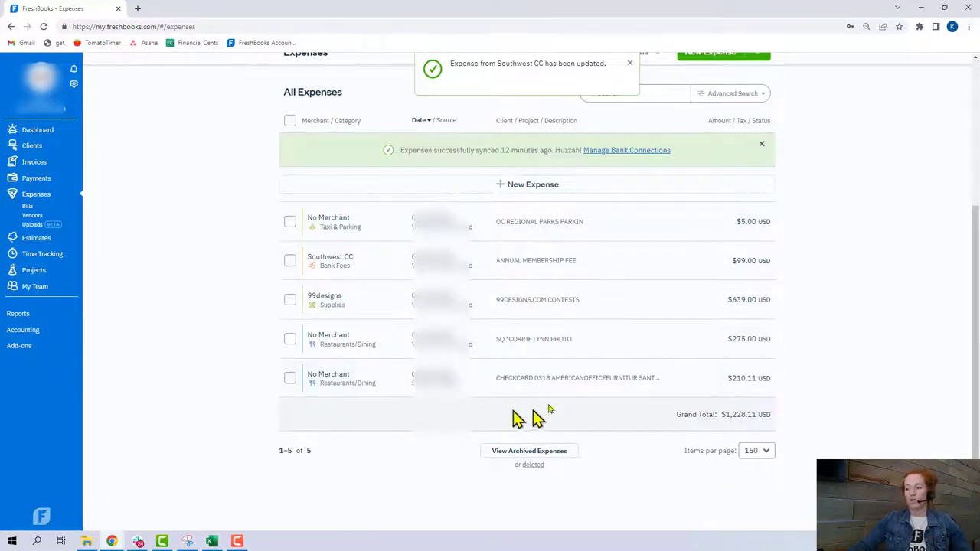
mouse_move(307, 297)
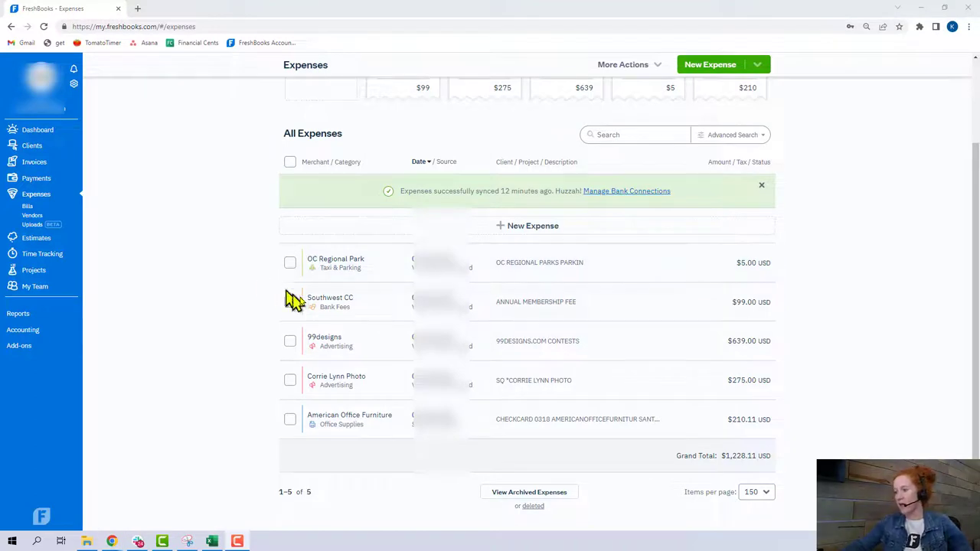
mouse_move(291, 196)
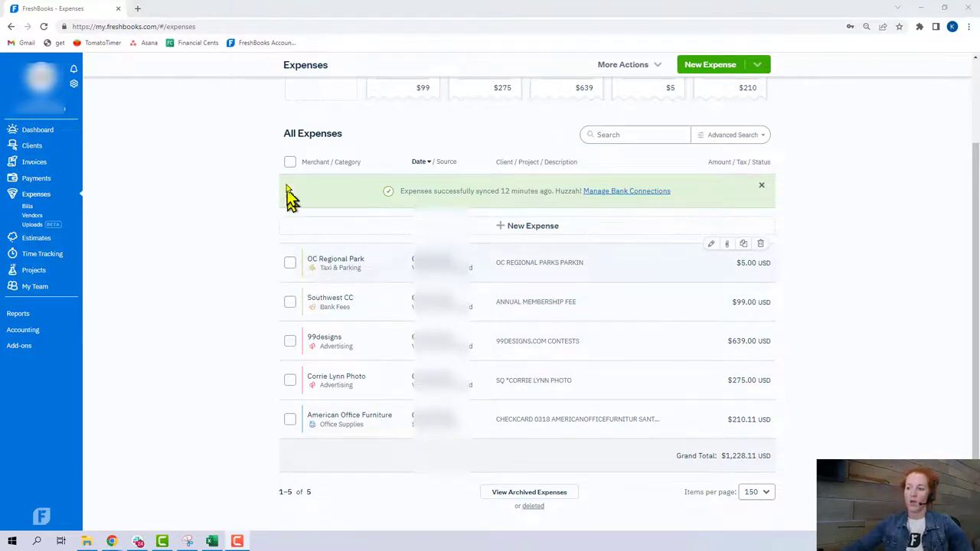
mouse_move(297, 273)
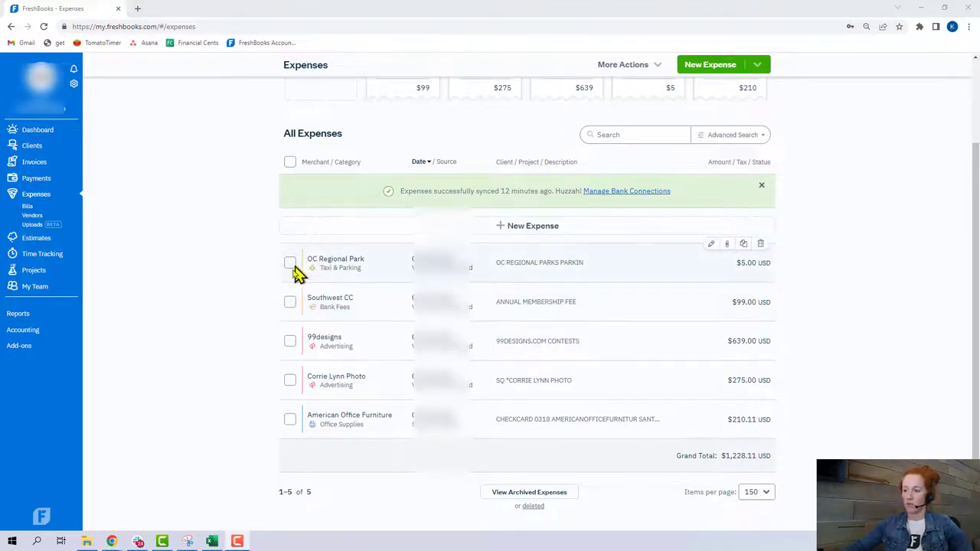
mouse_move(303, 336)
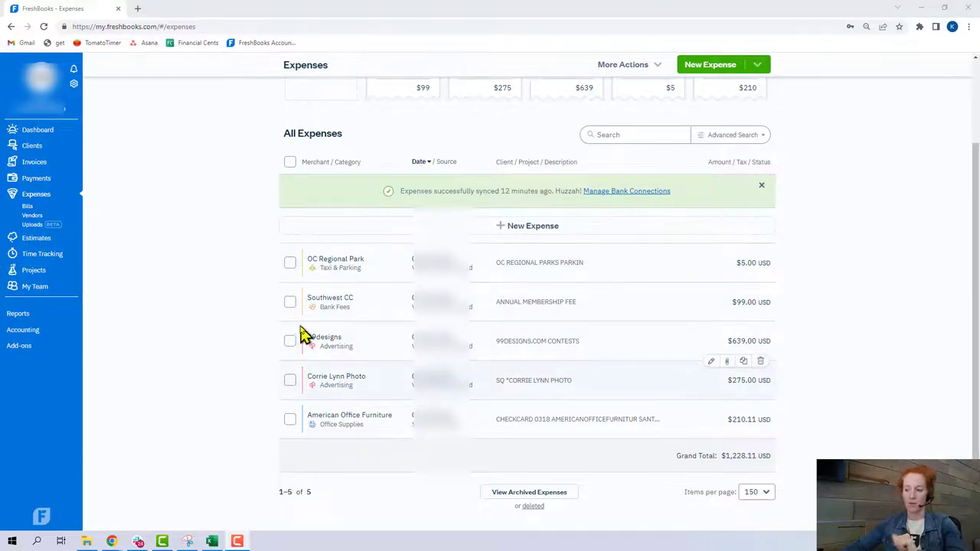
left_click(290, 301)
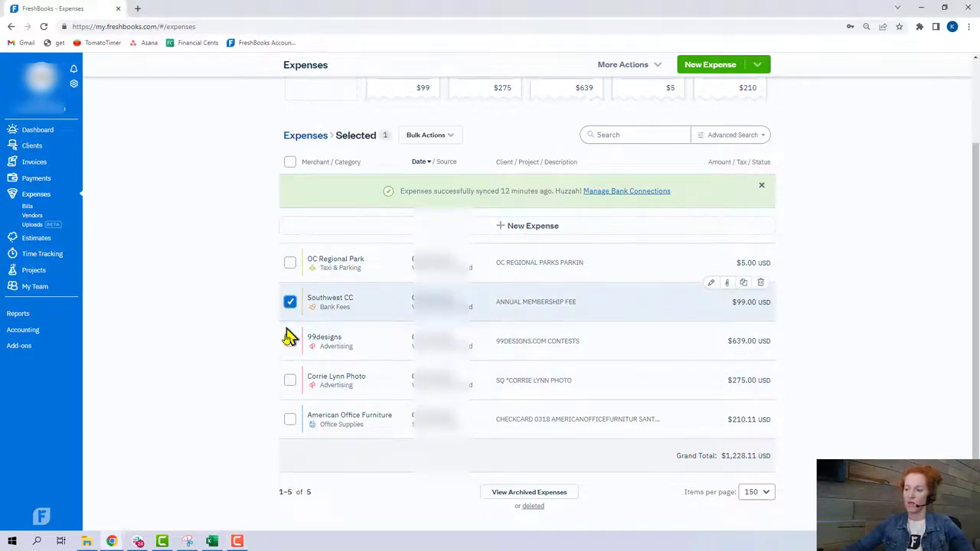
left_click(289, 340)
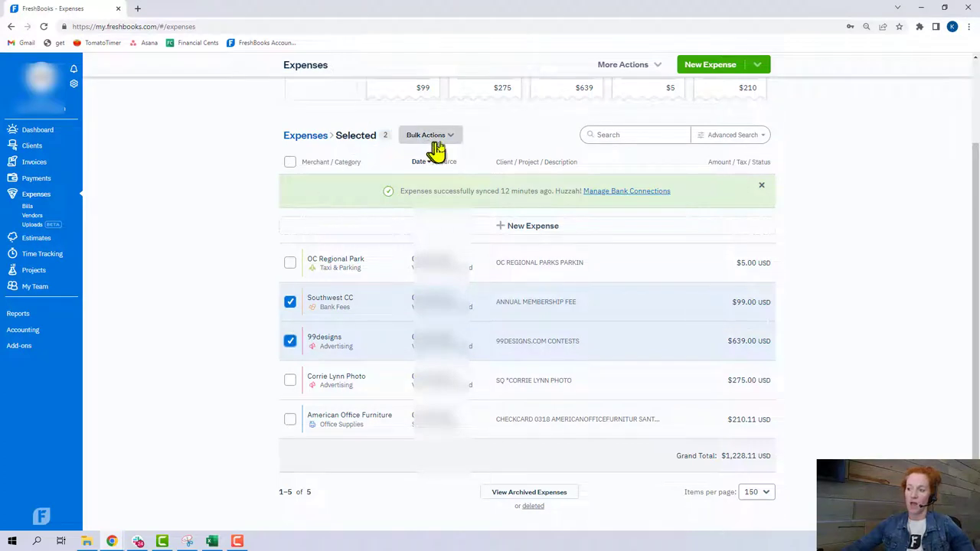
left_click(431, 135)
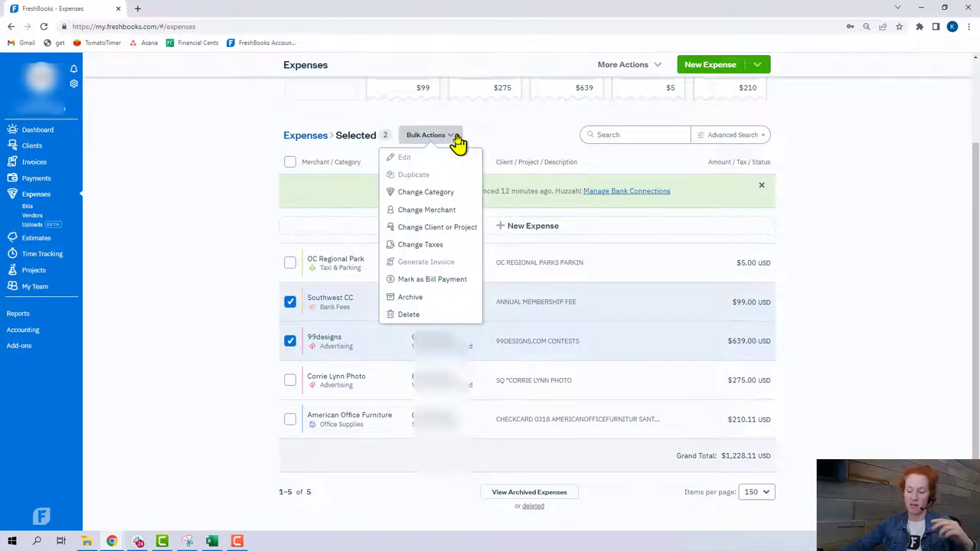
mouse_move(452, 214)
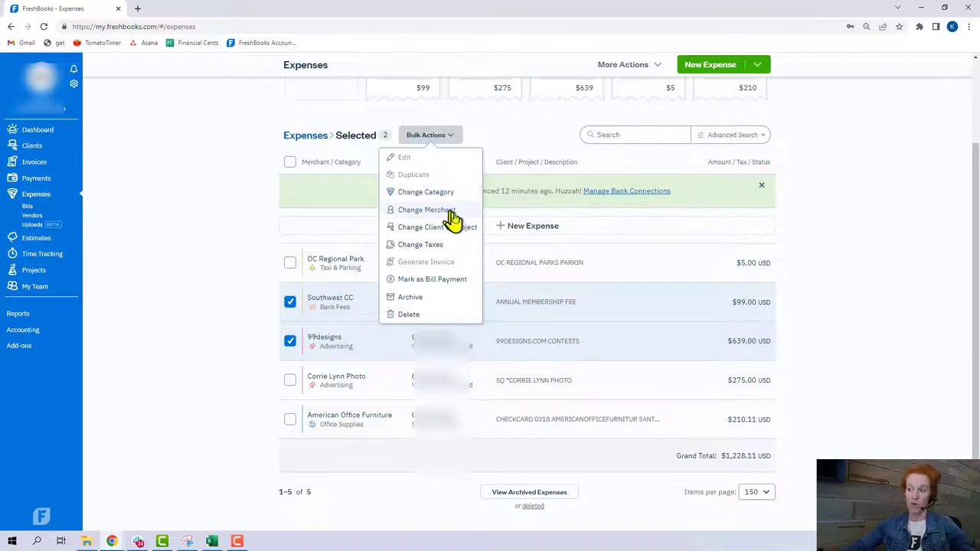
mouse_move(452, 246)
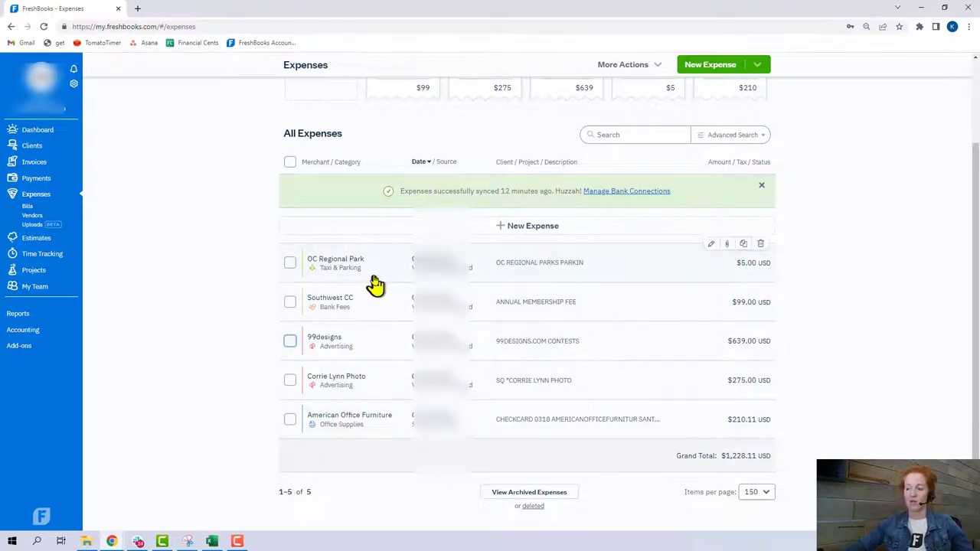
mouse_move(233, 268)
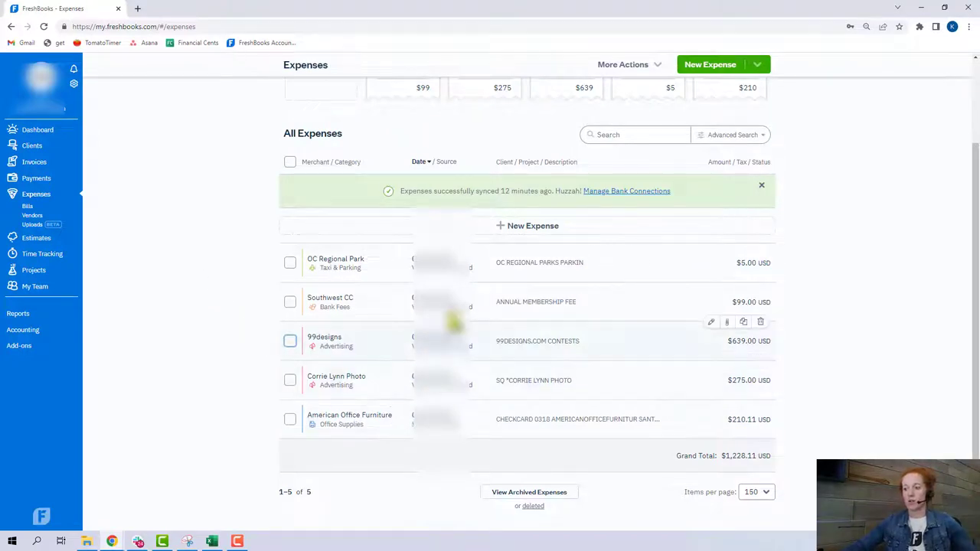
mouse_move(172, 288)
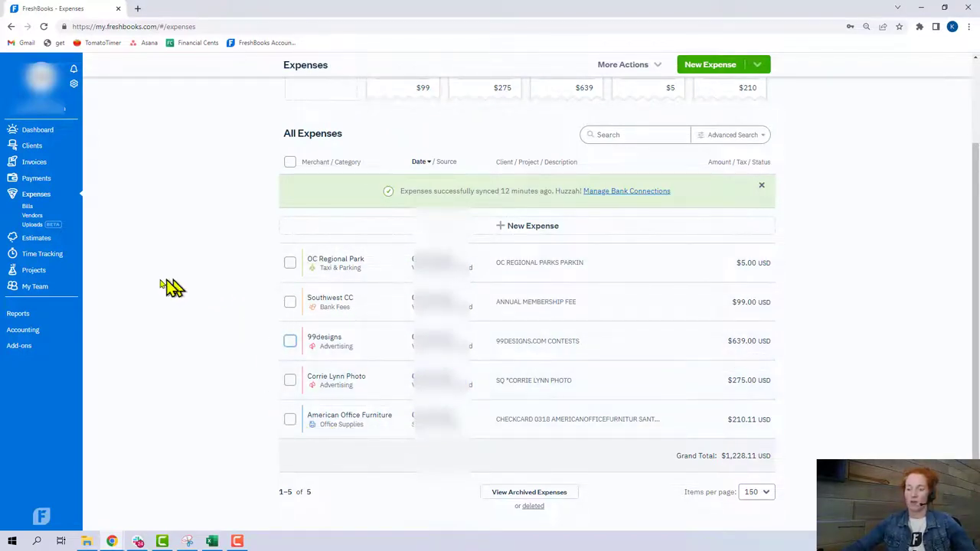
mouse_move(163, 289)
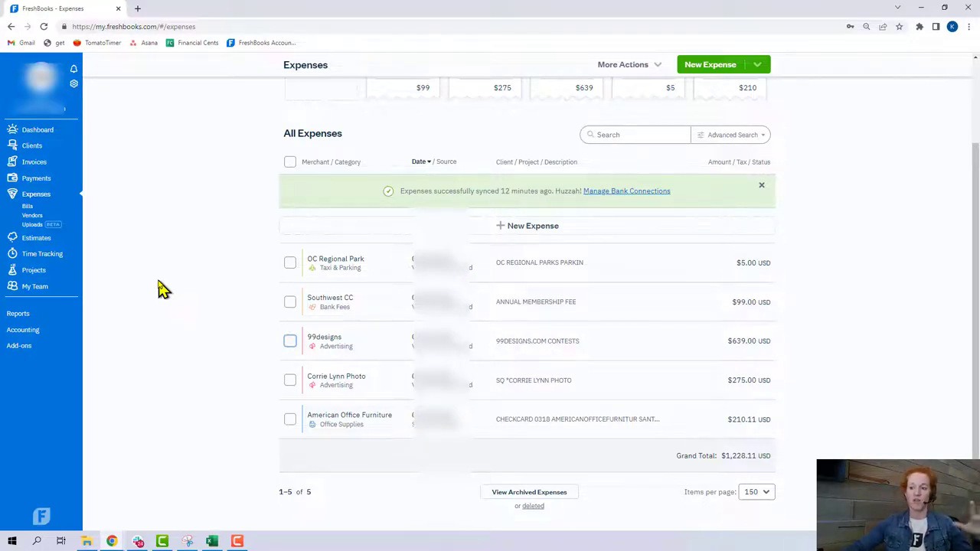
- Import expenses from the uploaded file with the Merchant column mapped, adding FMCA and Google Domains charges
scroll("up", 3)
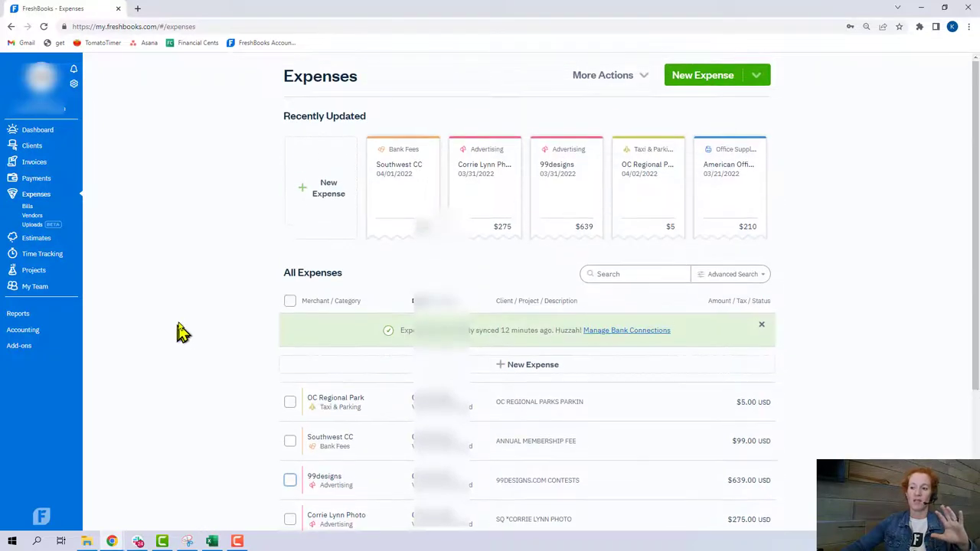
mouse_move(190, 305)
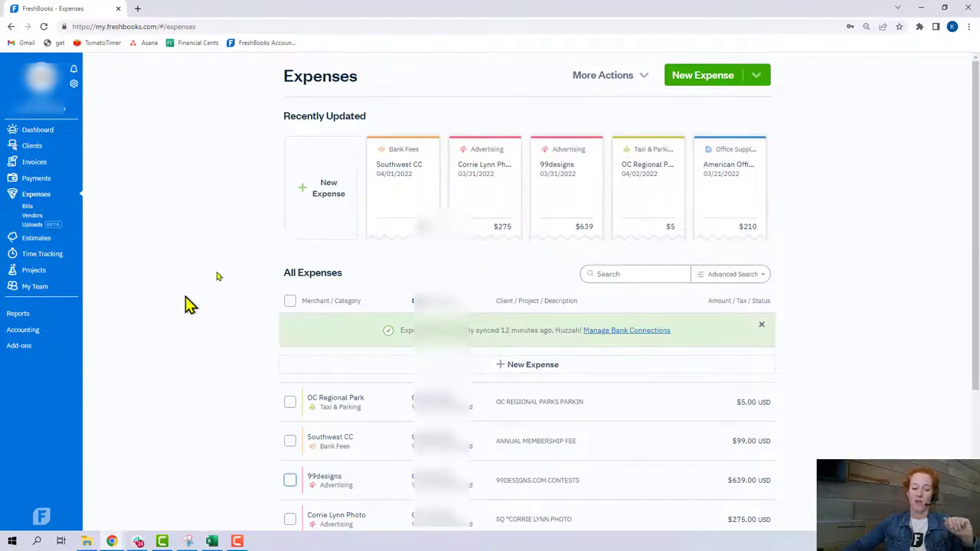
mouse_move(643, 79)
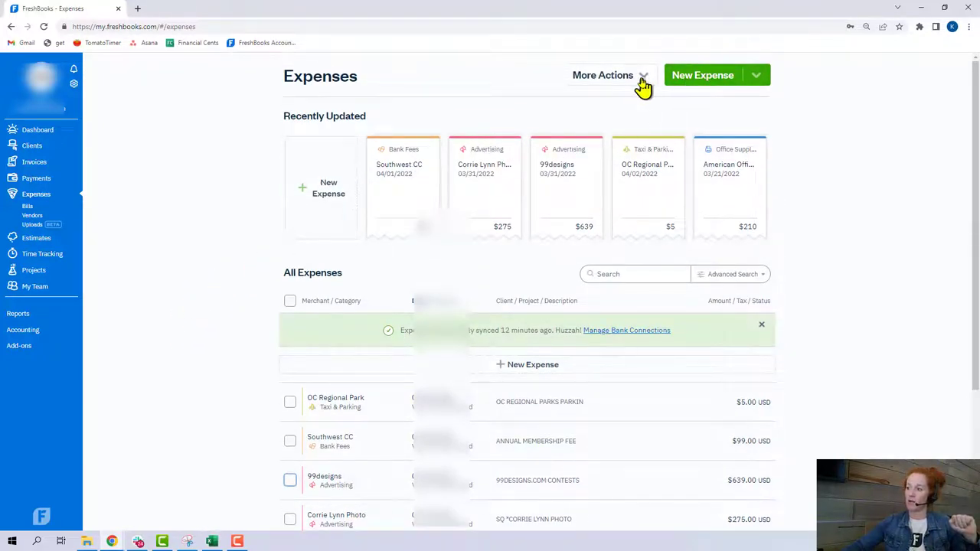
left_click(604, 75)
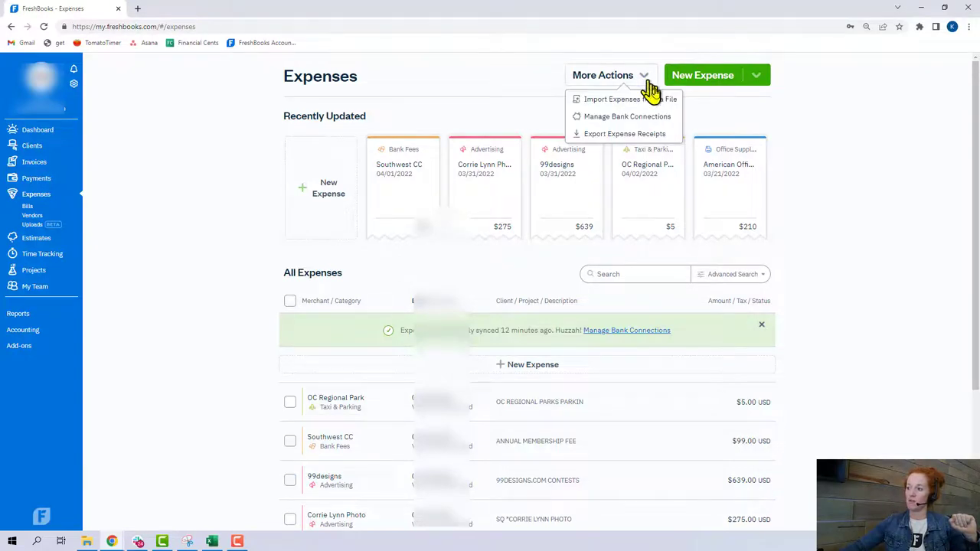
mouse_move(646, 104)
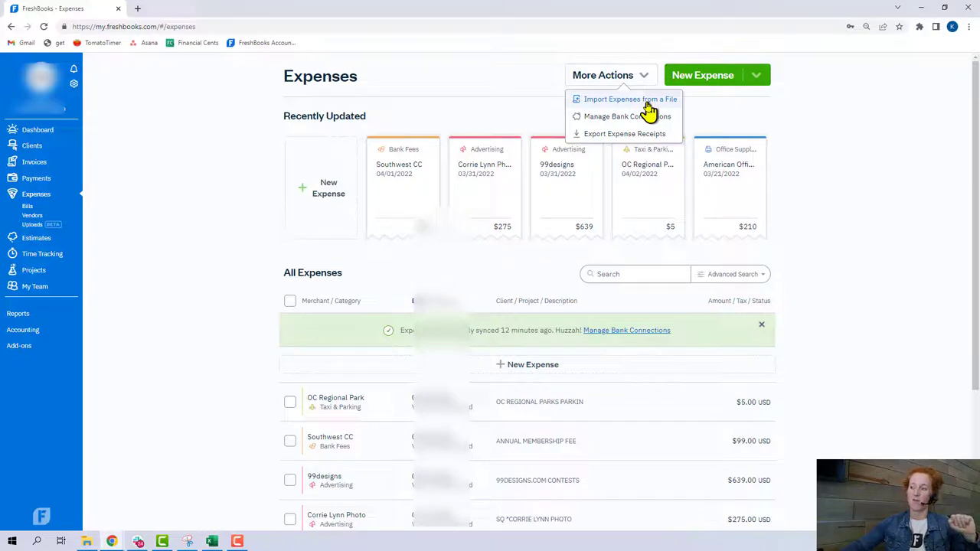
left_click(629, 98)
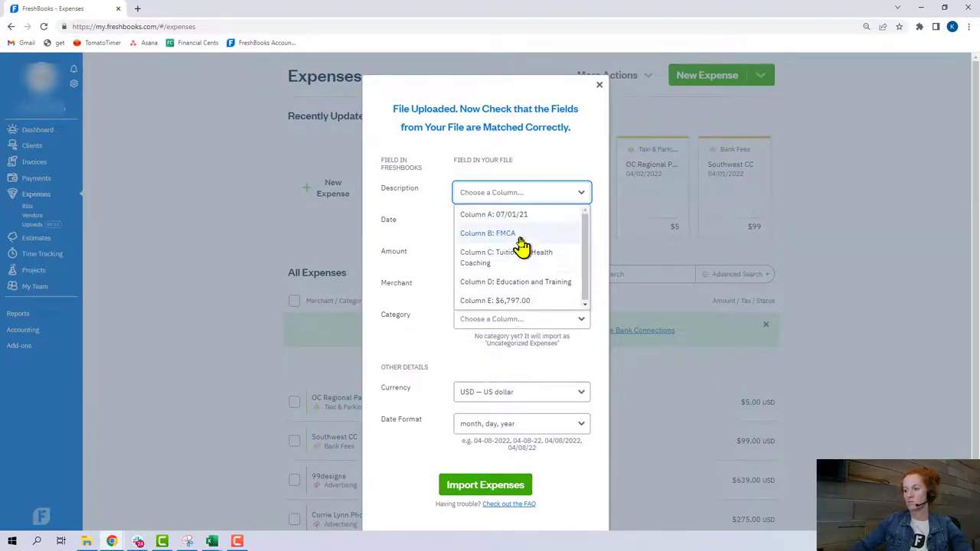
left_click(505, 257)
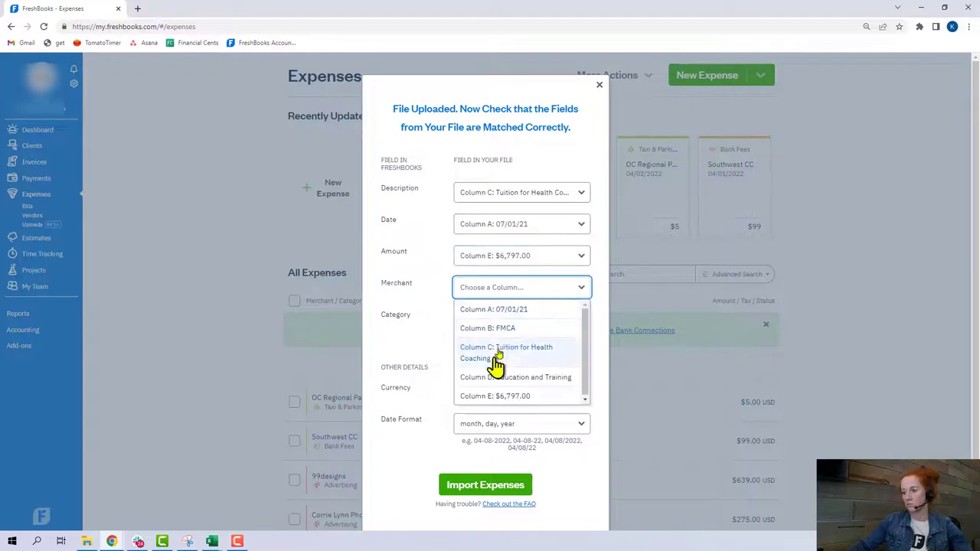
left_click(487, 328)
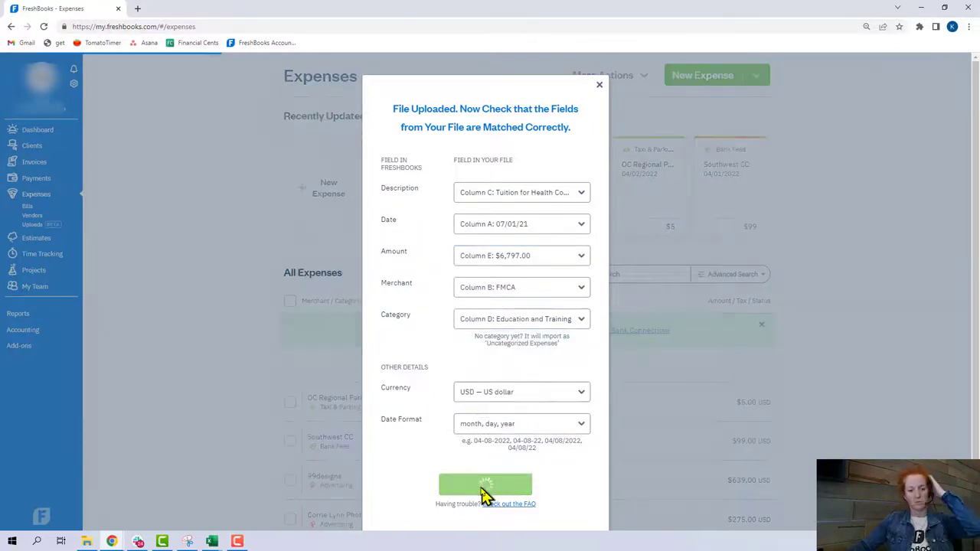
left_click(486, 484)
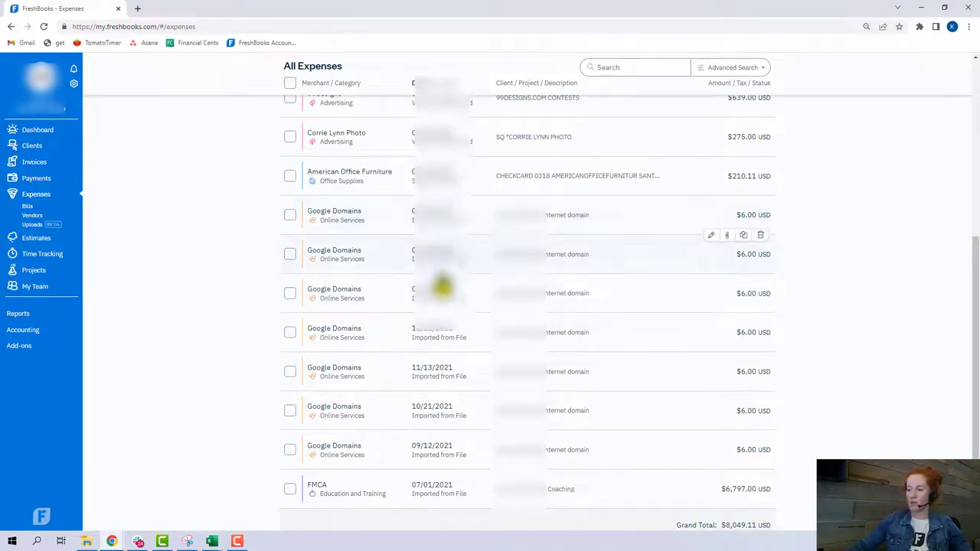
mouse_move(435, 398)
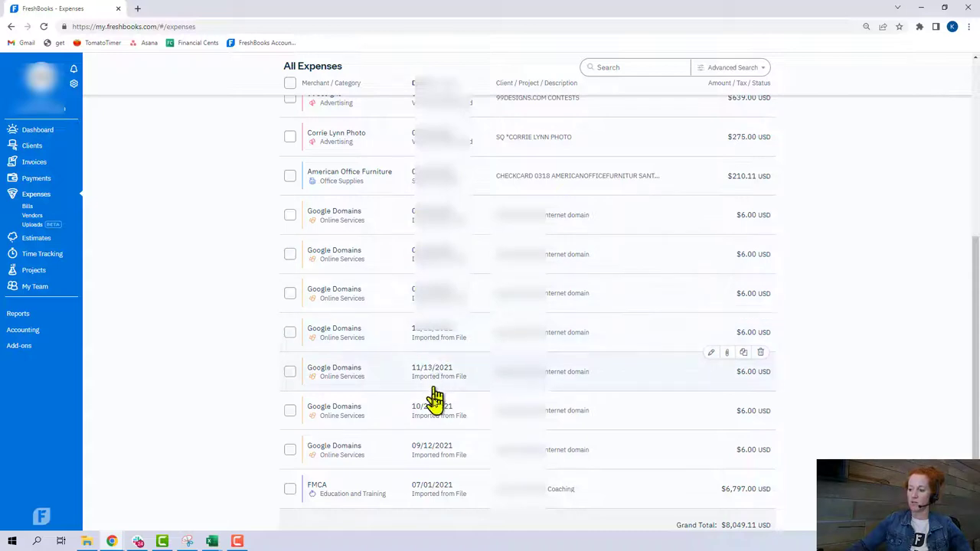
mouse_move(444, 520)
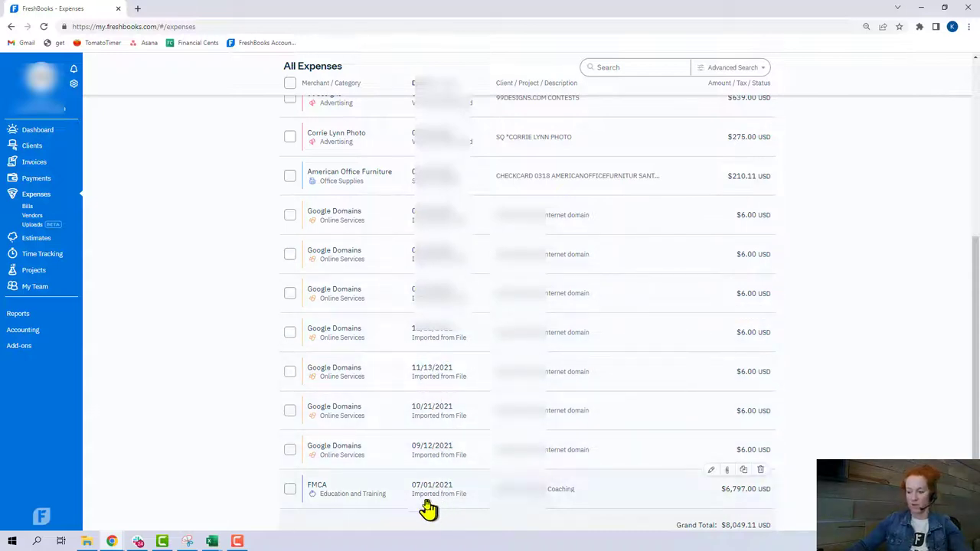
mouse_move(358, 493)
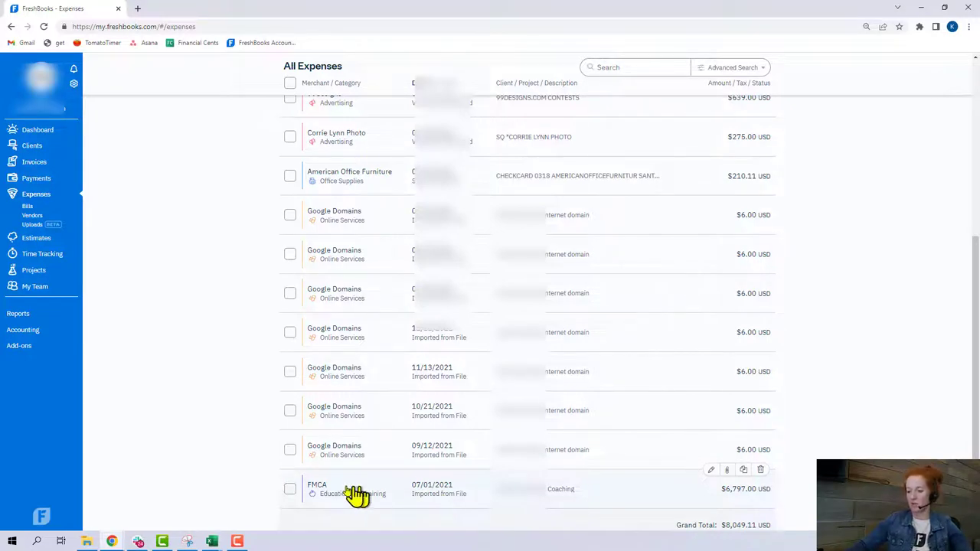
- Bulk-change the seven Google Domains expenses to the Software category and return to Accounting
left_click(426, 135)
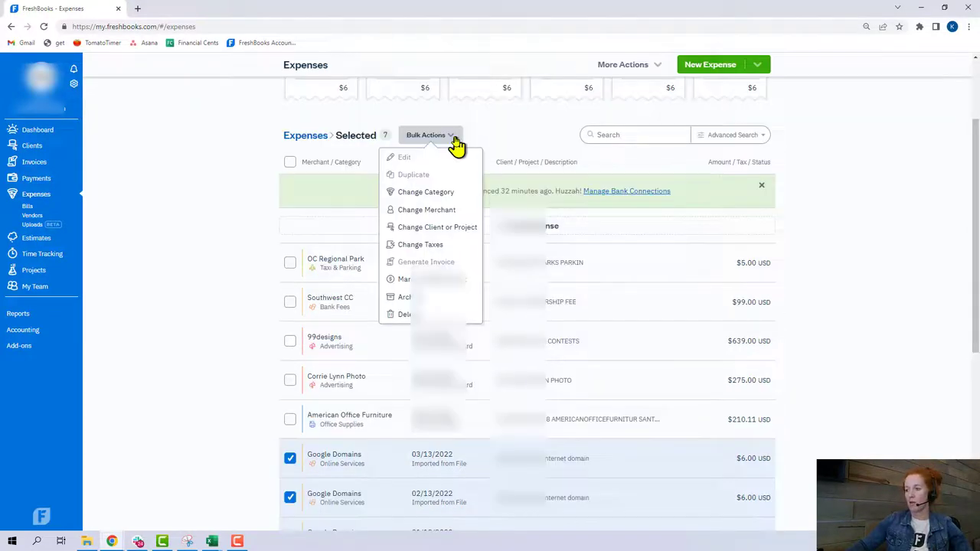
left_click(425, 191)
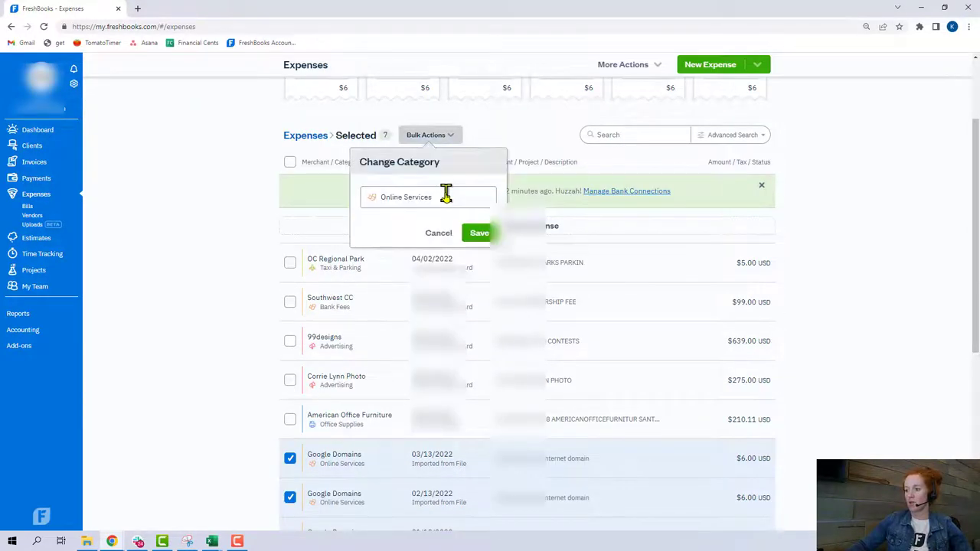
left_click(426, 196)
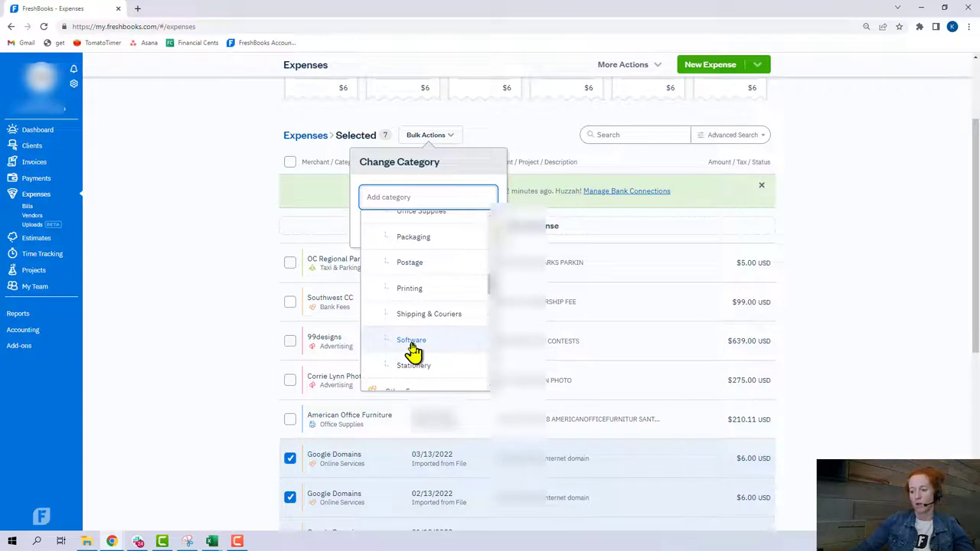
left_click(411, 340)
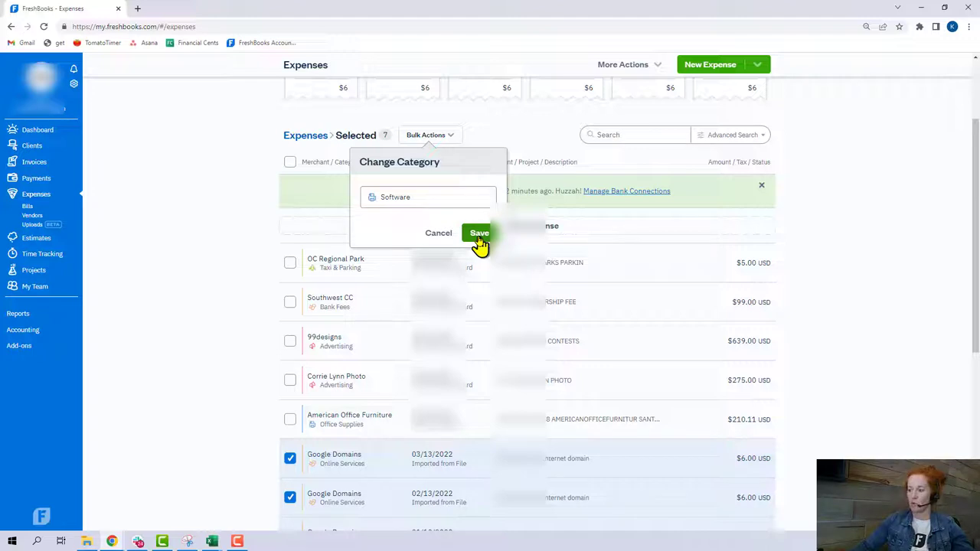
left_click(478, 232)
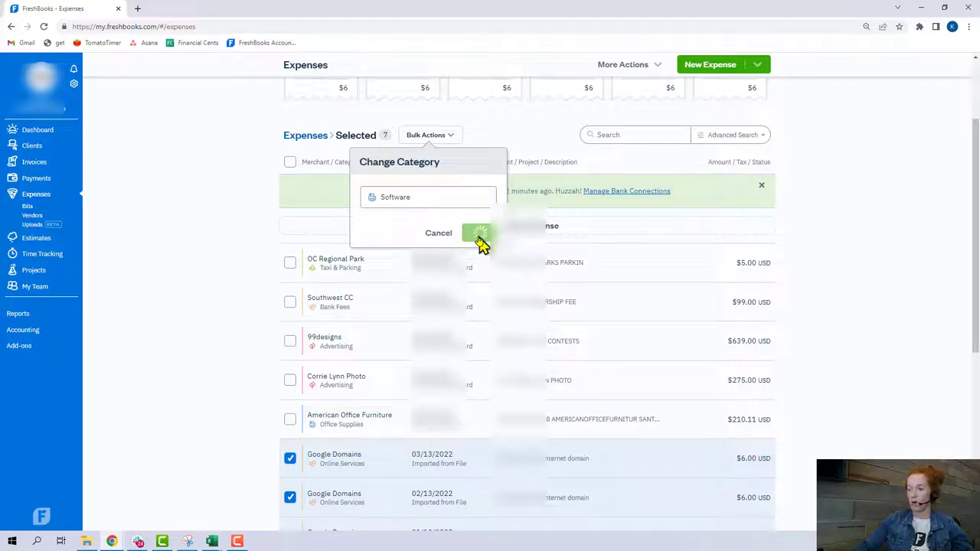
left_click(477, 233)
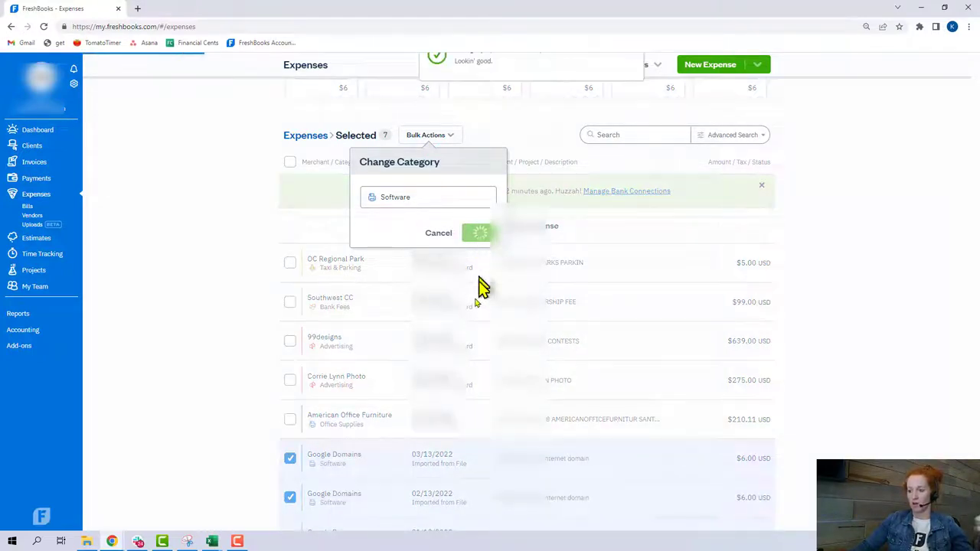
left_click(477, 233)
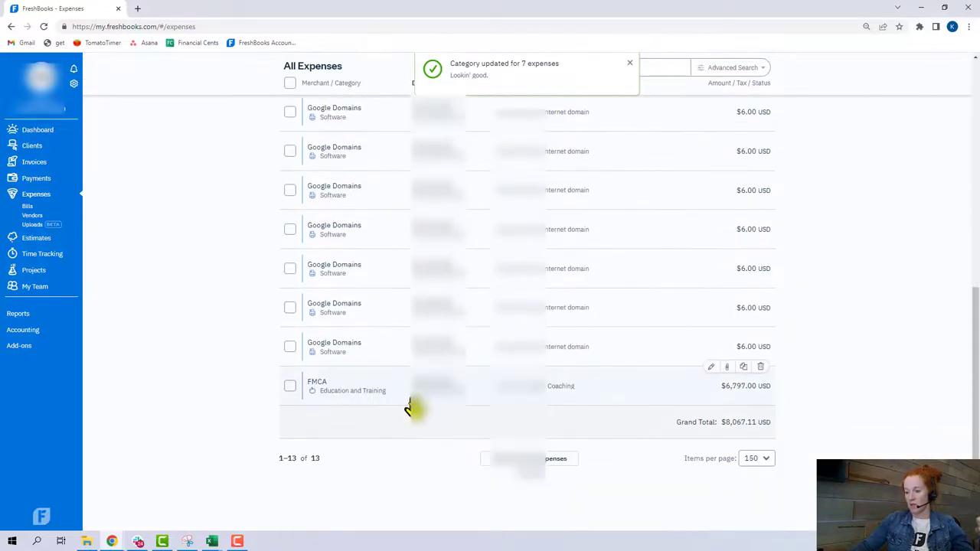
scroll("up", 3)
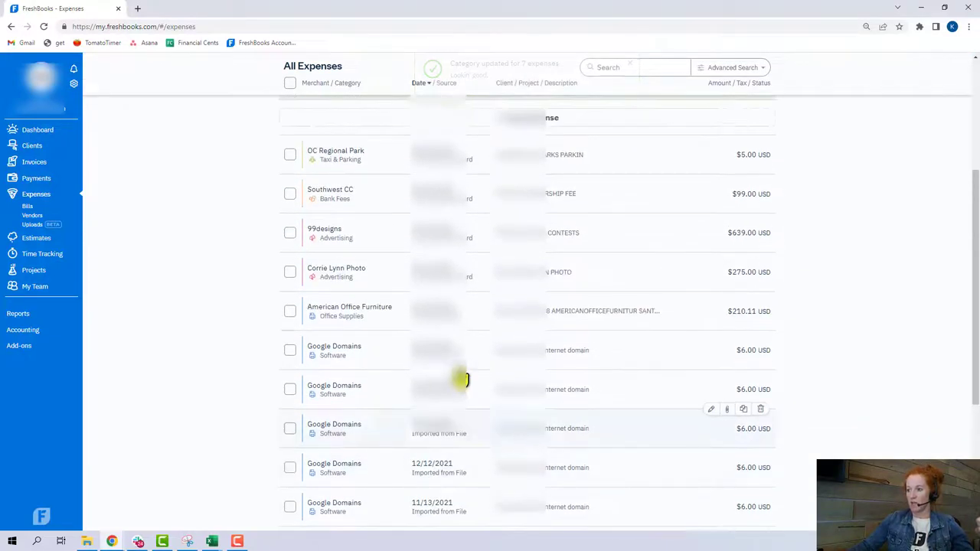
left_click(21, 329)
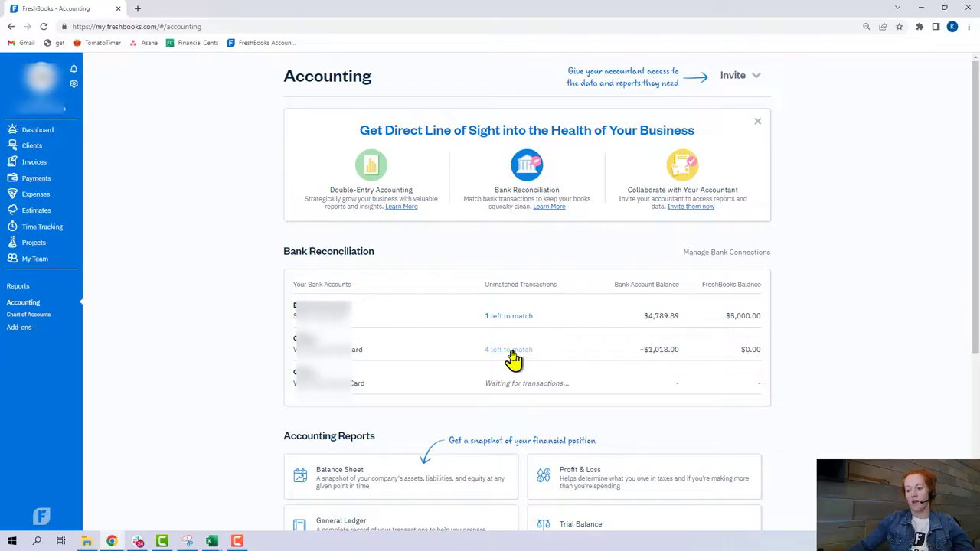
mouse_move(504, 375)
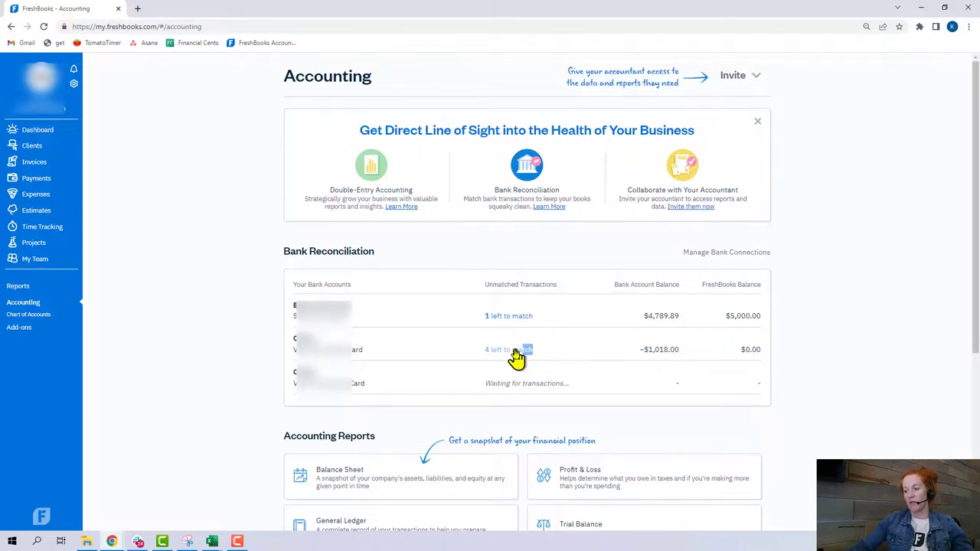
- Confirm the suggested card transaction matches and enter reconciliation for the Chase card account
left_click(508, 349)
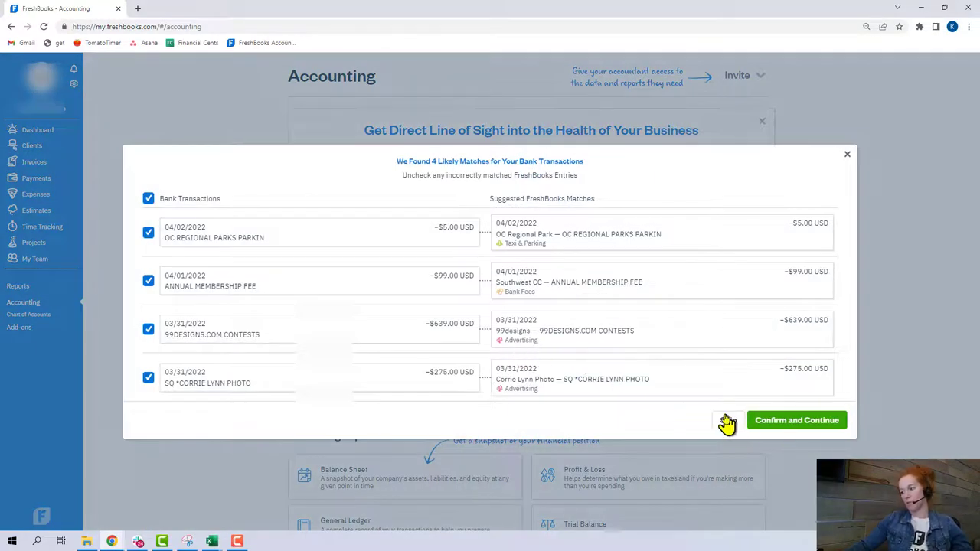
left_click(797, 419)
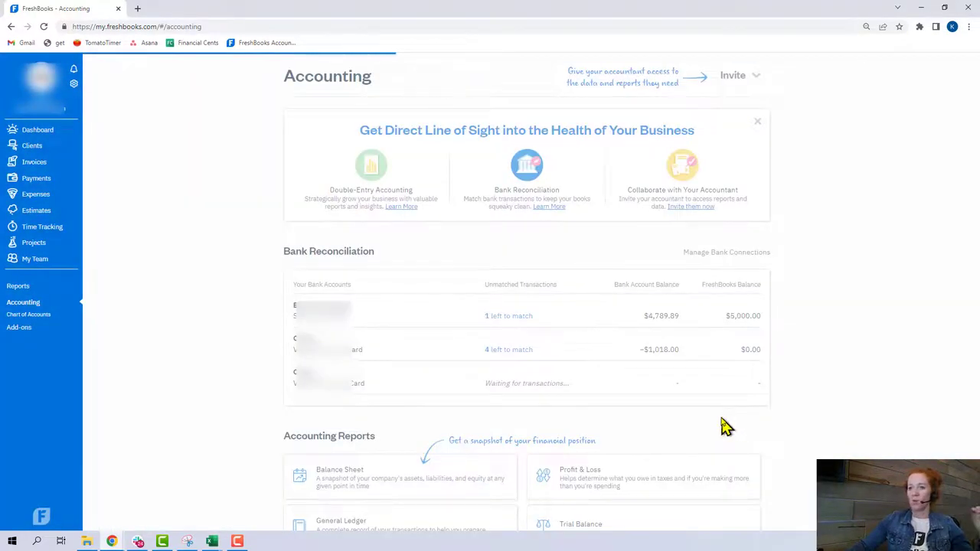
left_click(508, 349)
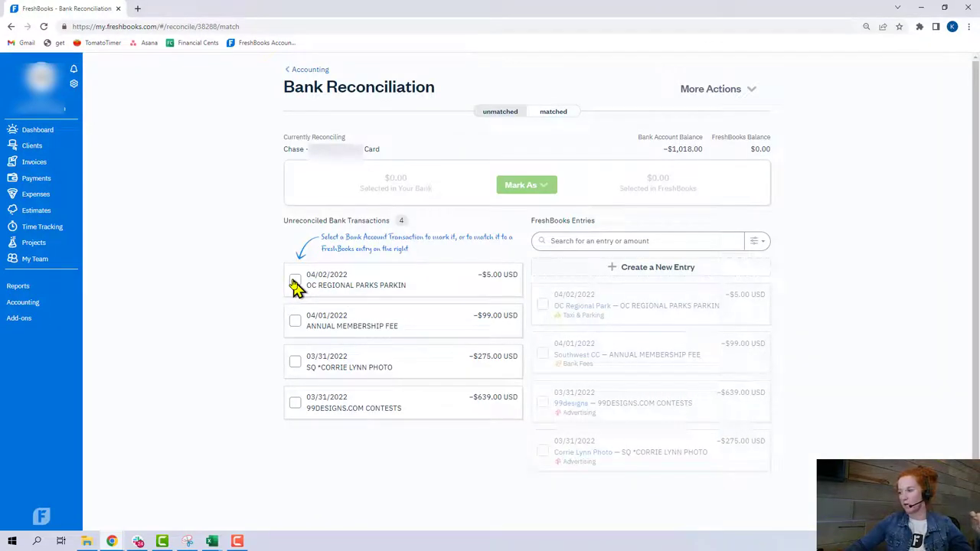
- Match the remaining card transactions, including DC Regional Parks, so none are left unreconciled at -$1,018.00
left_click(294, 279)
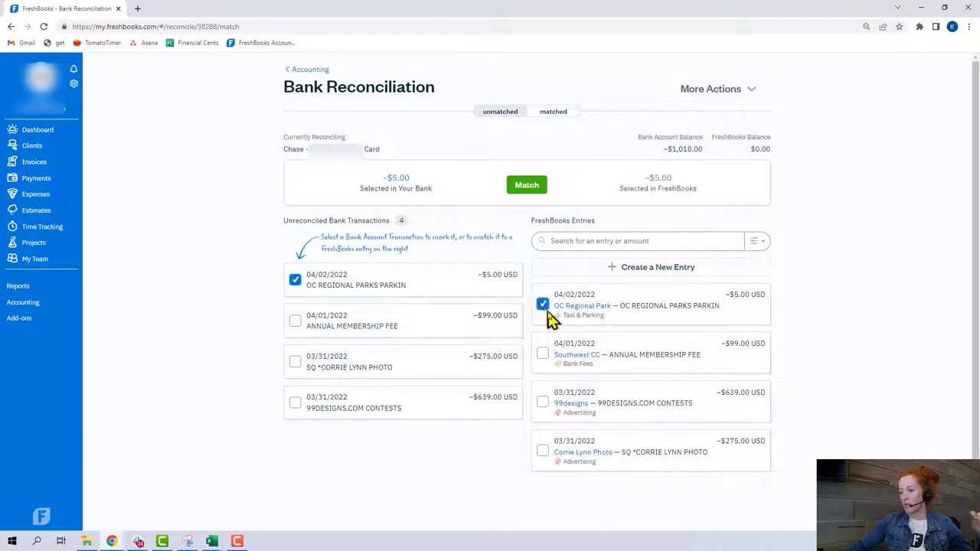
mouse_move(673, 202)
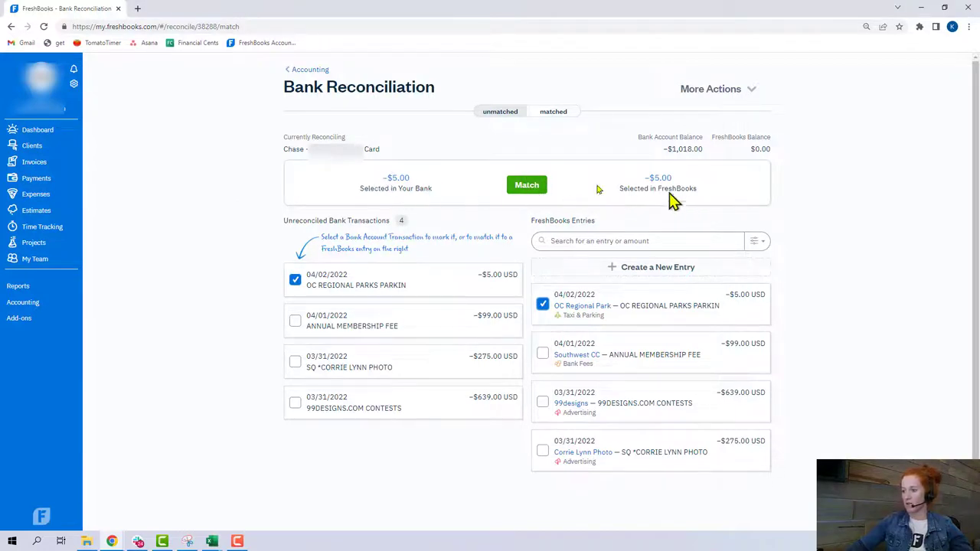
left_click(527, 183)
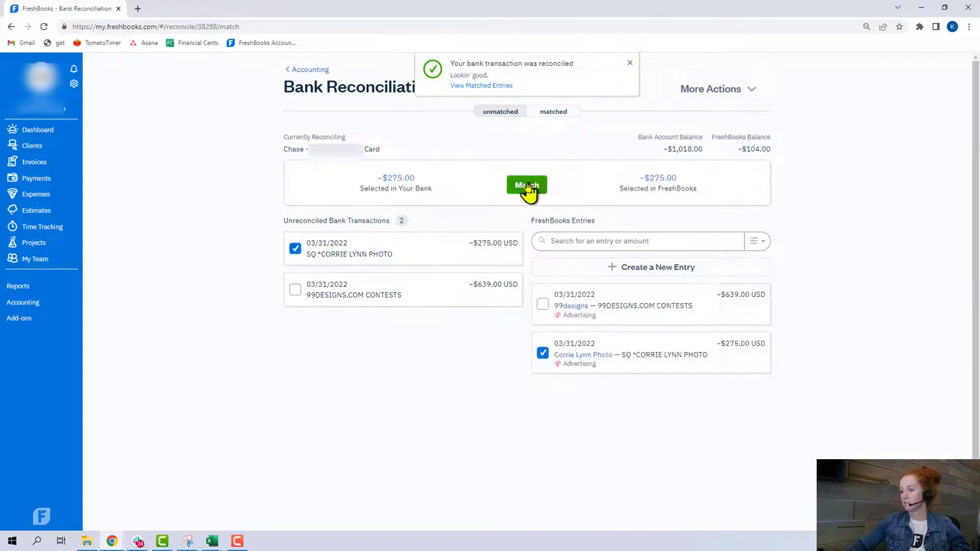
left_click(527, 185)
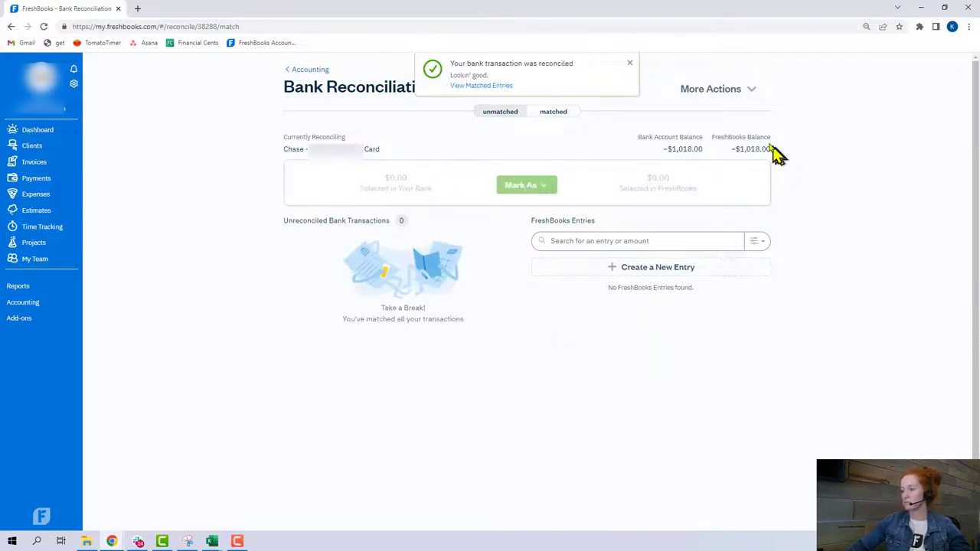
mouse_move(739, 136)
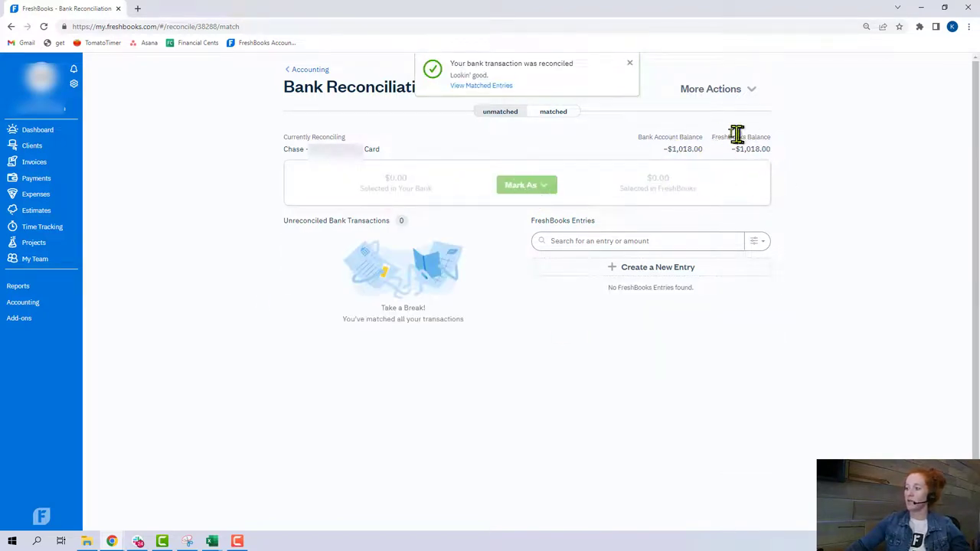
left_click(631, 62)
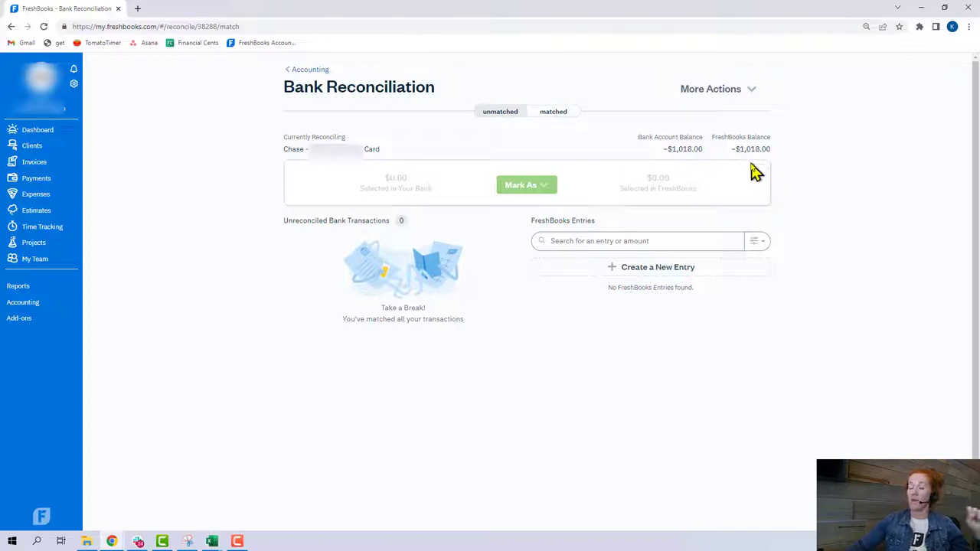
mouse_move(506, 312)
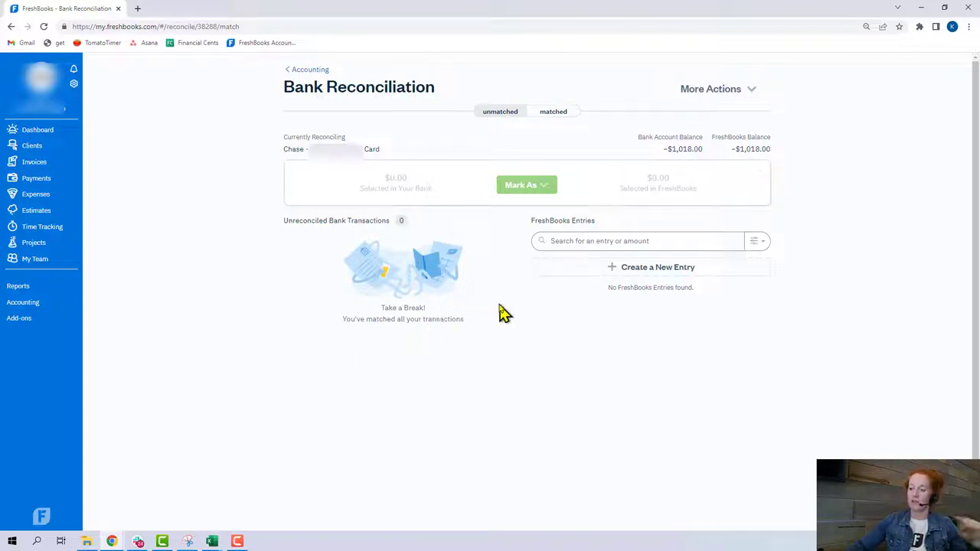
mouse_move(521, 317)
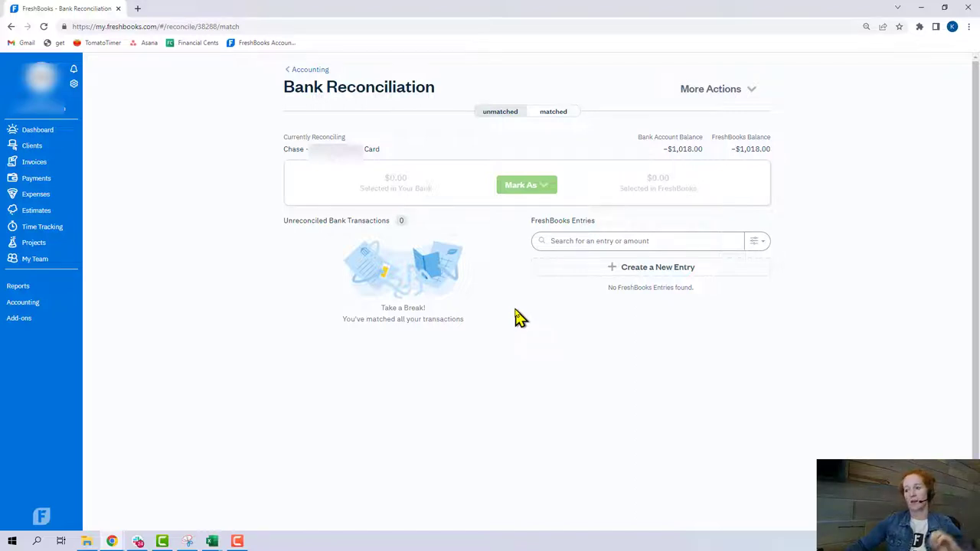
mouse_move(518, 321)
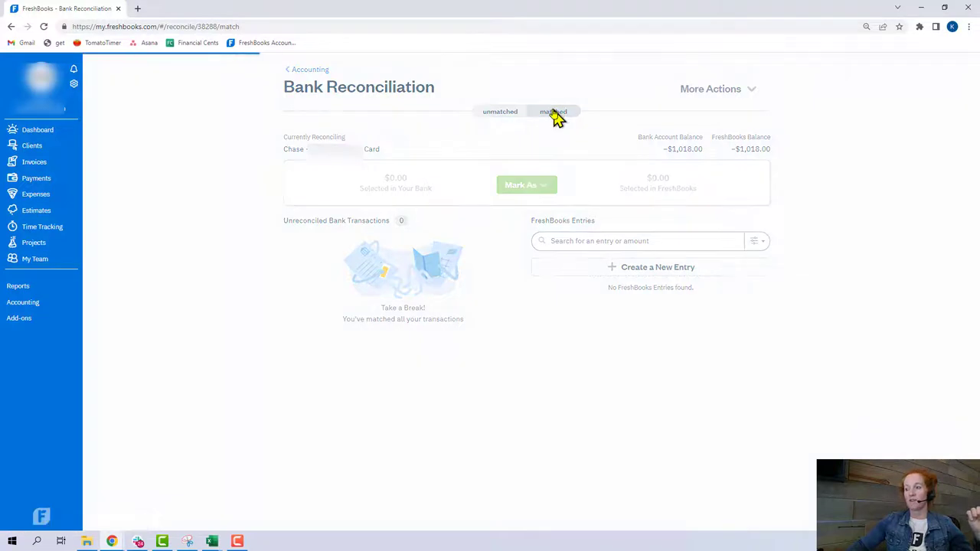
- Show the four matched Chase card transactions alongside their paired FreshBooks expenses
left_click(553, 110)
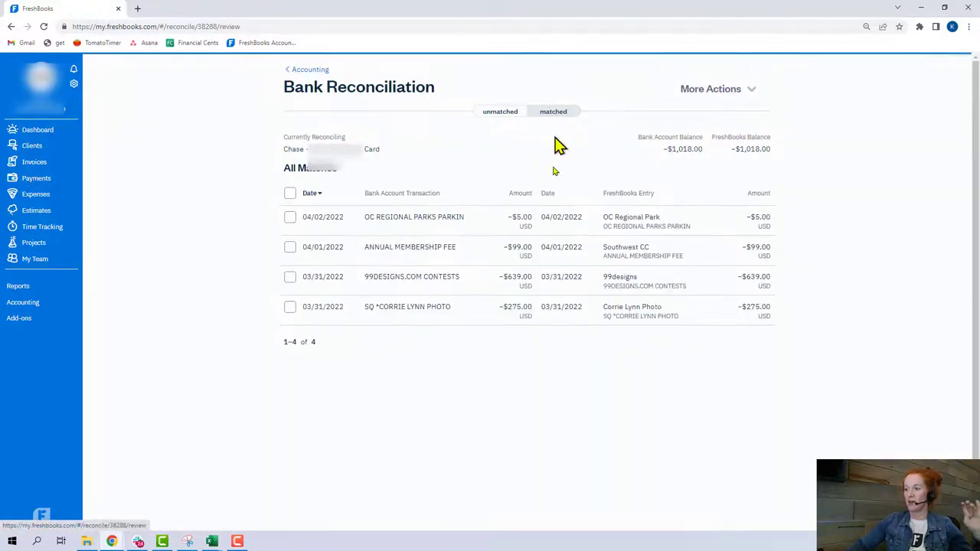
mouse_move(493, 222)
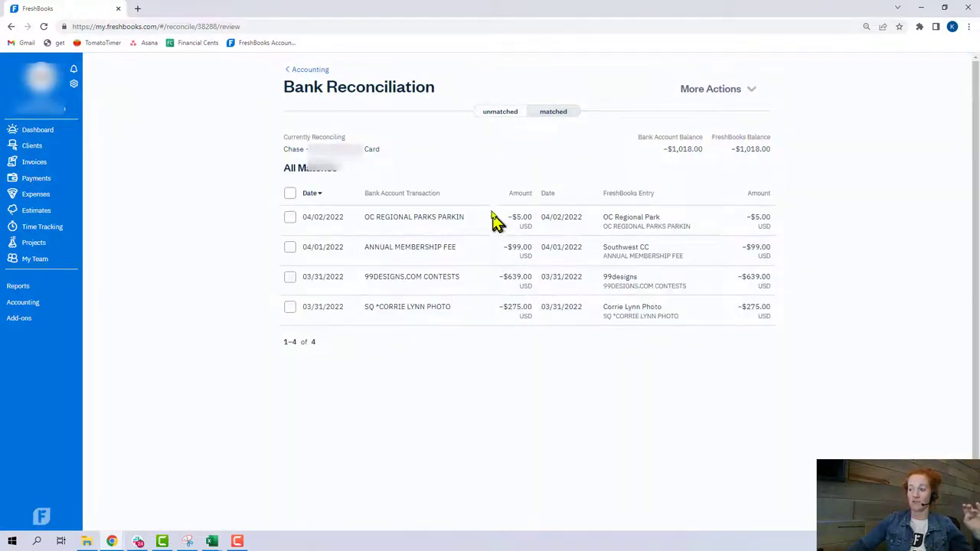
mouse_move(508, 141)
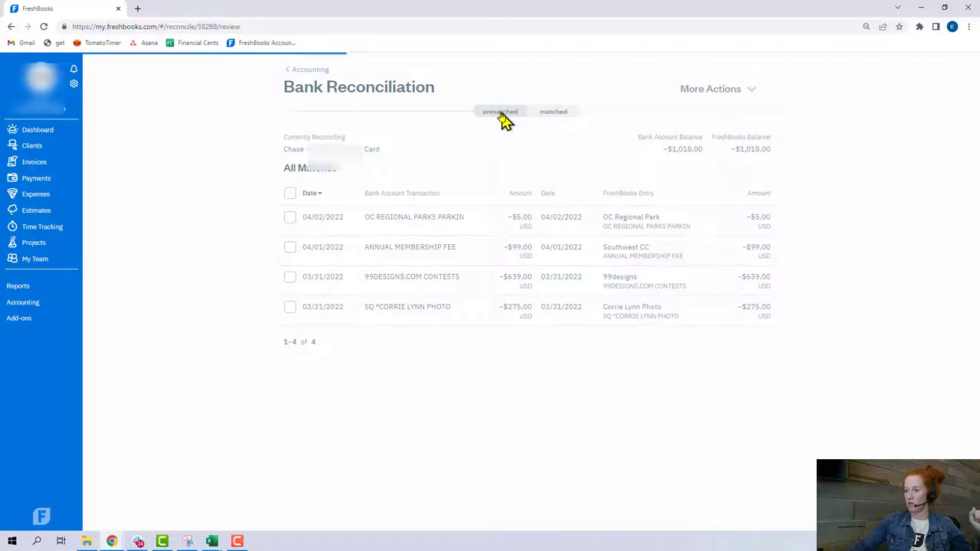
- Match the $210.11 American Office furniture bank transaction to its FreshBooks entry, fully reconciling Bank of America
left_click(310, 68)
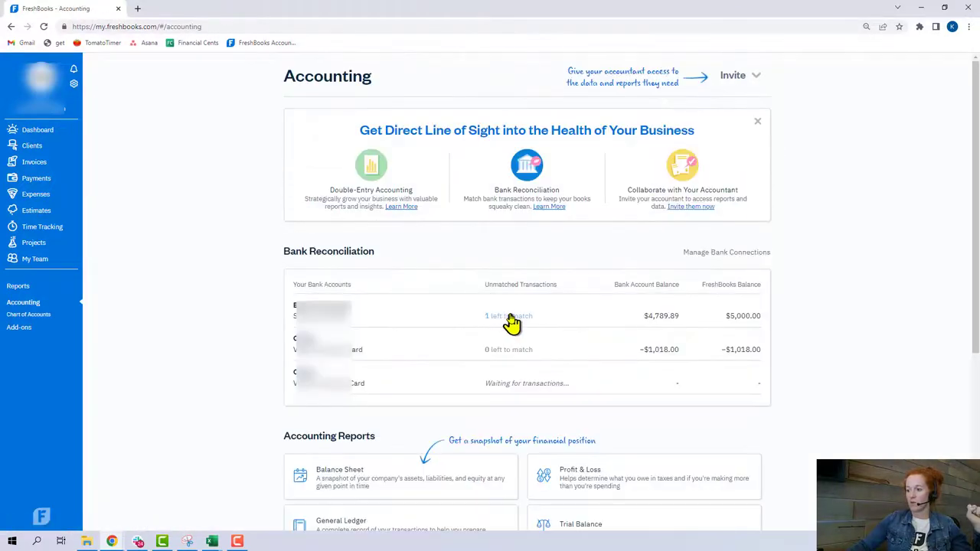
left_click(508, 316)
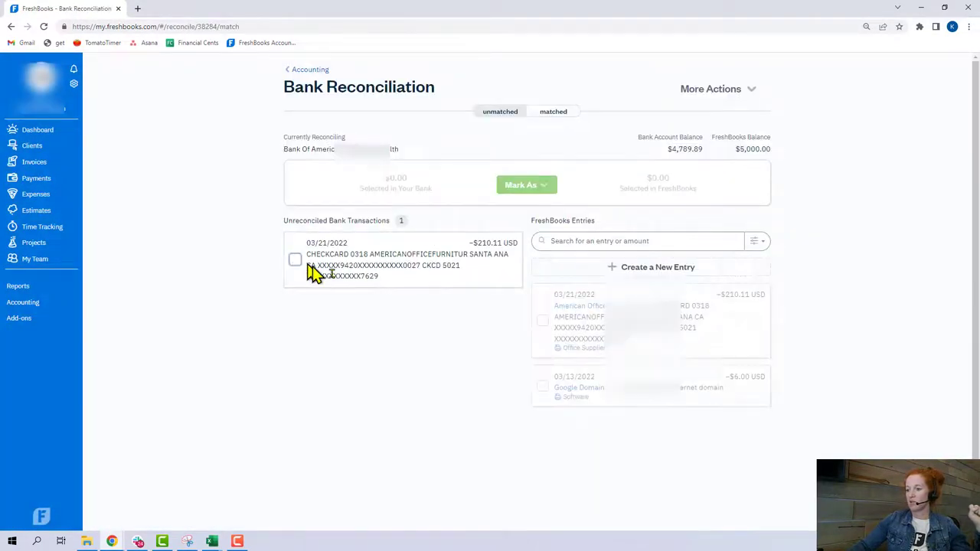
left_click(295, 258)
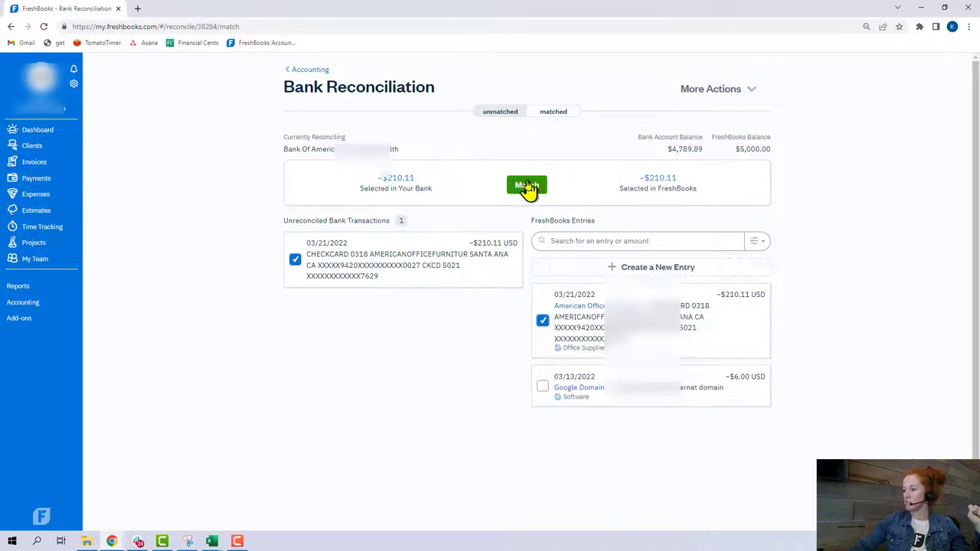
left_click(527, 187)
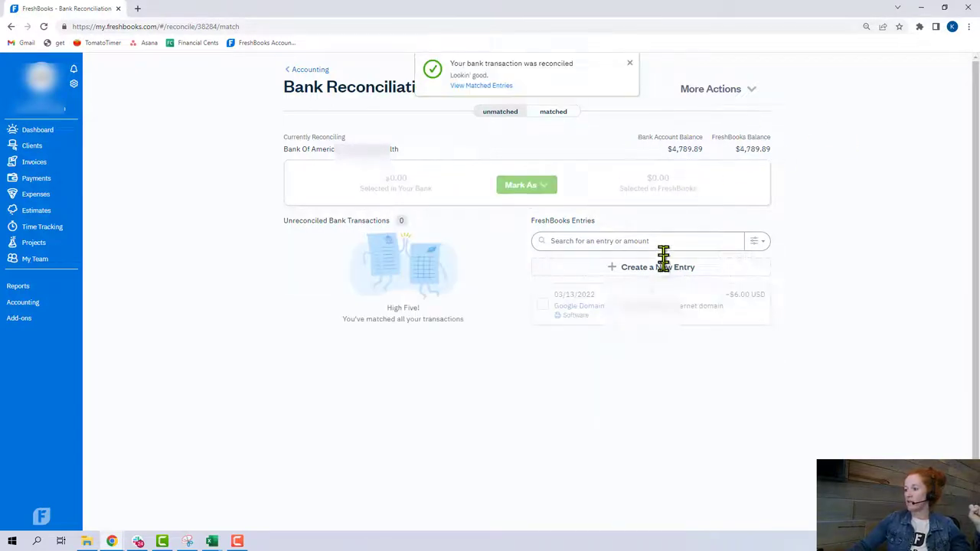
left_click(631, 61)
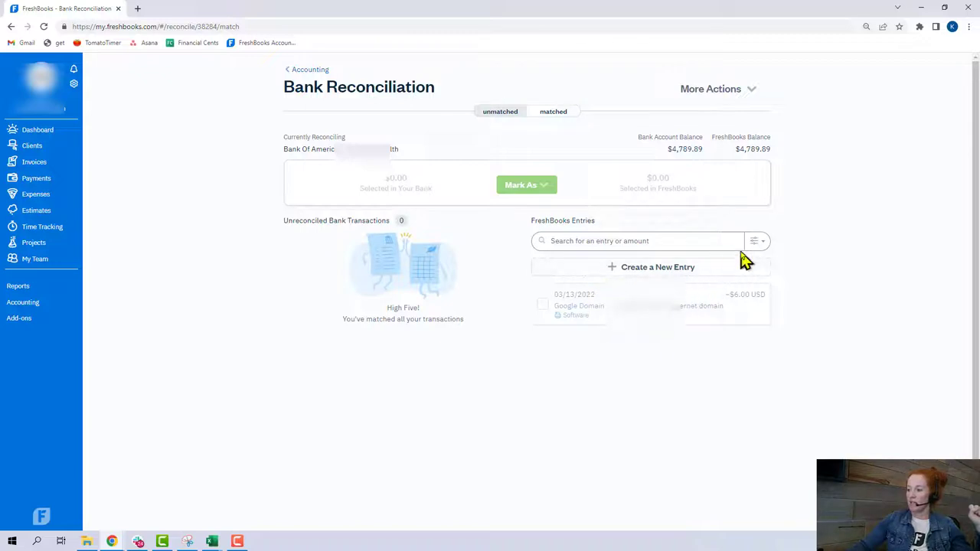
left_click(753, 240)
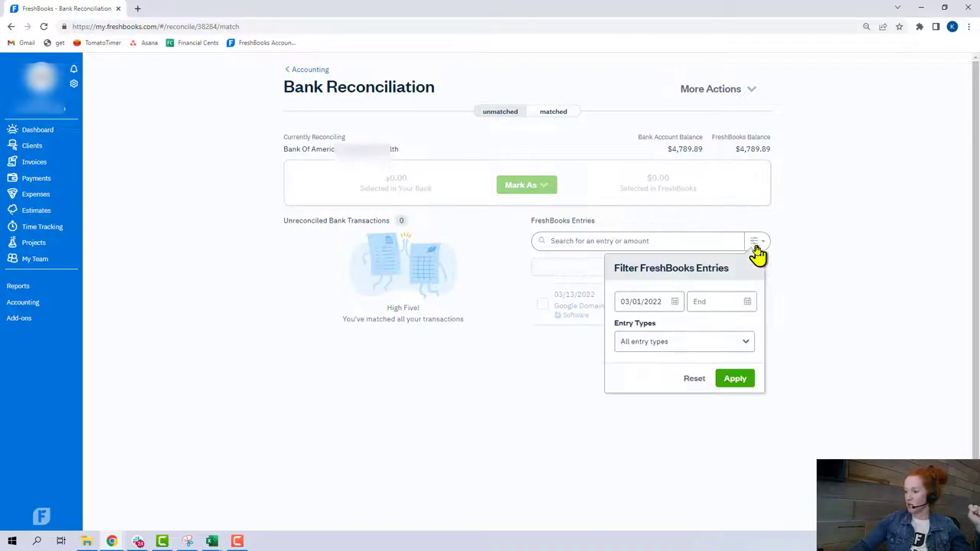
mouse_move(667, 322)
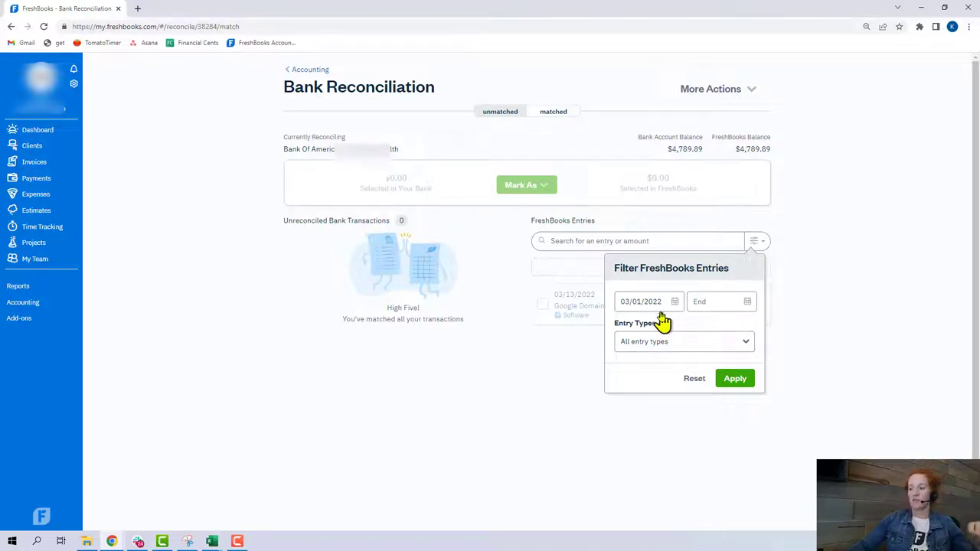
mouse_move(673, 312)
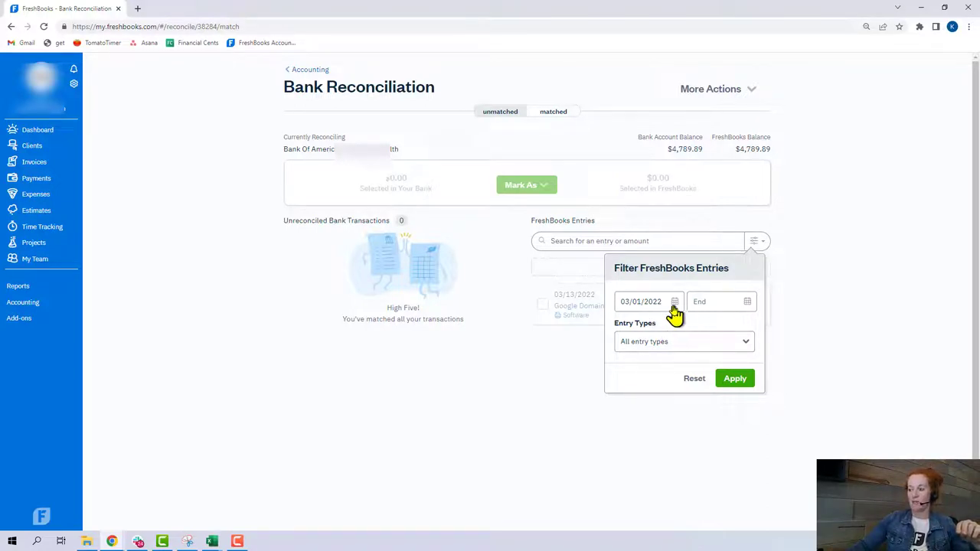
mouse_move(646, 312)
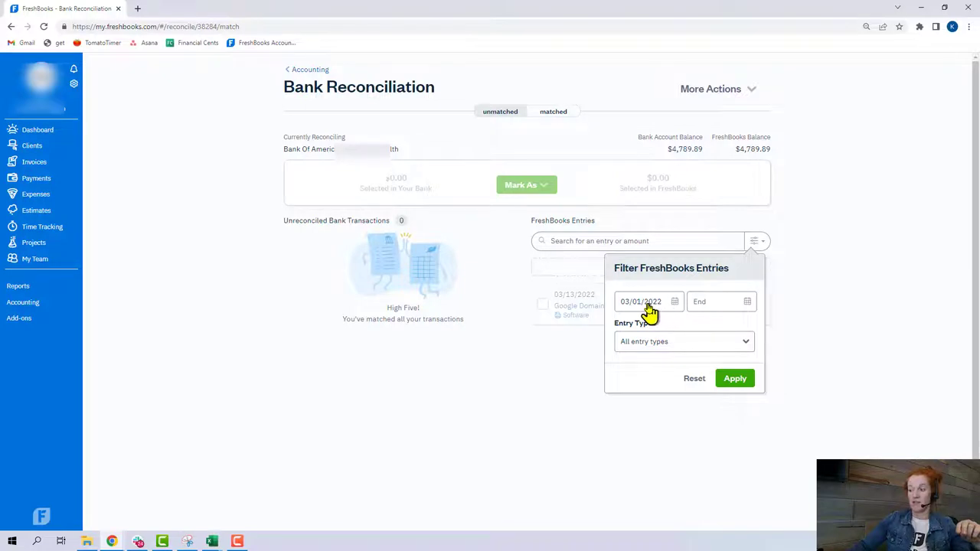
mouse_move(696, 378)
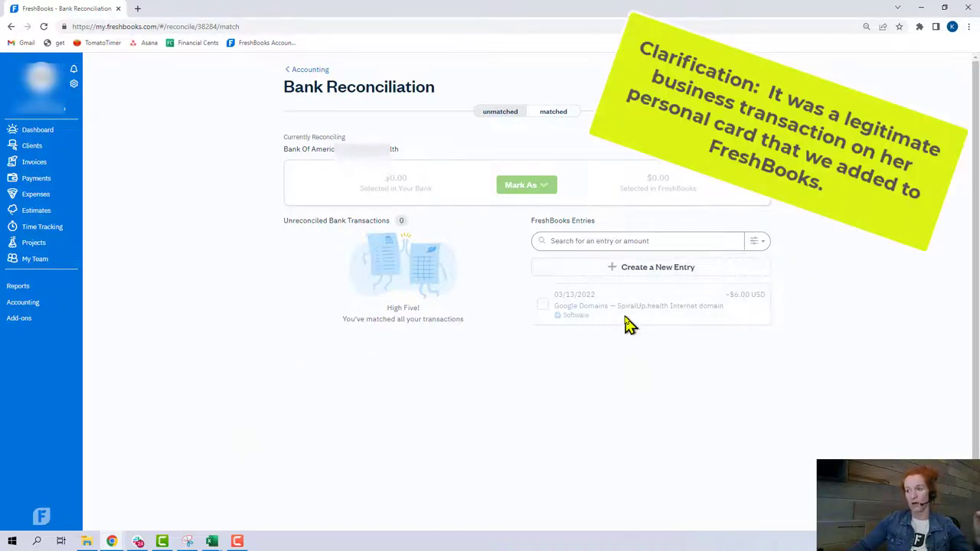
mouse_move(73, 345)
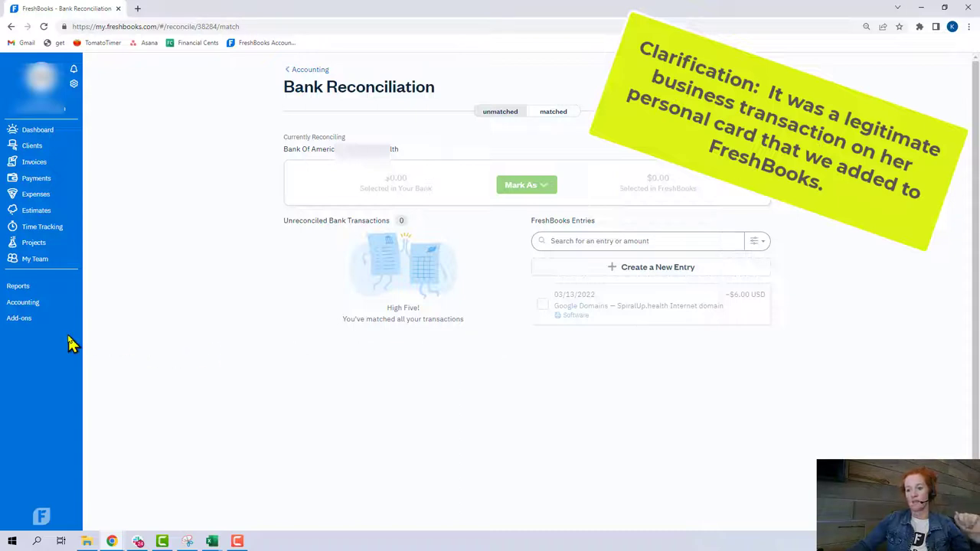
mouse_move(43, 227)
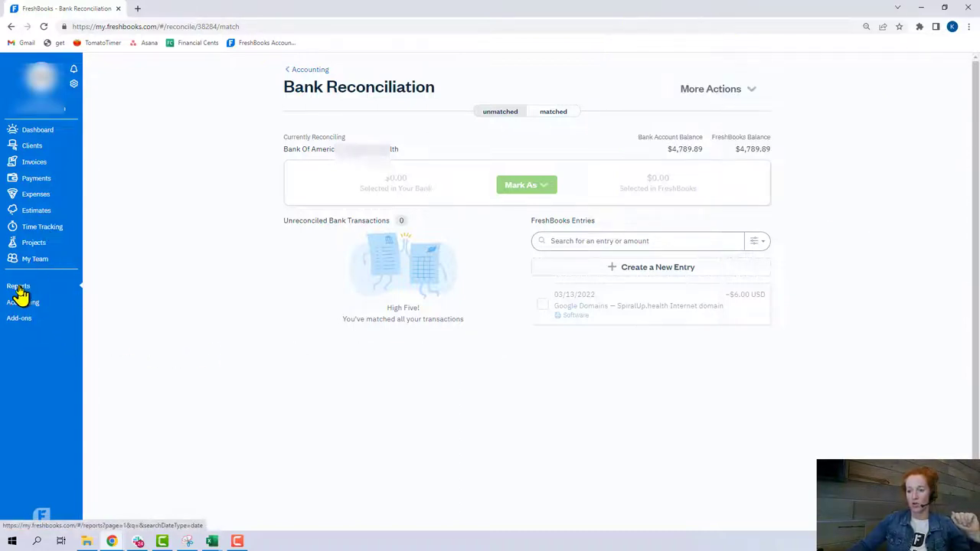
- Bring up the General Ledger report and set its end date to 04/30/2022
left_click(18, 286)
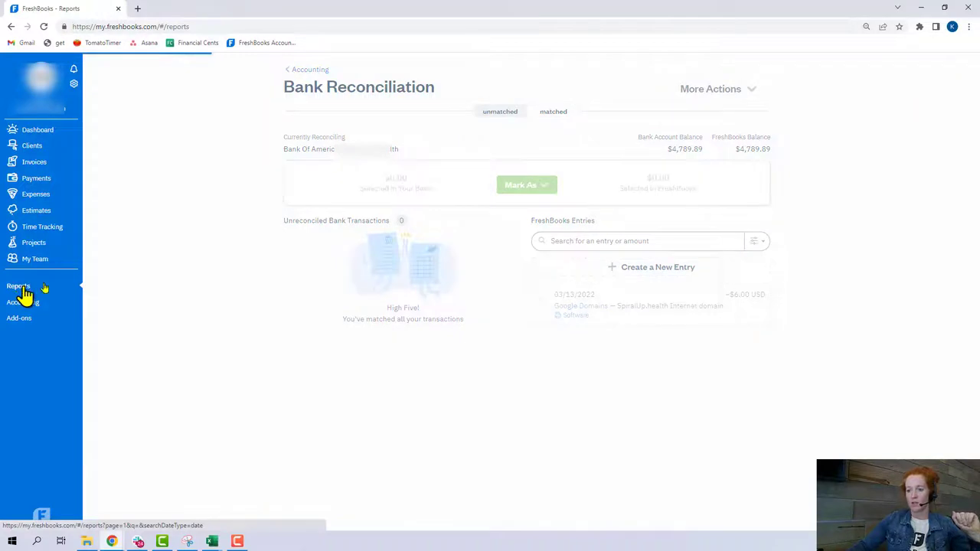
left_click(17, 287)
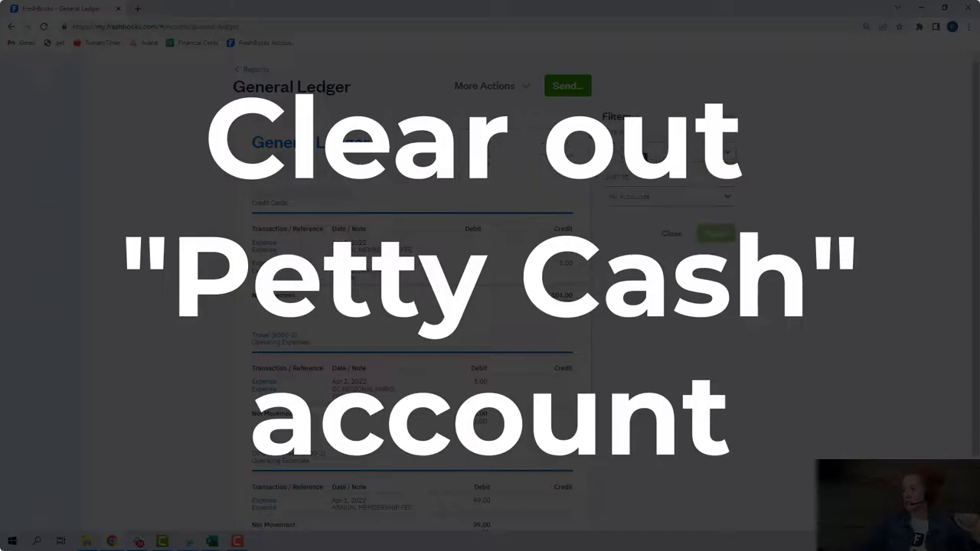
left_click(668, 152)
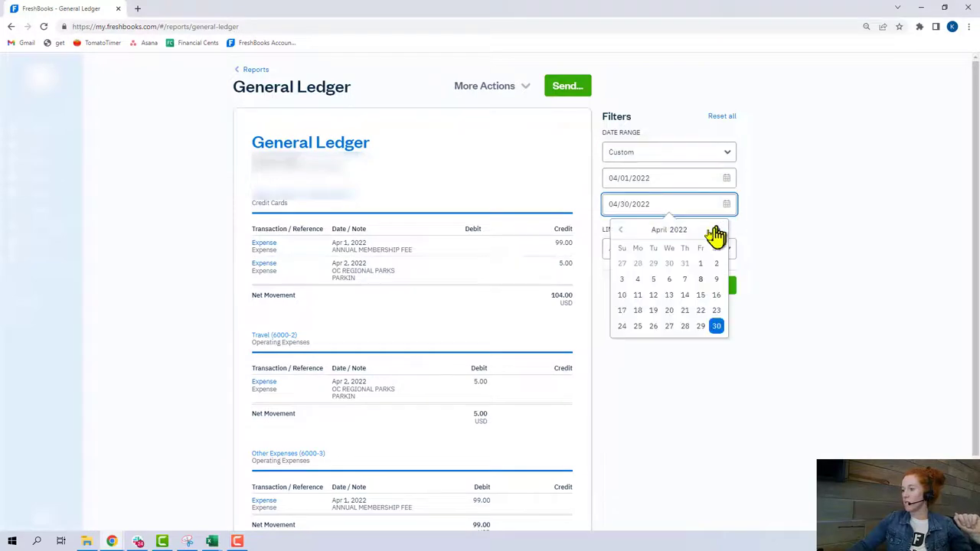
mouse_move(686, 272)
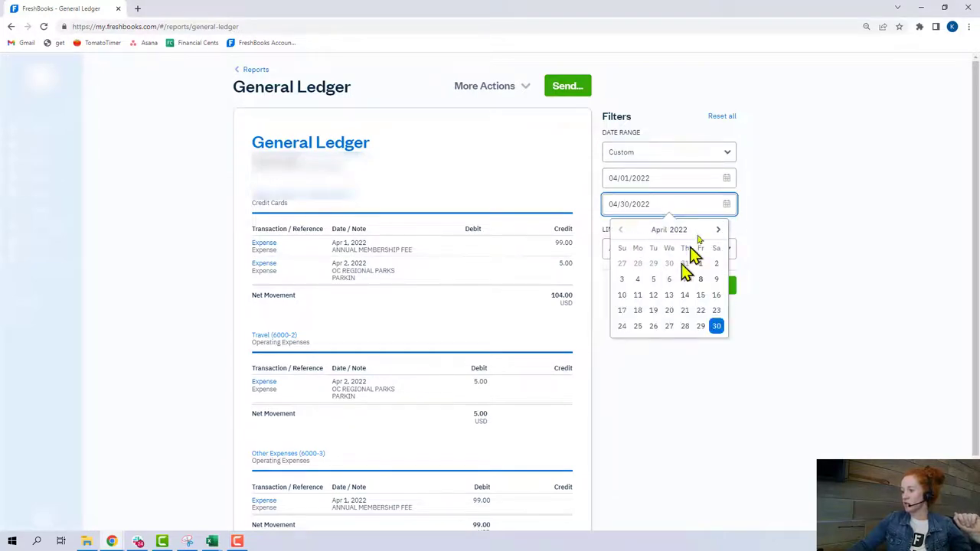
- Page the start date calendar back month by month toward June 2021
left_click(726, 177)
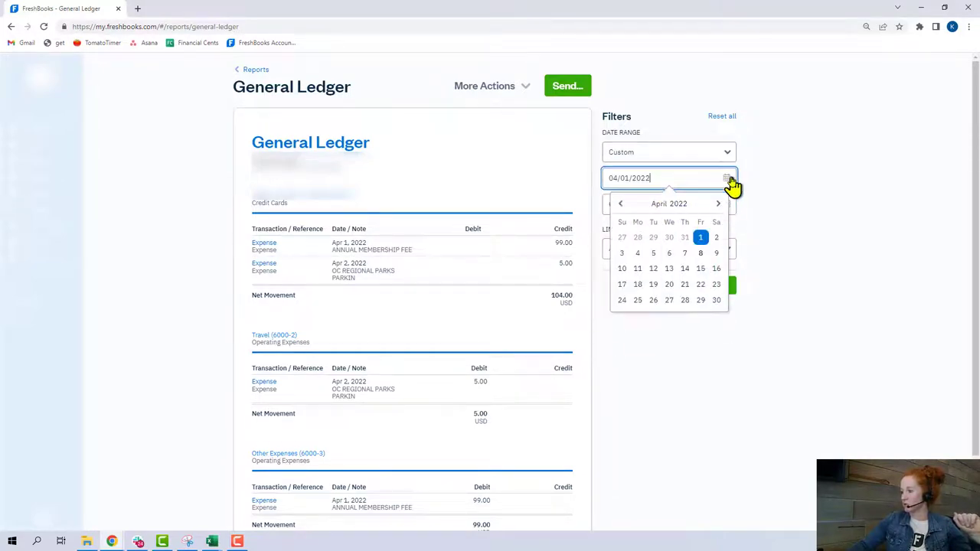
left_click(622, 202)
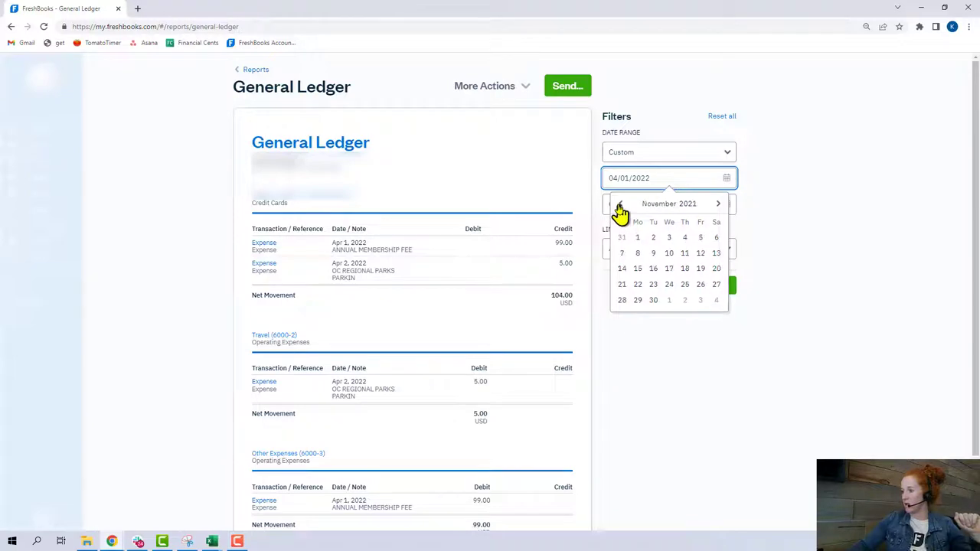
left_click(620, 207)
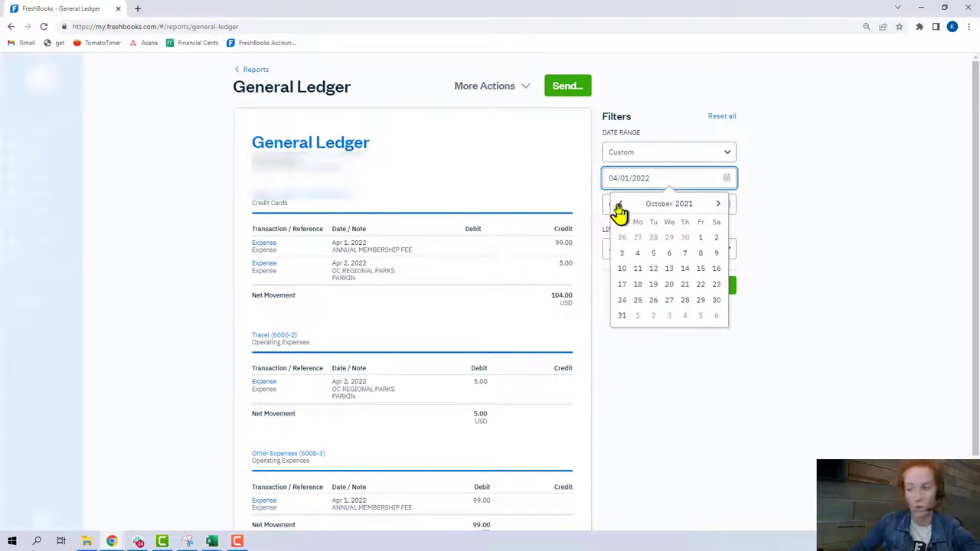
left_click(619, 203)
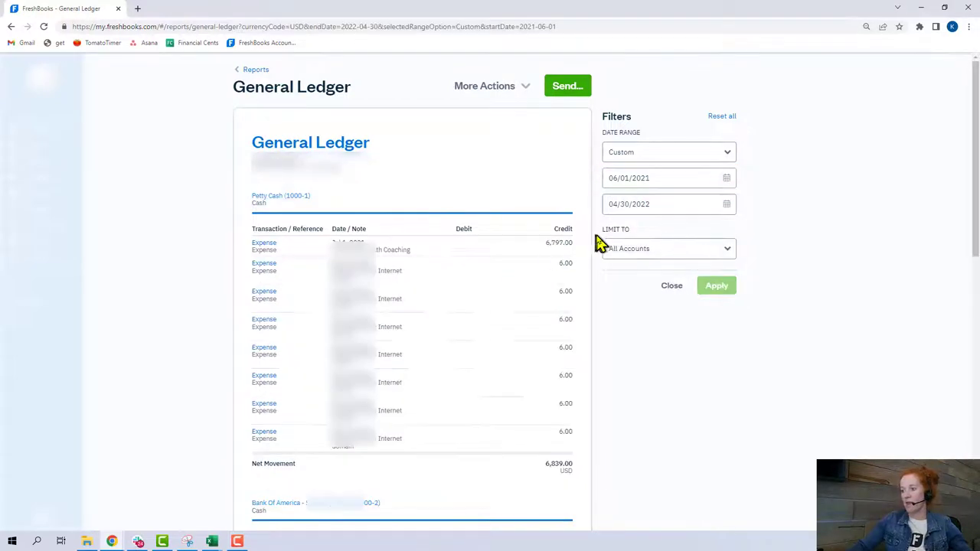
mouse_move(585, 448)
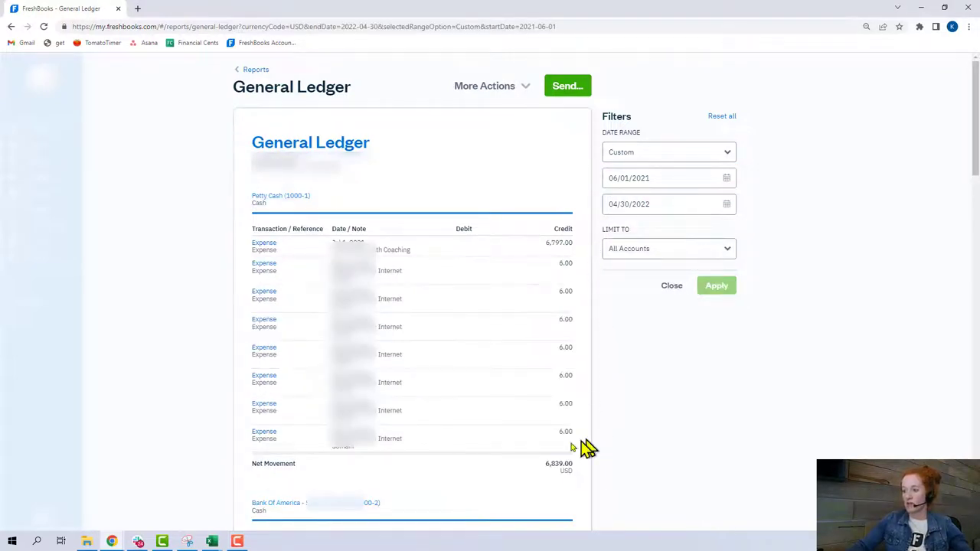
mouse_move(582, 276)
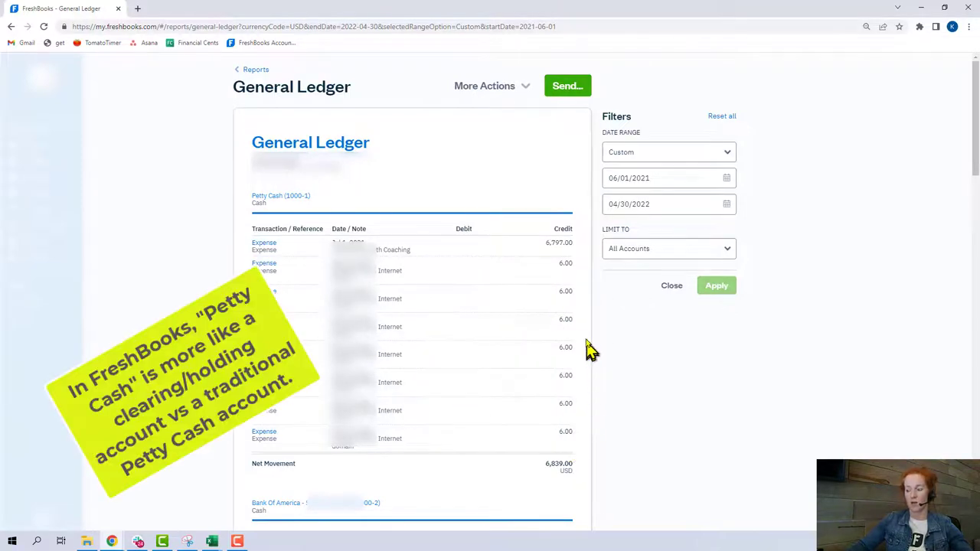
mouse_move(588, 292)
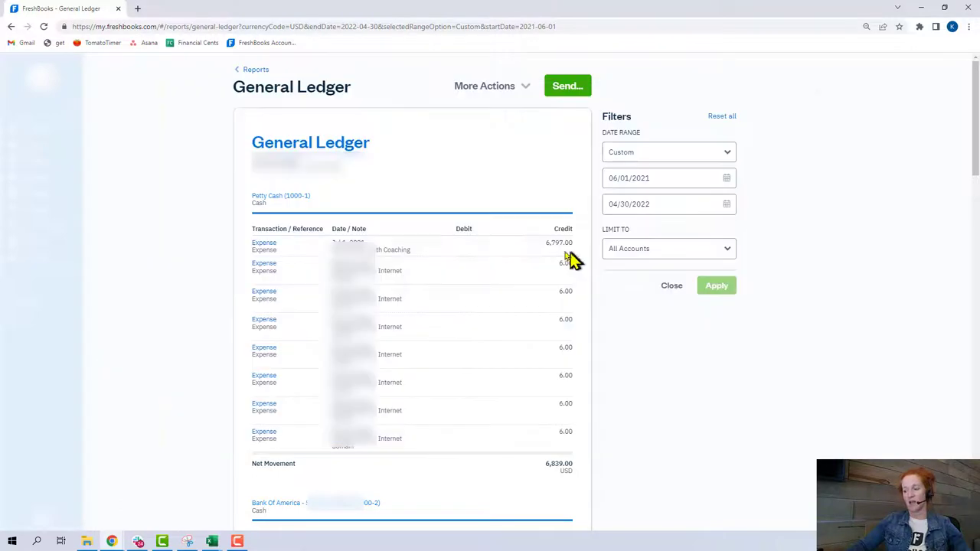
mouse_move(524, 291)
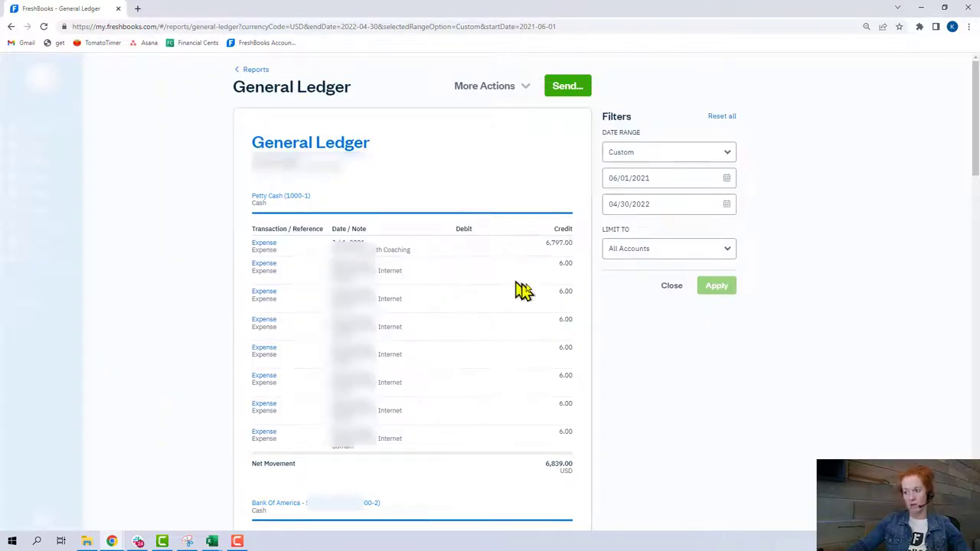
mouse_move(573, 282)
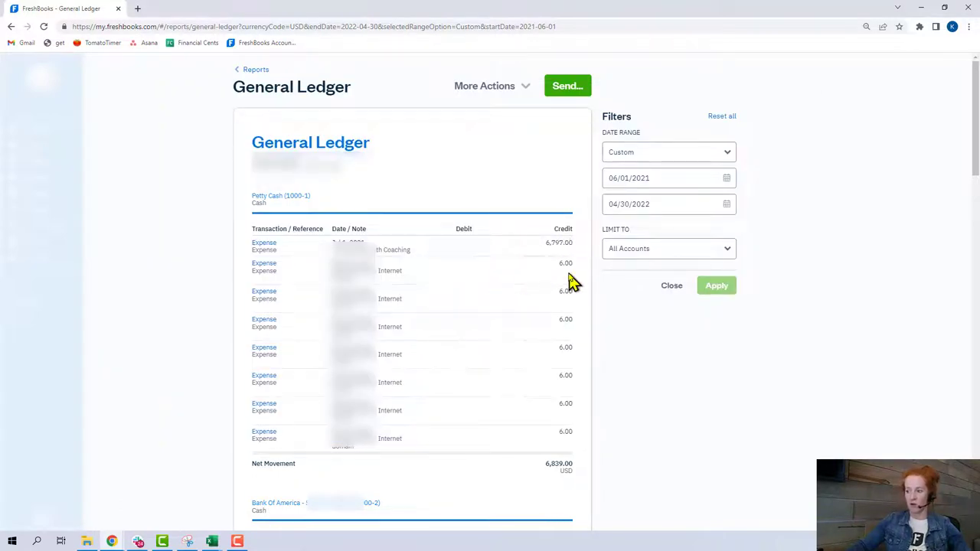
mouse_move(565, 317)
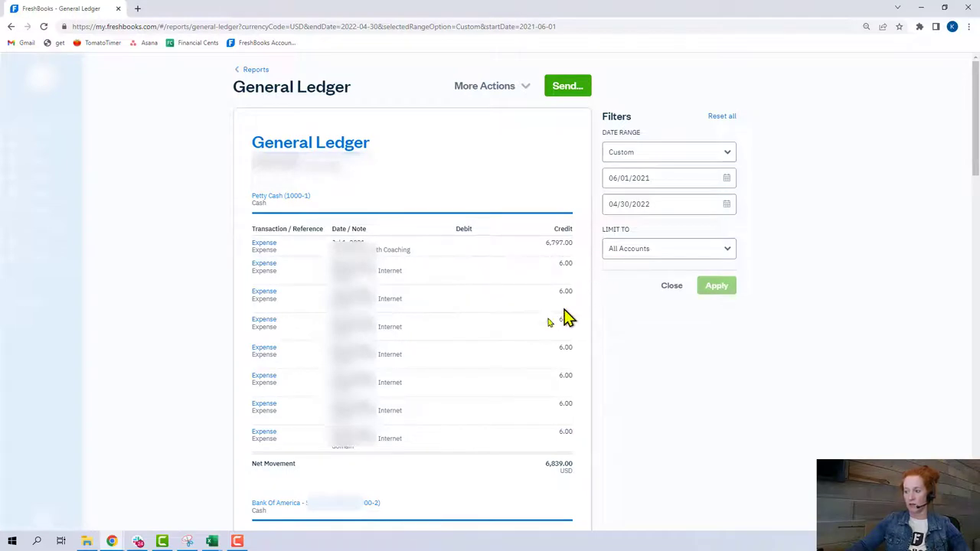
mouse_move(471, 343)
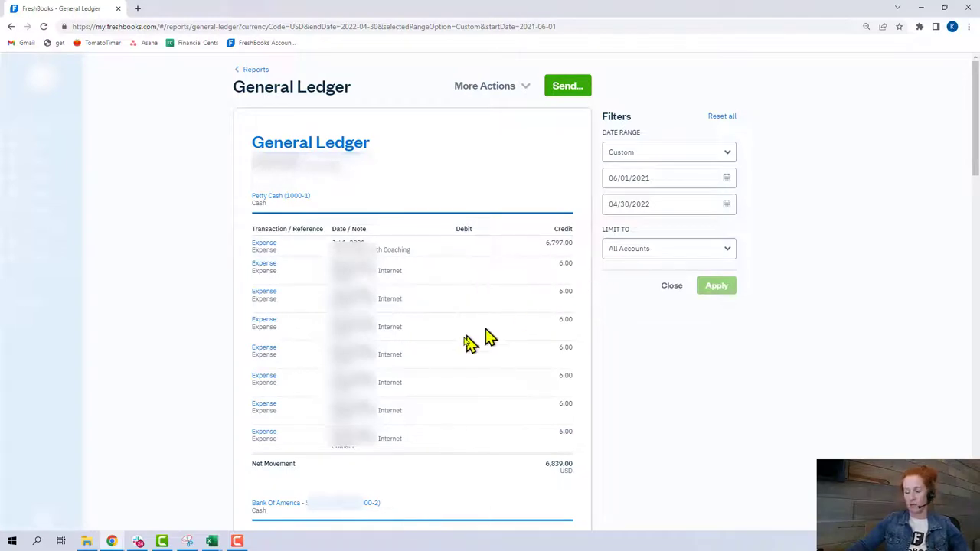
mouse_move(559, 276)
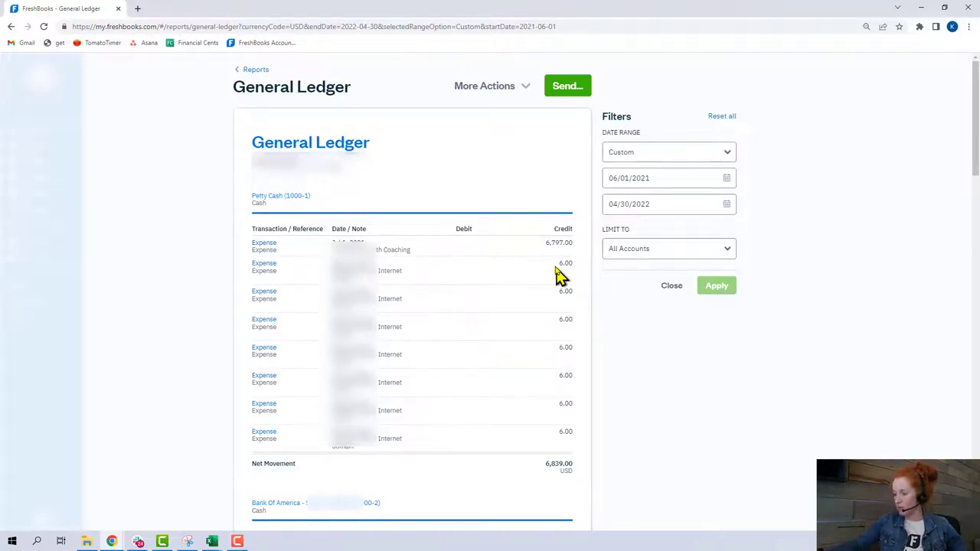
- Invite an accountant named 'Kate' from the team members page
left_click(35, 259)
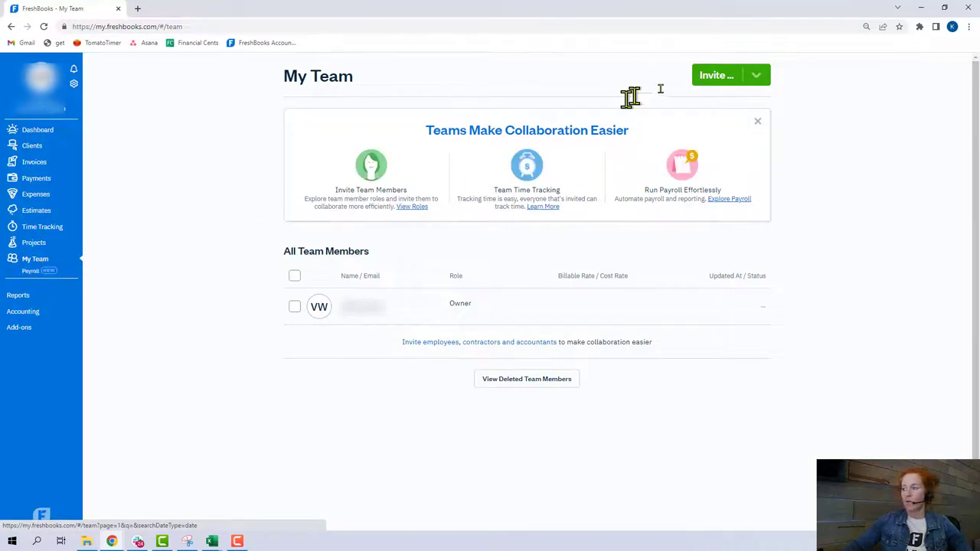
left_click(757, 76)
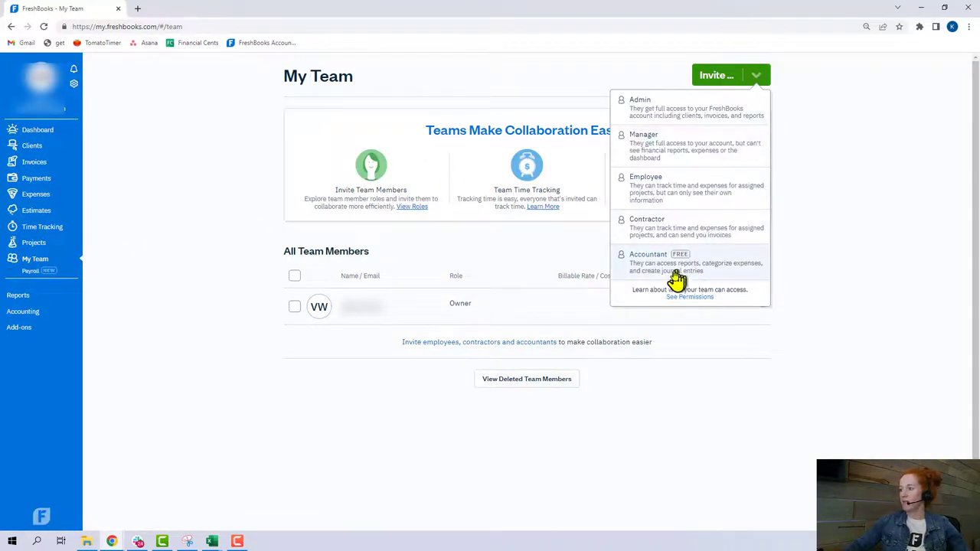
left_click(647, 254)
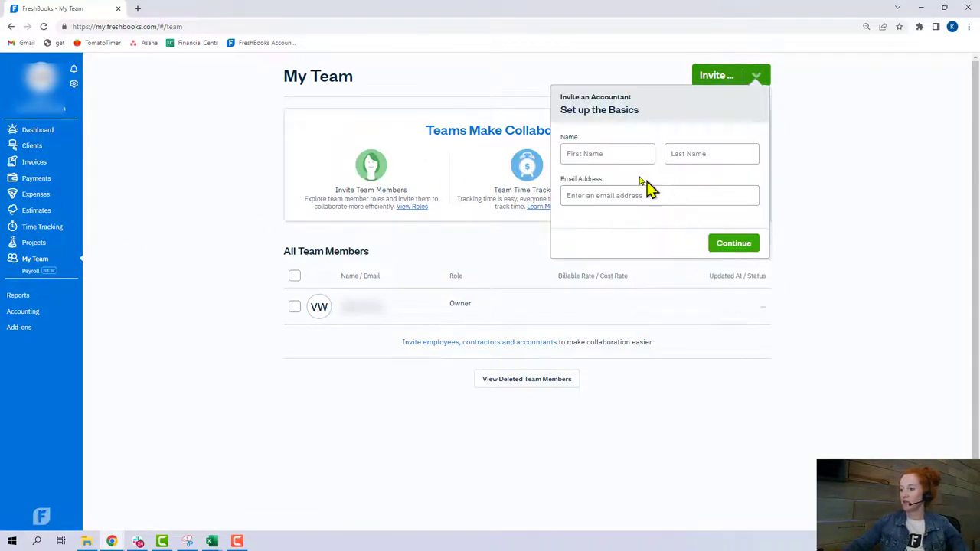
type("Kate")
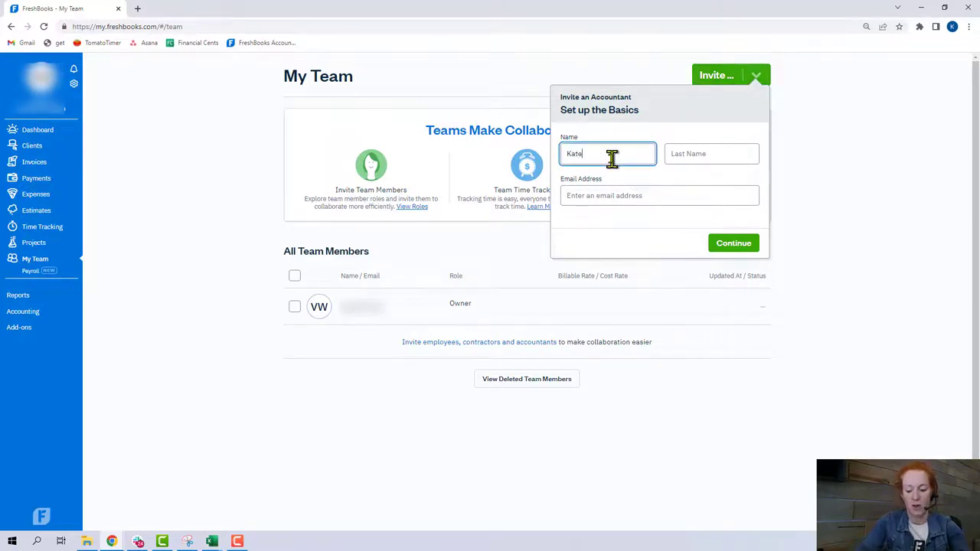
- Dismiss the invite-sent confirmation and return to the Dashboard
left_click(732, 242)
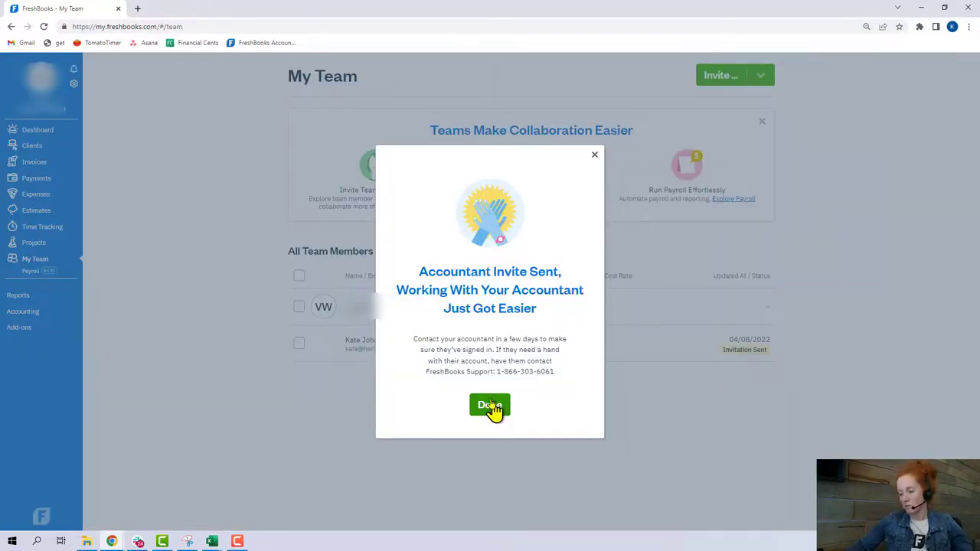
left_click(490, 404)
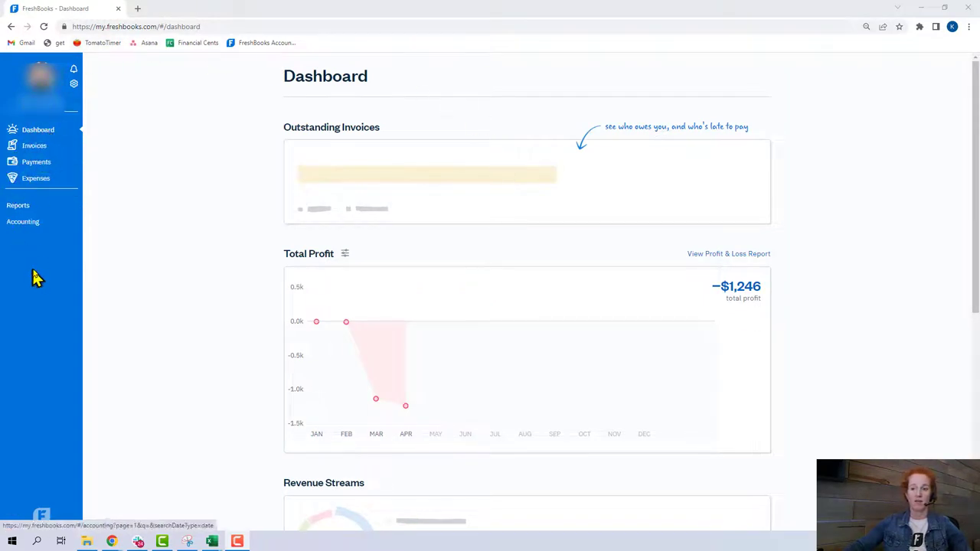
mouse_move(54, 144)
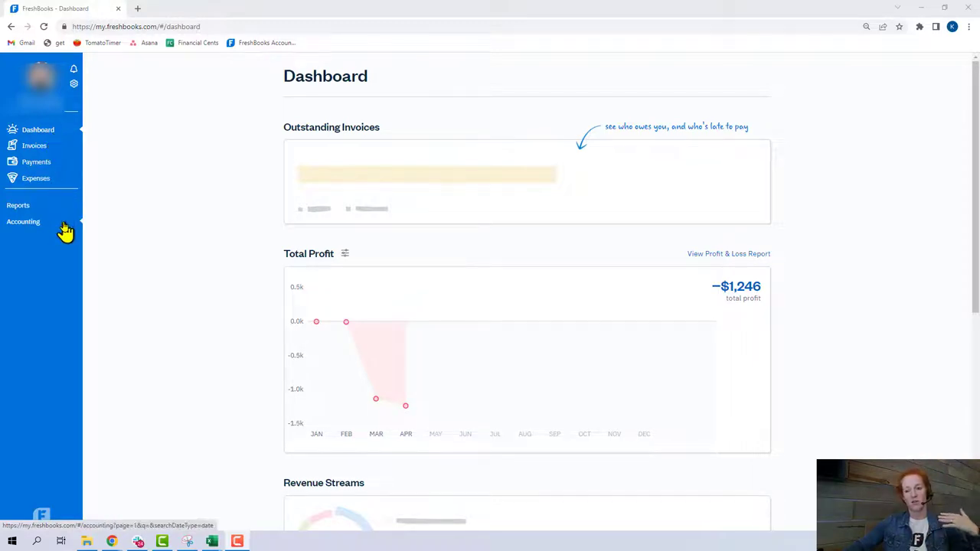
mouse_move(49, 186)
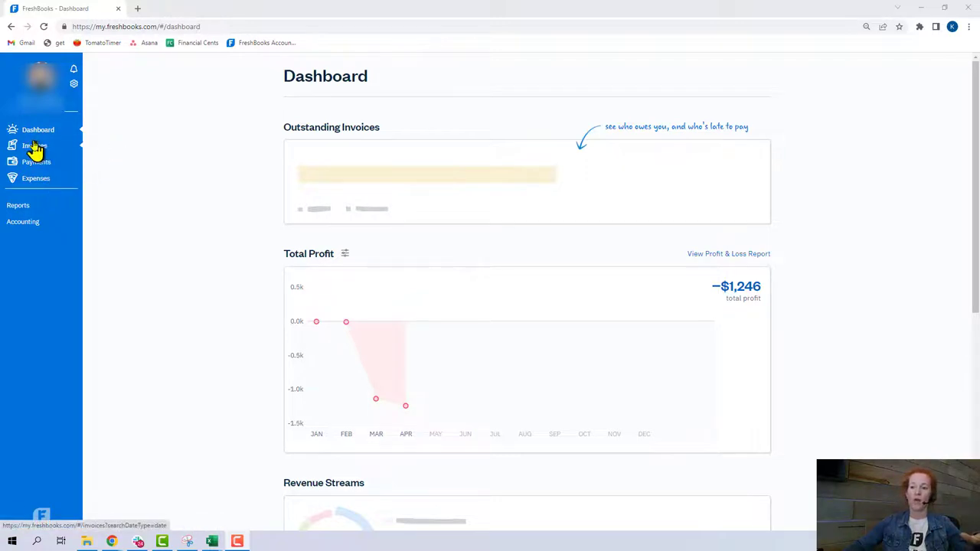
mouse_move(40, 251)
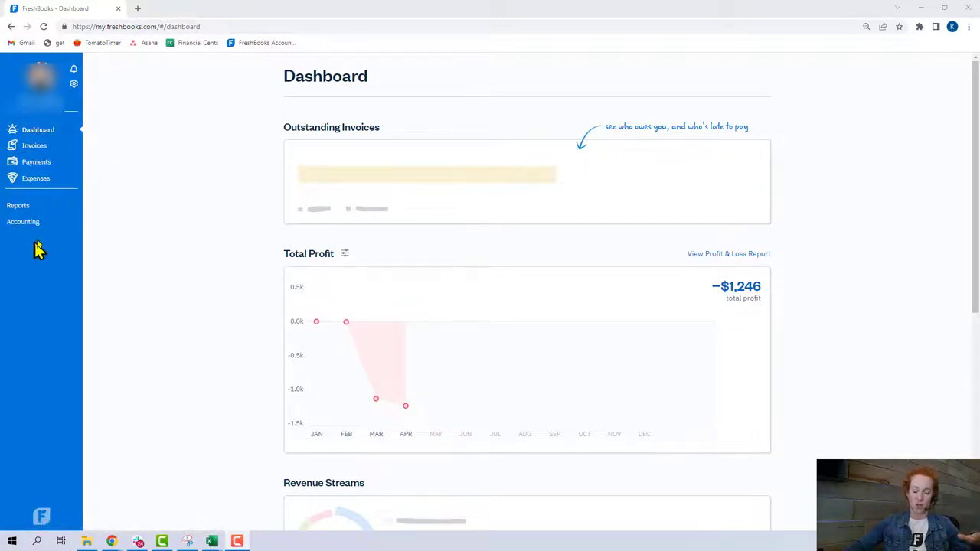
mouse_move(38, 128)
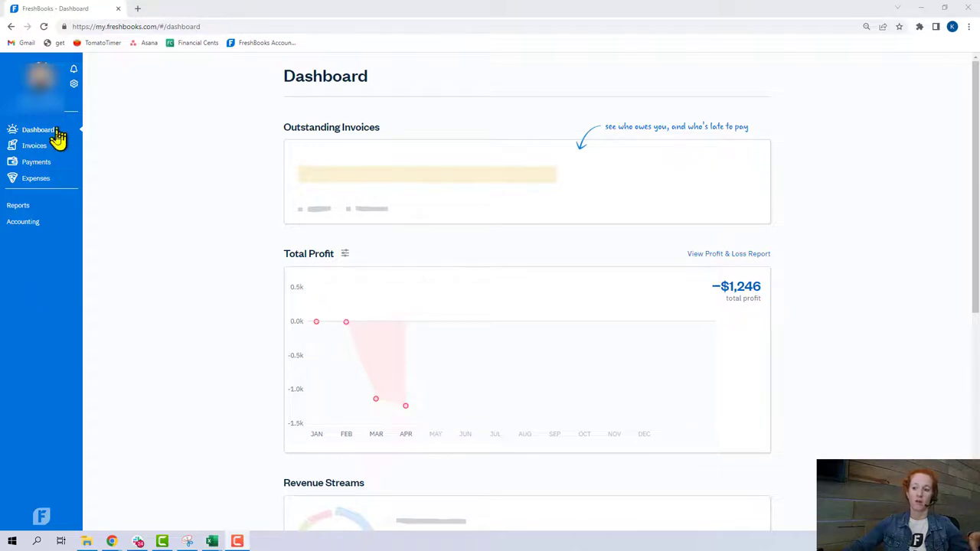
mouse_move(23, 221)
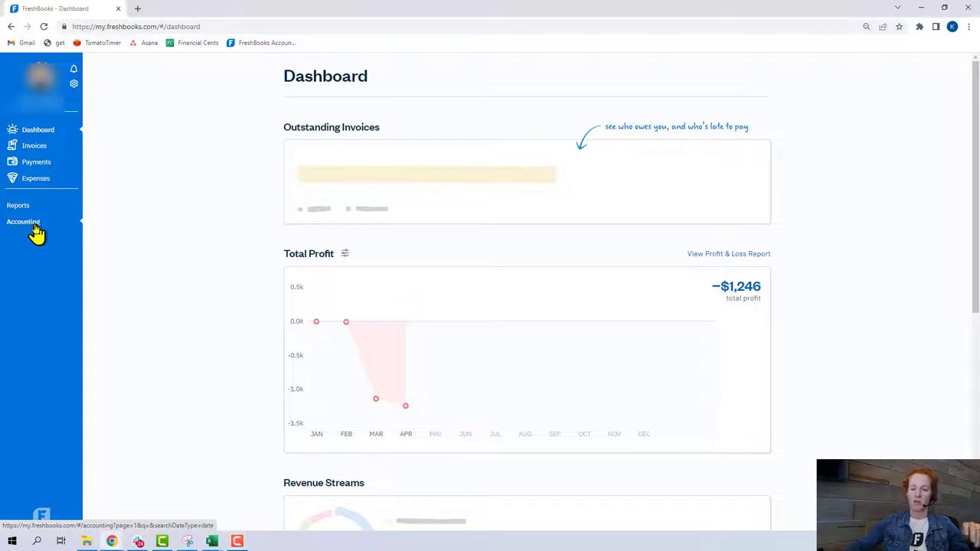
- Enter Accounting, dismiss its introduction, and view the full Chart of Accounts
left_click(23, 221)
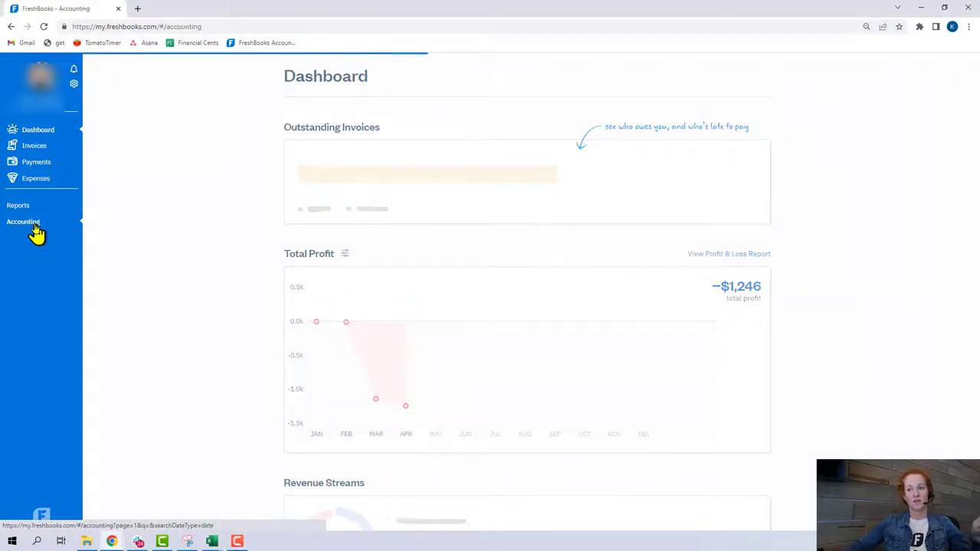
left_click(23, 220)
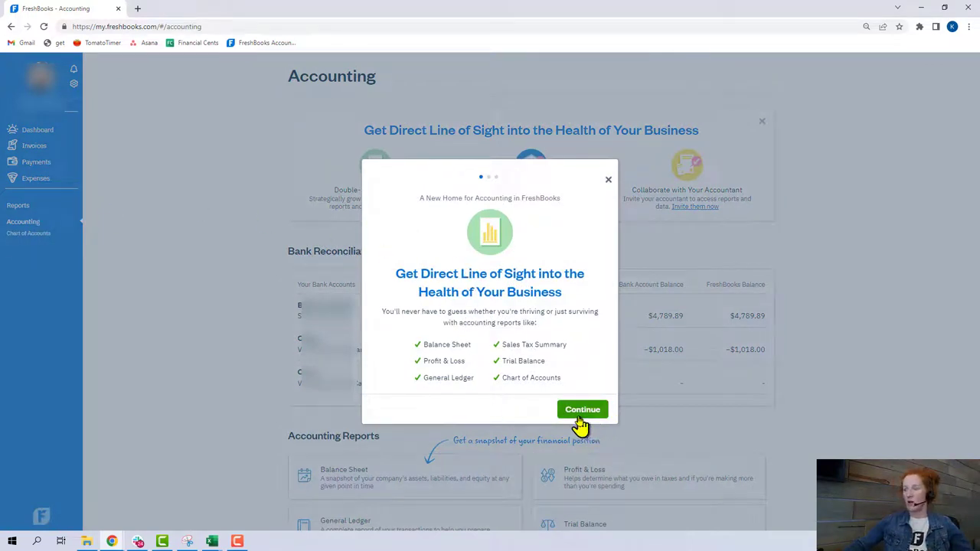
mouse_move(580, 427)
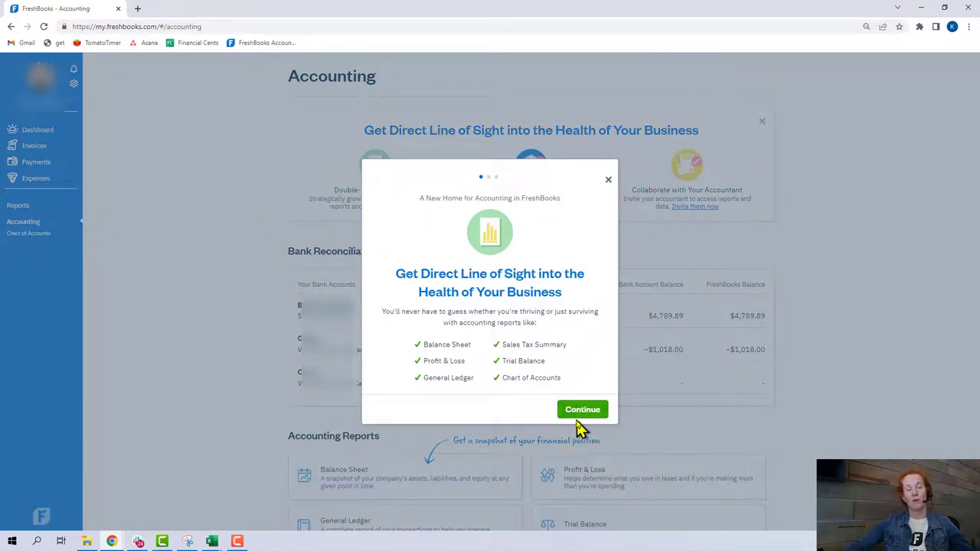
mouse_move(585, 426)
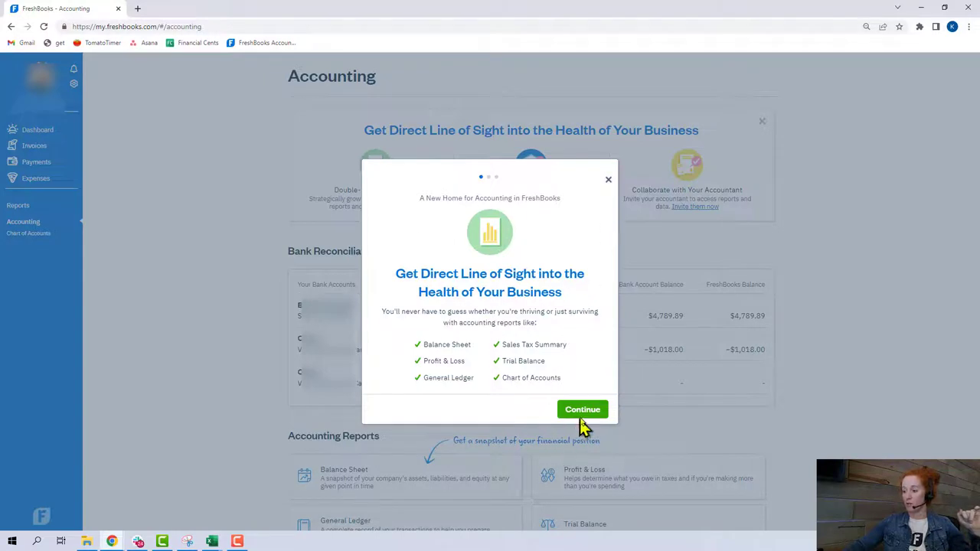
left_click(582, 409)
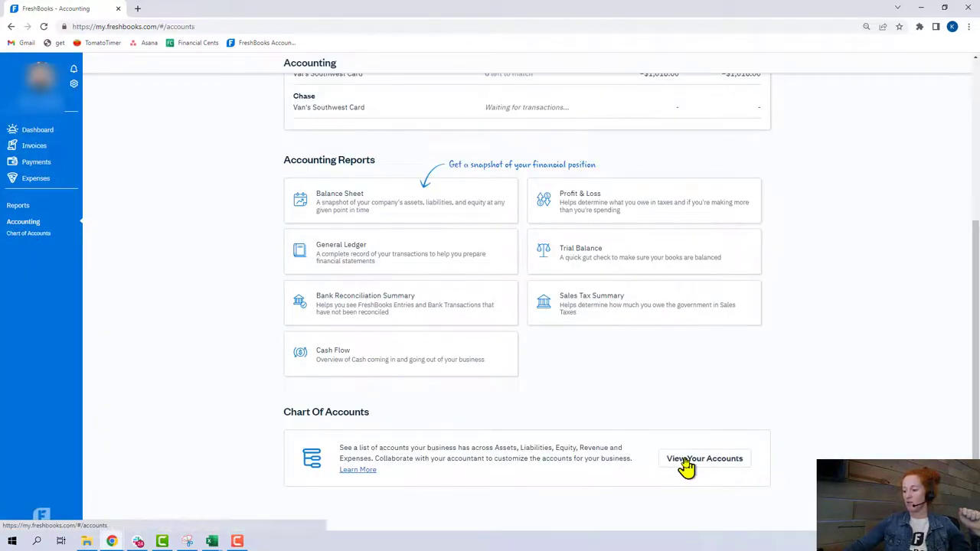
left_click(704, 458)
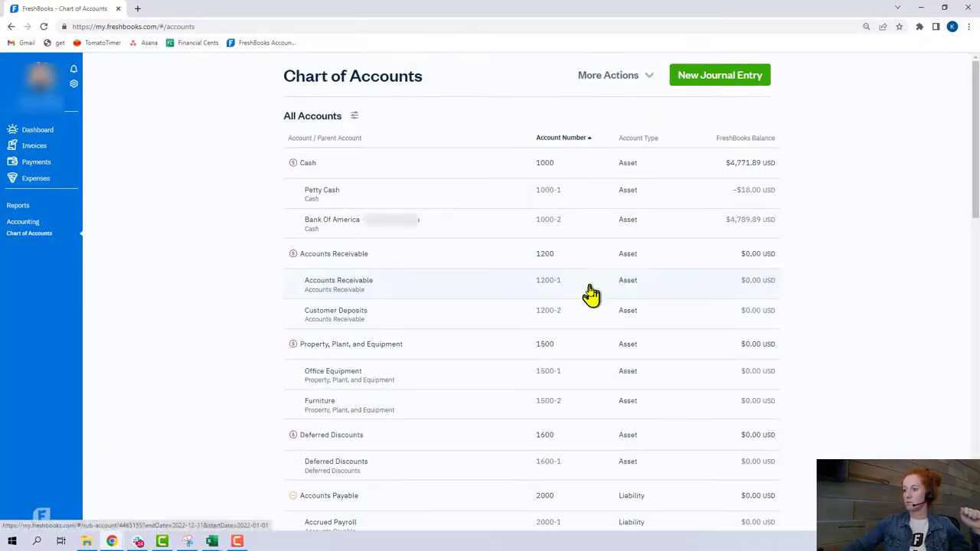
mouse_move(717, 215)
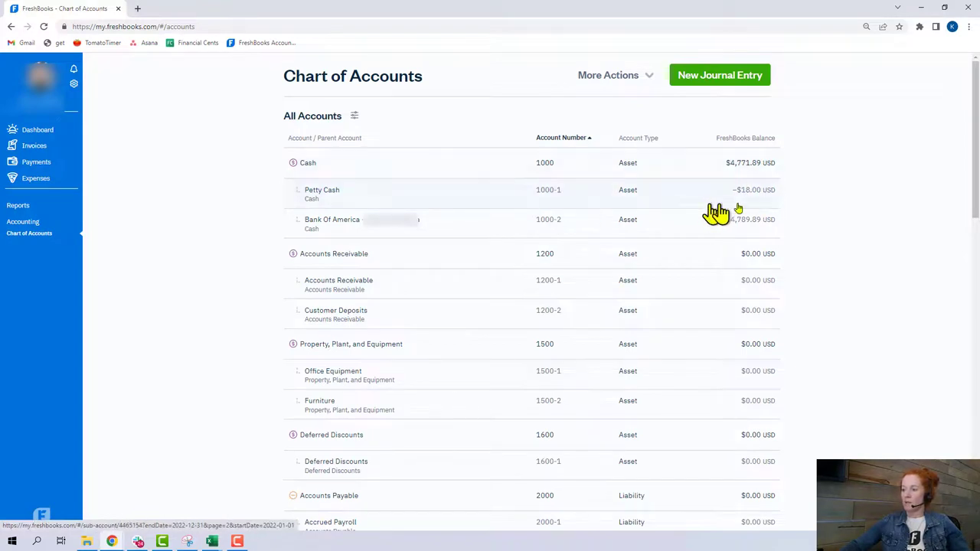
mouse_move(759, 202)
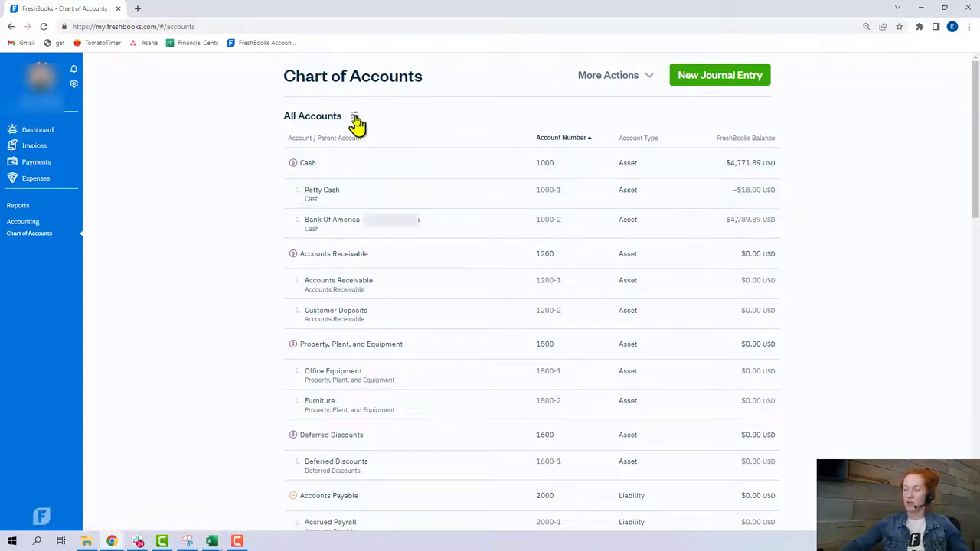
- Check the accounts date range filter, then start a new journal entry for Petty Cash
left_click(353, 117)
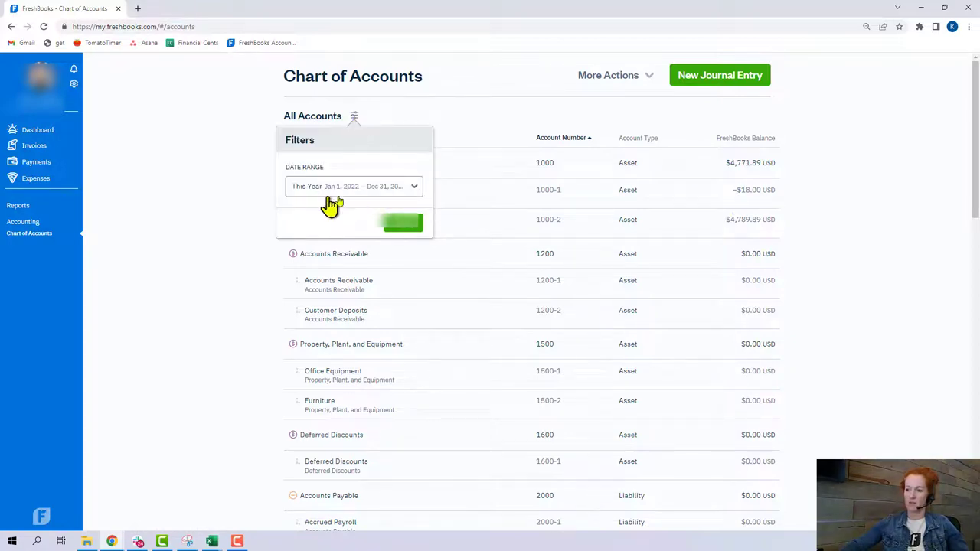
mouse_move(248, 198)
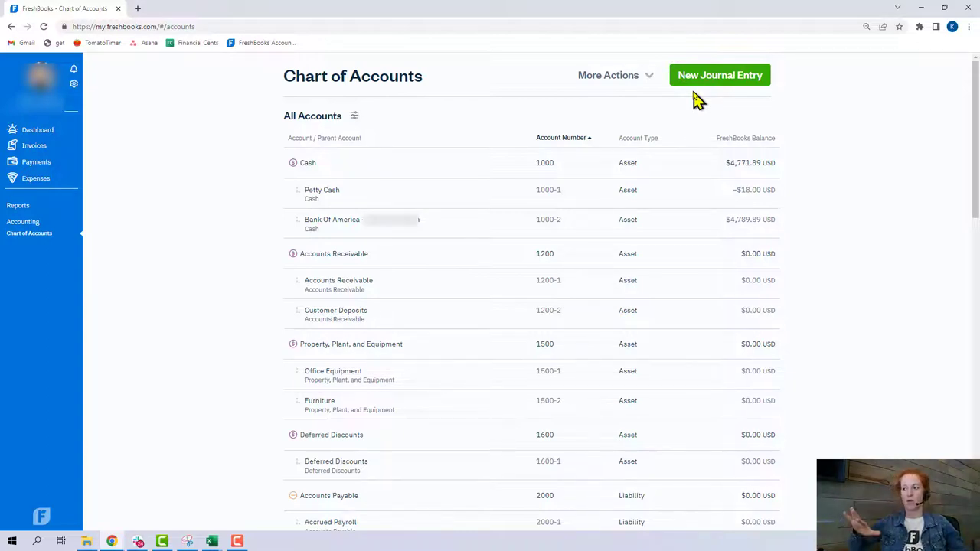
left_click(720, 74)
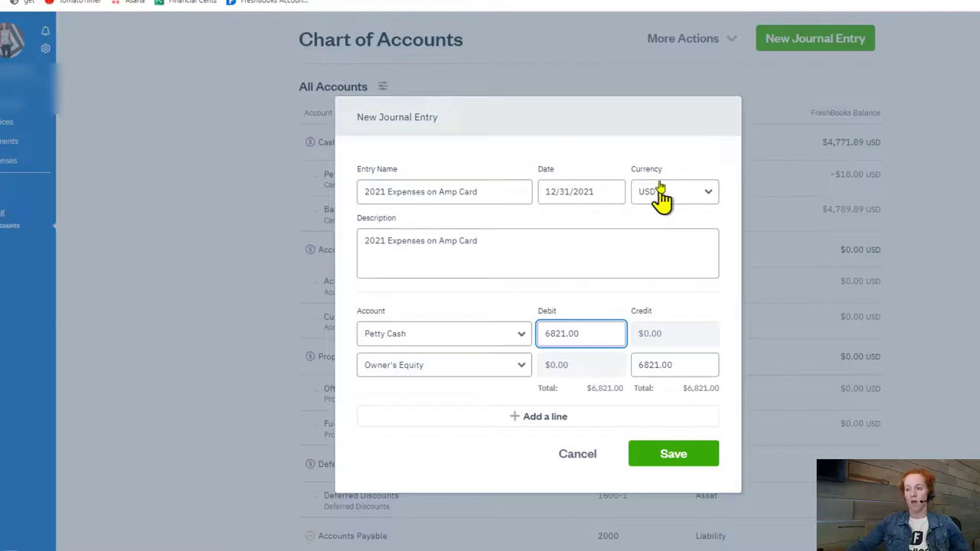
mouse_move(360, 243)
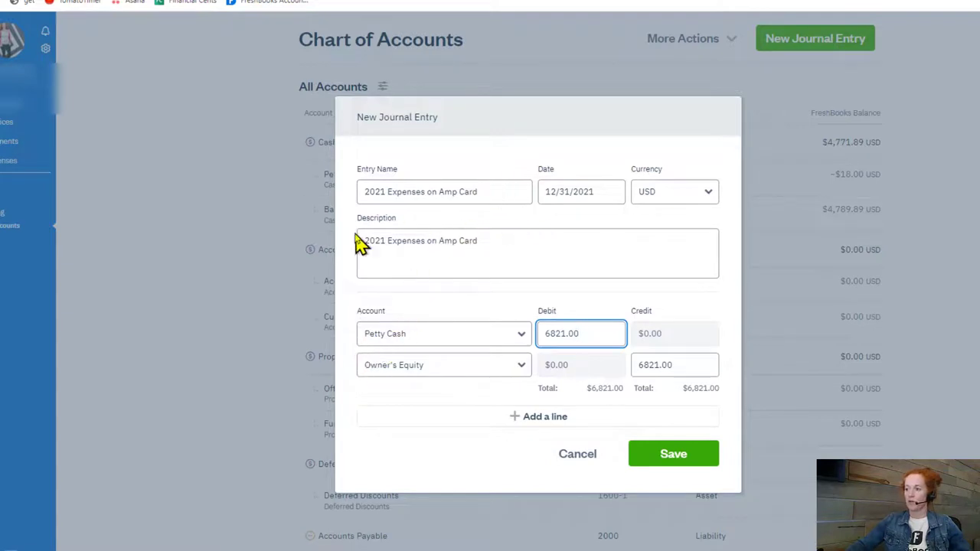
mouse_move(605, 211)
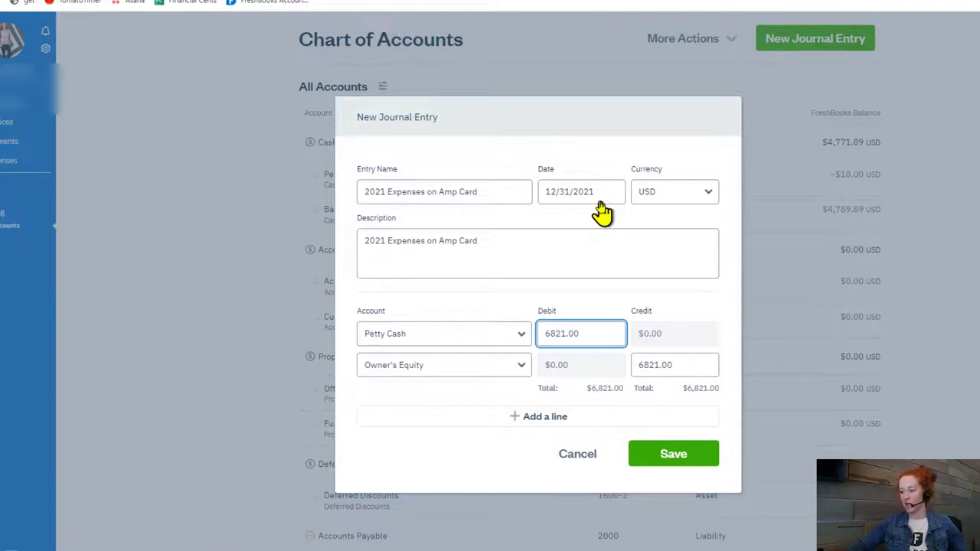
mouse_move(605, 224)
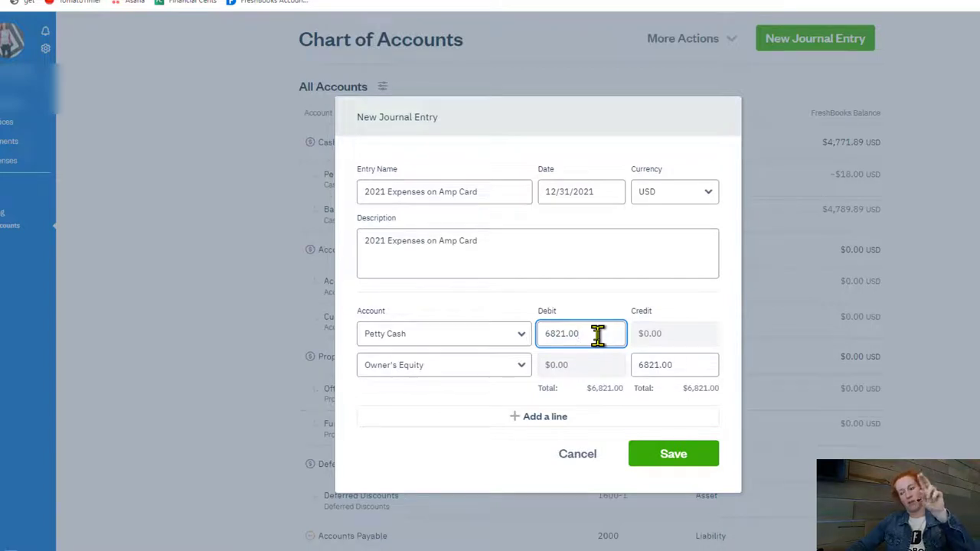
mouse_move(641, 352)
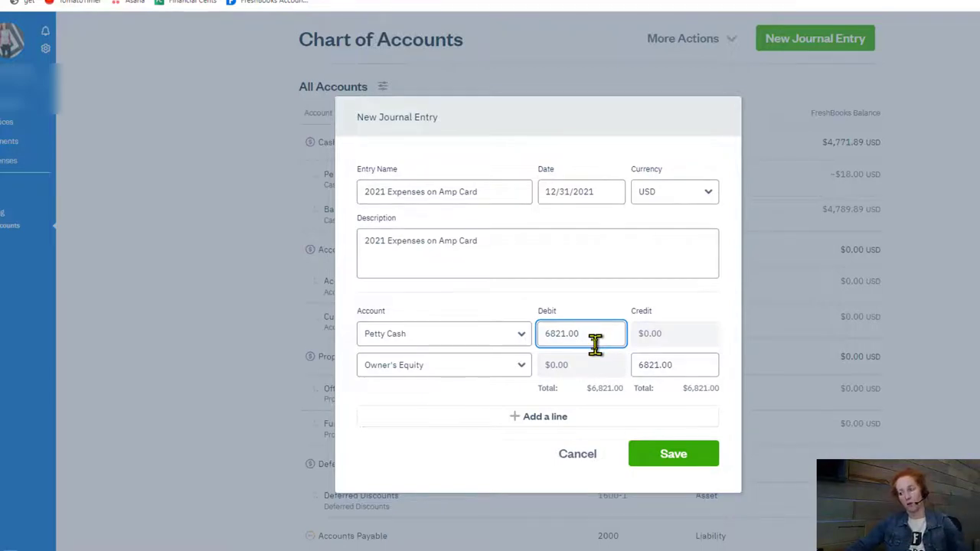
mouse_move(478, 398)
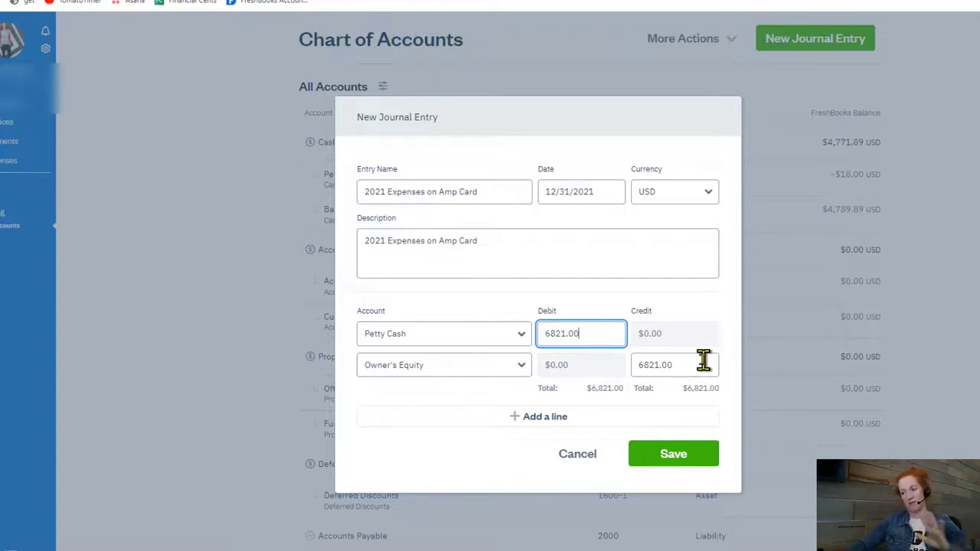
mouse_move(695, 360)
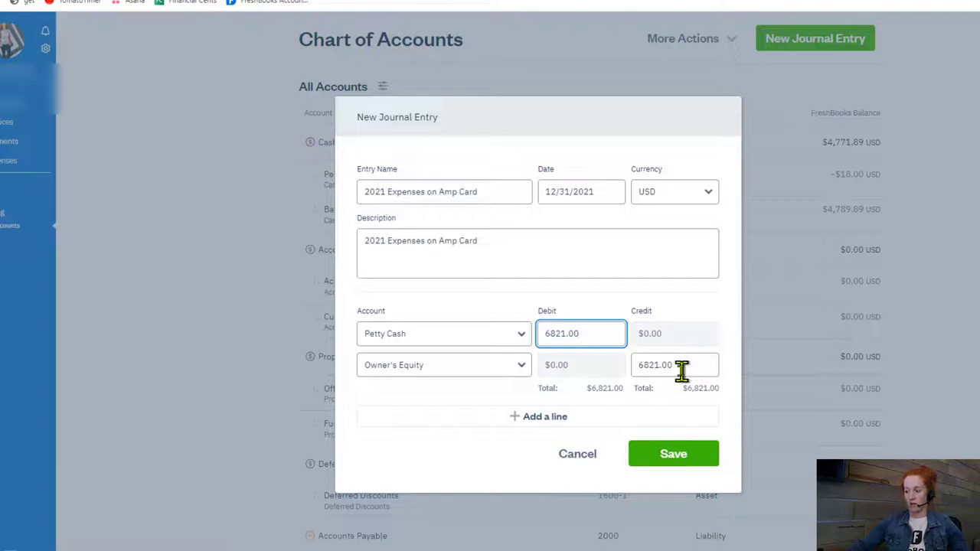
mouse_move(655, 452)
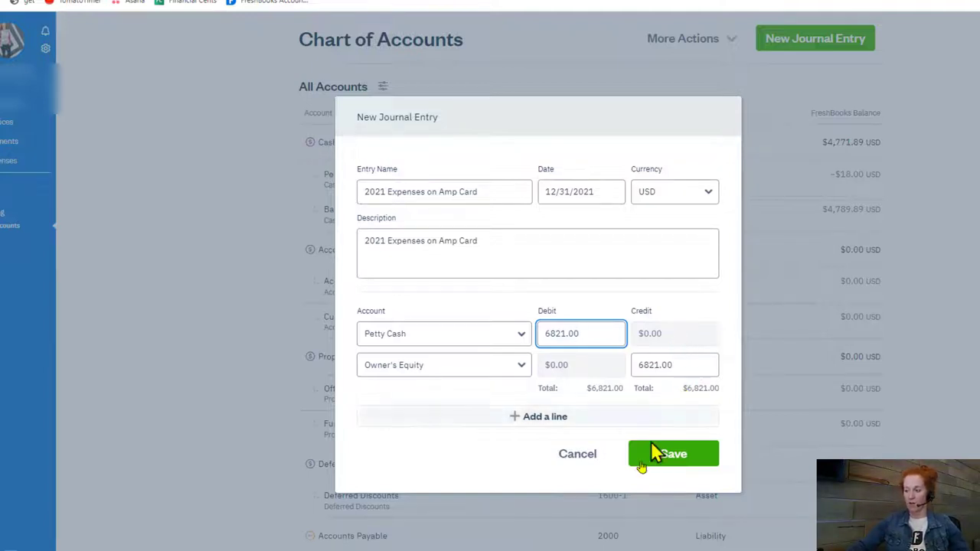
mouse_move(483, 202)
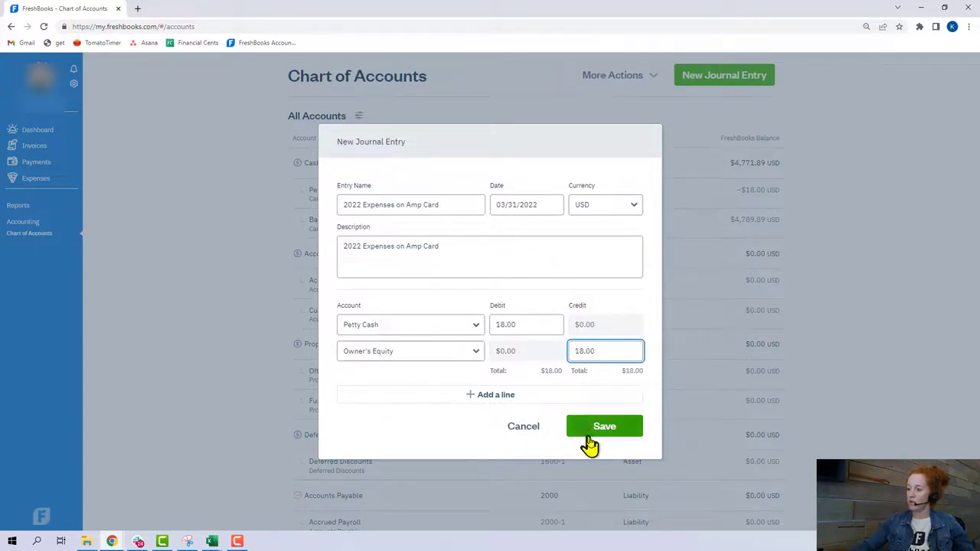
mouse_move(383, 331)
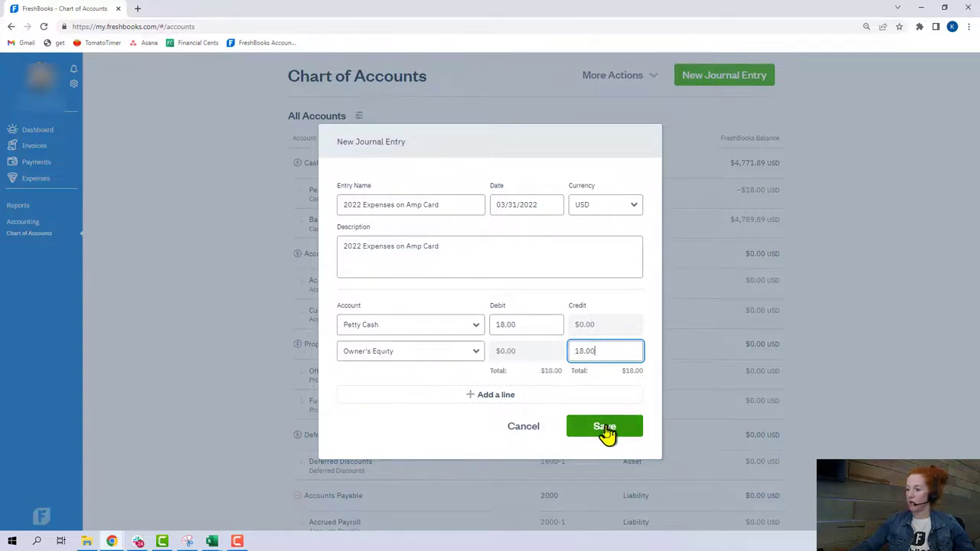
mouse_move(521, 228)
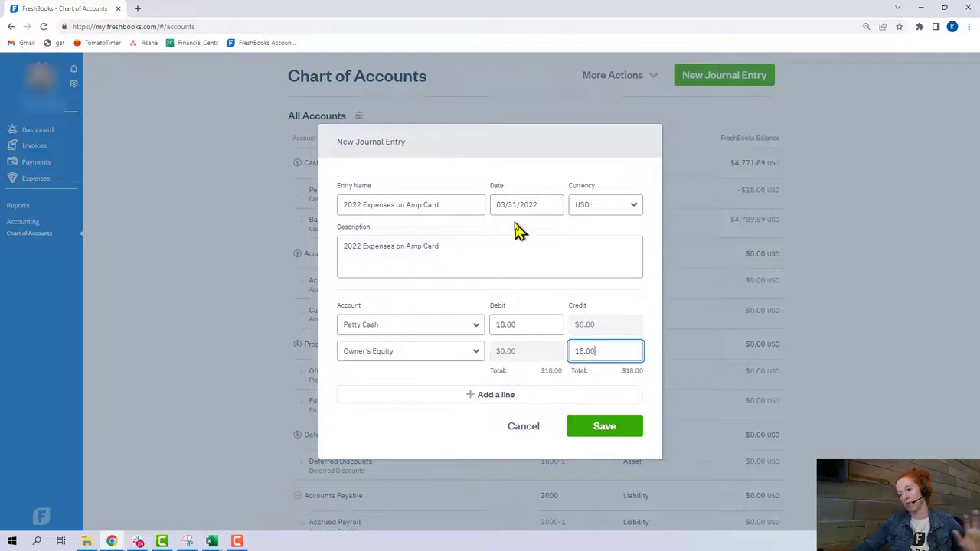
mouse_move(604, 425)
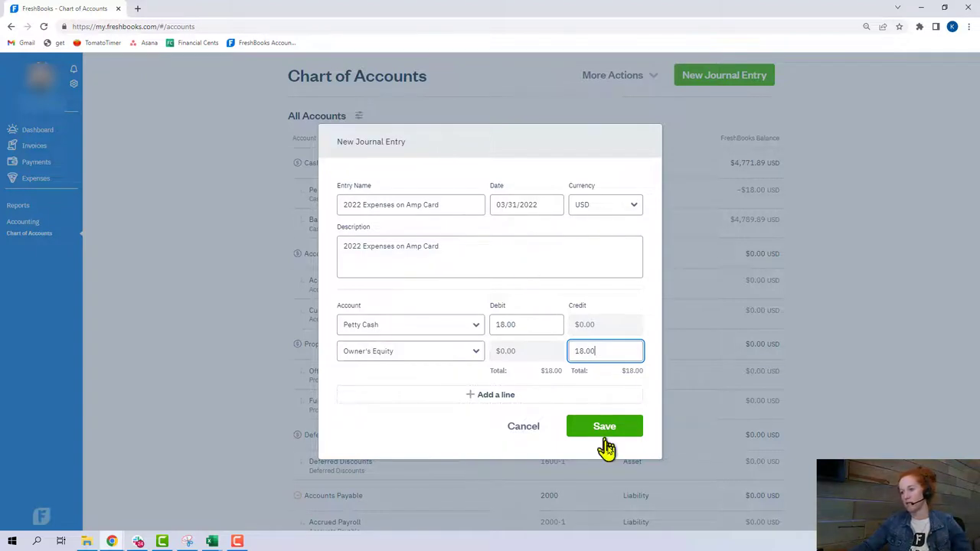
- Save the 03/31/2022 journal entry moving 18.00 from Petty Cash to Owner's Equity
left_click(604, 426)
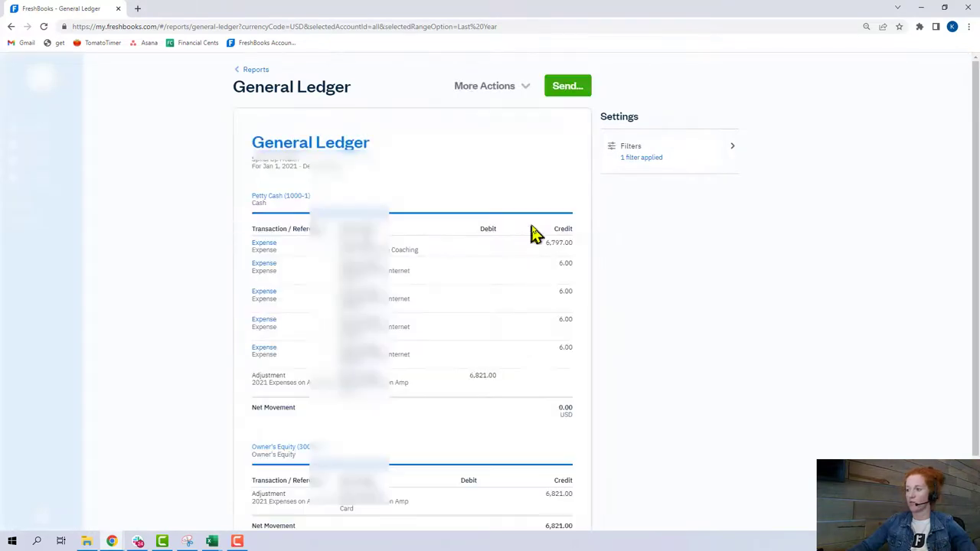
mouse_move(570, 412)
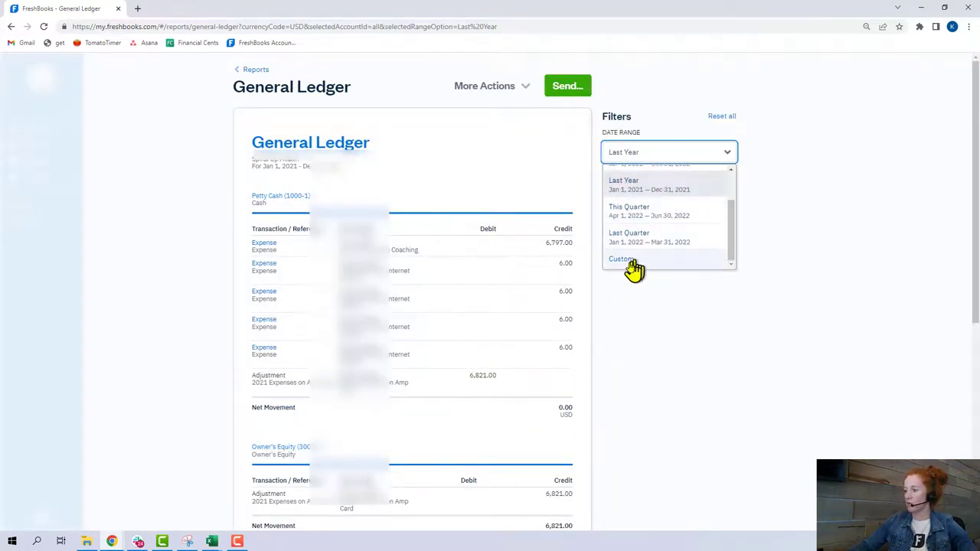
- Set the ledger's custom end date to April 8, 2022 and apply the range
left_click(622, 259)
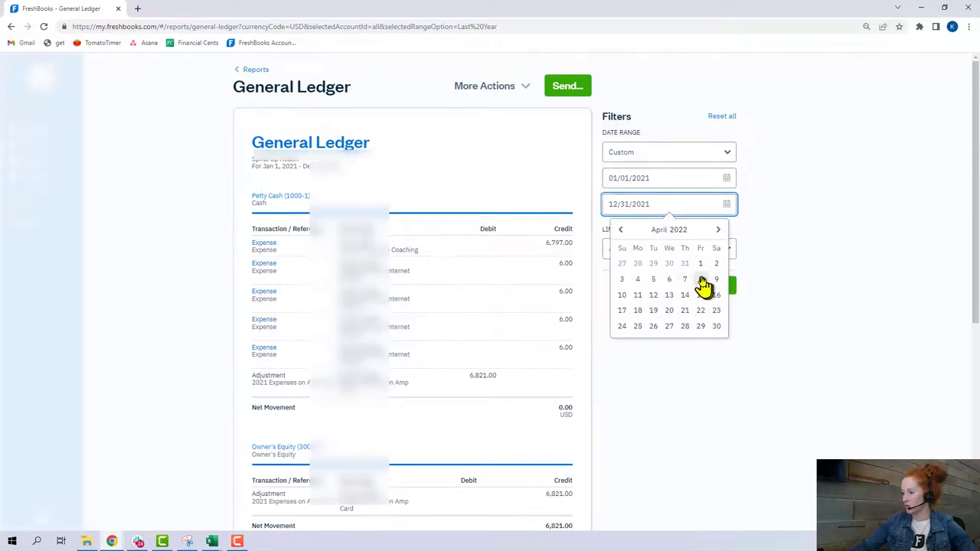
left_click(684, 278)
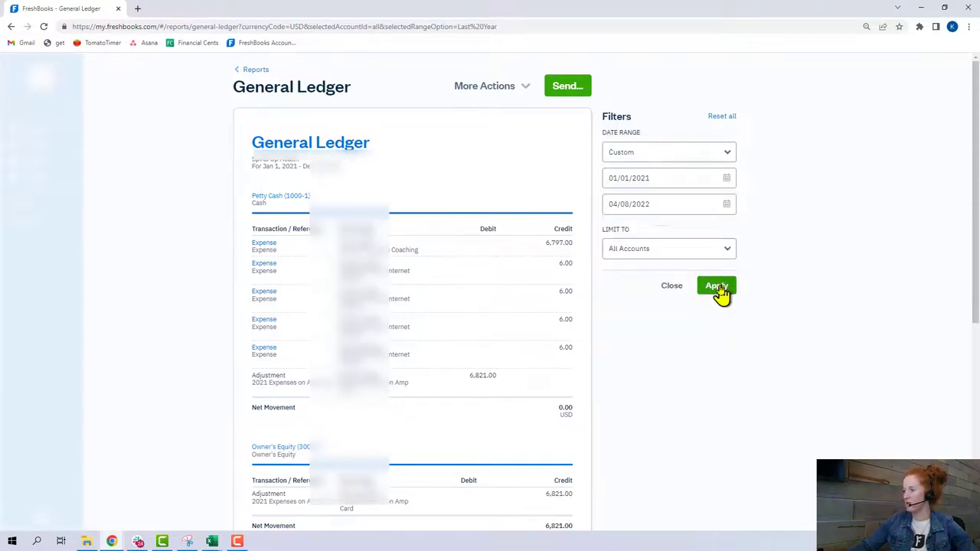
left_click(717, 286)
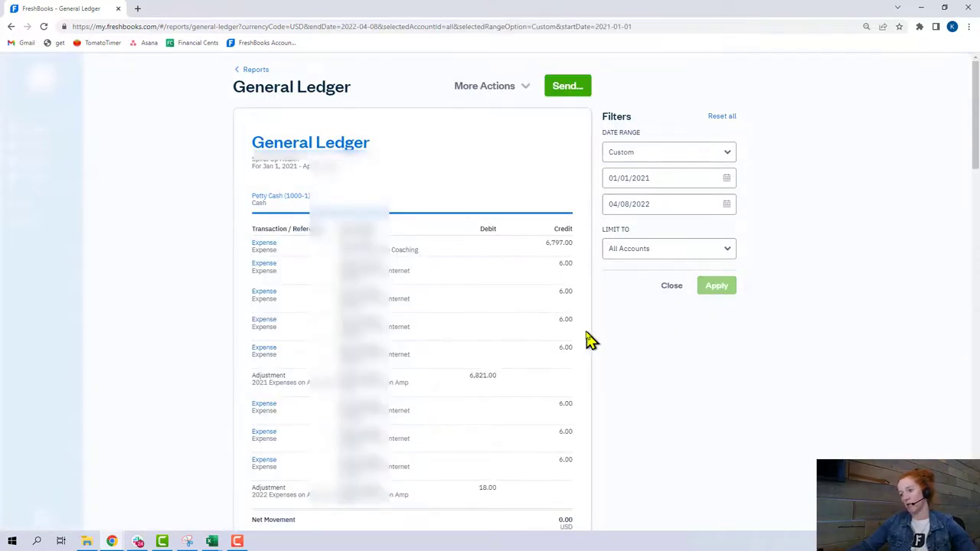
mouse_move(585, 288)
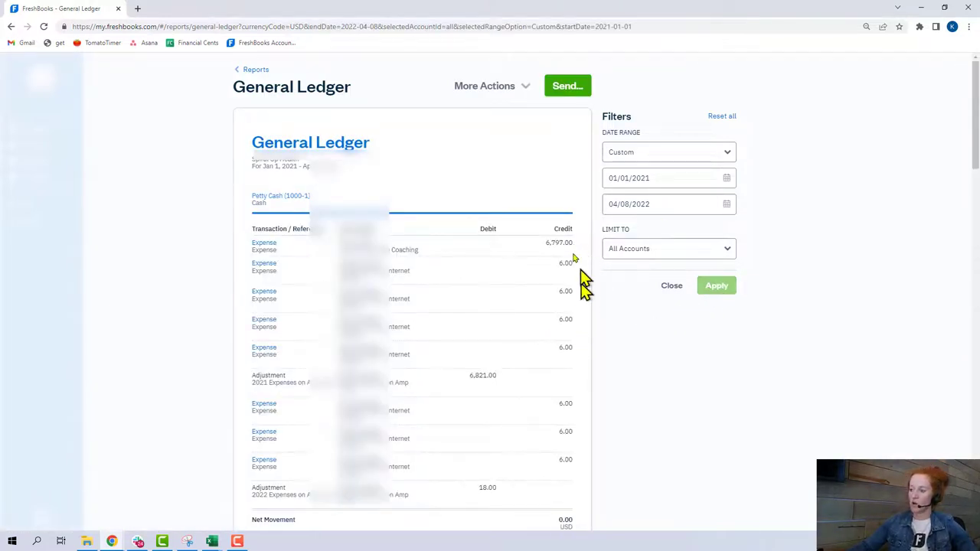
mouse_move(490, 386)
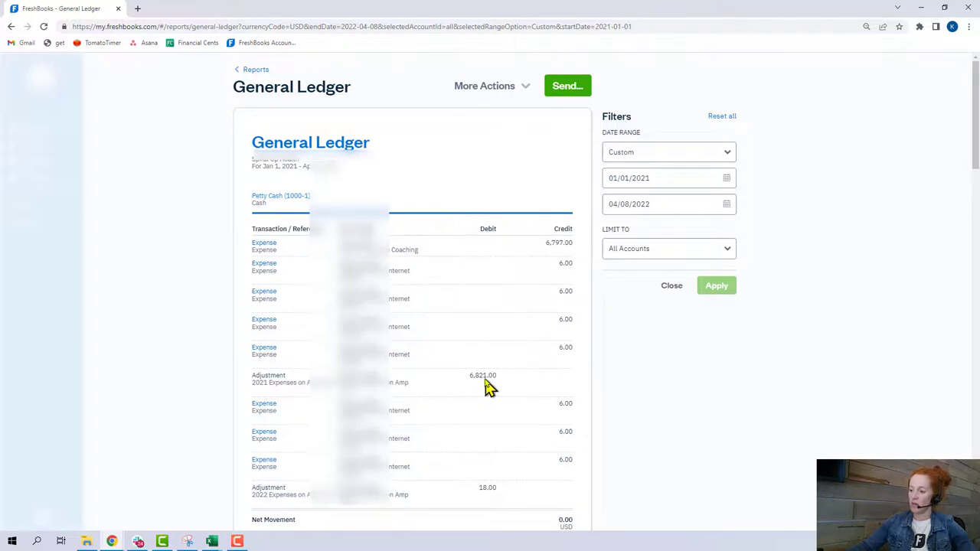
scroll("down", 3)
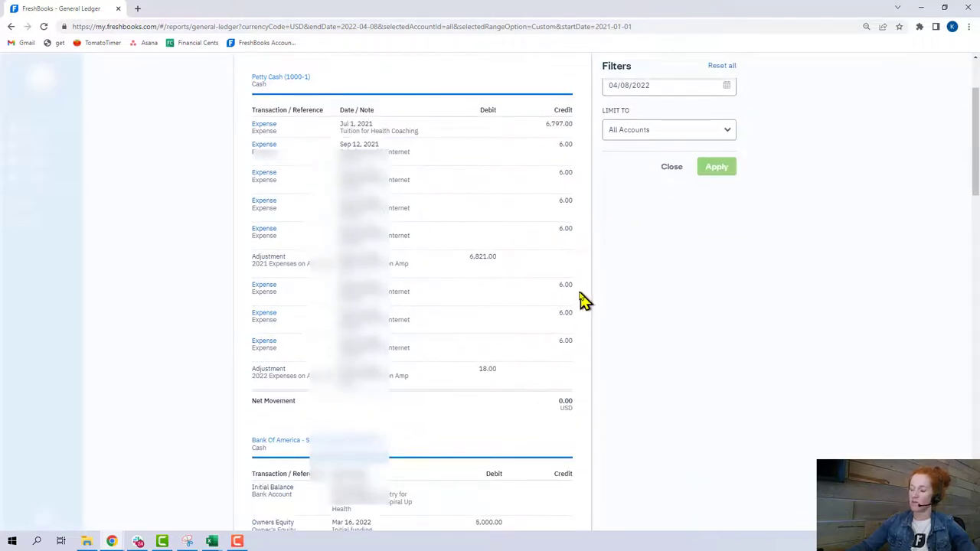
mouse_move(585, 340)
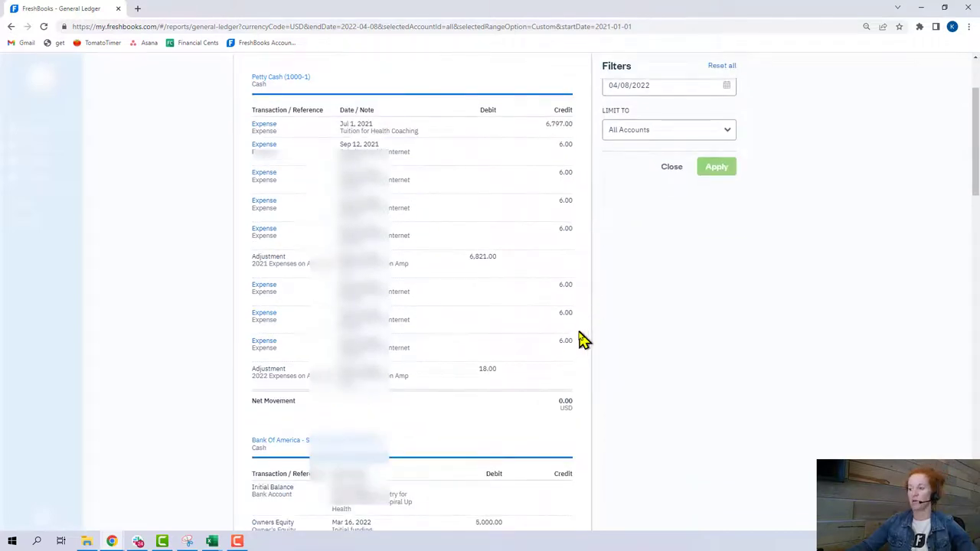
mouse_move(563, 412)
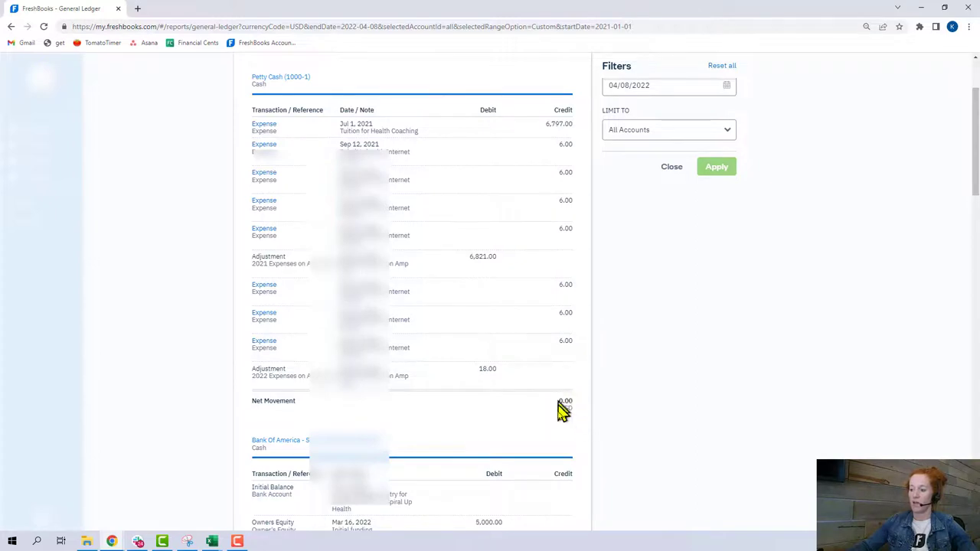
mouse_move(471, 386)
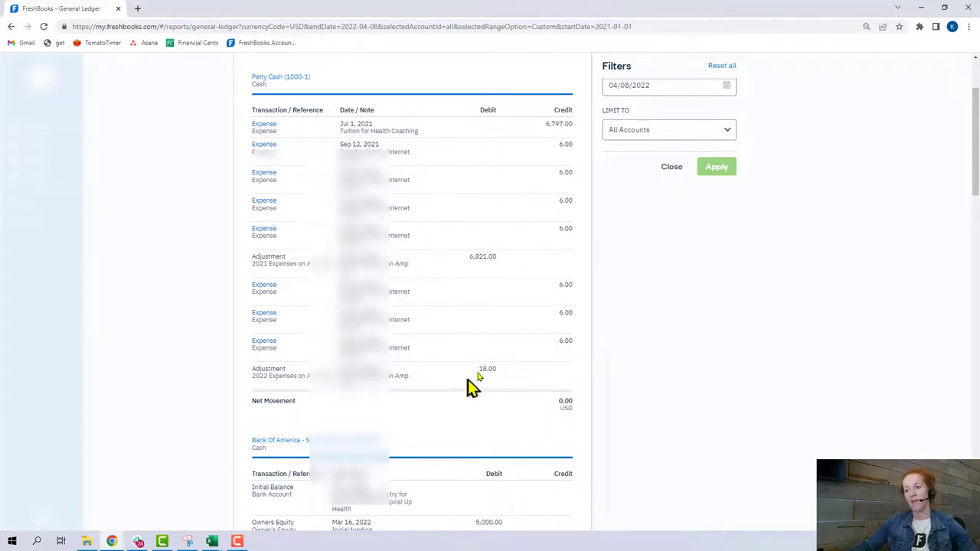
mouse_move(475, 291)
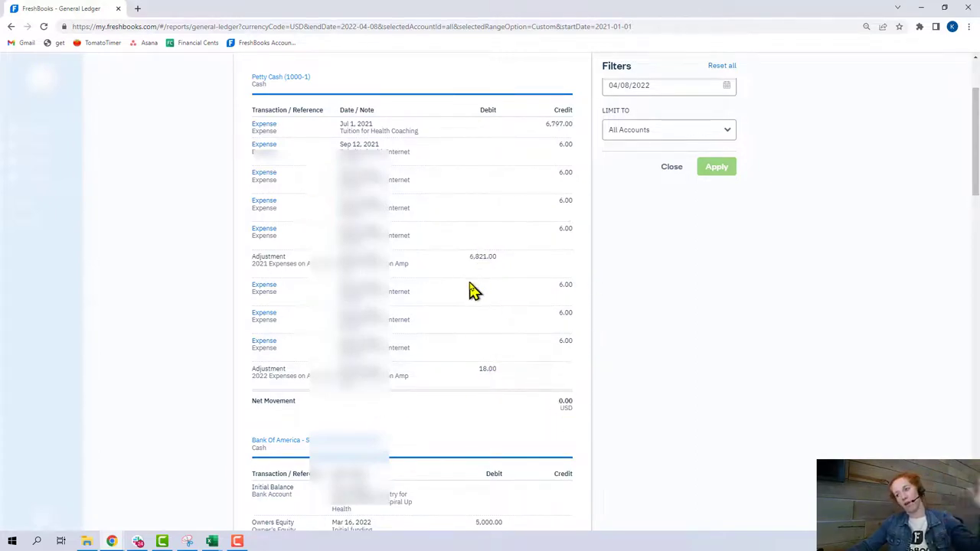
mouse_move(467, 306)
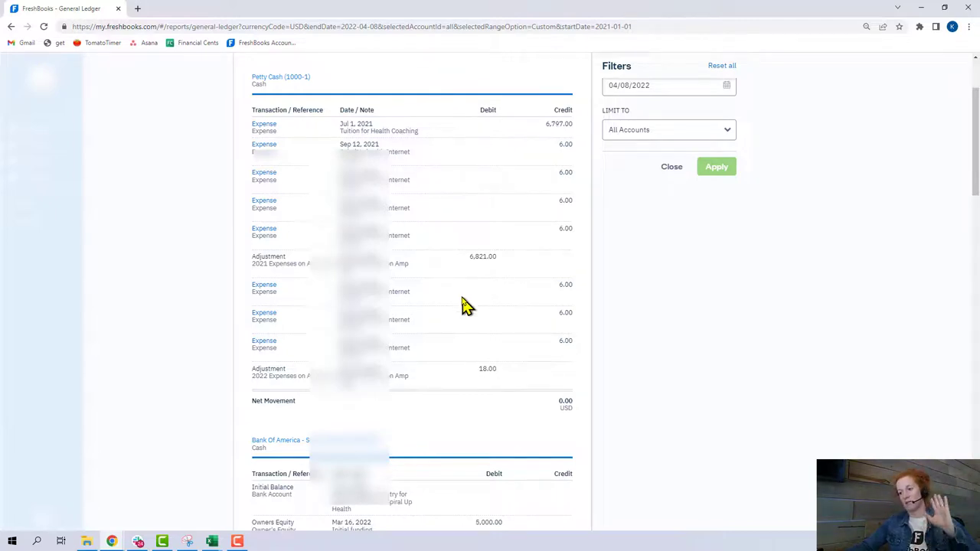
mouse_move(467, 304)
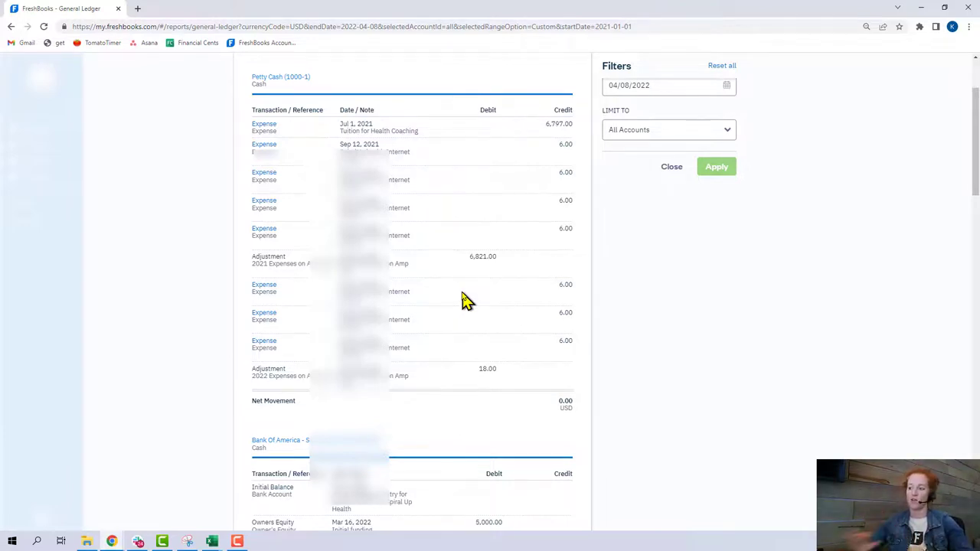
mouse_move(610, 419)
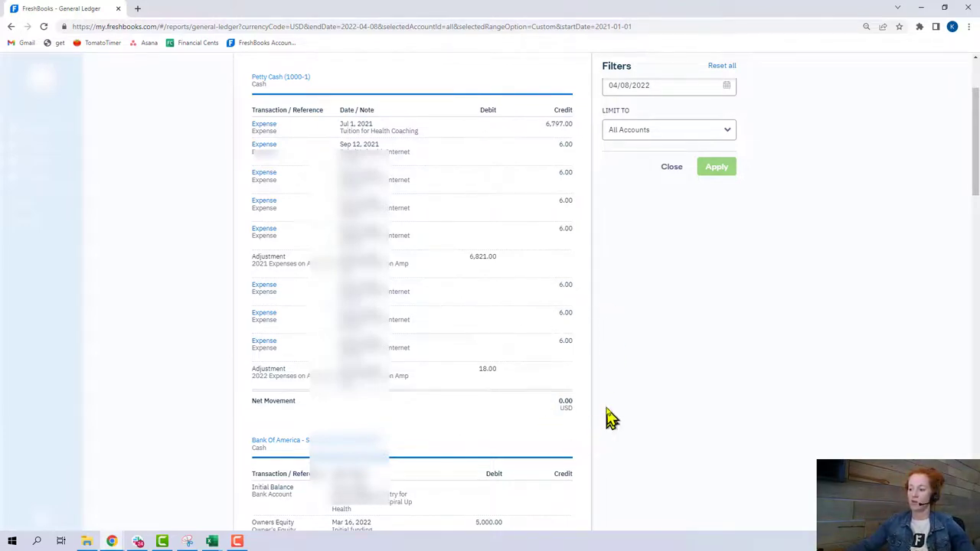
mouse_move(564, 406)
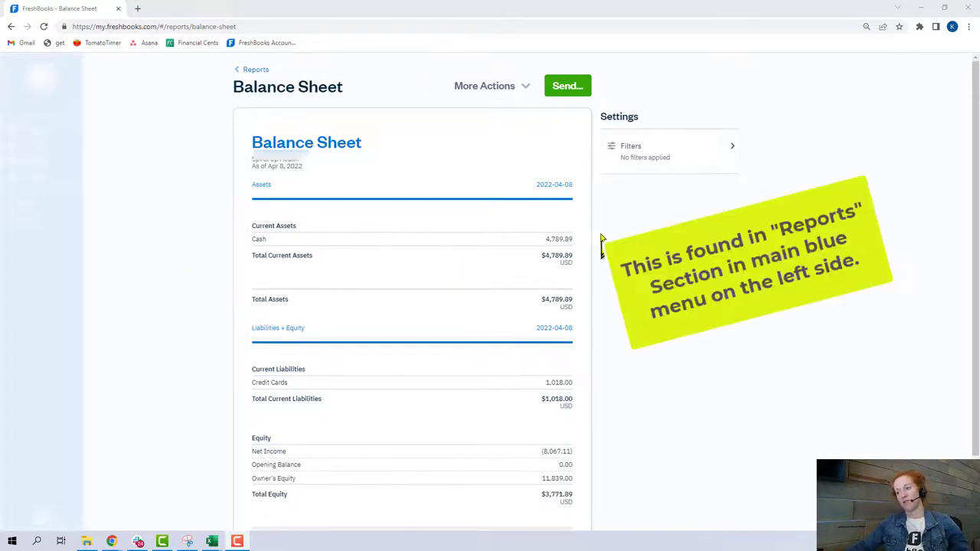
mouse_move(263, 232)
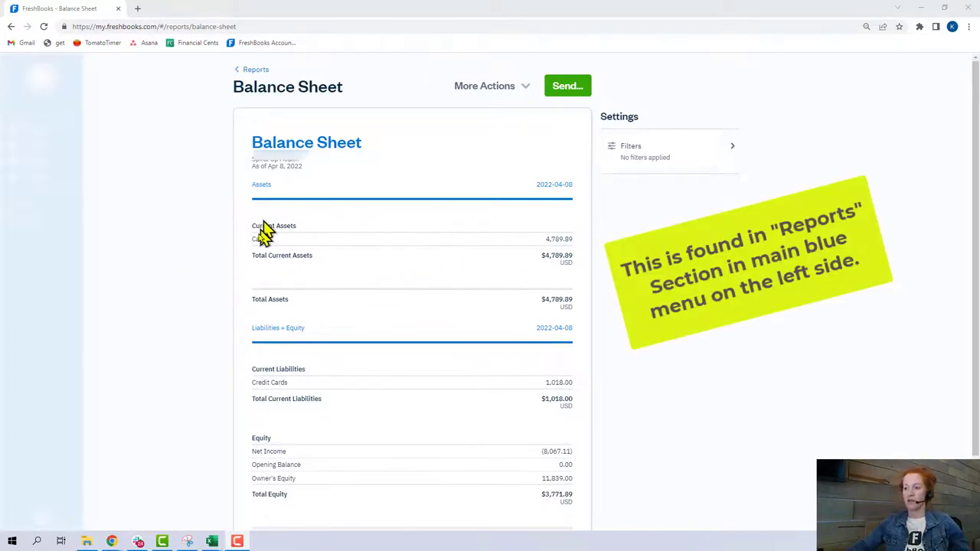
mouse_move(294, 252)
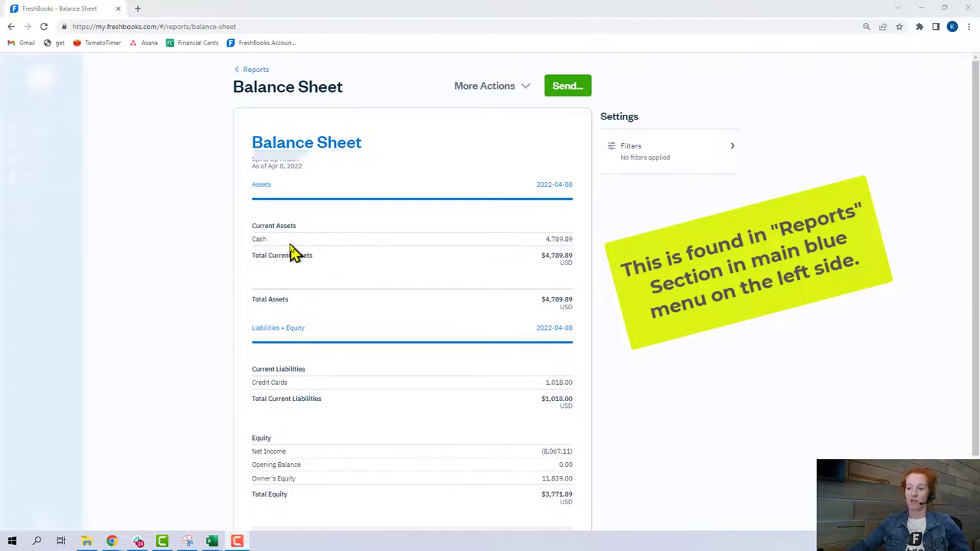
mouse_move(300, 254)
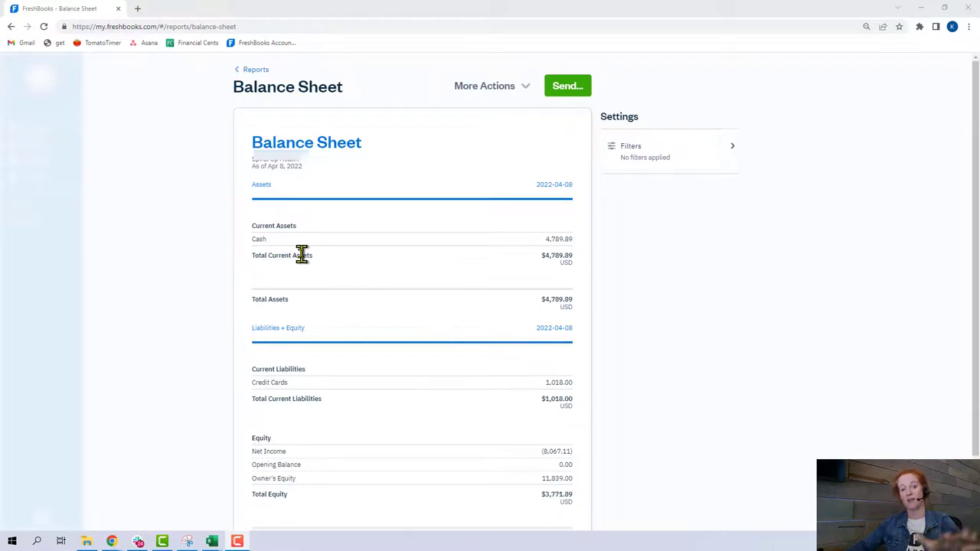
mouse_move(327, 273)
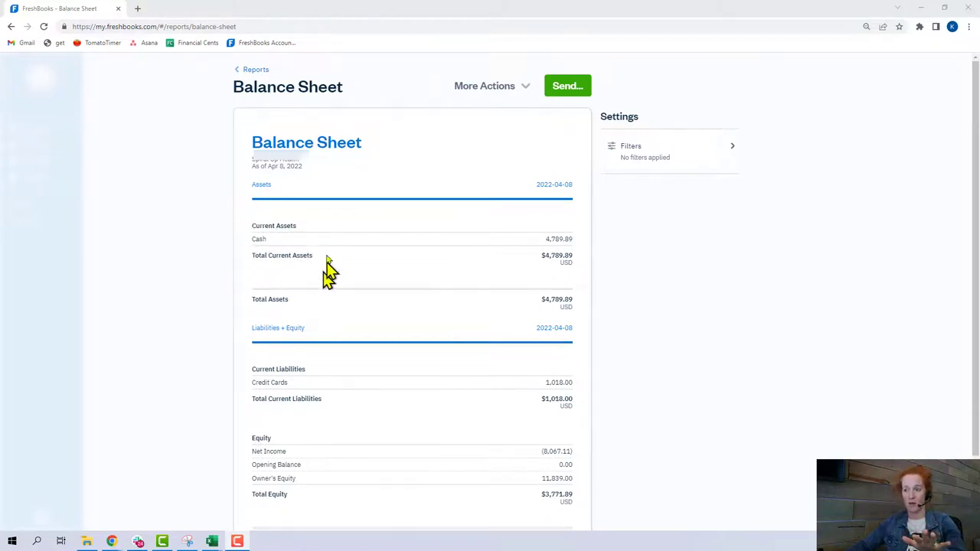
- Highlight the $3,771.89 Owner's Equity amount on the Balance Sheet, then go back to the reports list
scroll("down", 3)
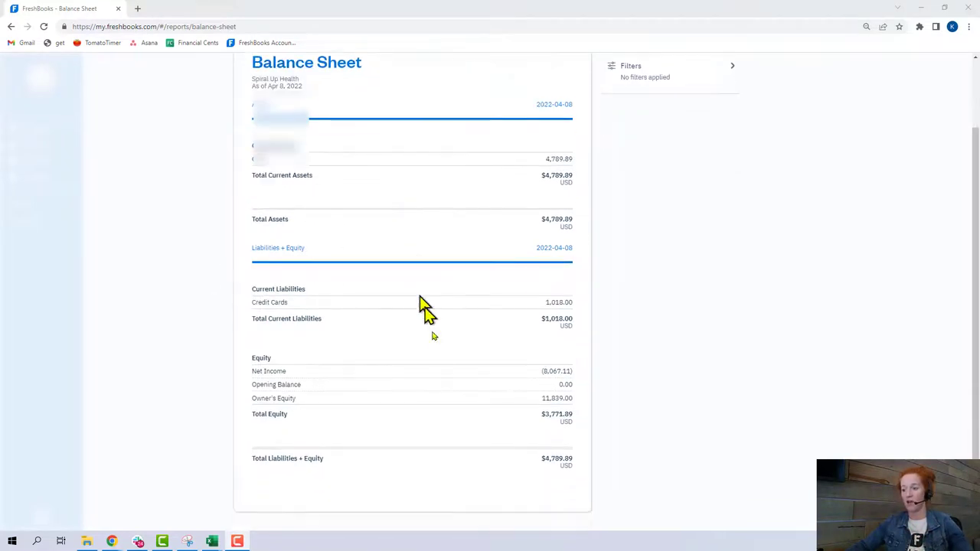
mouse_move(579, 406)
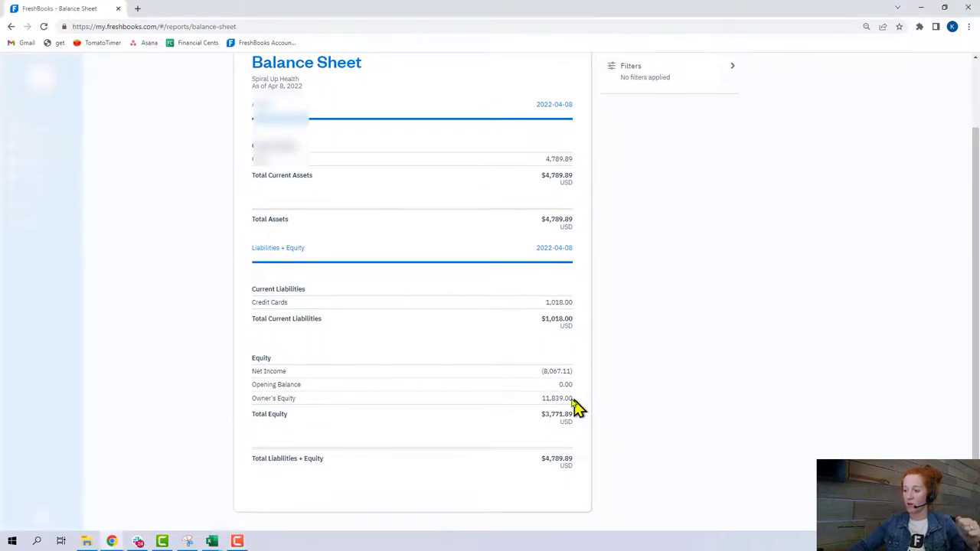
mouse_move(610, 412)
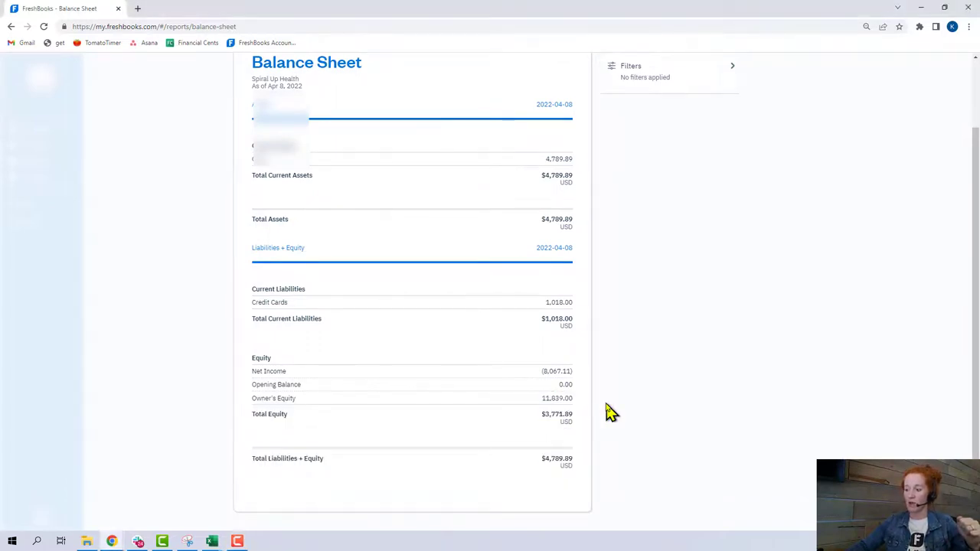
mouse_move(626, 416)
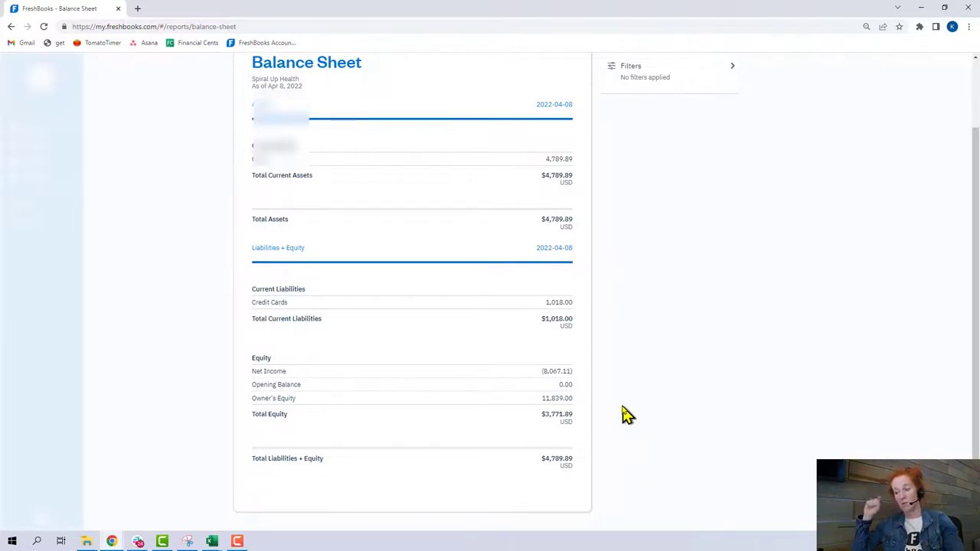
mouse_move(559, 398)
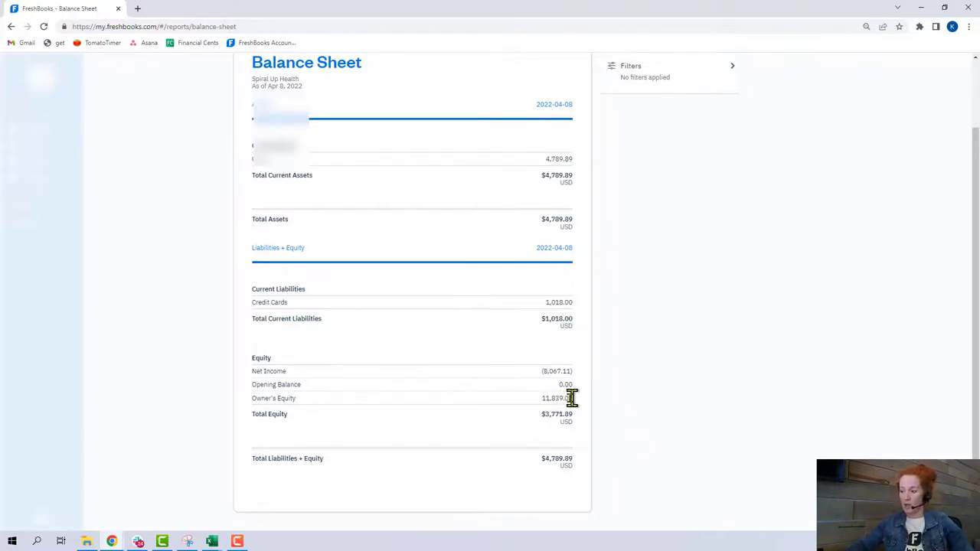
double_click(557, 398)
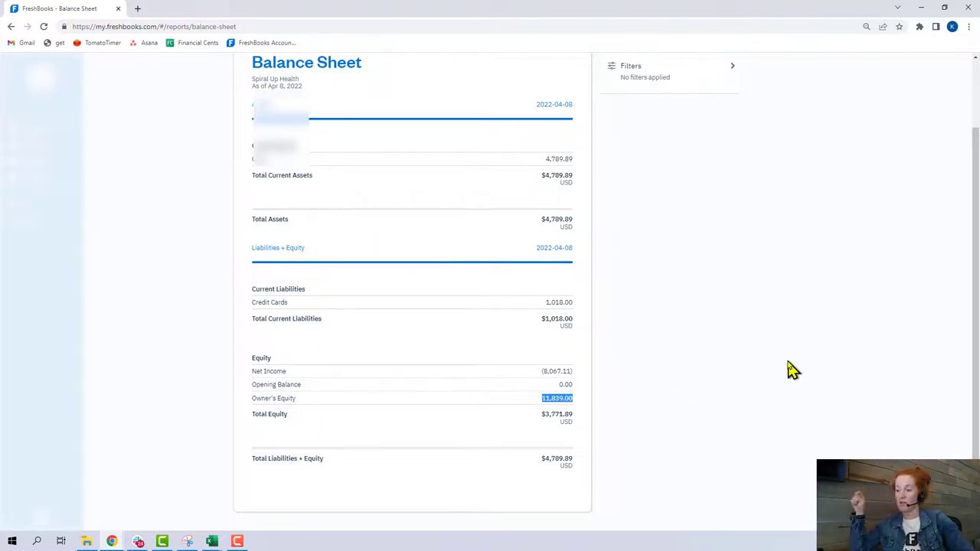
mouse_move(600, 420)
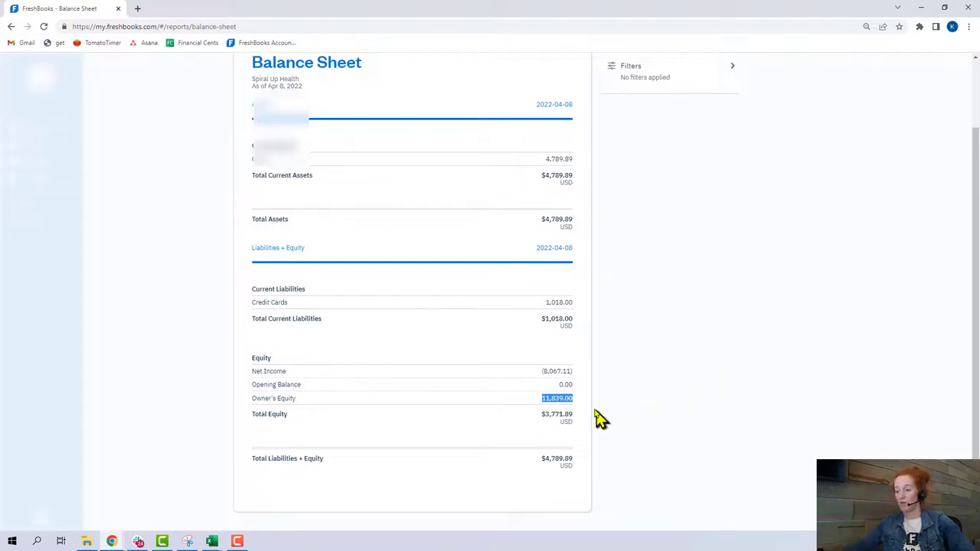
mouse_move(627, 406)
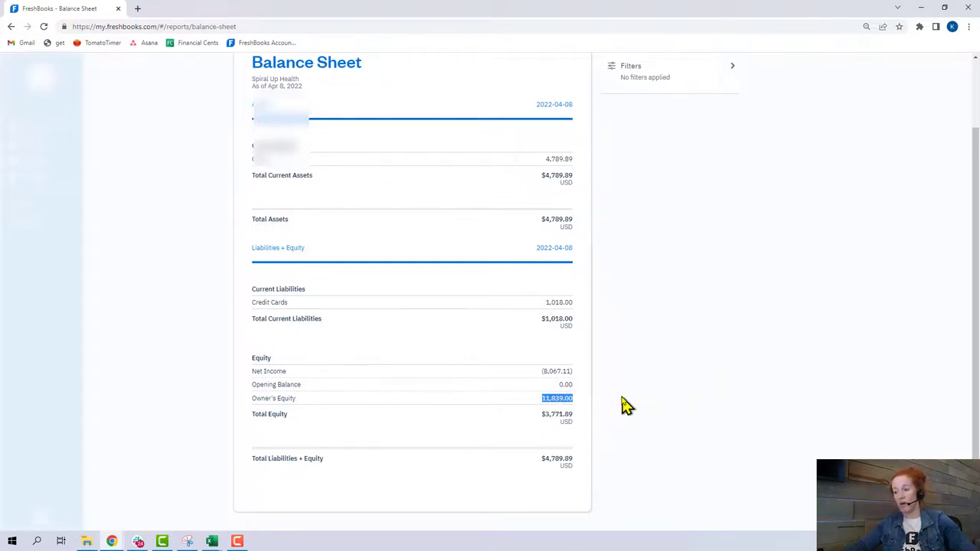
scroll("up", 3)
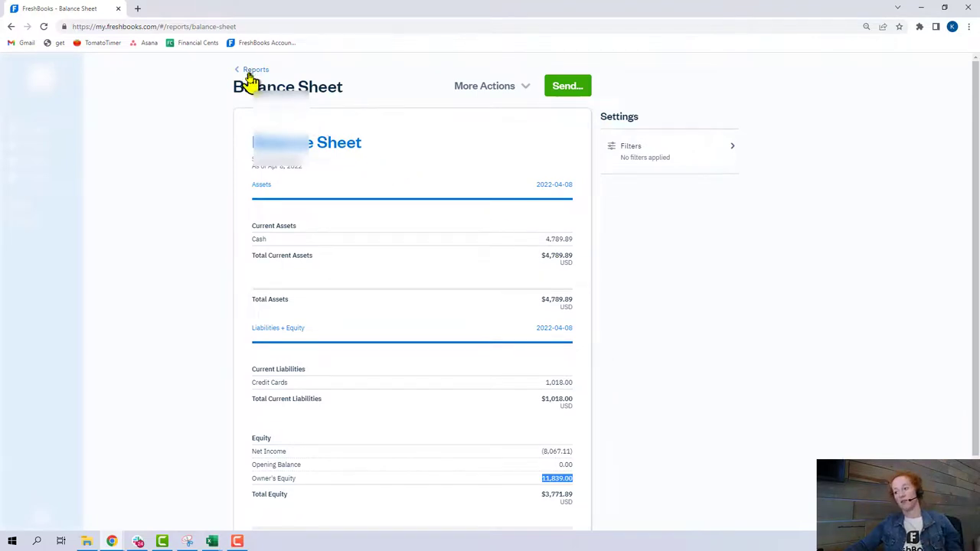
left_click(254, 69)
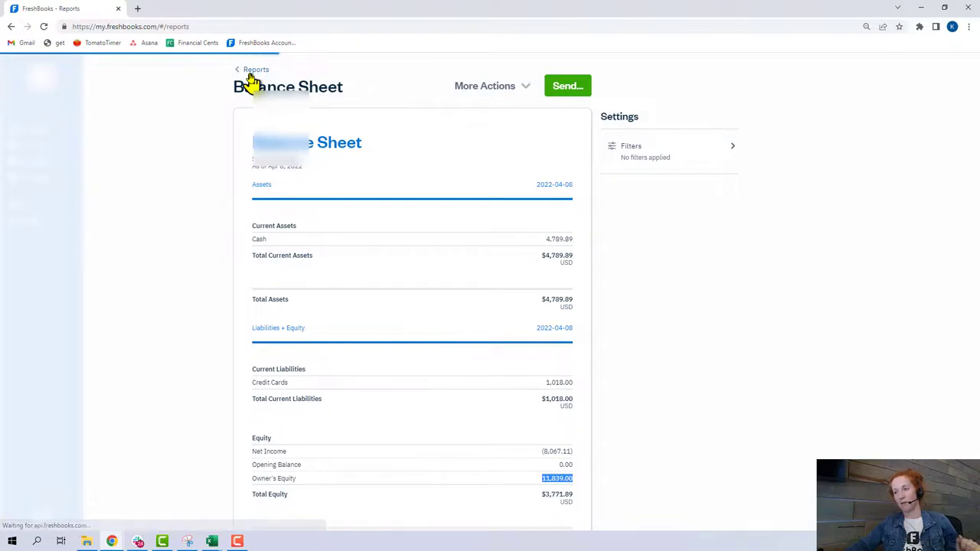
- Return from the reports list to the Chart of Accounts showing Petty Cash at $0.00
left_click(256, 69)
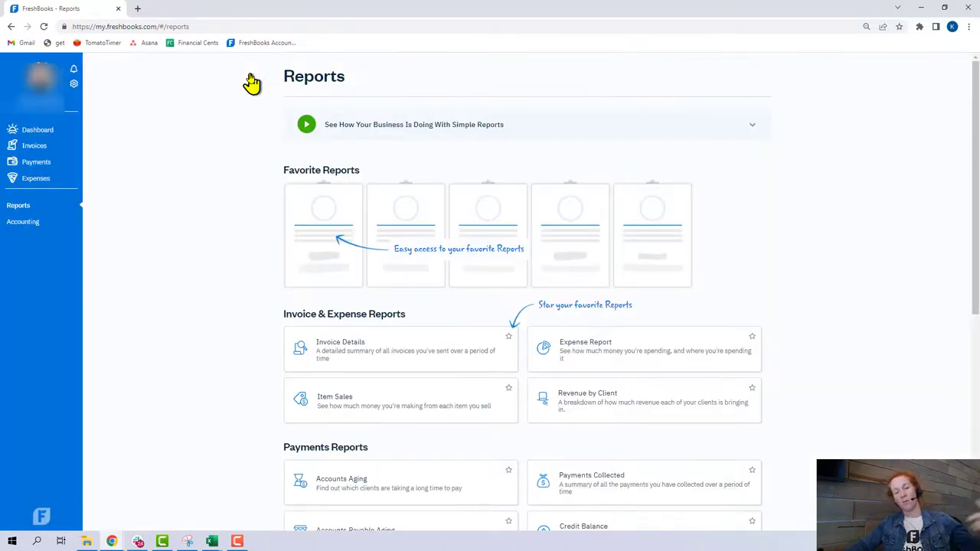
mouse_move(243, 171)
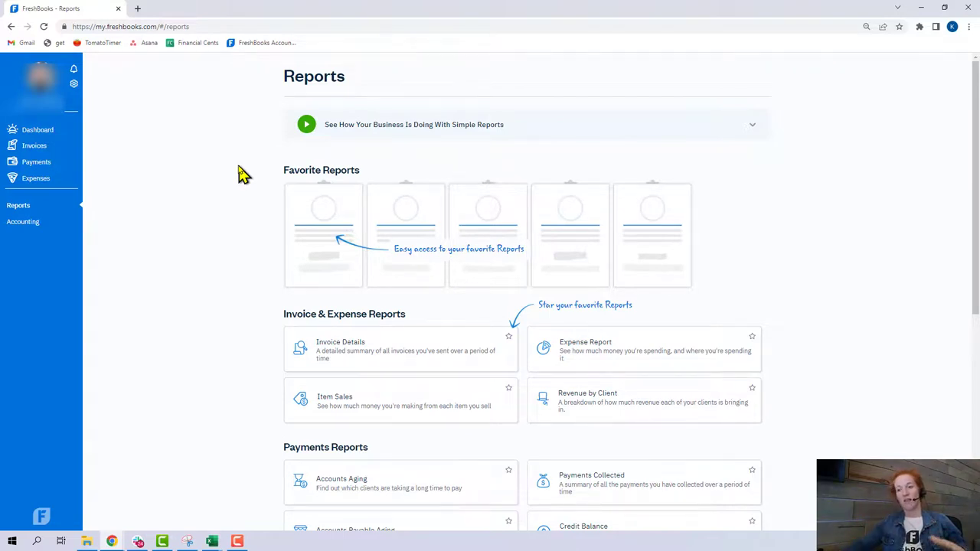
left_click(29, 233)
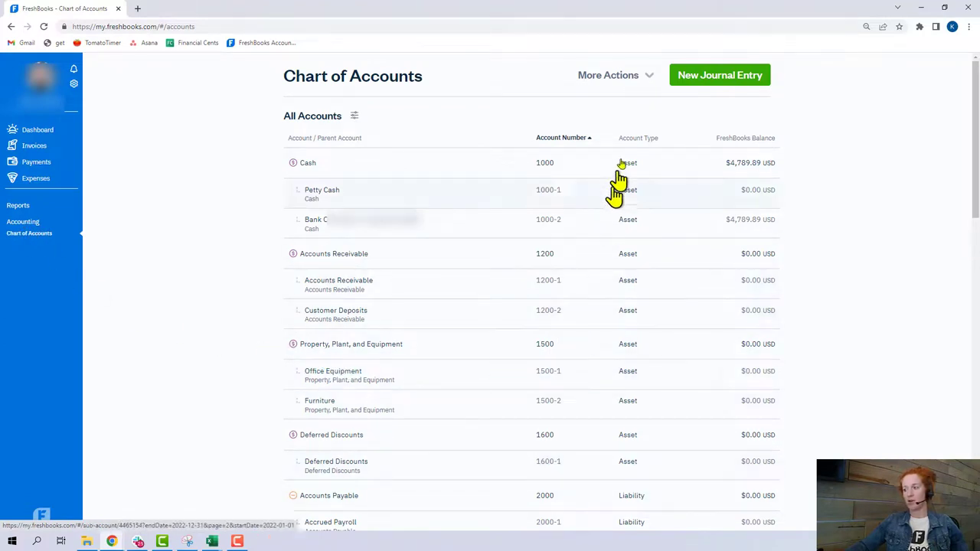
left_click(608, 75)
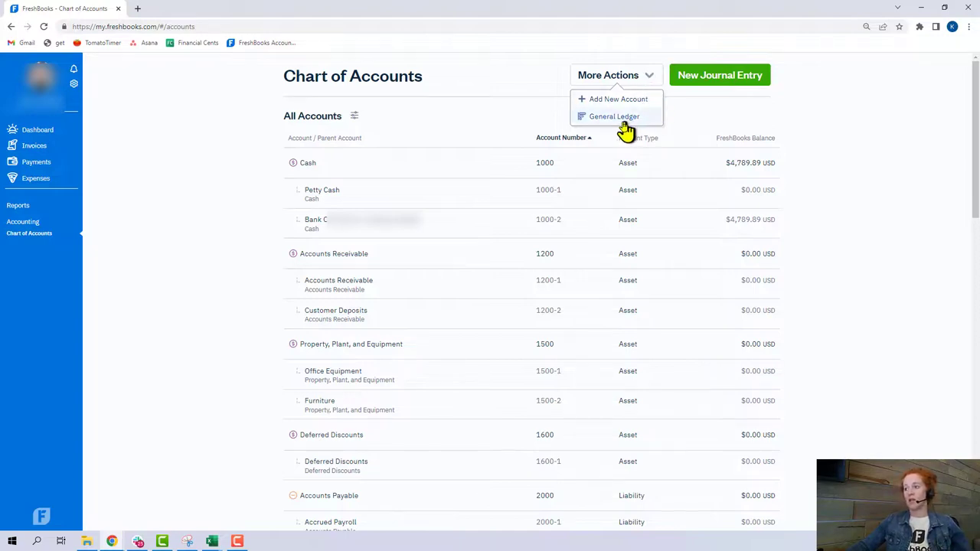
mouse_move(635, 105)
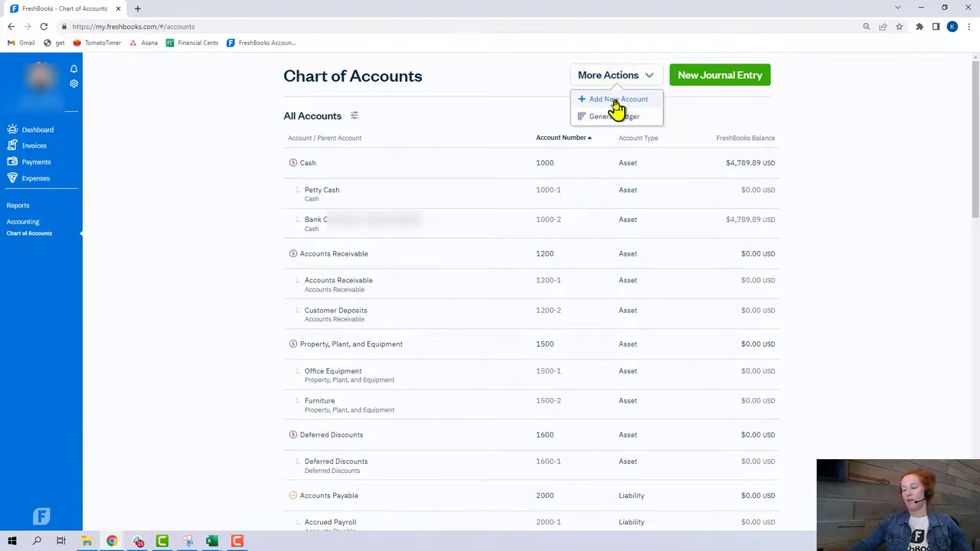
mouse_move(619, 107)
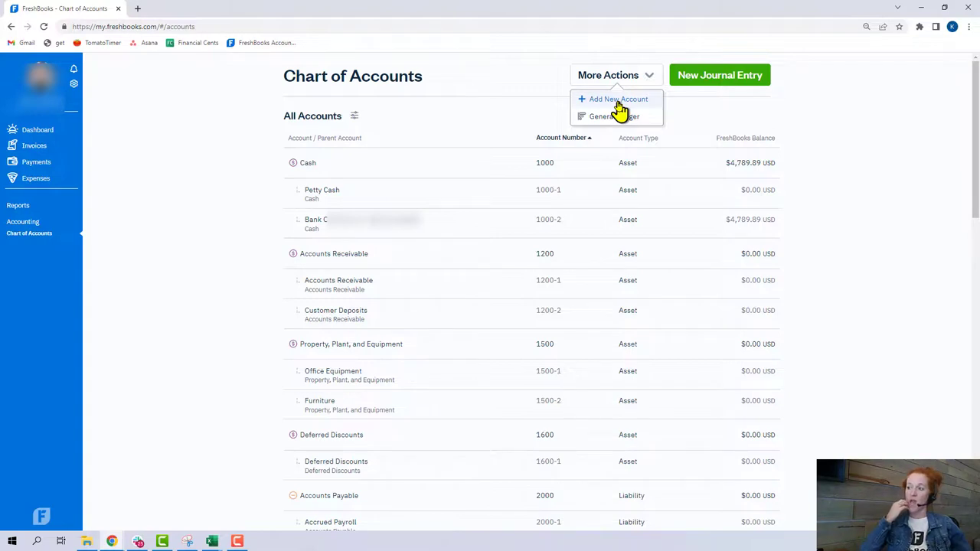
mouse_move(650, 101)
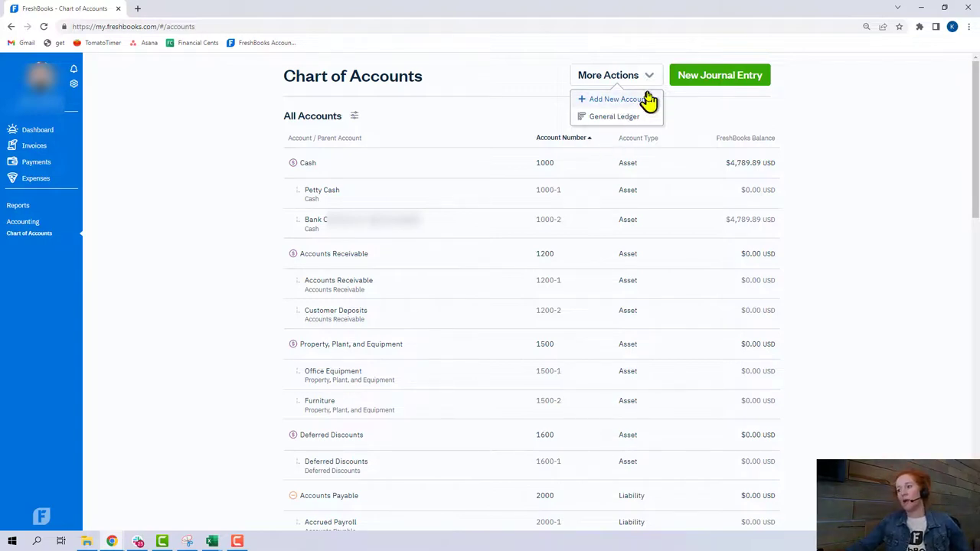
mouse_move(612, 98)
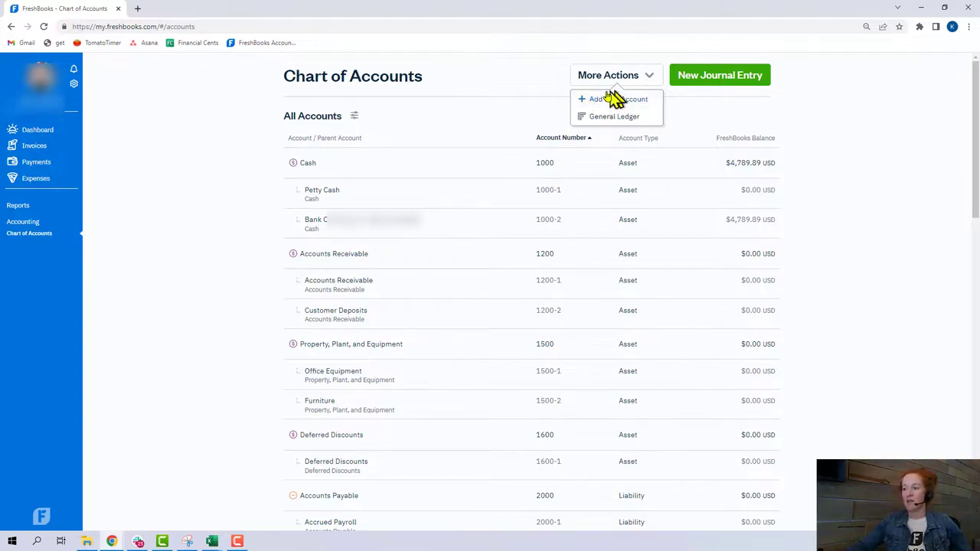
mouse_move(627, 117)
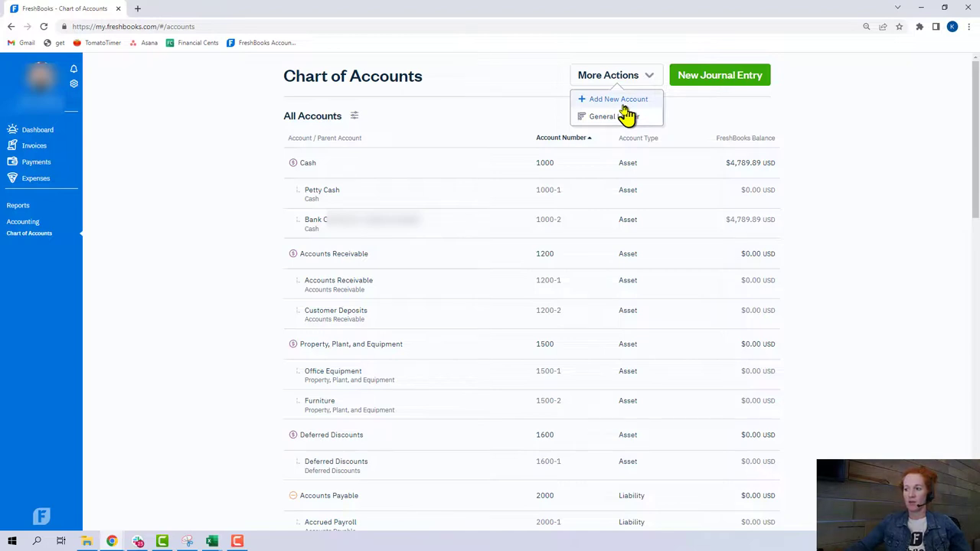
mouse_move(245, 242)
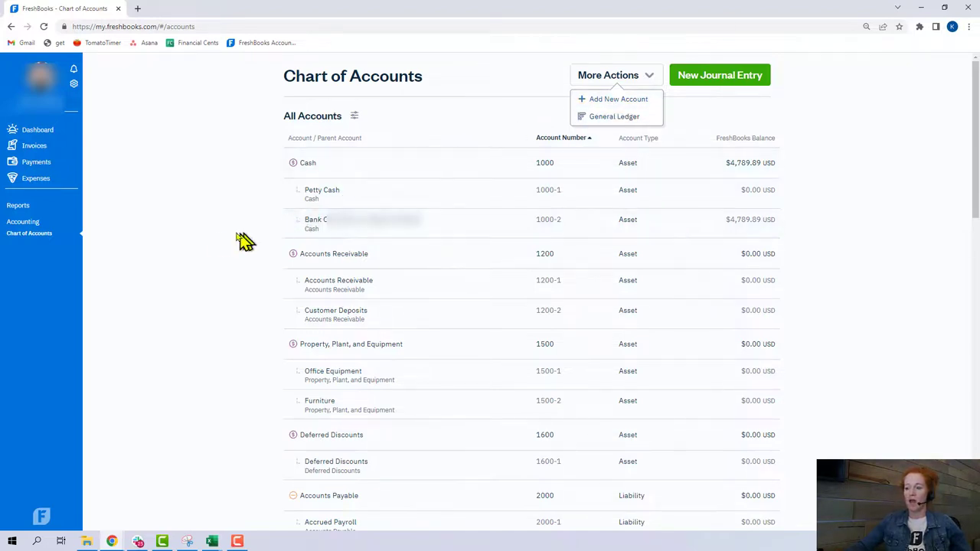
mouse_move(222, 245)
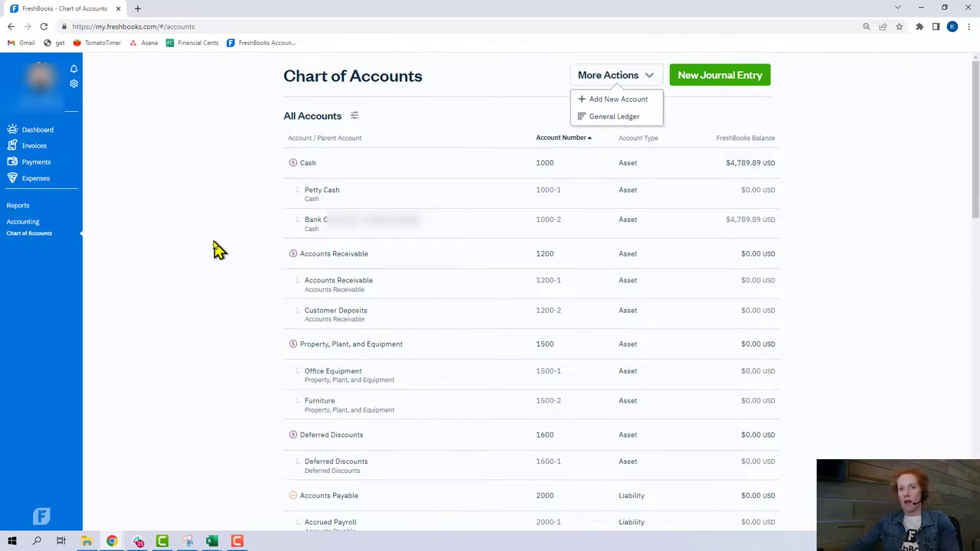
mouse_move(211, 257)
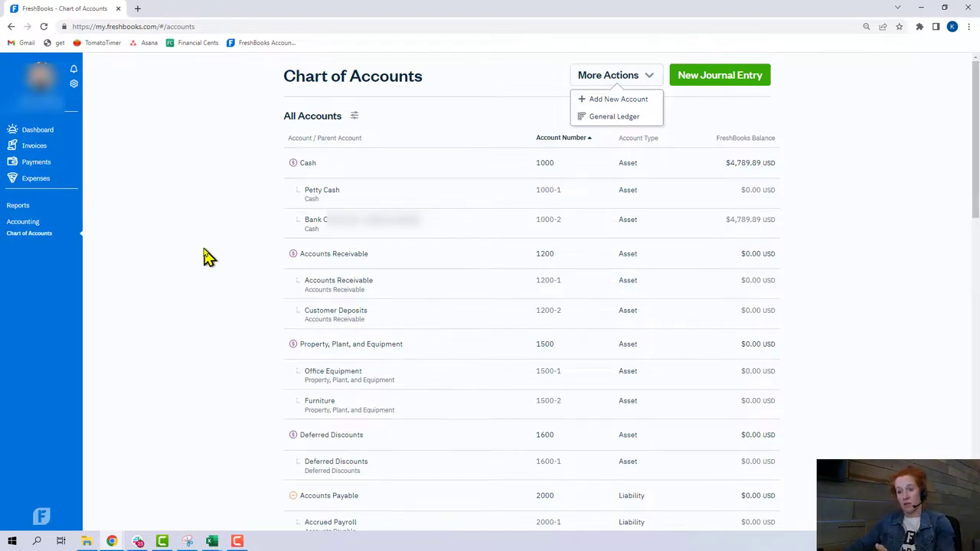
mouse_move(614, 117)
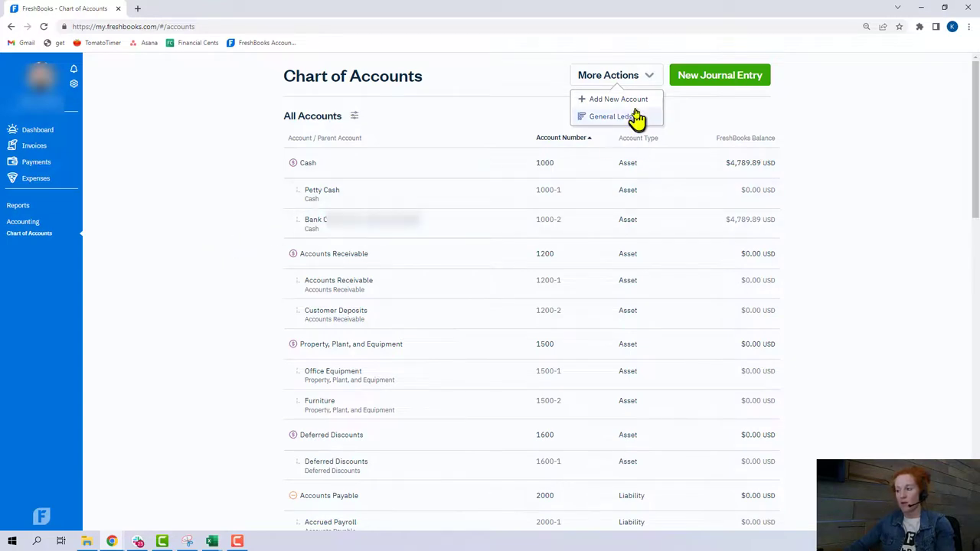
mouse_move(628, 104)
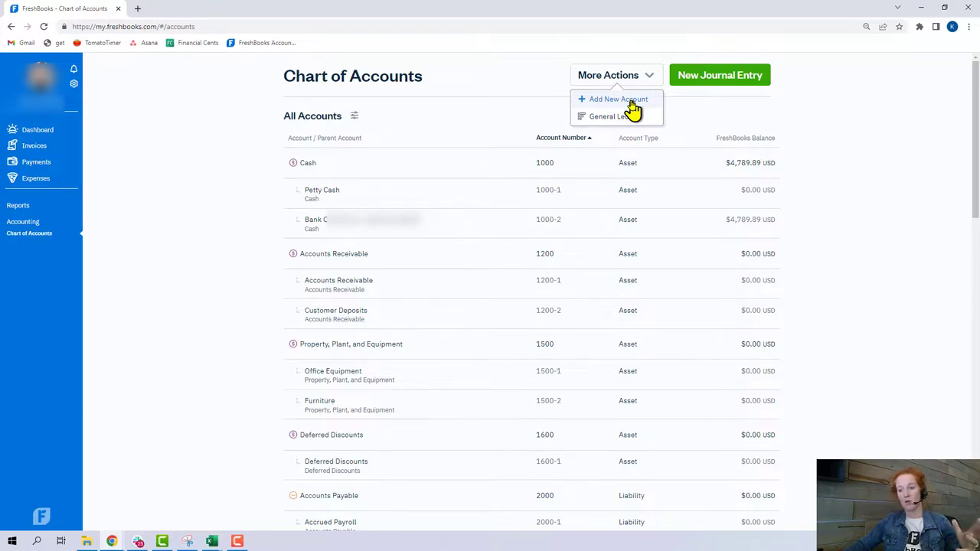
mouse_move(625, 110)
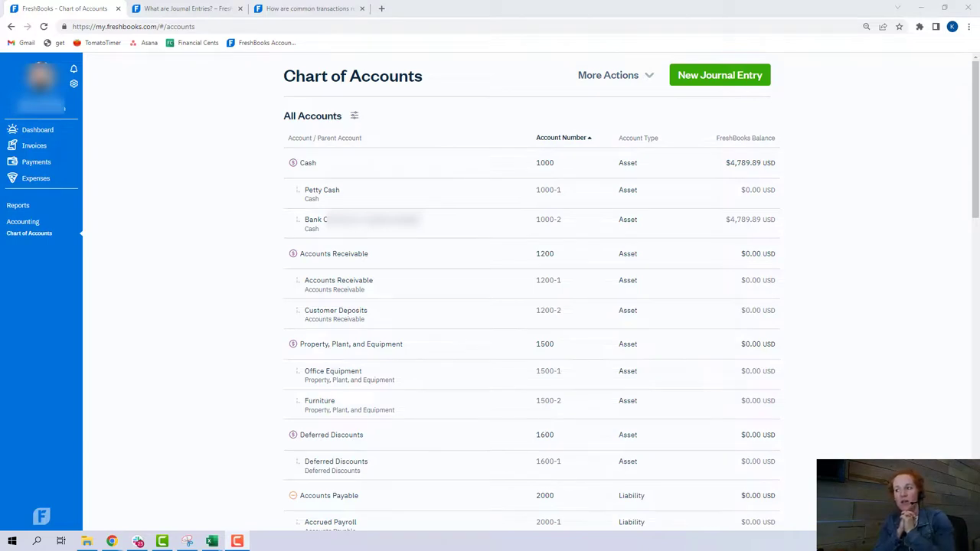
mouse_move(781, 61)
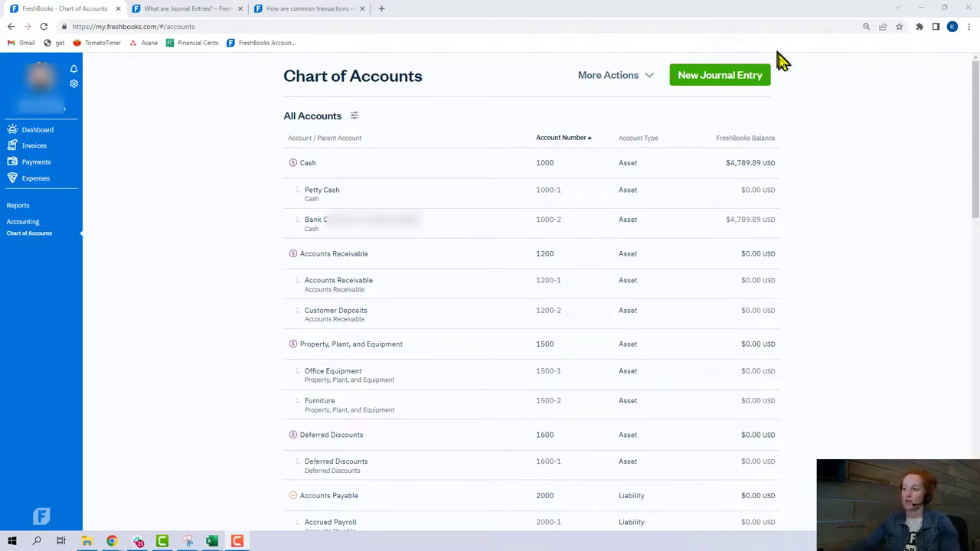
mouse_move(719, 92)
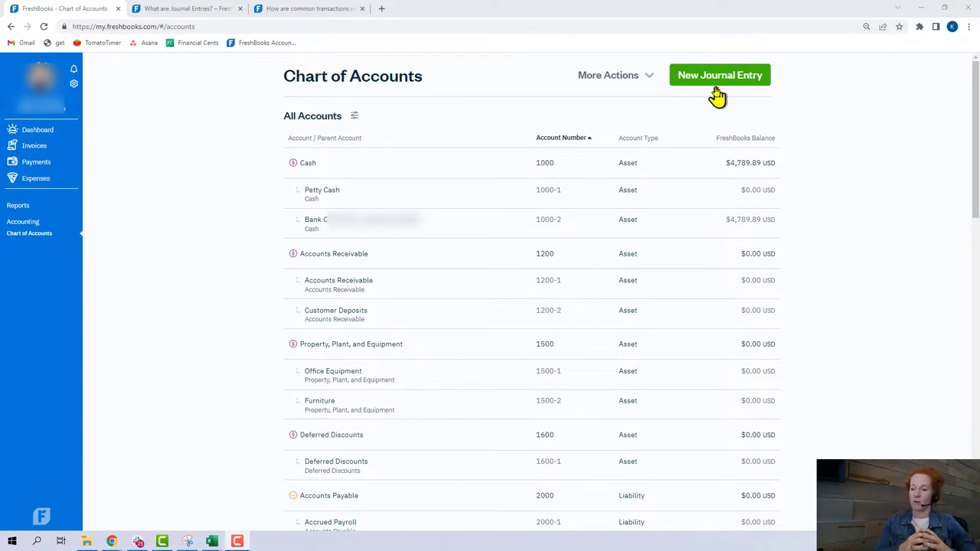
- Go via the Dashboard to the Time Tracking calendar for April 2022
left_click(37, 128)
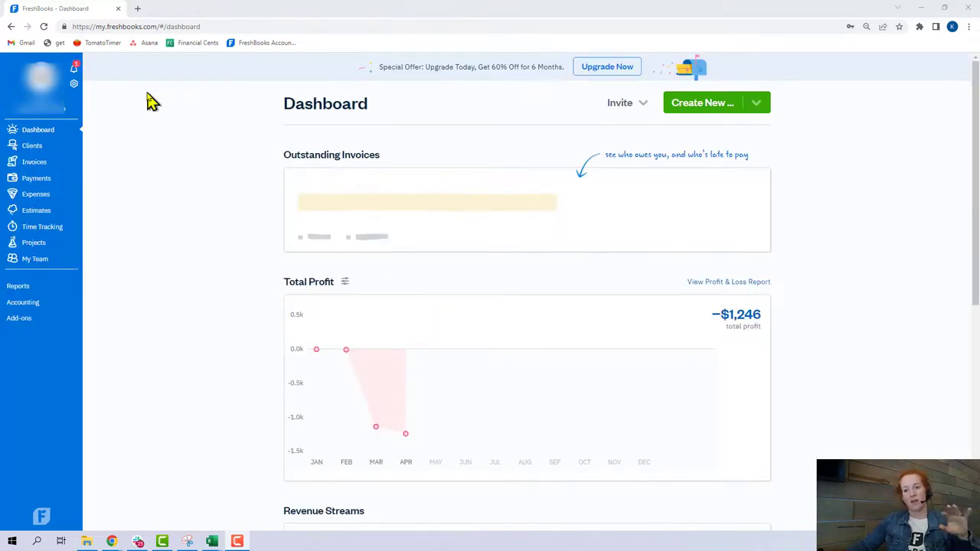
mouse_move(37, 178)
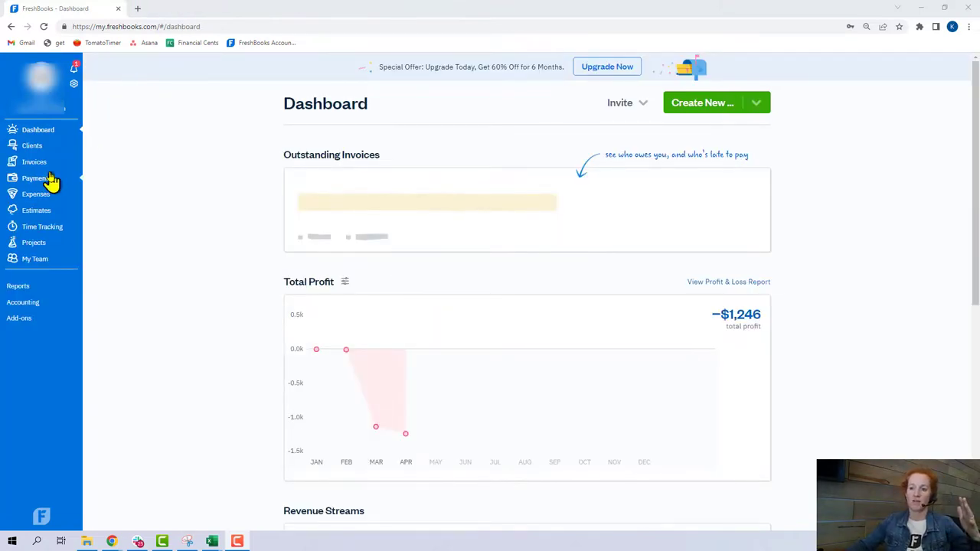
mouse_move(36, 210)
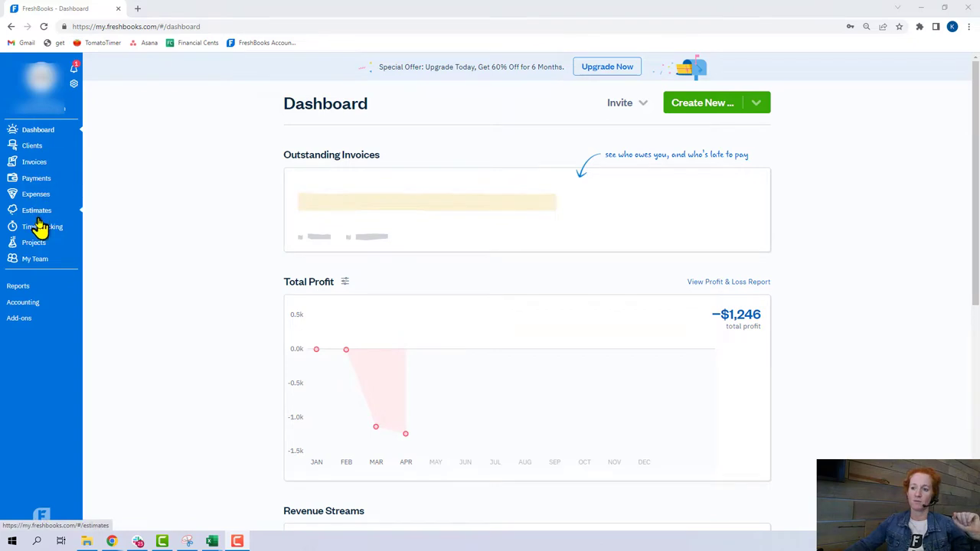
left_click(43, 227)
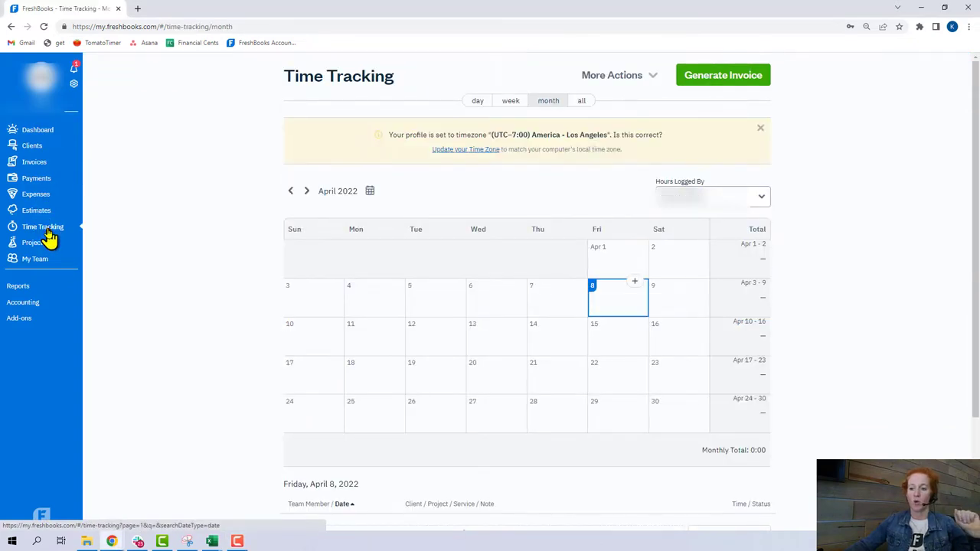
mouse_move(34, 242)
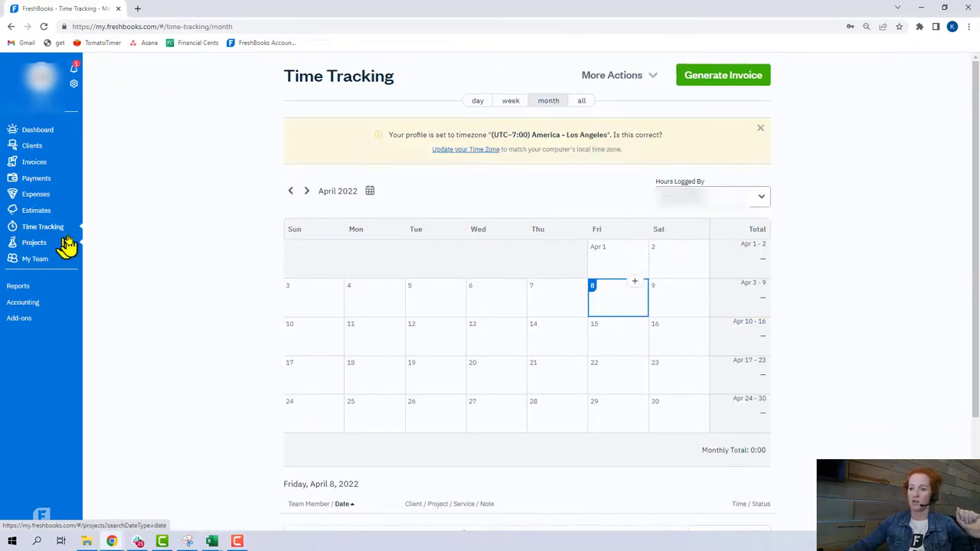
mouse_move(640, 121)
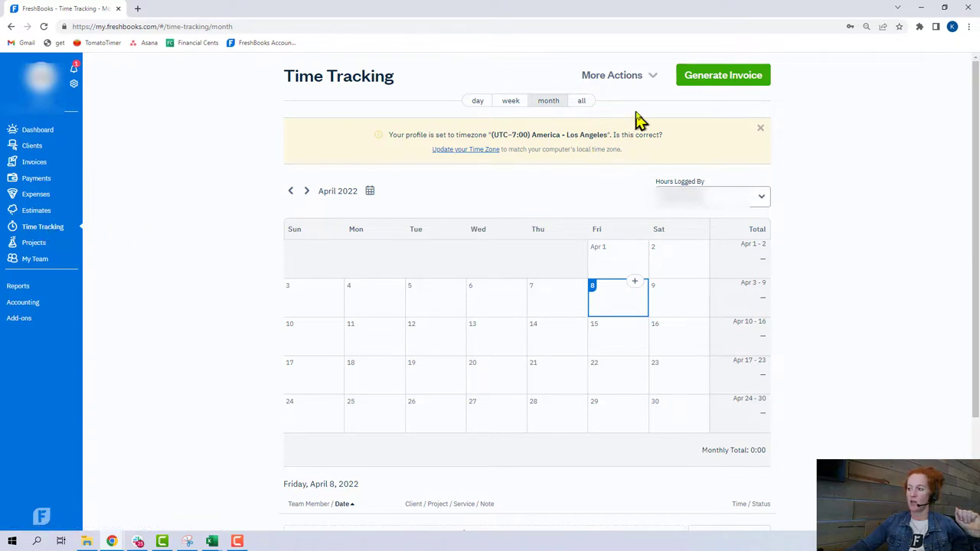
- Dismiss the timezone notice and move to the Estimates and Proposals page
left_click(760, 128)
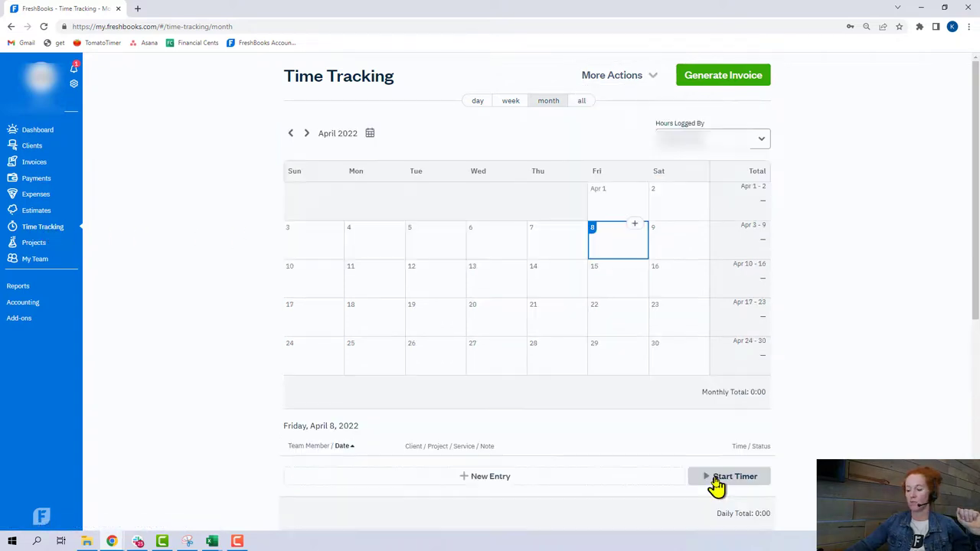
mouse_move(727, 487)
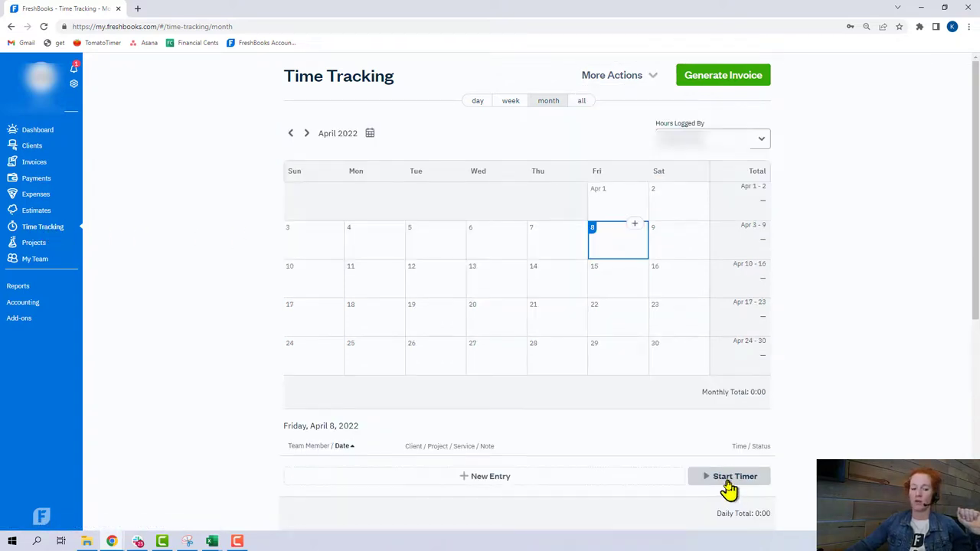
mouse_move(635, 233)
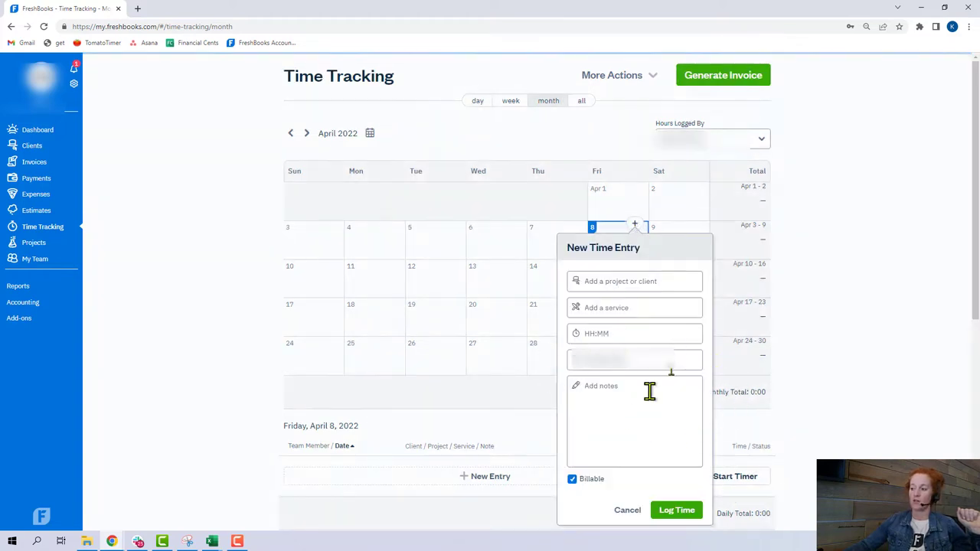
left_click(37, 210)
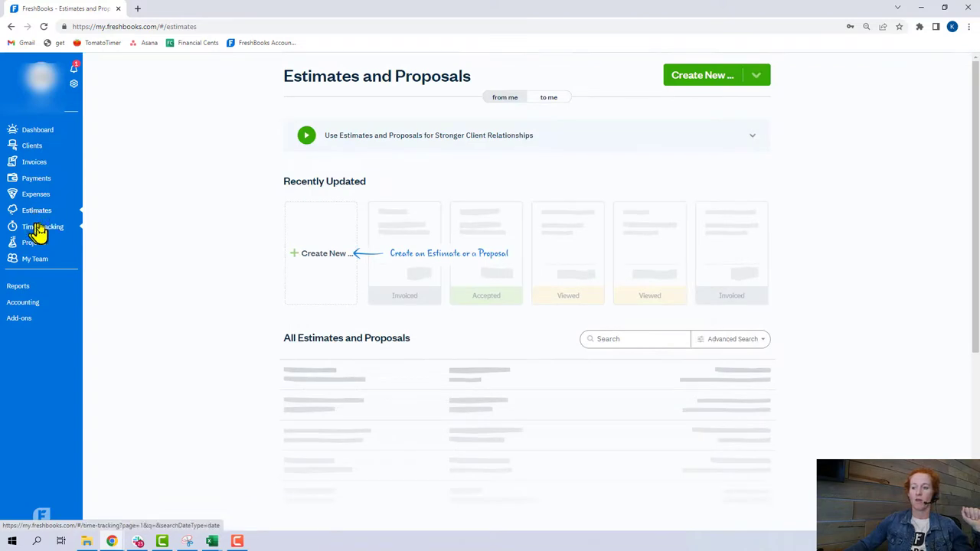
mouse_move(720, 105)
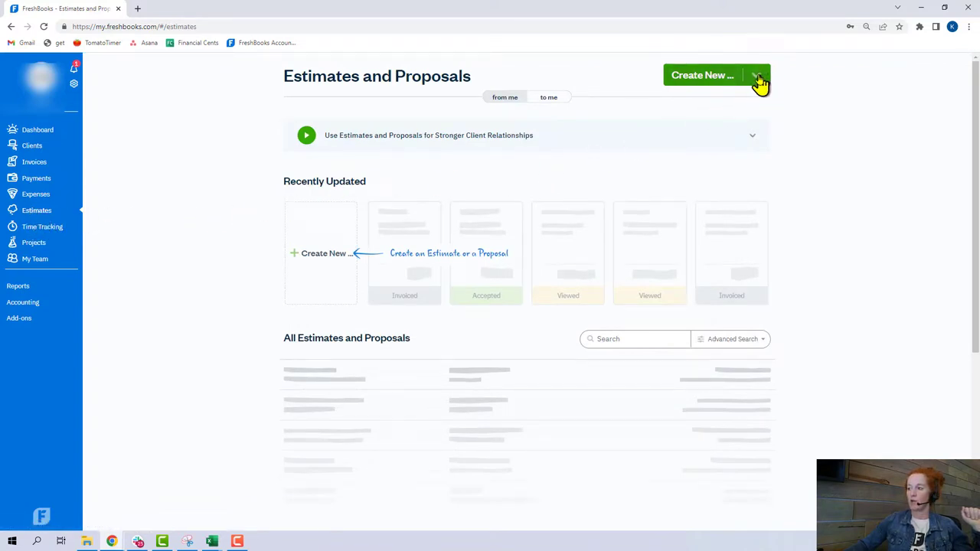
- Go to the Payments page tracking invoice payments
left_click(36, 178)
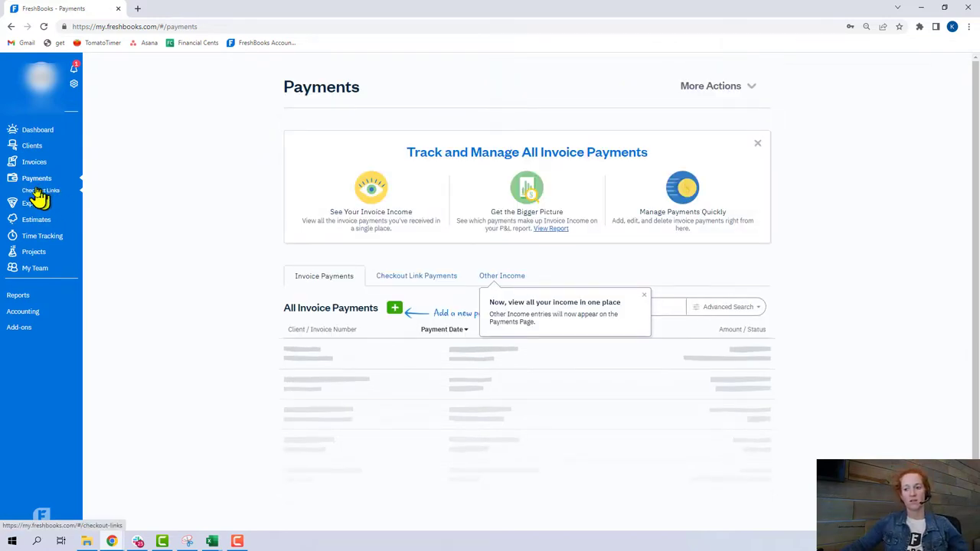
- Start a new checkout link and begin entering its item or service
left_click(40, 190)
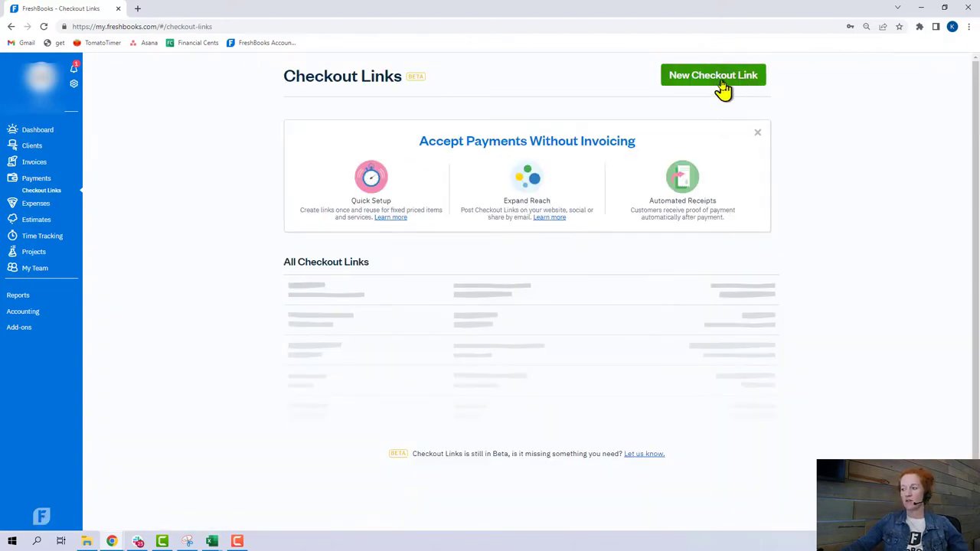
left_click(713, 75)
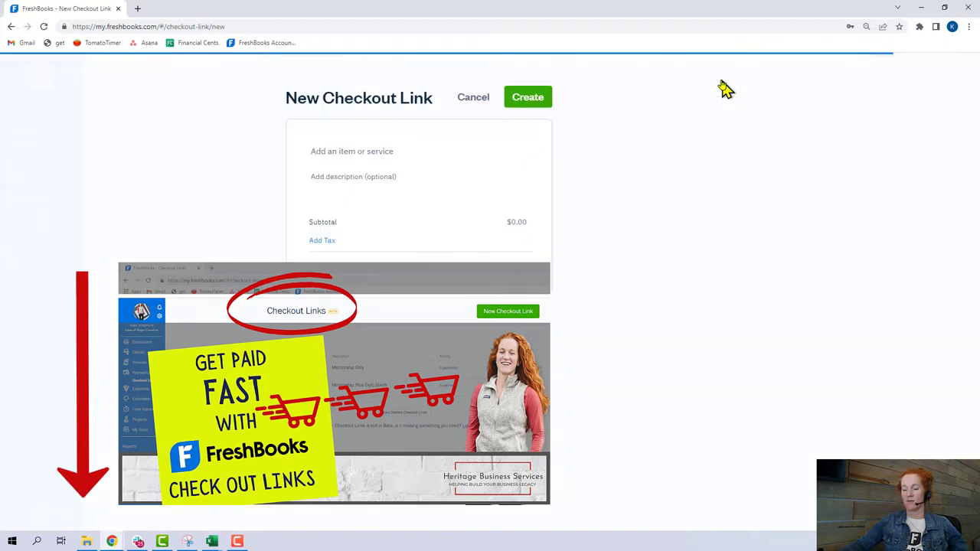
left_click(395, 152)
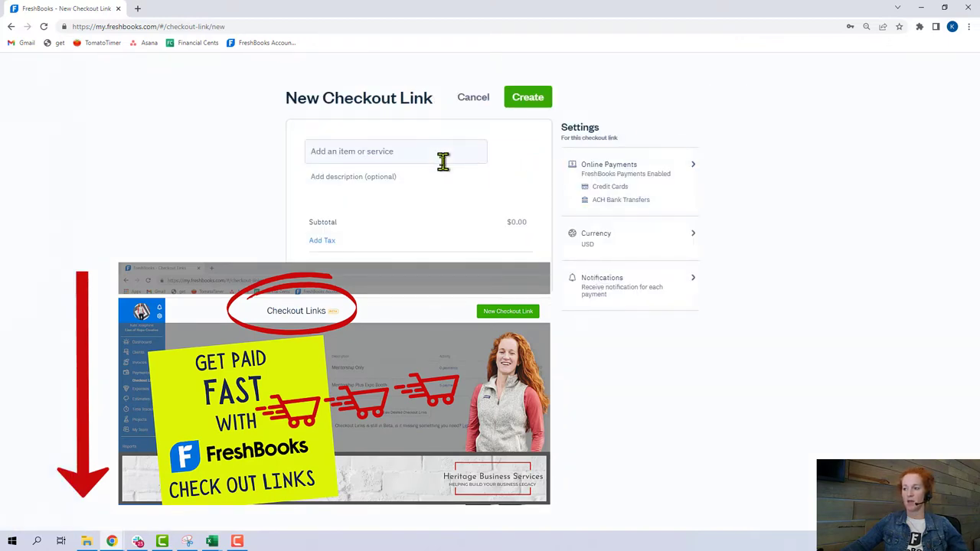